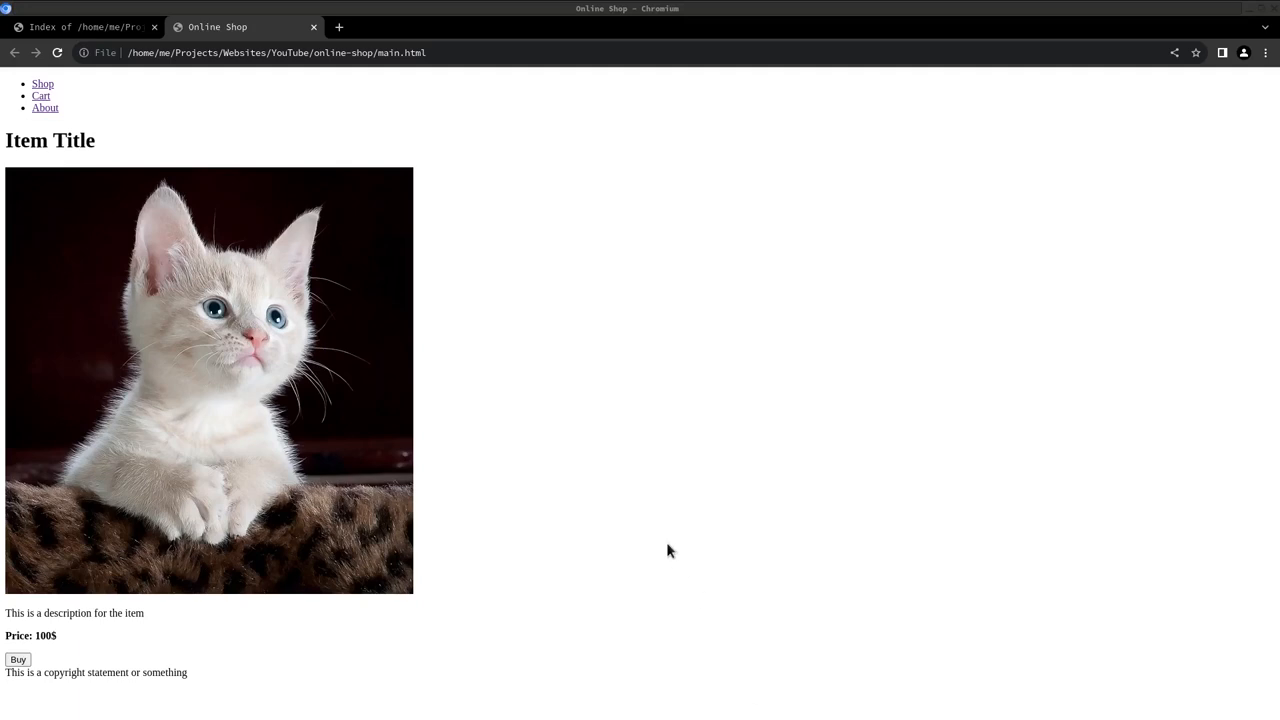
{"action": "mouse_move", "coordinate": [592, 548]}
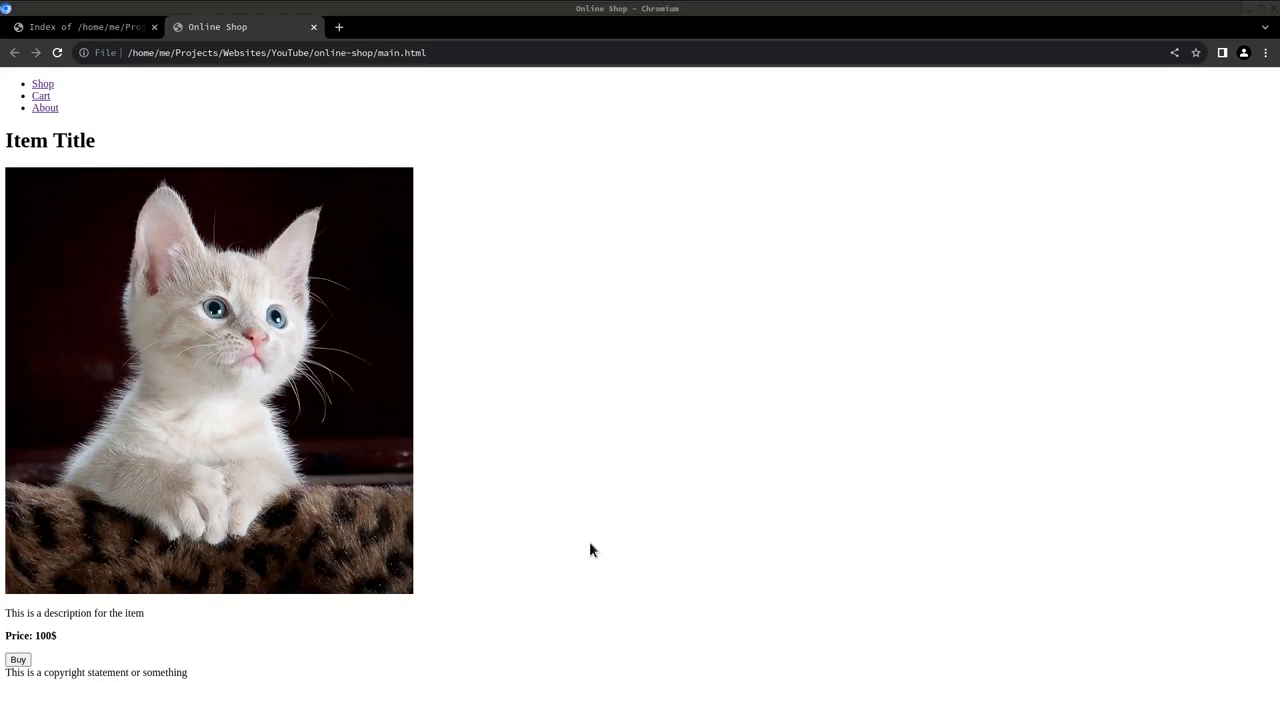
{"action": "mouse_move", "coordinate": [408, 444]}
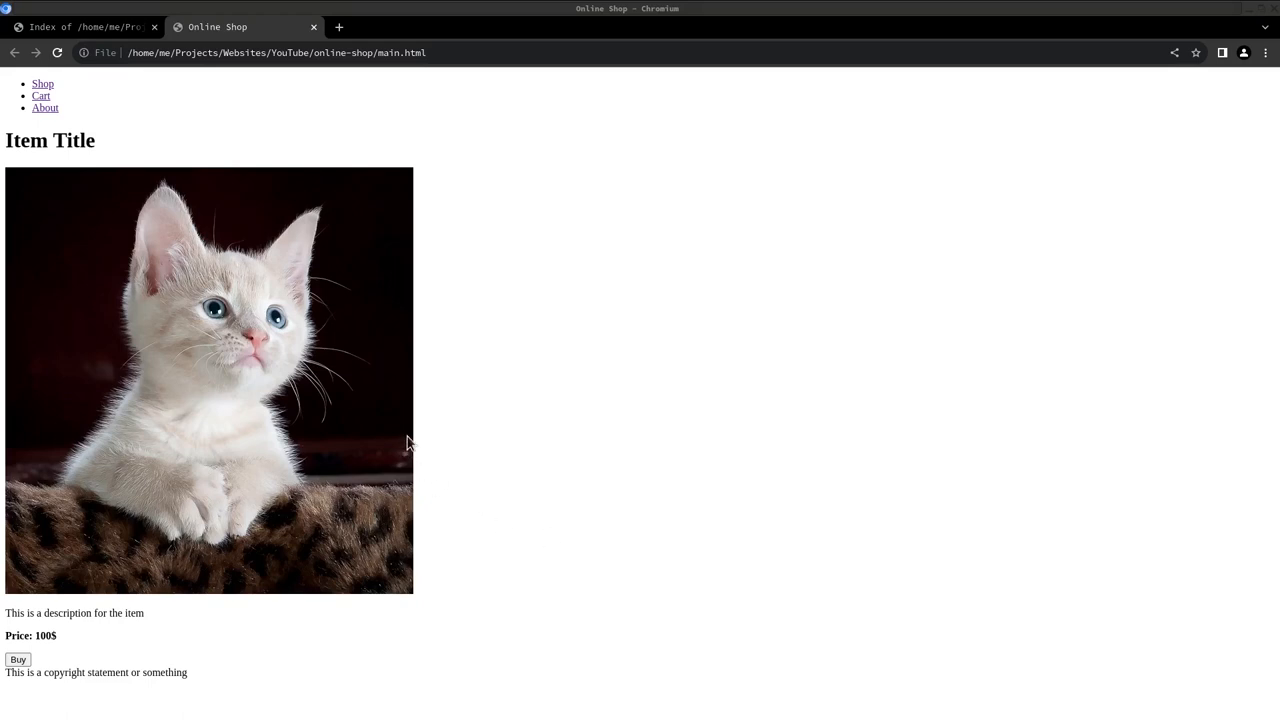
{"action": "mouse_move", "coordinate": [420, 438]}
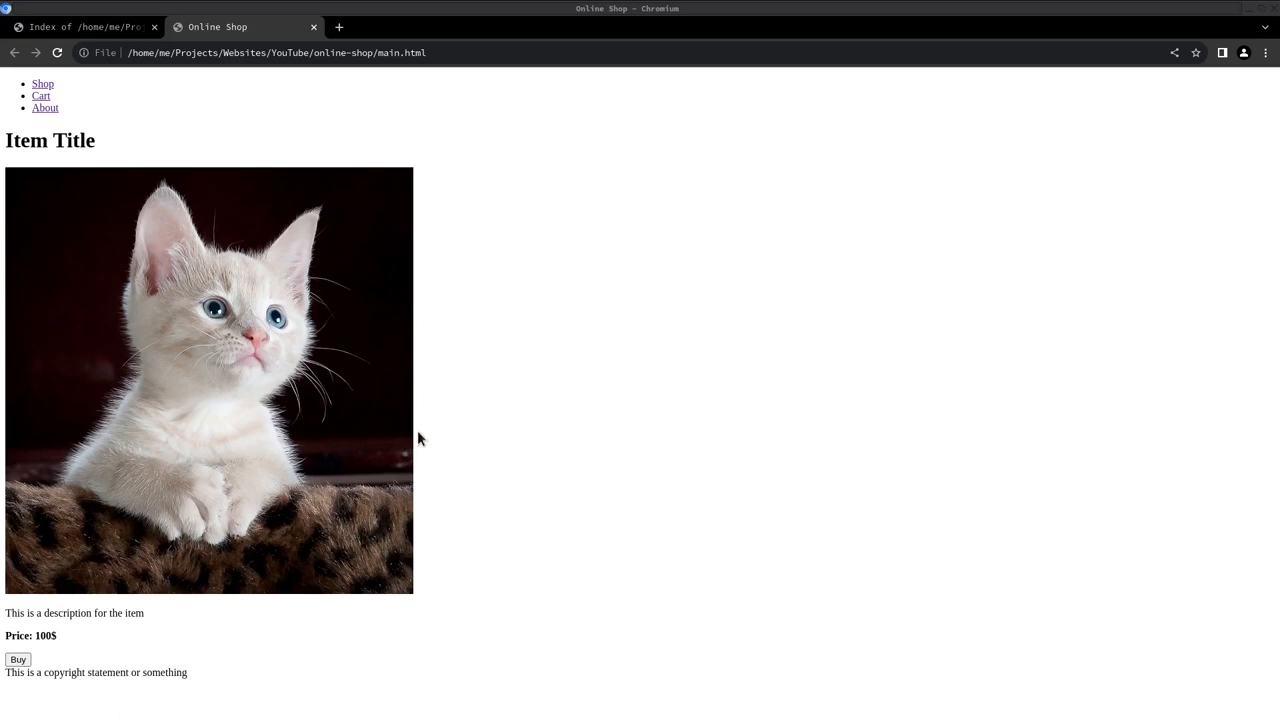
{"action": "mouse_move", "coordinate": [456, 460]}
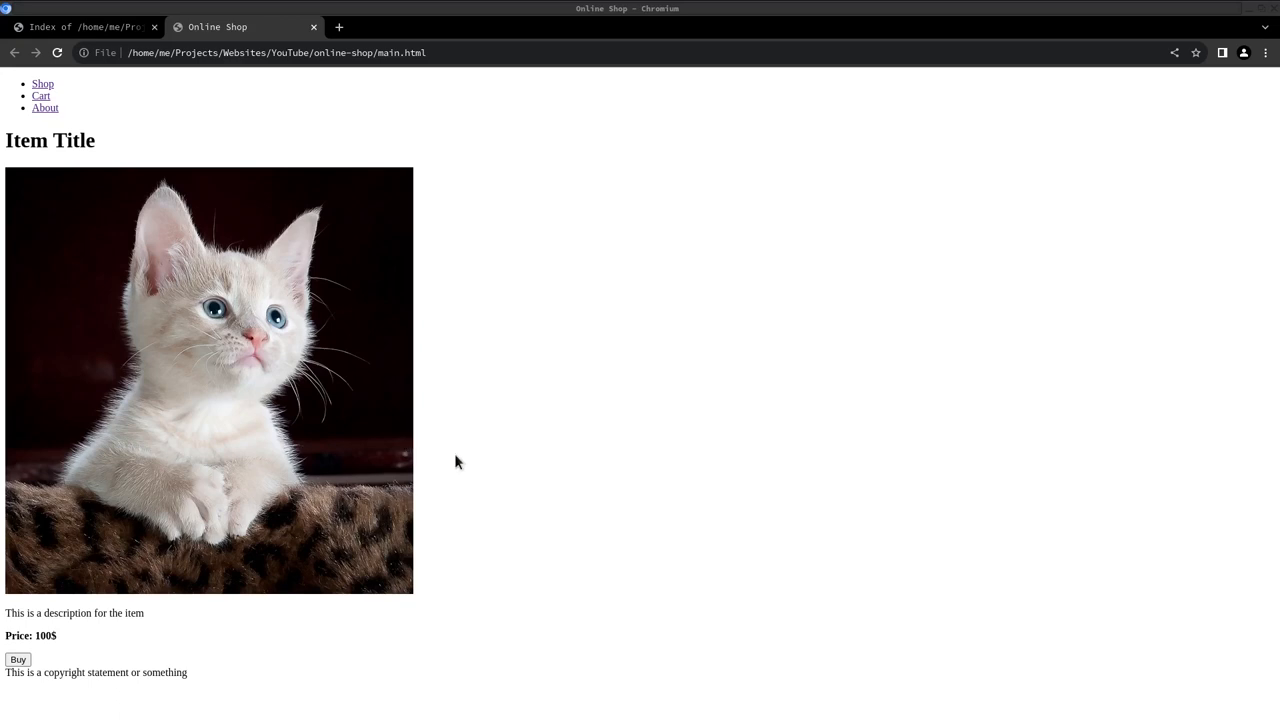
{"action": "mouse_move", "coordinate": [174, 288]}
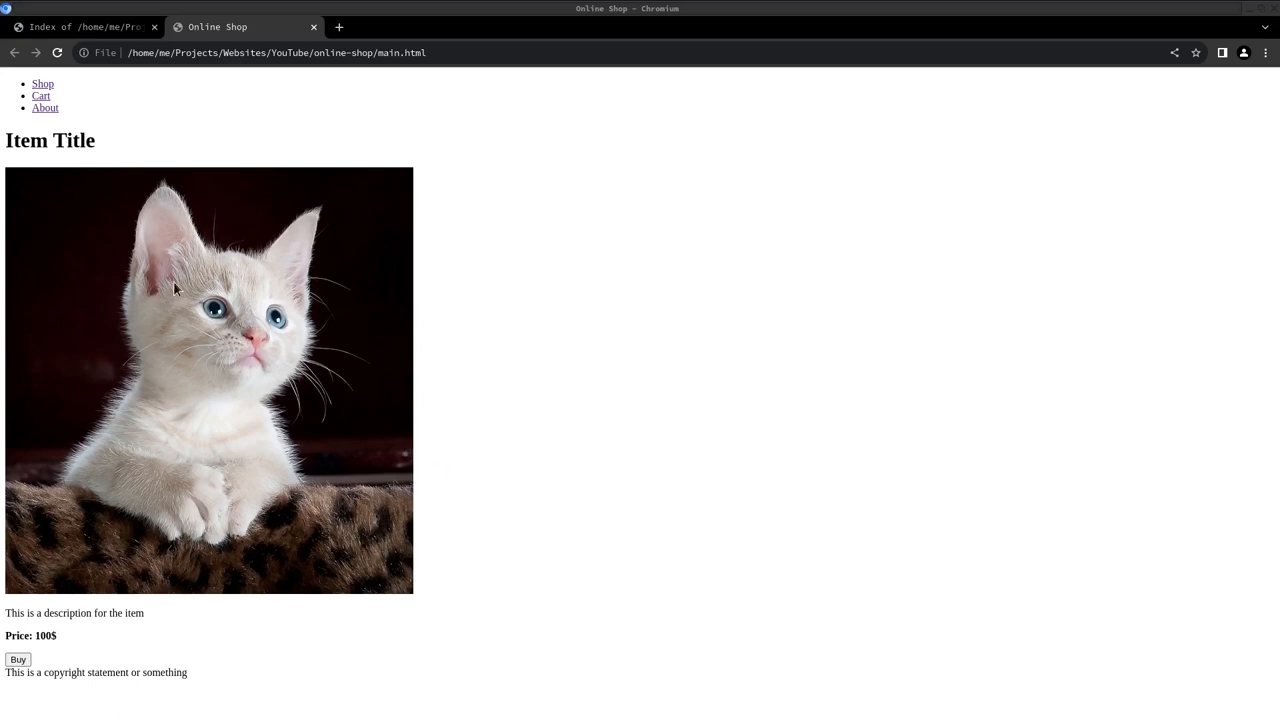
{"action": "mouse_move", "coordinate": [124, 652]}
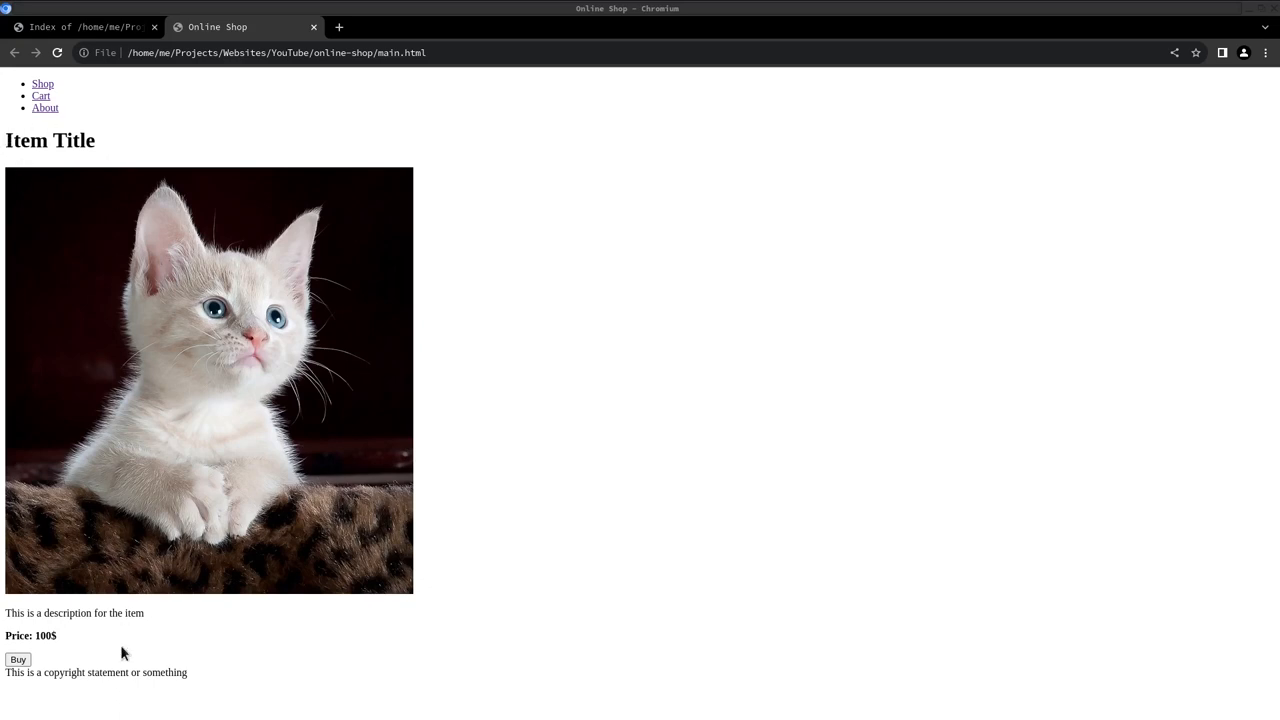
{"action": "mouse_move", "coordinate": [36, 184]}
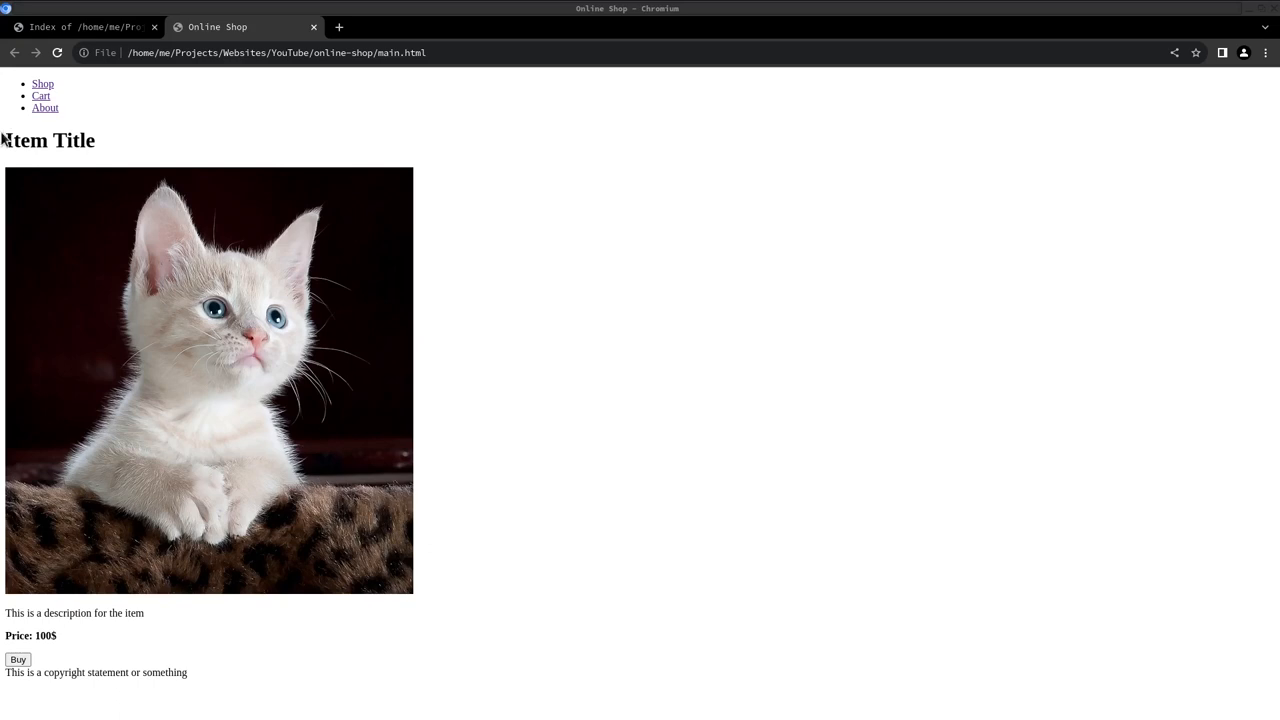
{"action": "mouse_move", "coordinate": [184, 496]}
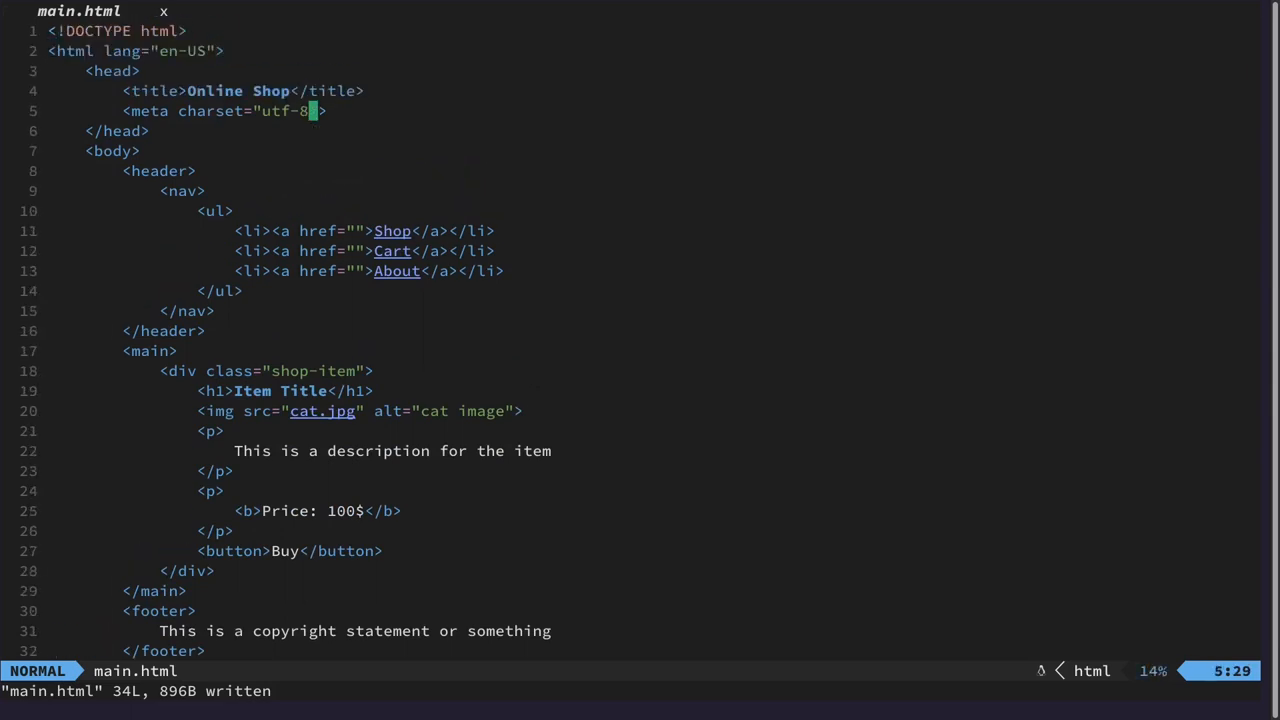
Add <link rel="stylesheet" href="main.css"> to the head of main.html and save.
{"action": "type", "text": "<link rel=\""}
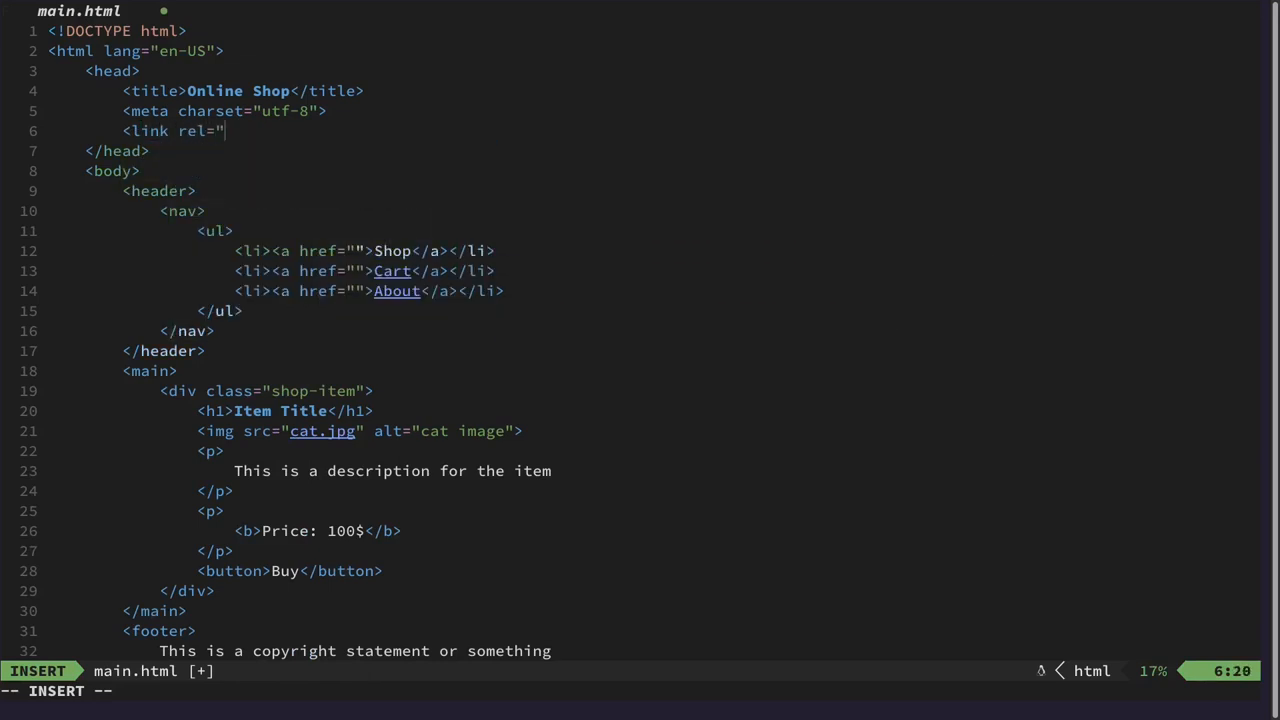
{"action": "type", "text": "sty"}
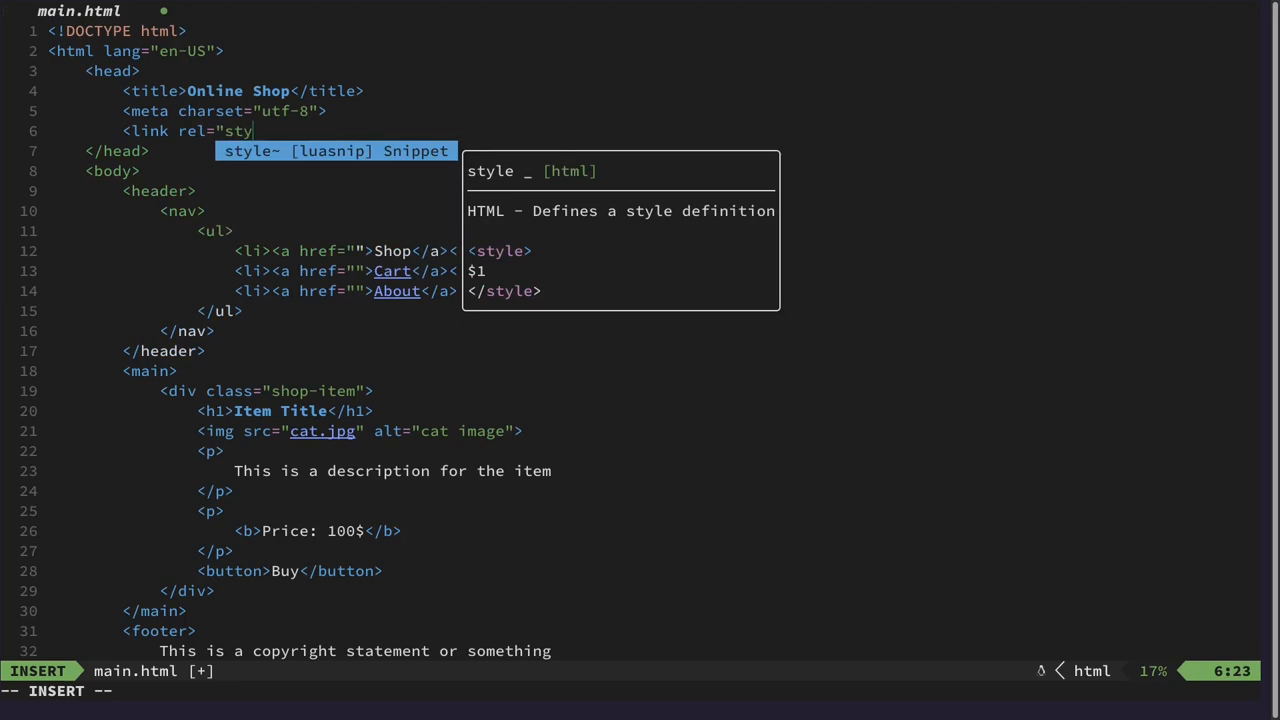
{"action": "type", "text": "le"}
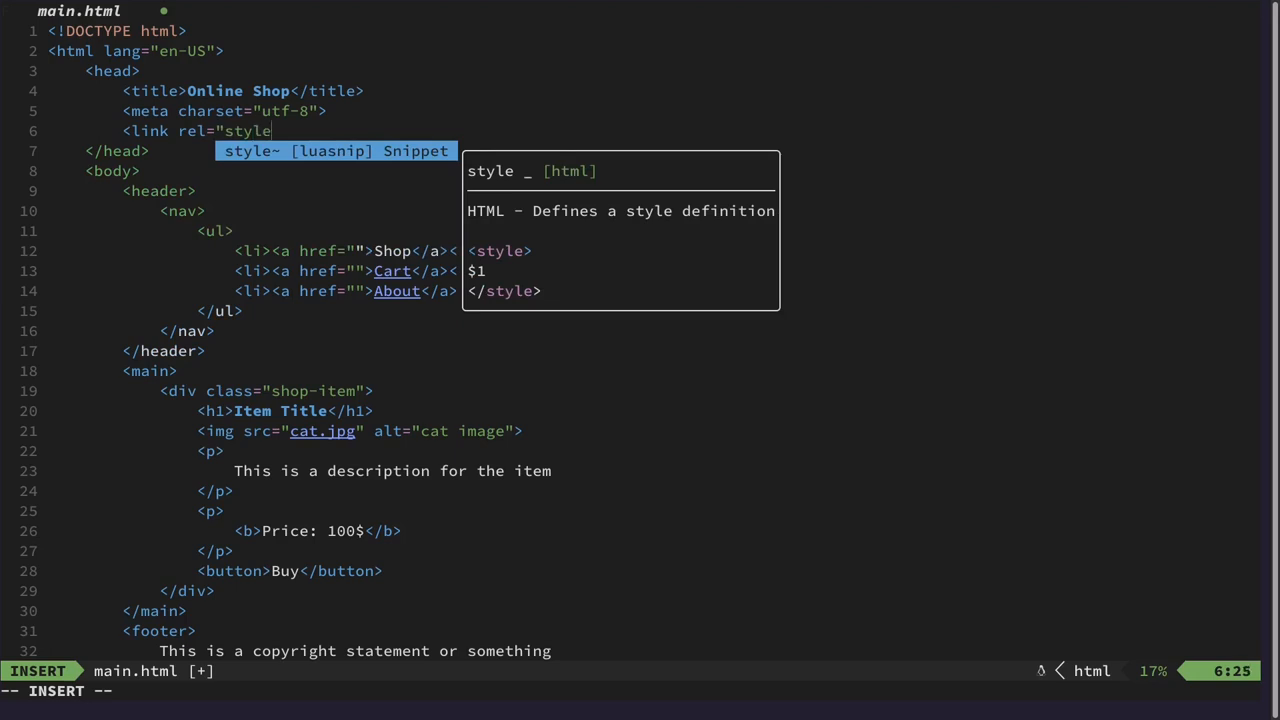
{"action": "type", "text": "sheet\""}
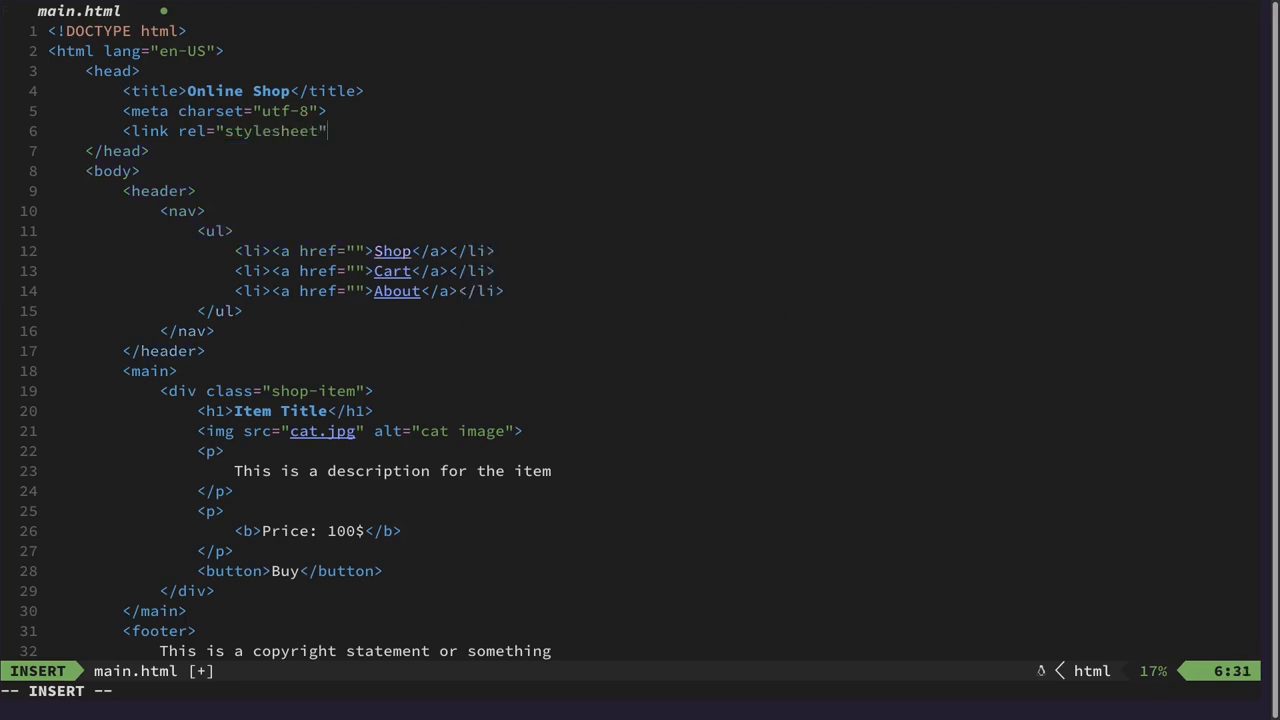
{"action": "type", "text": "\" \""}
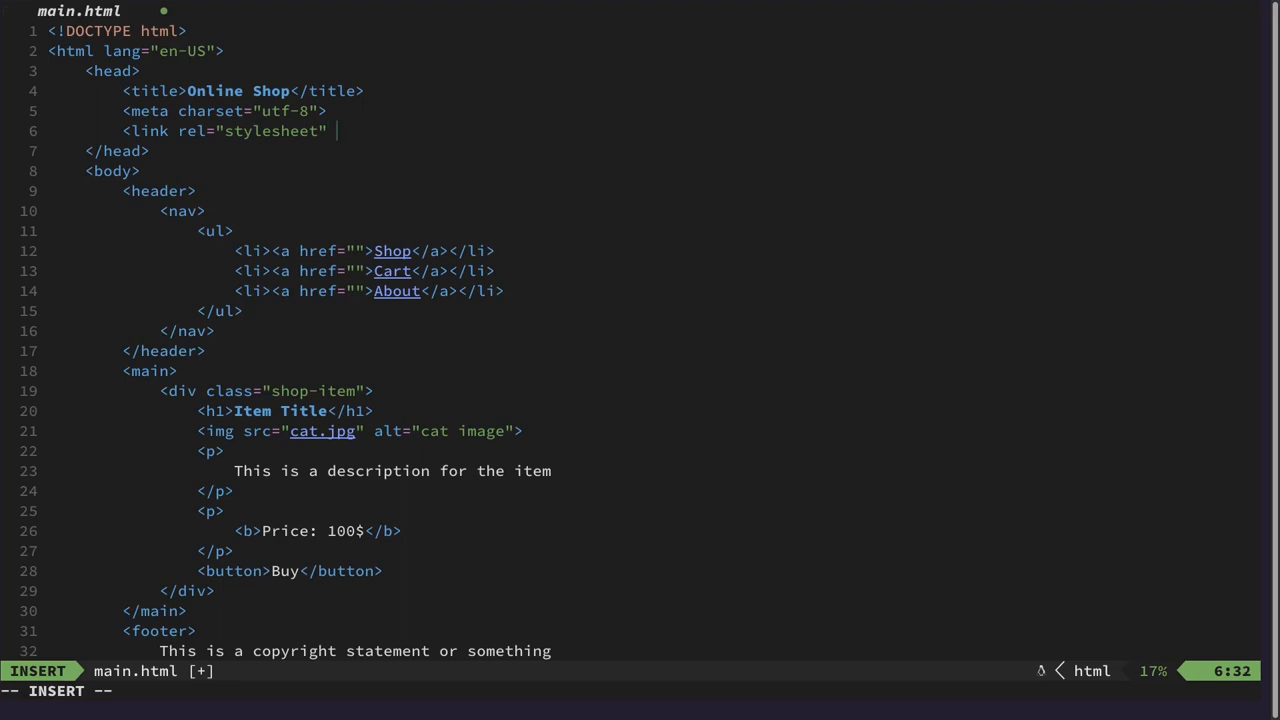
{"action": "type", "text": "href=\""}
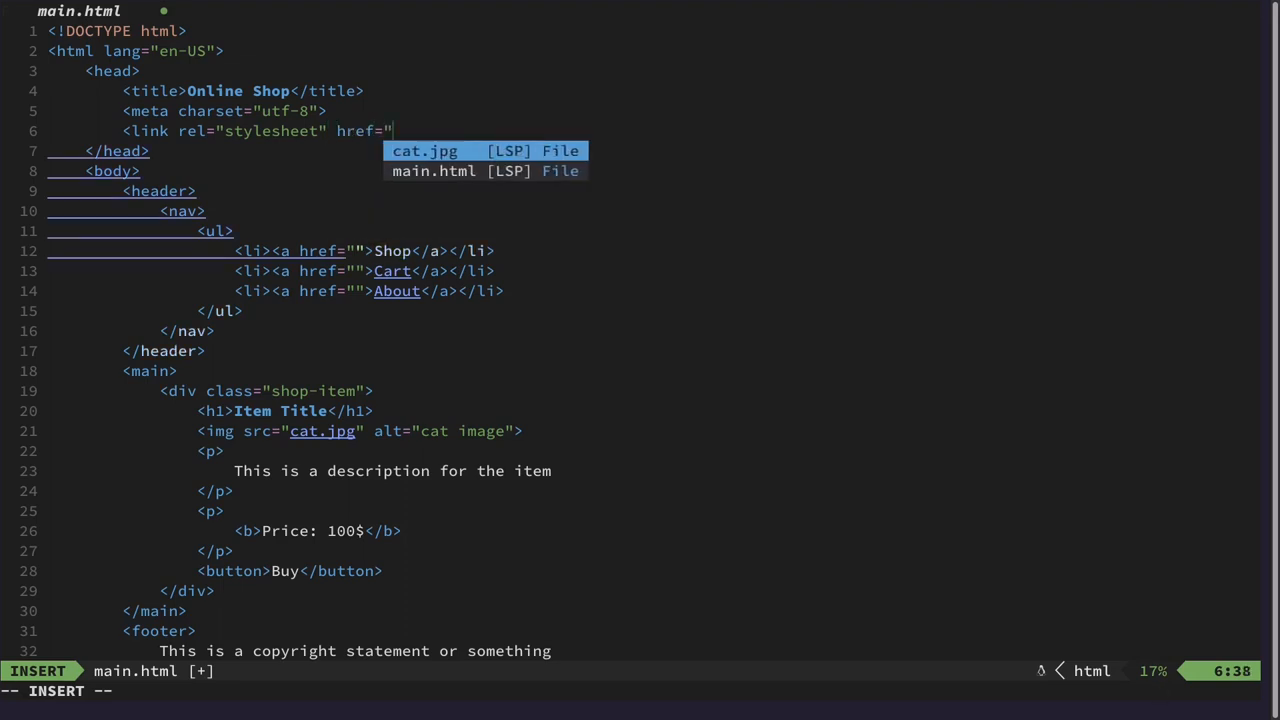
{"action": "type", "text": "main.css"}
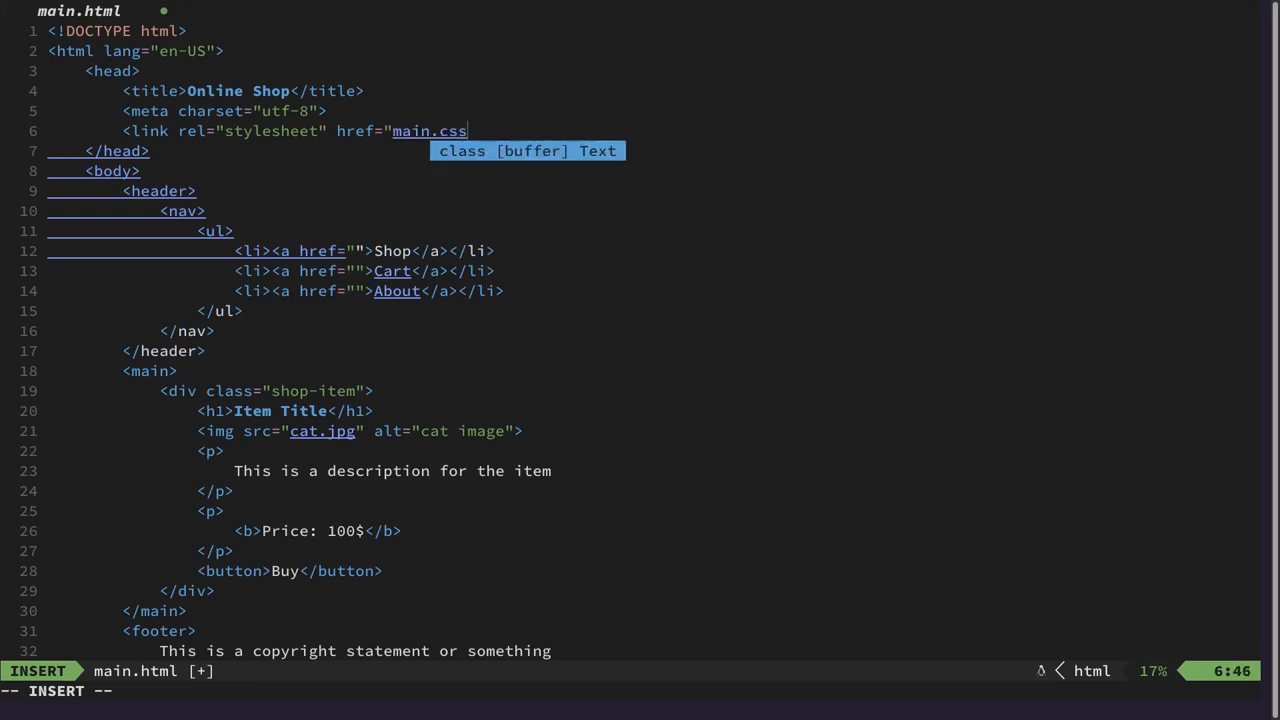
{"action": "type", "text": "\">"}
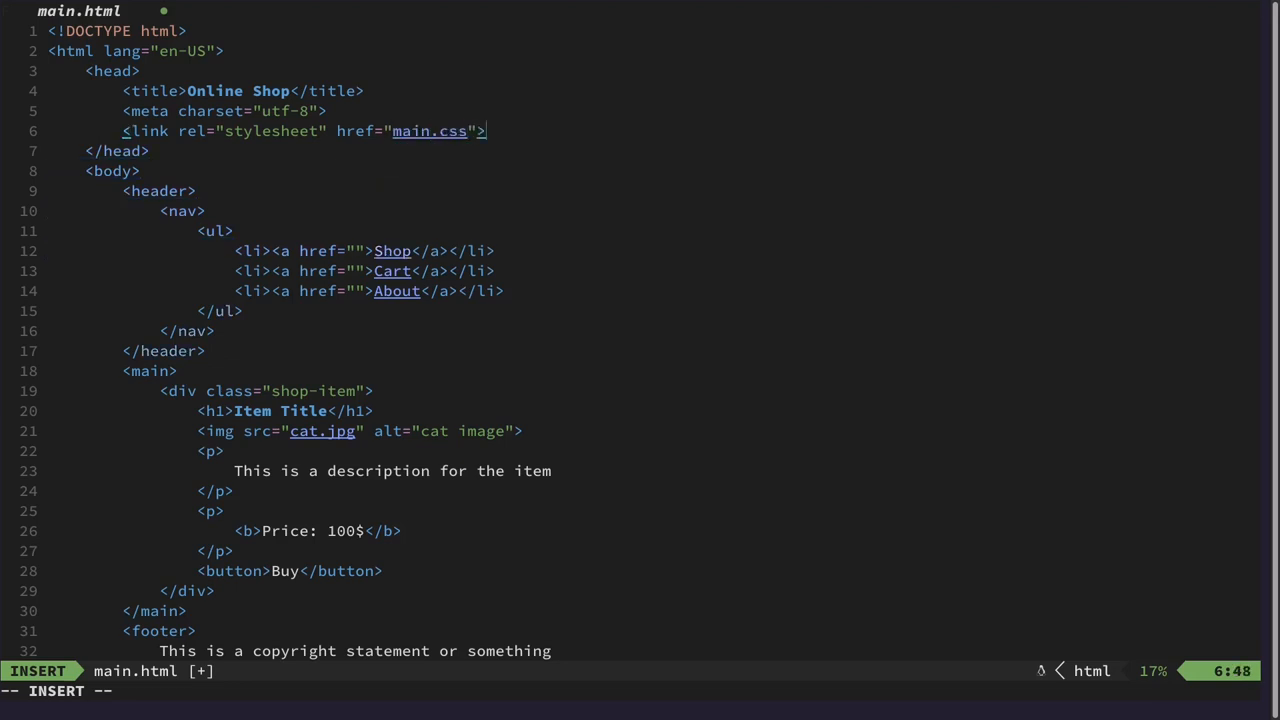
{"action": "key", "text": "Escape"}
{"action": "type", "text": ":tab"}
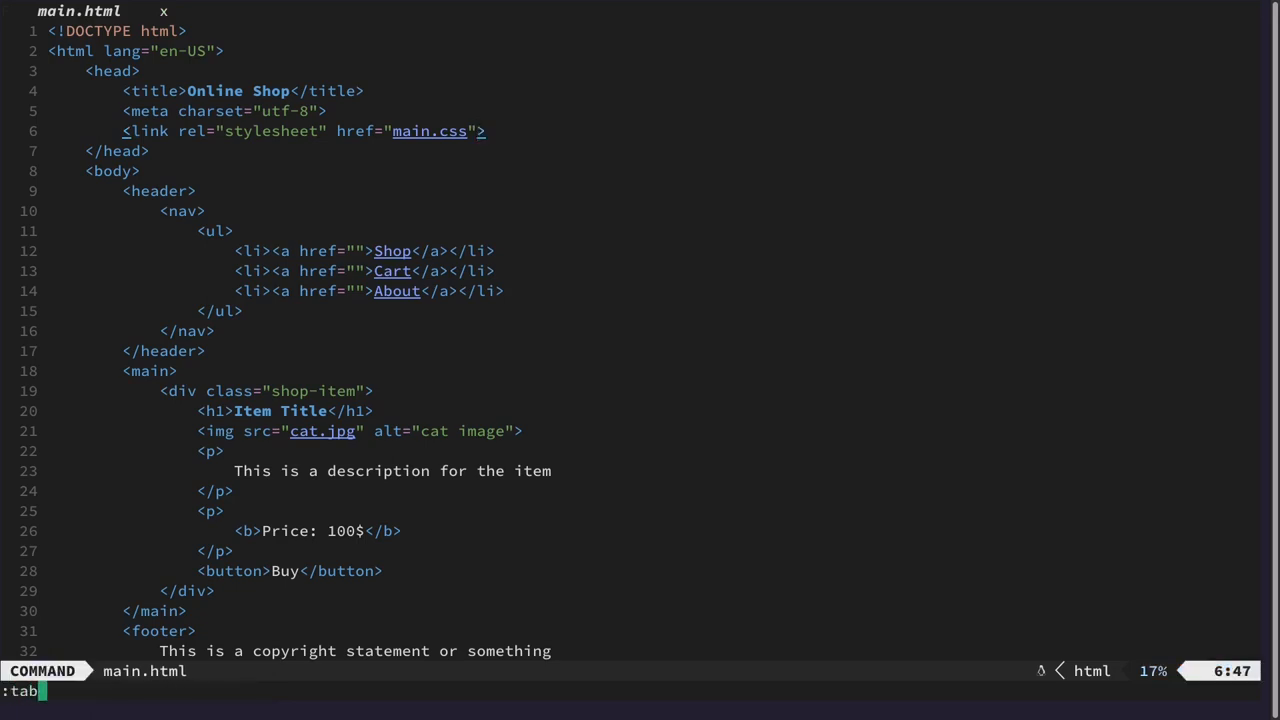
Open a new empty main.css file in a second tab via :tabnew.
{"action": "type", "text": "new"}
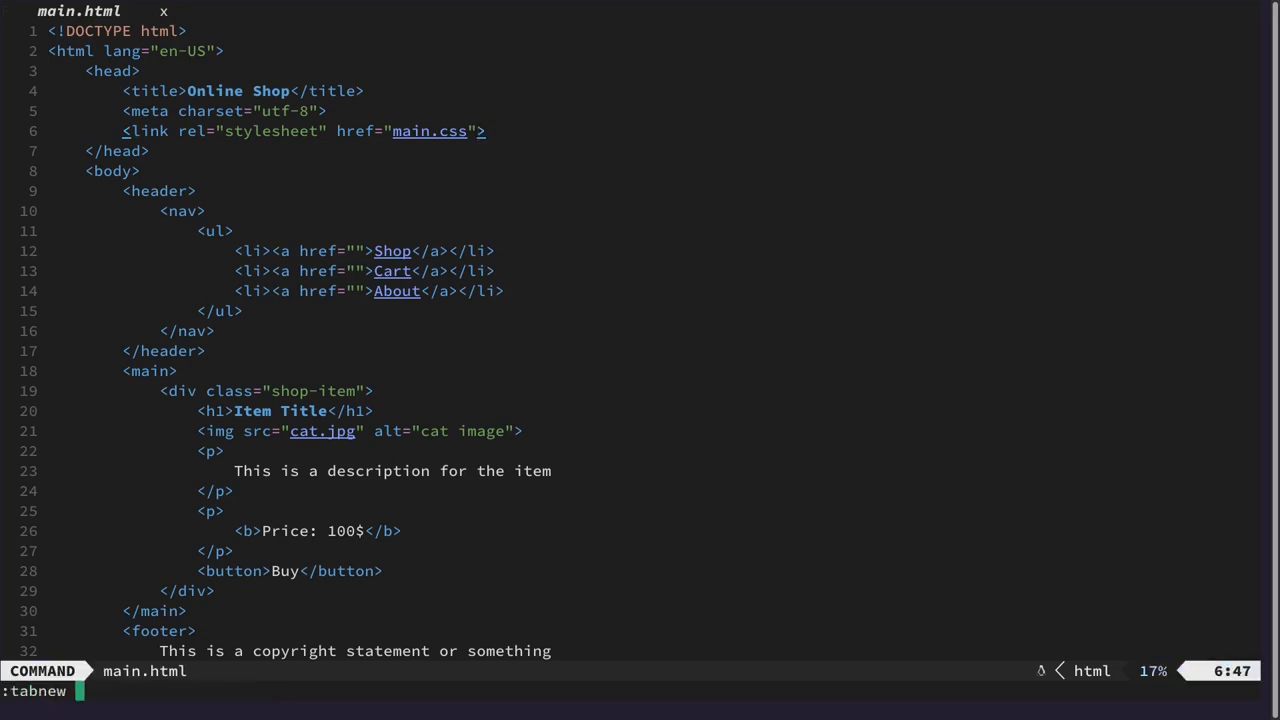
{"action": "type", "text": "main.css"}
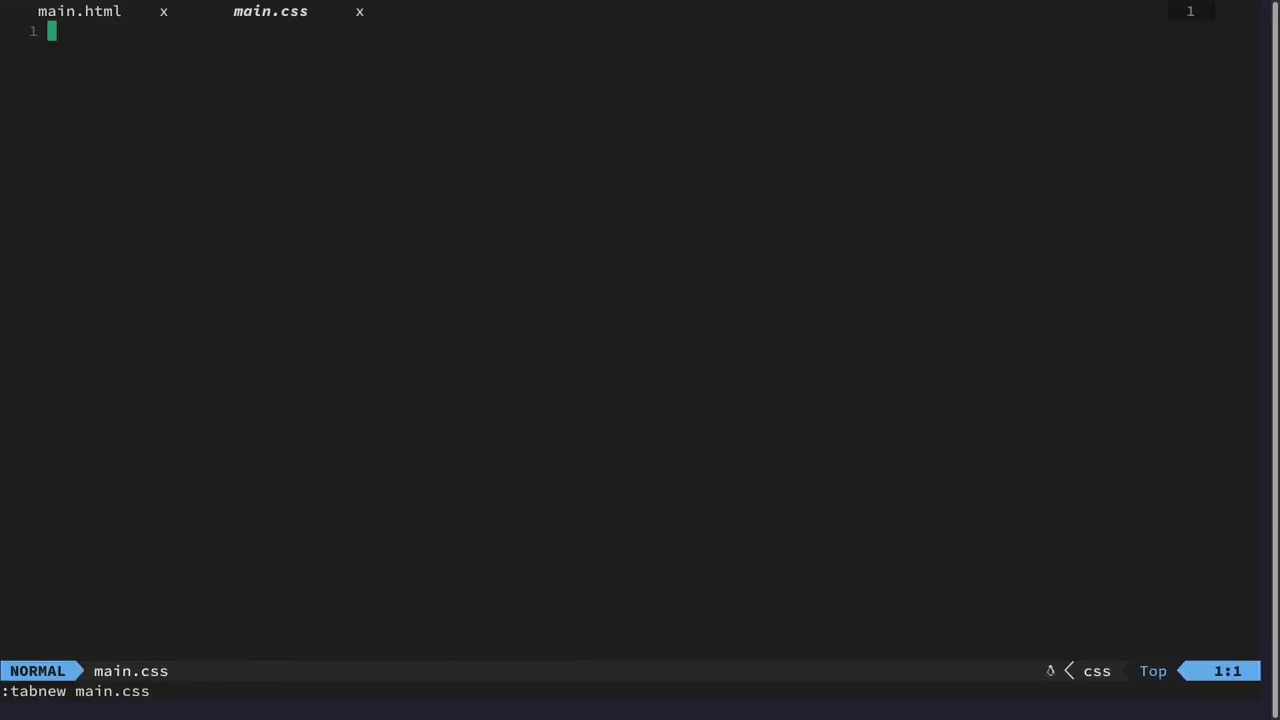
Start a .shop-item rule block in main.css.
{"action": "key", "text": "i"}
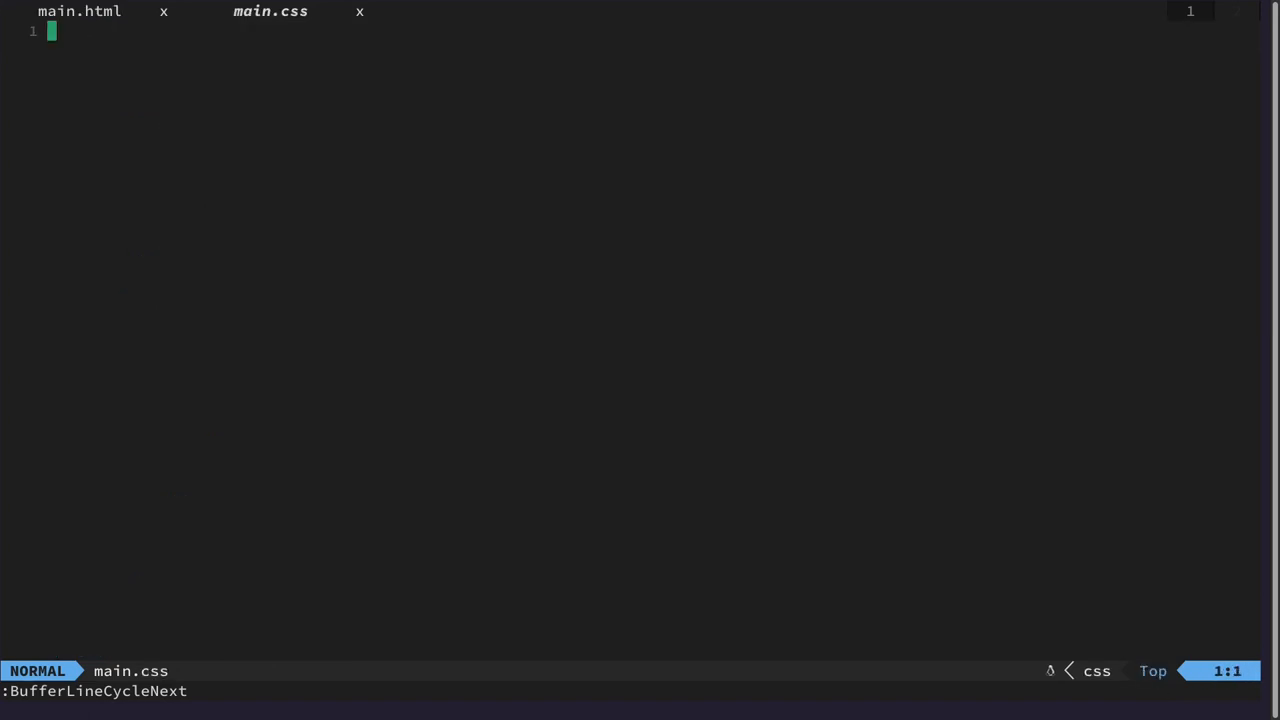
{"action": "type", "text": "#"}
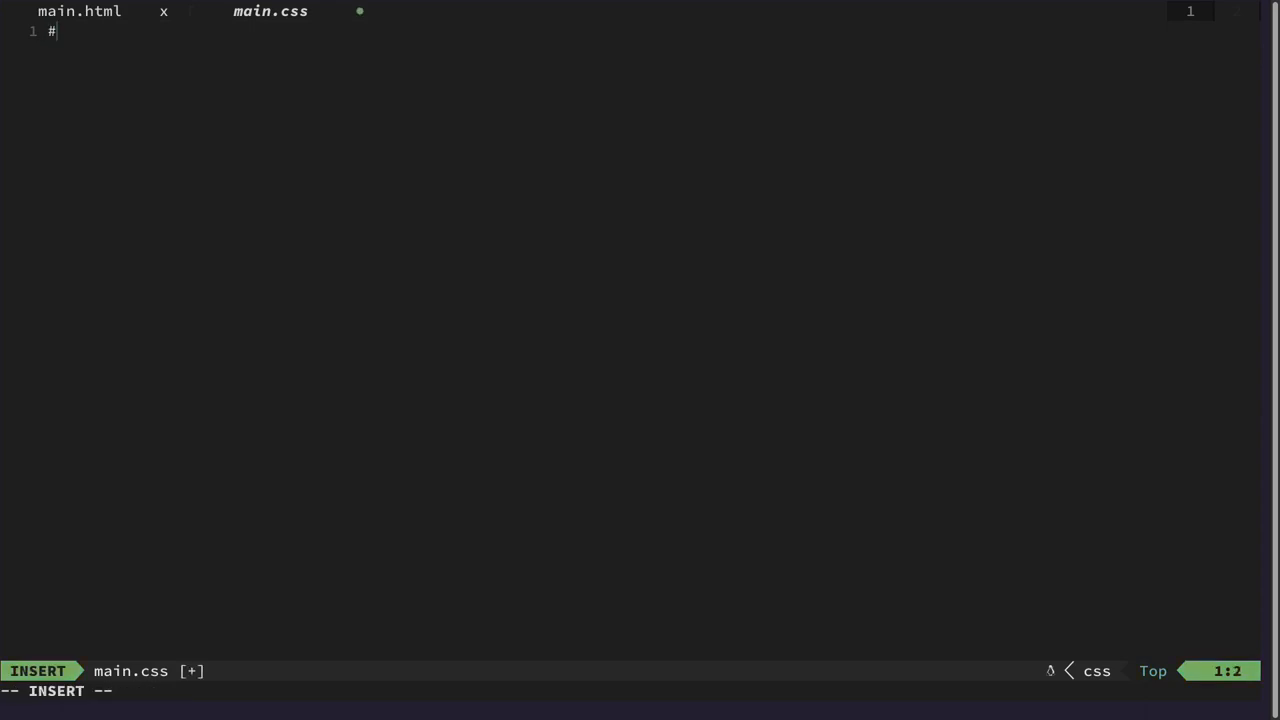
{"action": "type", "text": "sh"}
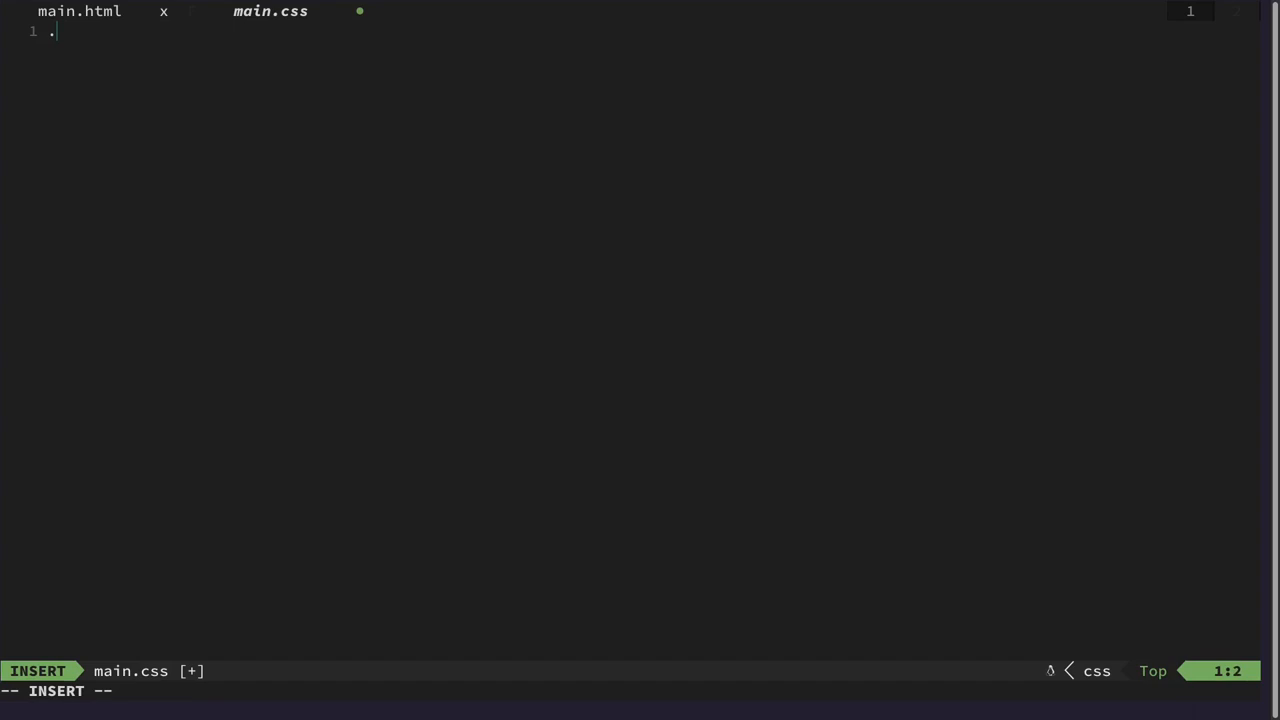
{"action": "type", "text": "shop-"}
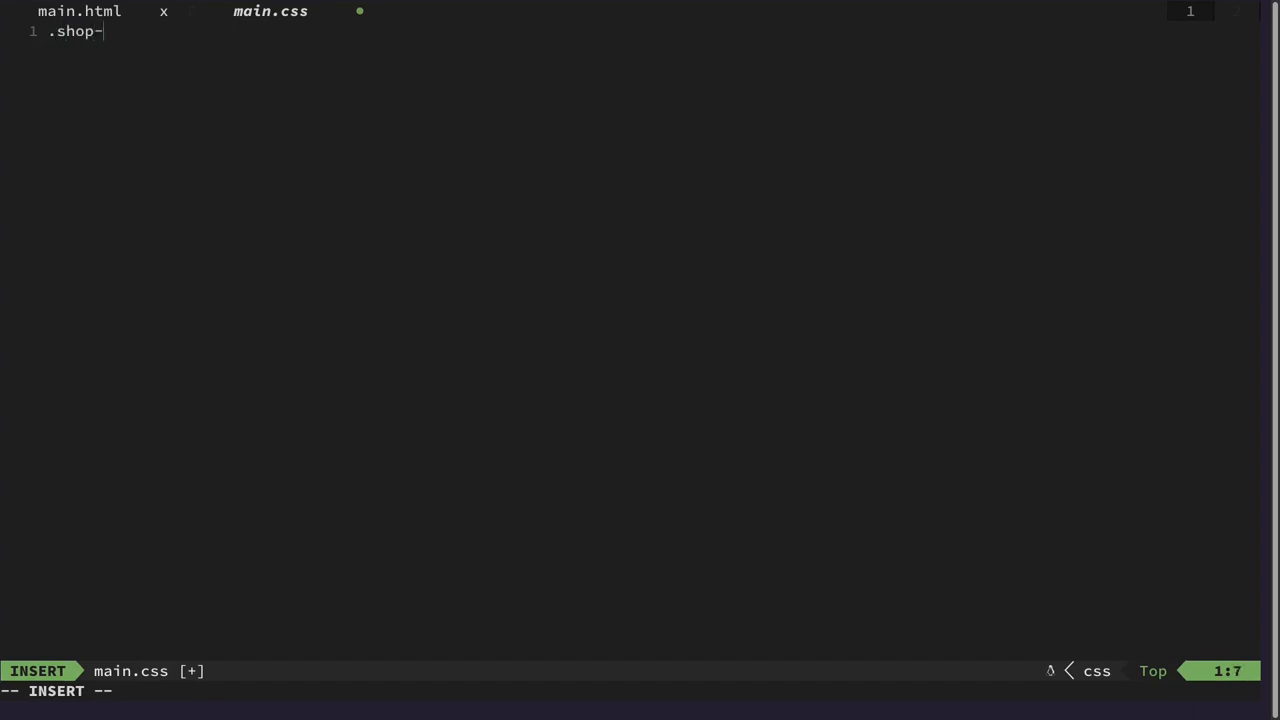
{"action": "type", "text": "item"}
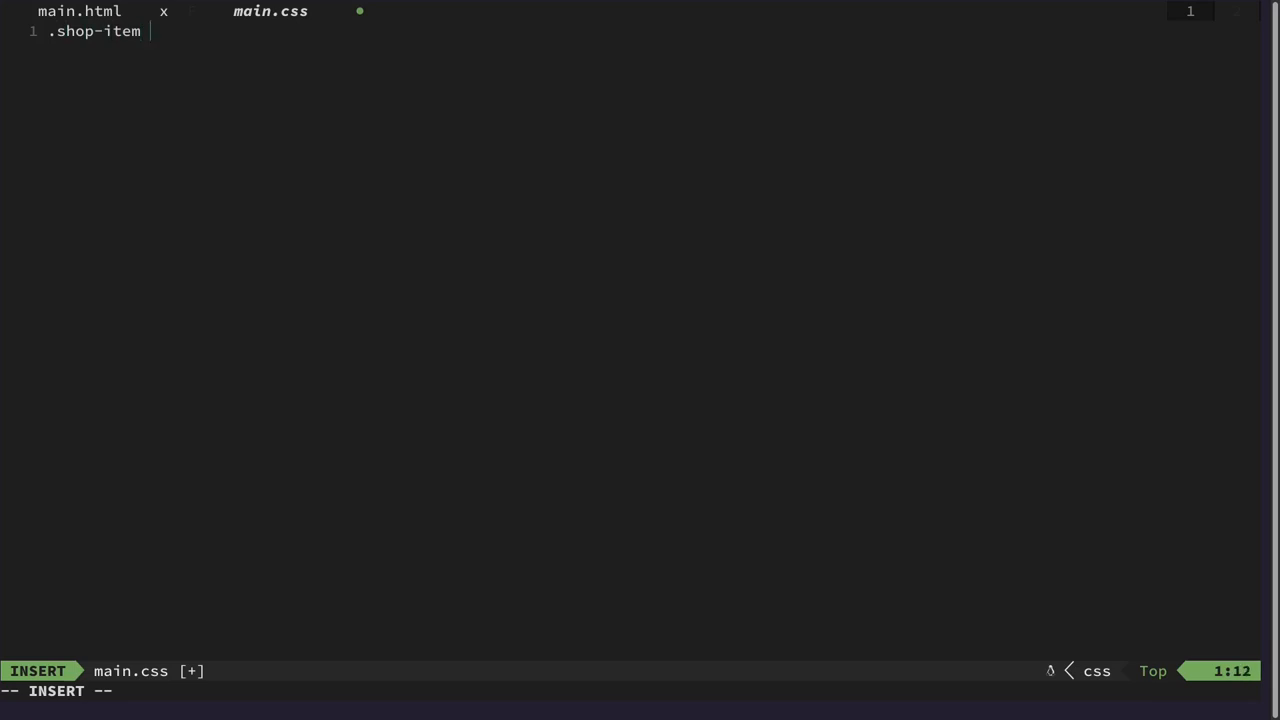
{"action": "type", "text": "{"}
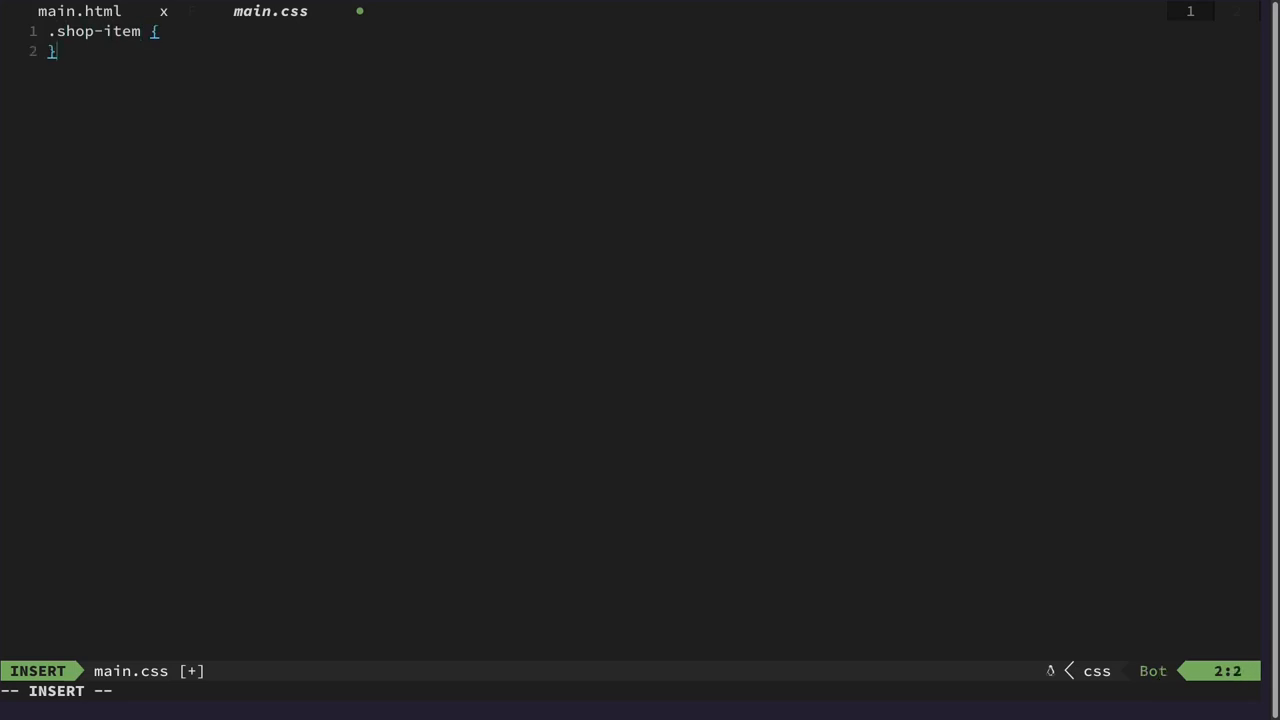
{"action": "key", "text": "Enter"}
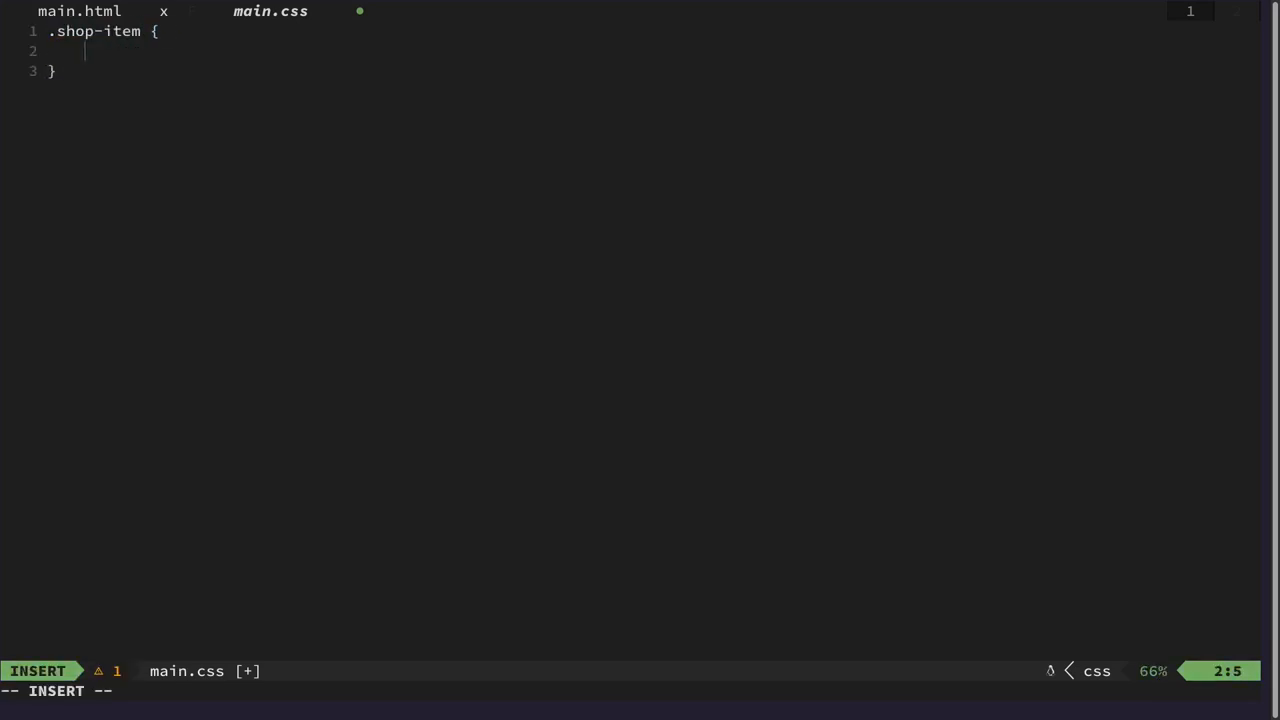
Give .shop-item border-style: solid and border-color: black.
{"action": "type", "text": "bo"}
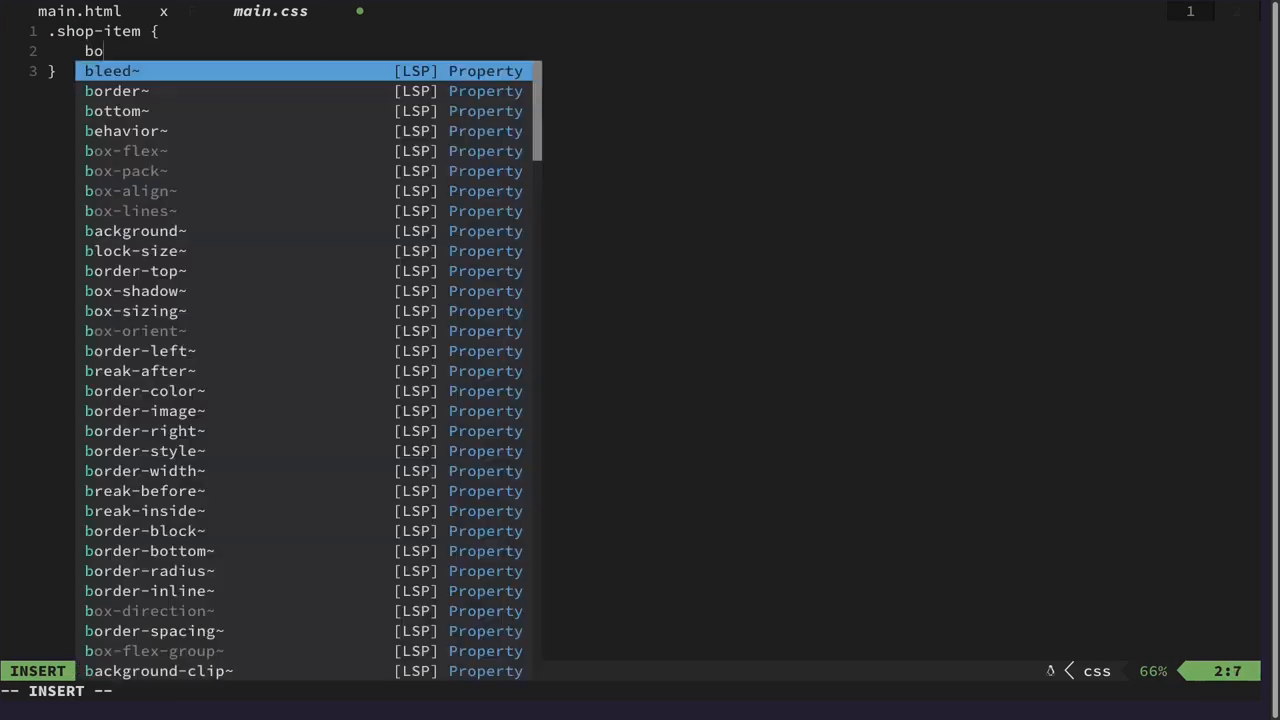
{"action": "type", "text": "rder"}
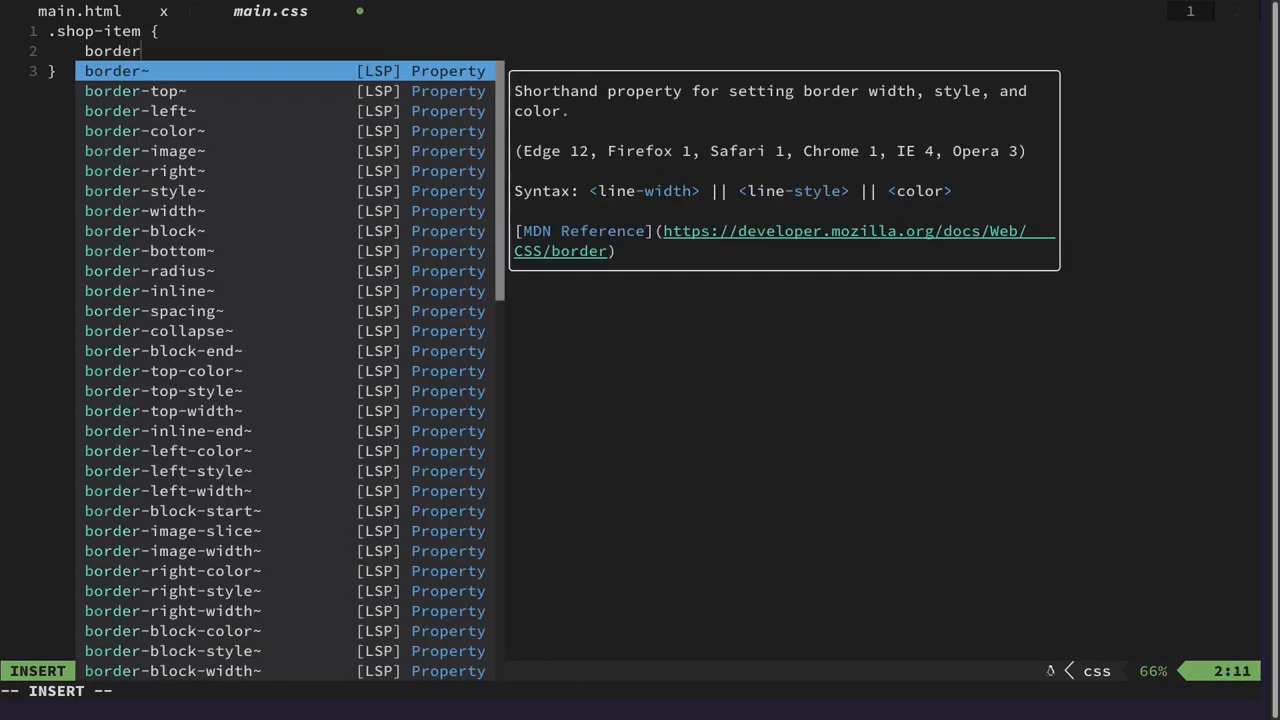
{"action": "type", "text": "-st"}
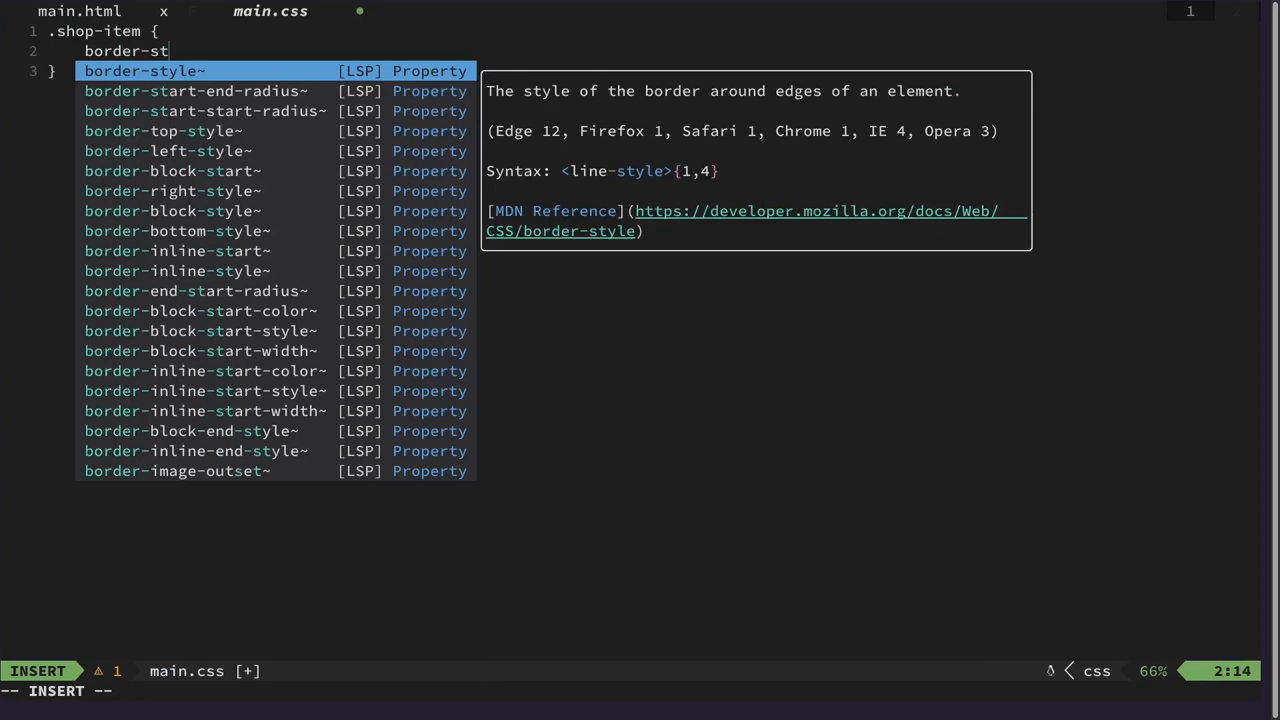
{"action": "type", "text": "border-style: ;"}
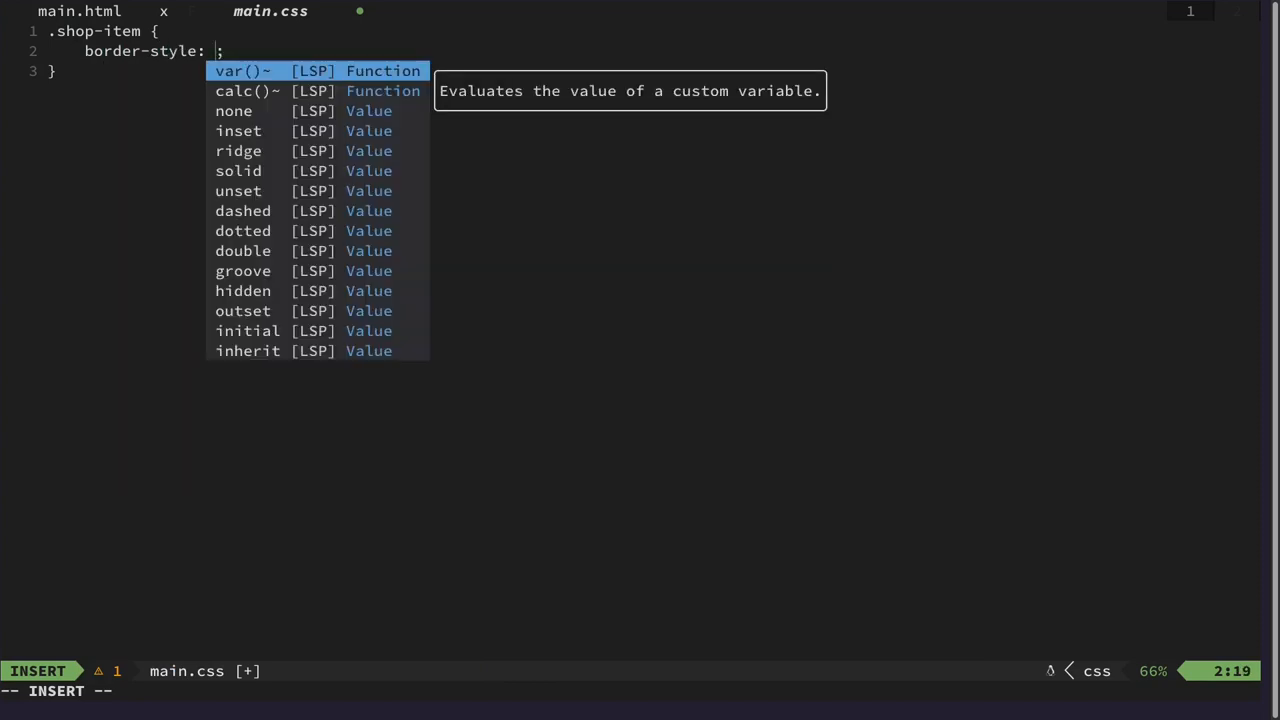
{"action": "type", "text": "so"}
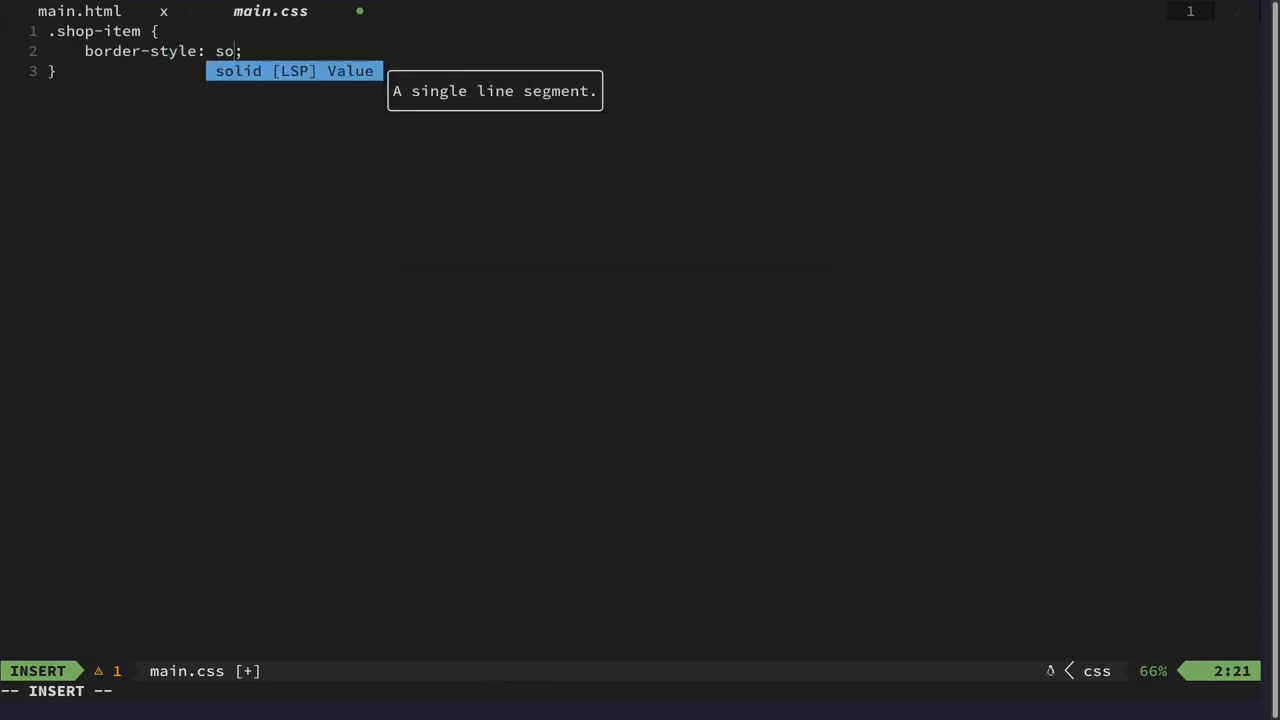
{"action": "key", "text": "Enter"}
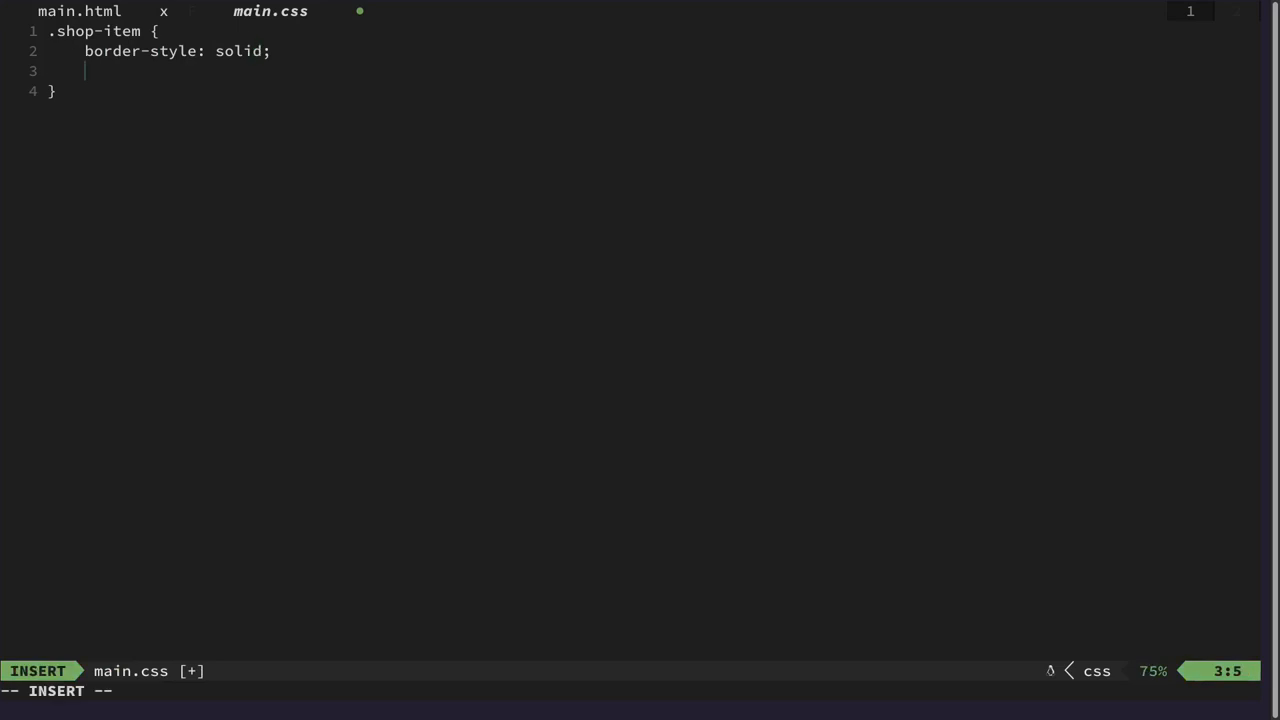
{"action": "type", "text": "border-"}
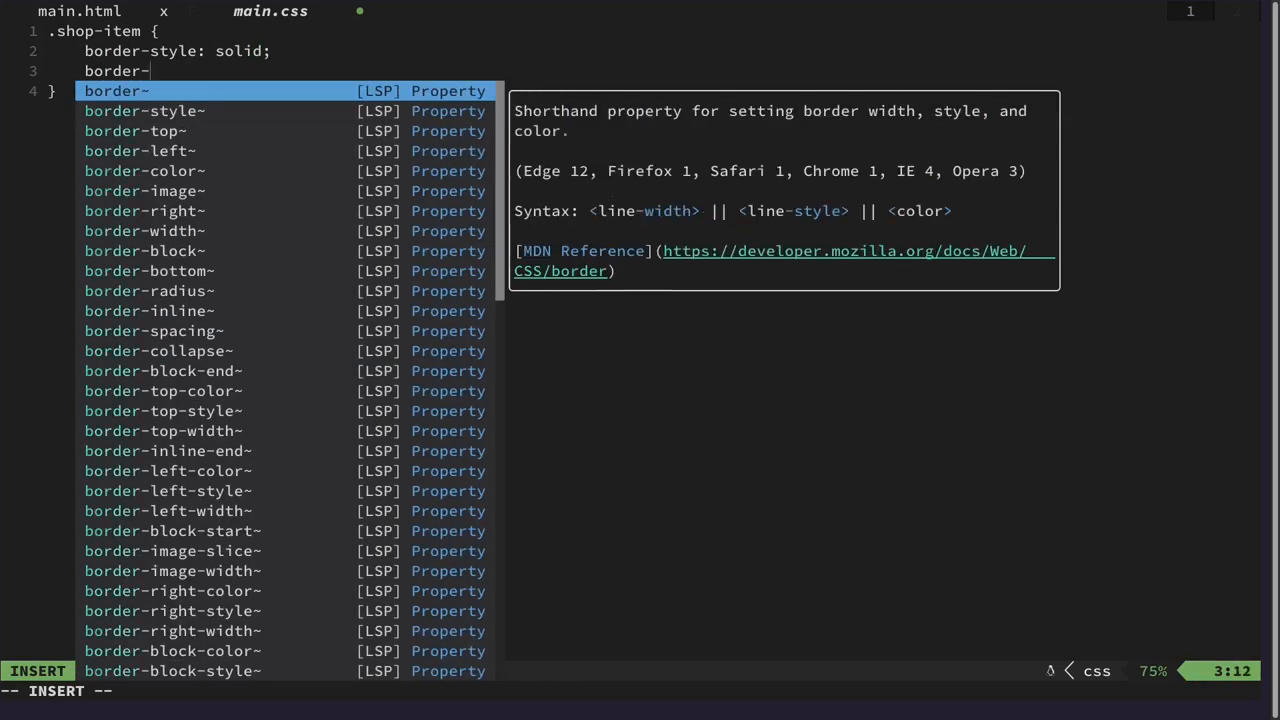
{"action": "type", "text": "color: ;"}
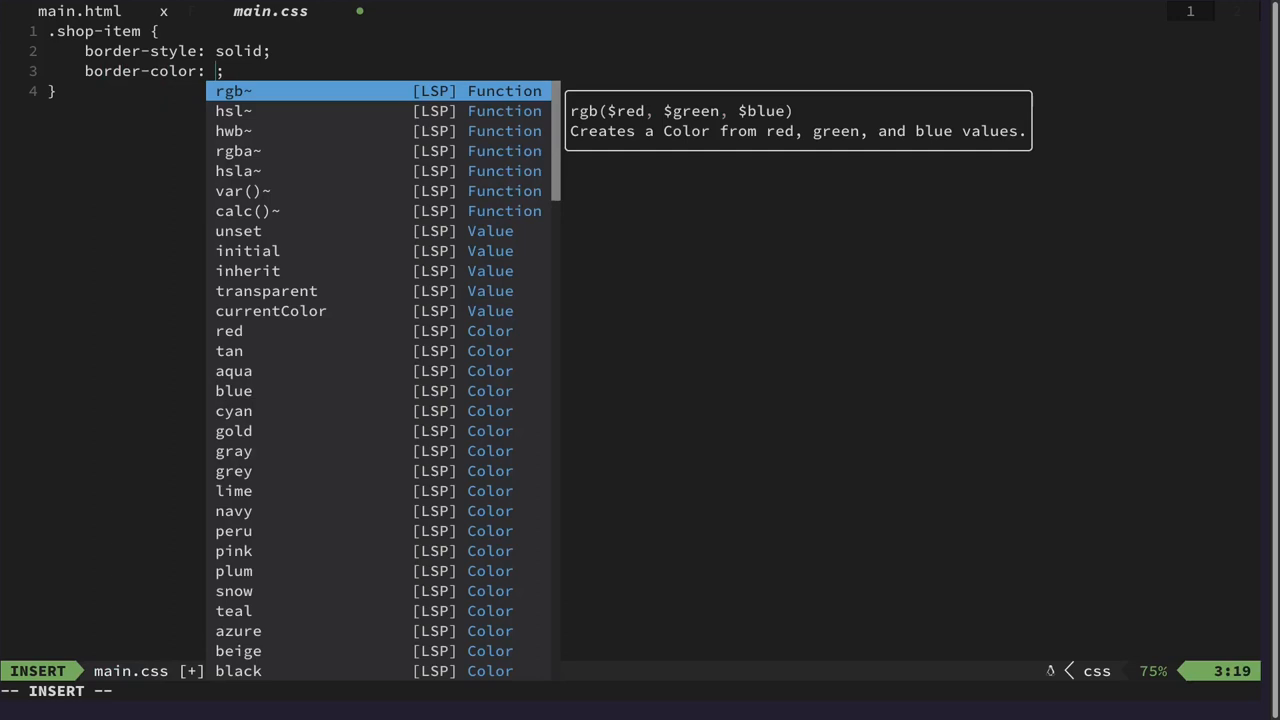
{"action": "type", "text": "bl"}
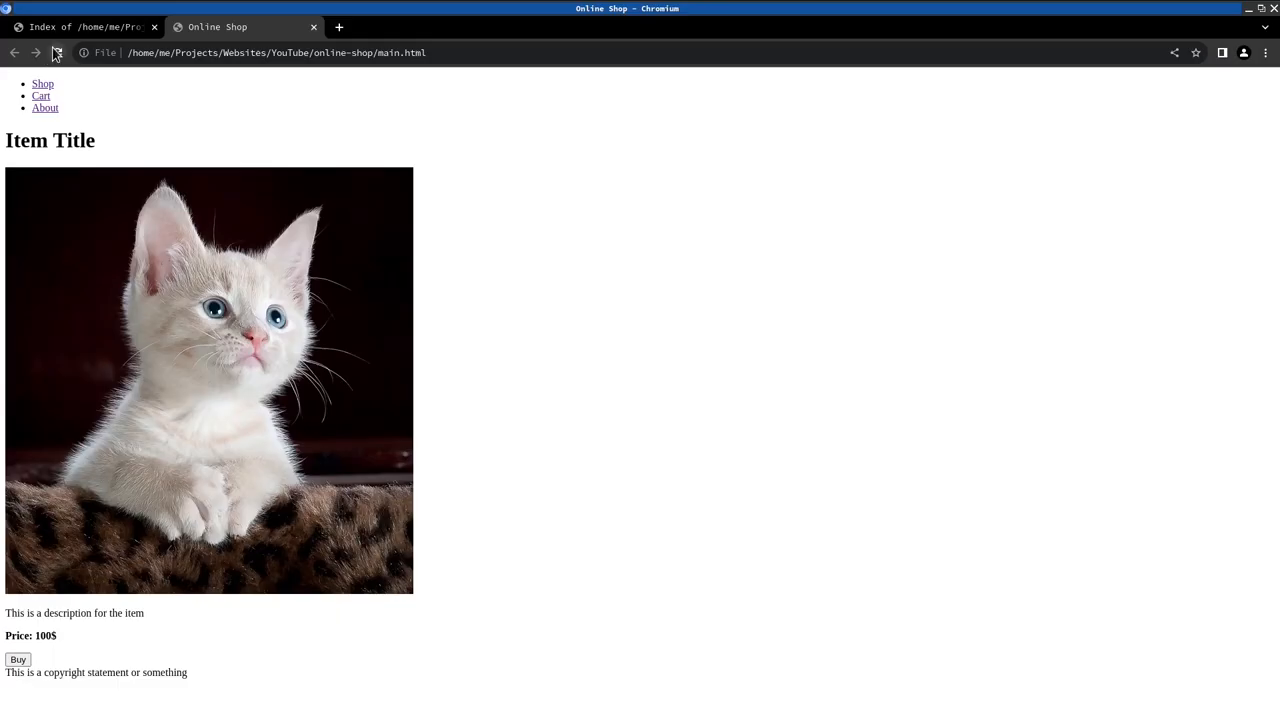
Reload the shop page to show the black-bordered card and inspect it in DevTools.
{"action": "left_click", "coordinate": [56, 52]}
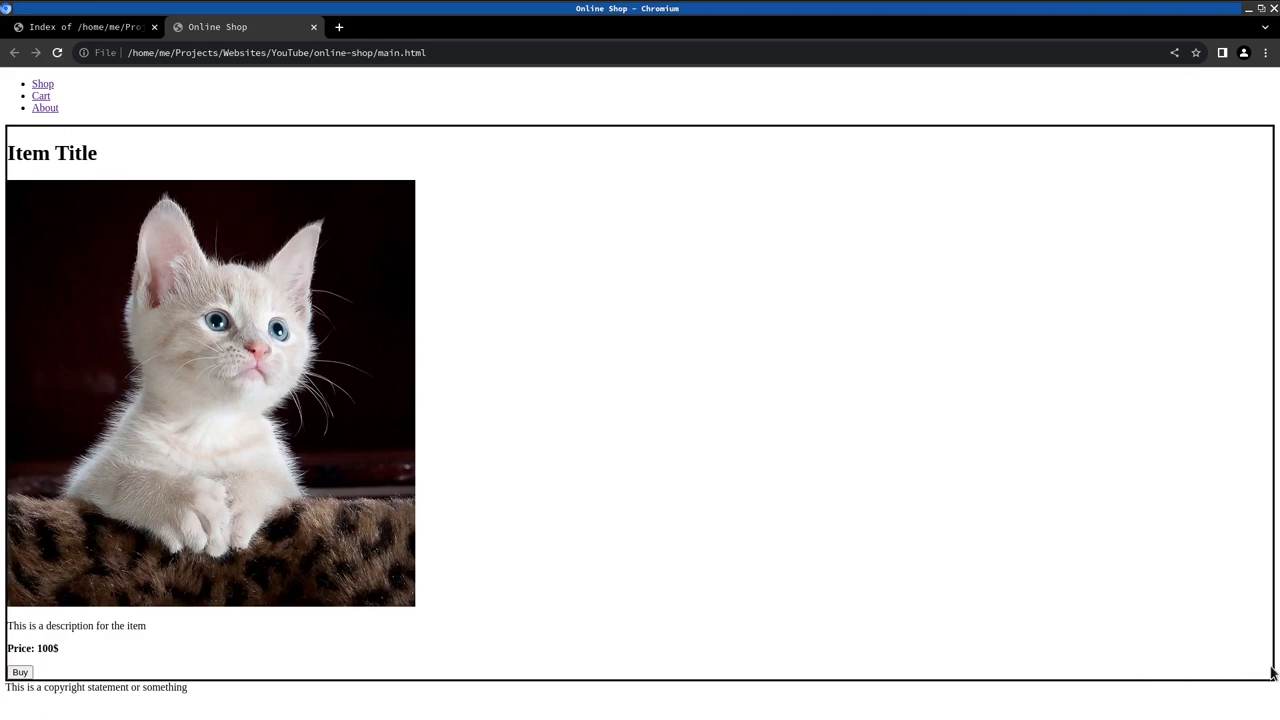
{"action": "mouse_move", "coordinate": [1000, 140]}
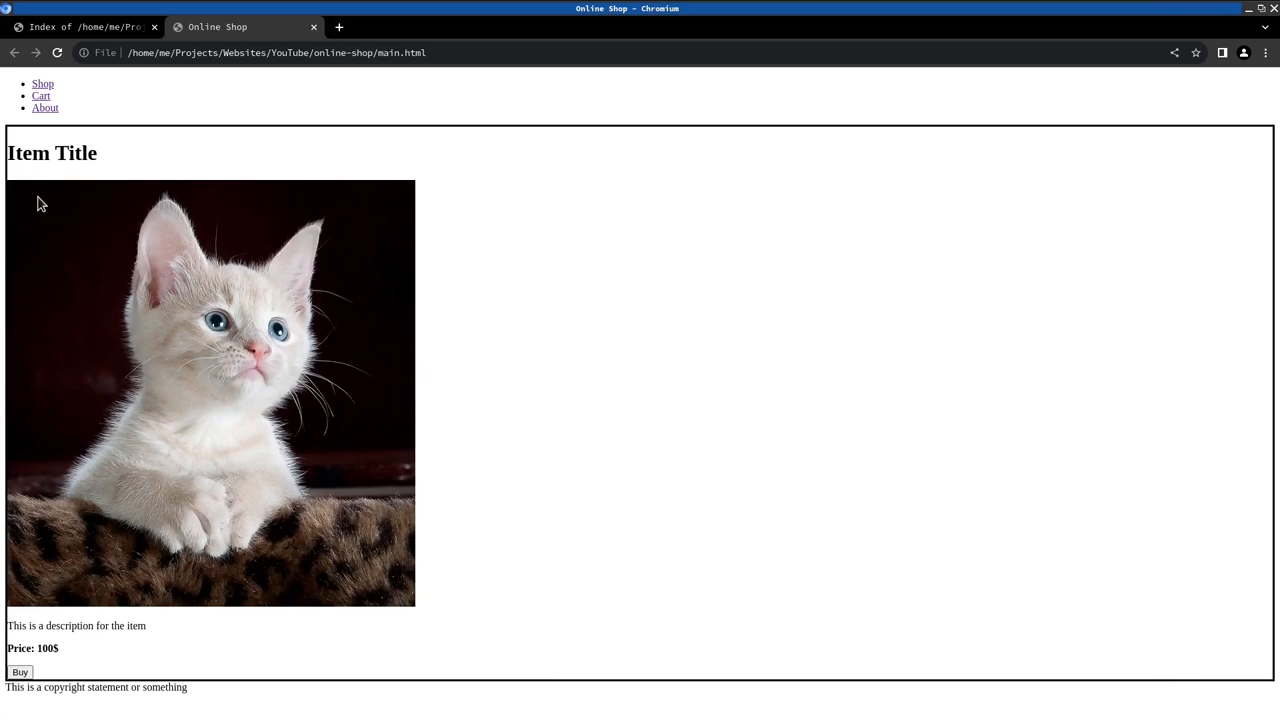
{"action": "mouse_move", "coordinate": [12, 138]}
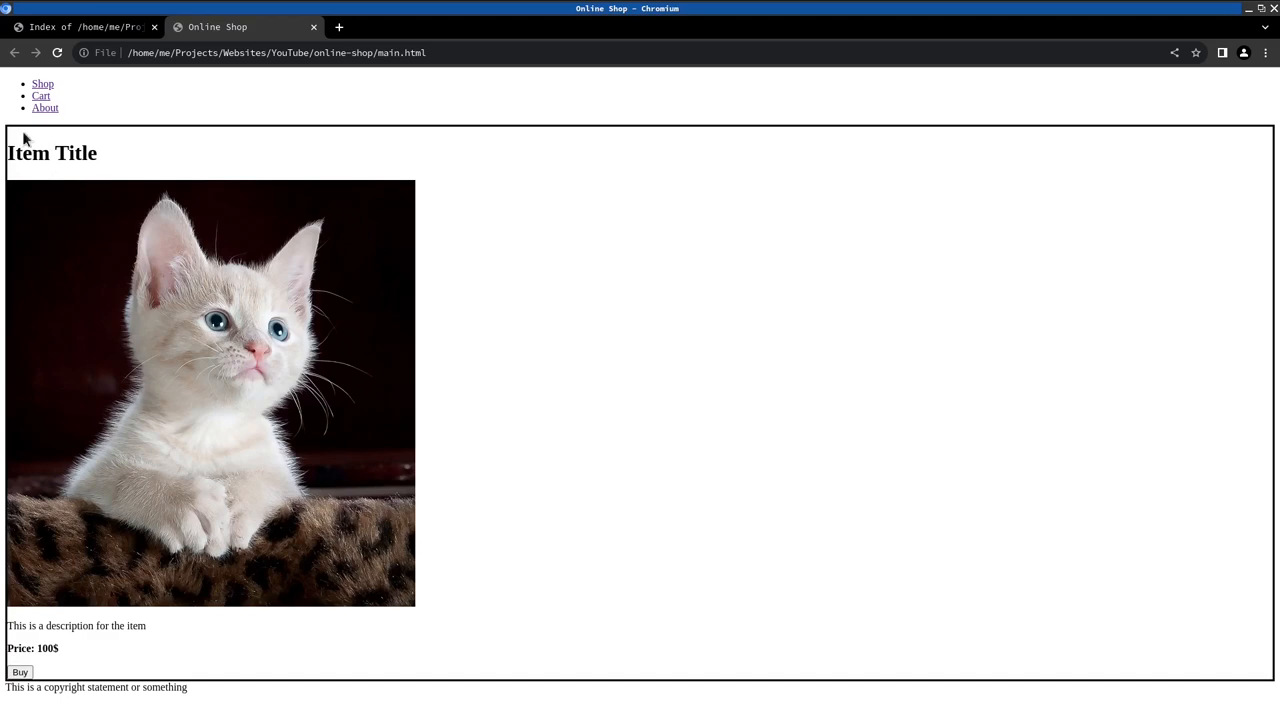
{"action": "mouse_move", "coordinate": [12, 132]}
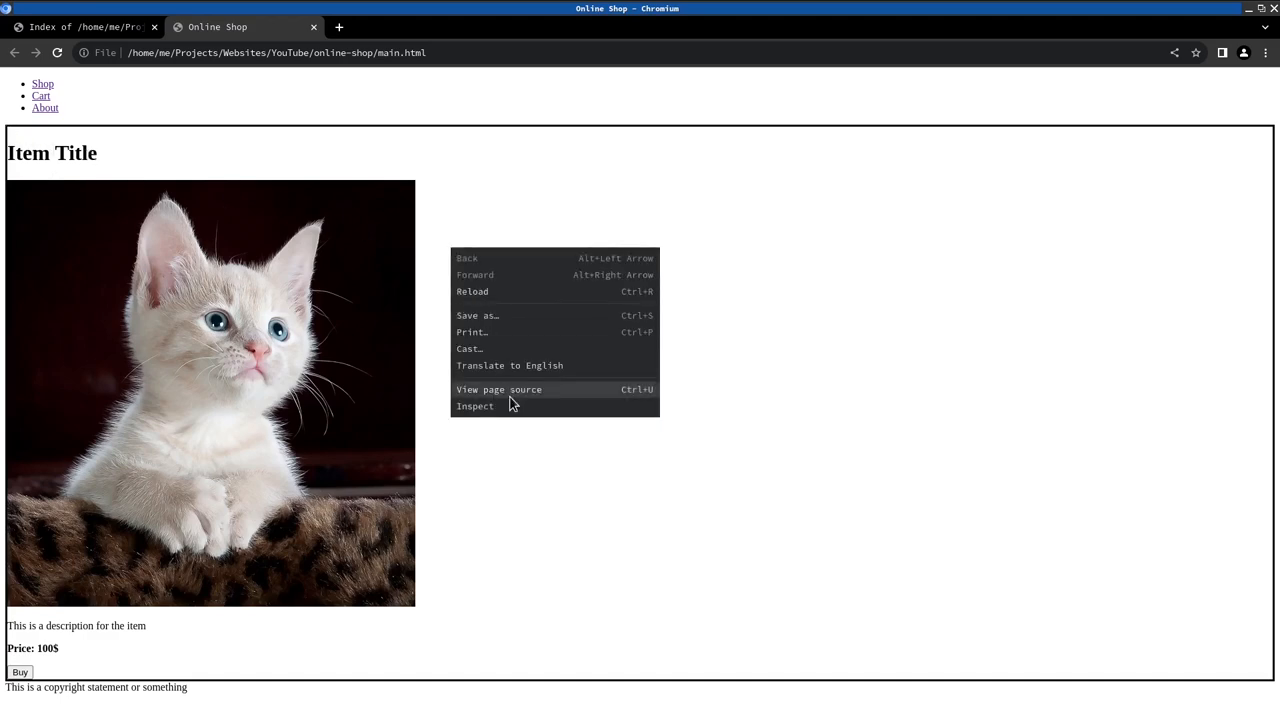
{"action": "left_click", "coordinate": [476, 404]}
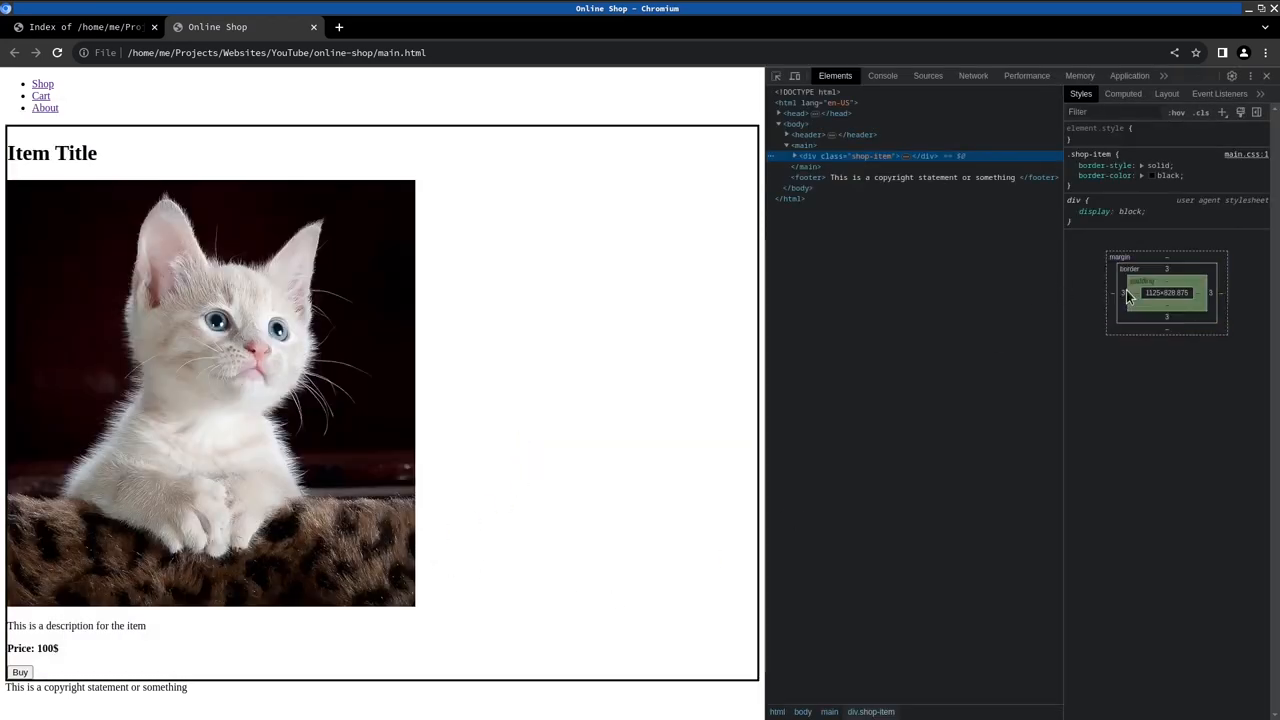
{"action": "mouse_move", "coordinate": [1144, 300]}
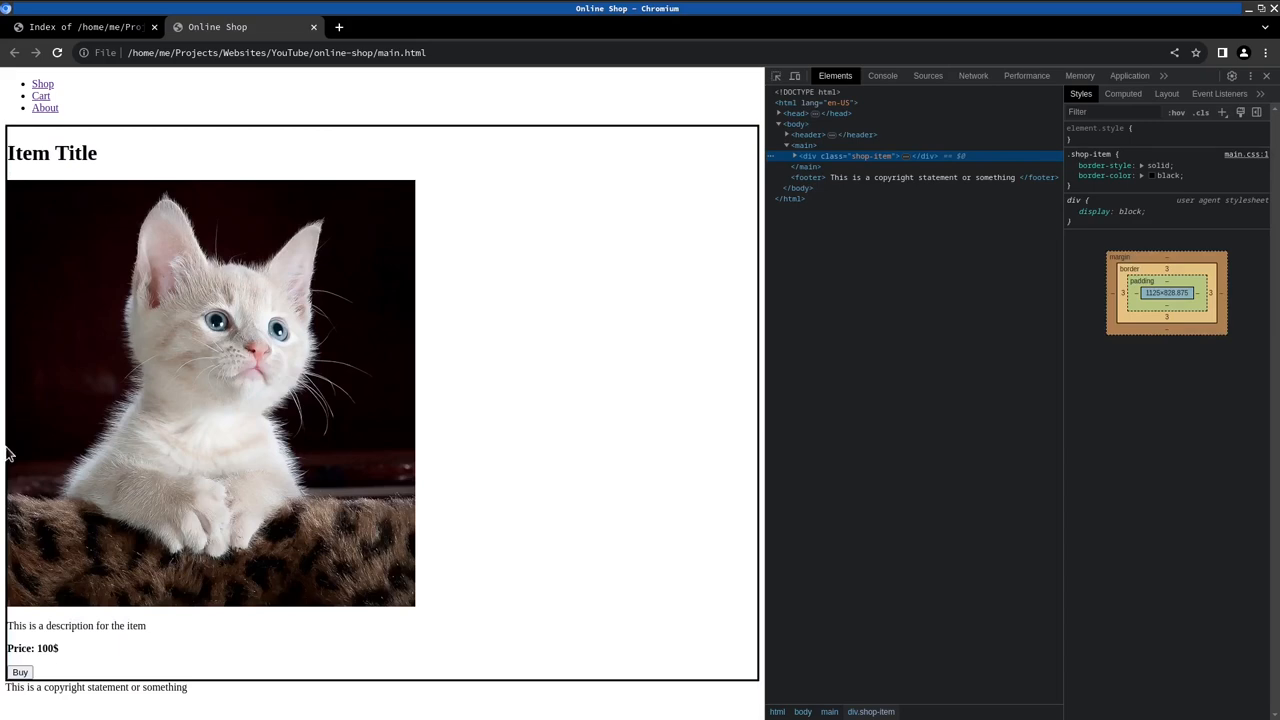
{"action": "mouse_move", "coordinate": [8, 152]}
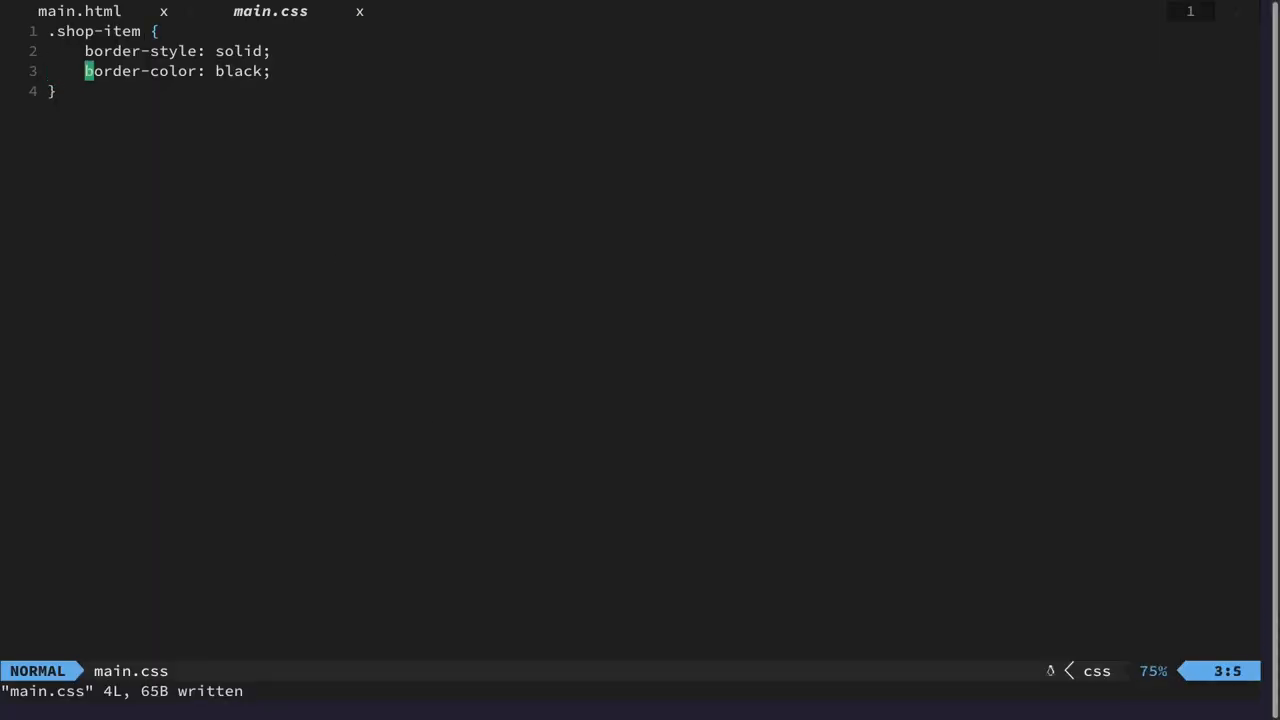
Add padding: 1rem inside the .shop-item rule.
{"action": "type", "text": "padd"}
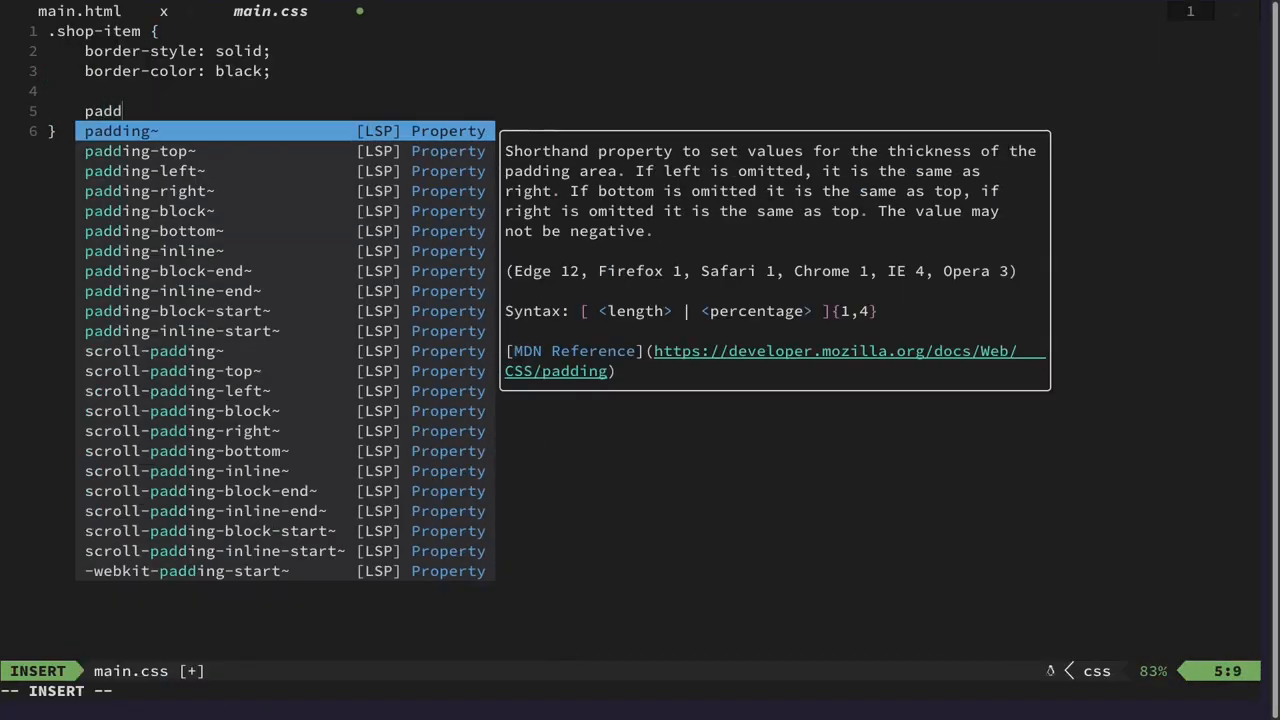
{"action": "type", "text": "ing: 1"}
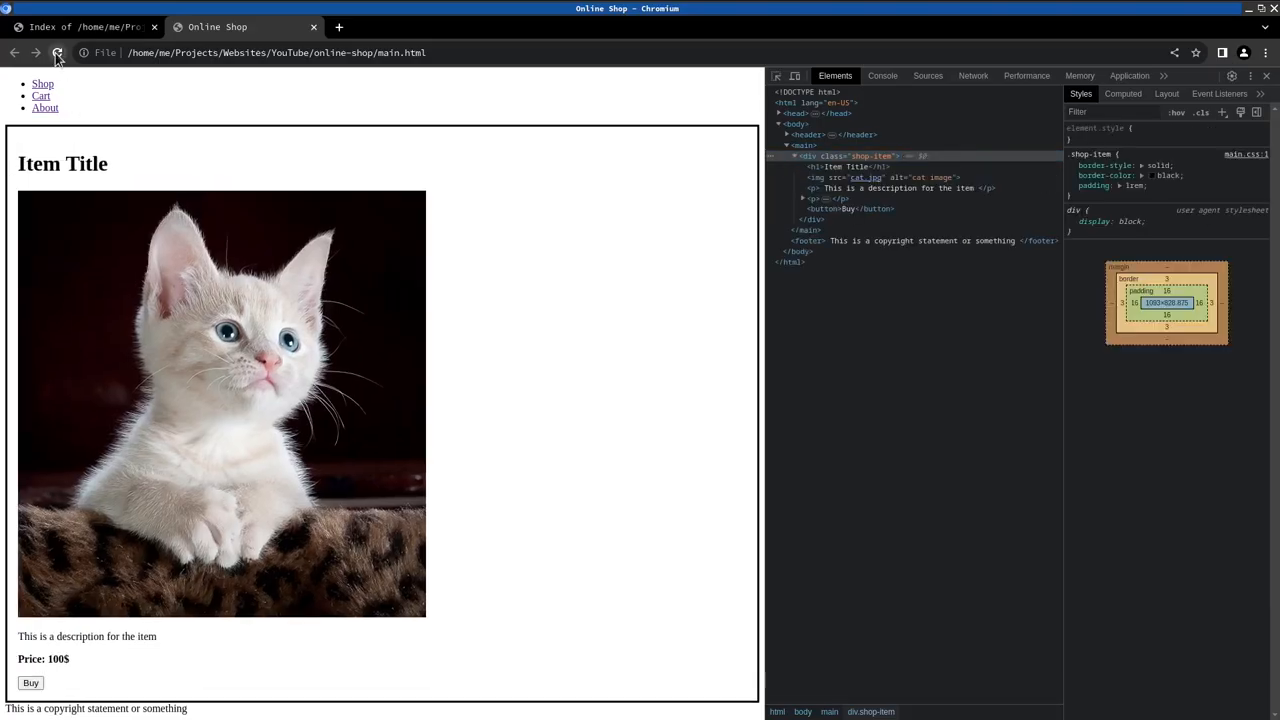
Reload the page to show the padded, bordered item card.
{"action": "left_click", "coordinate": [56, 52]}
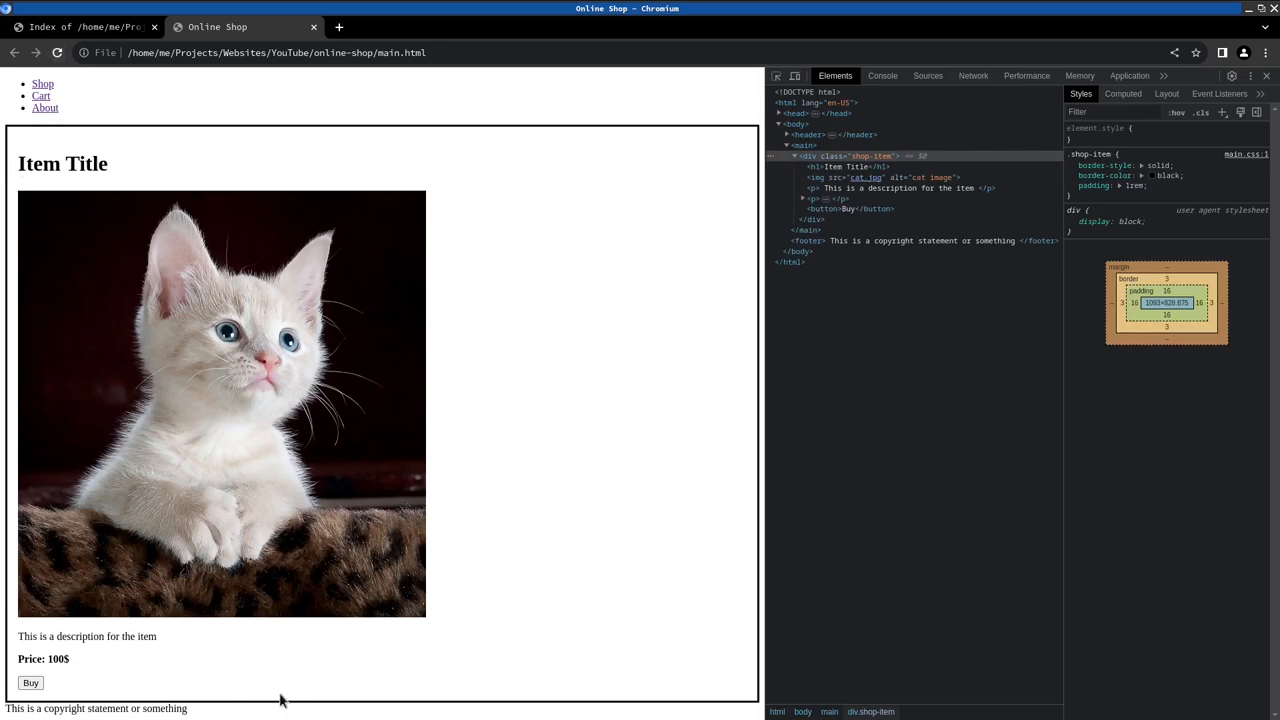
{"action": "mouse_move", "coordinate": [114, 186]}
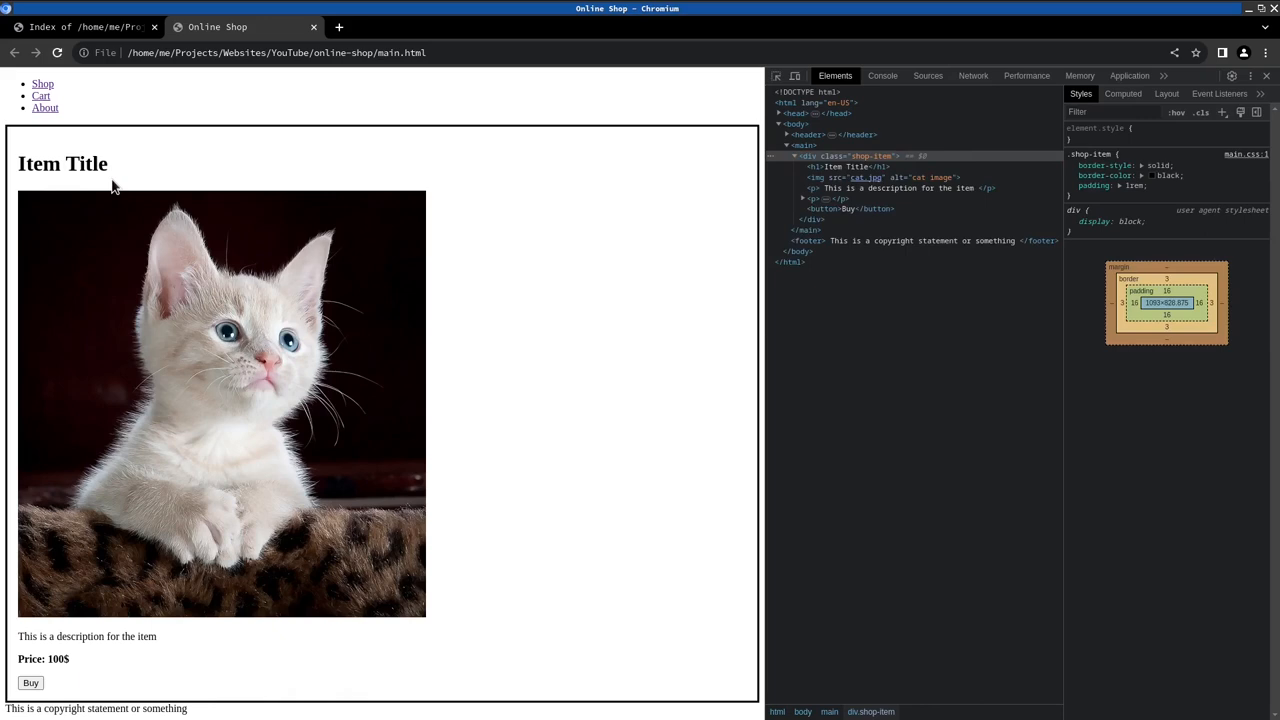
{"action": "mouse_move", "coordinate": [244, 296]}
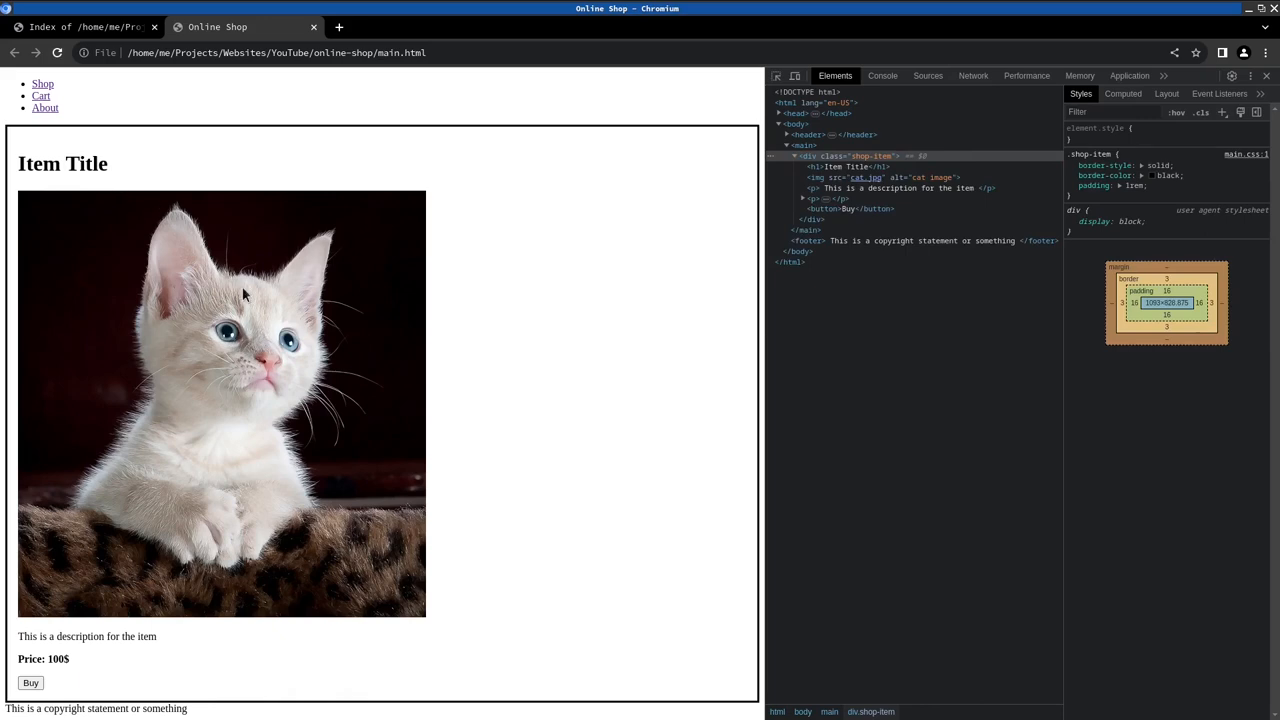
{"action": "mouse_move", "coordinate": [60, 228]}
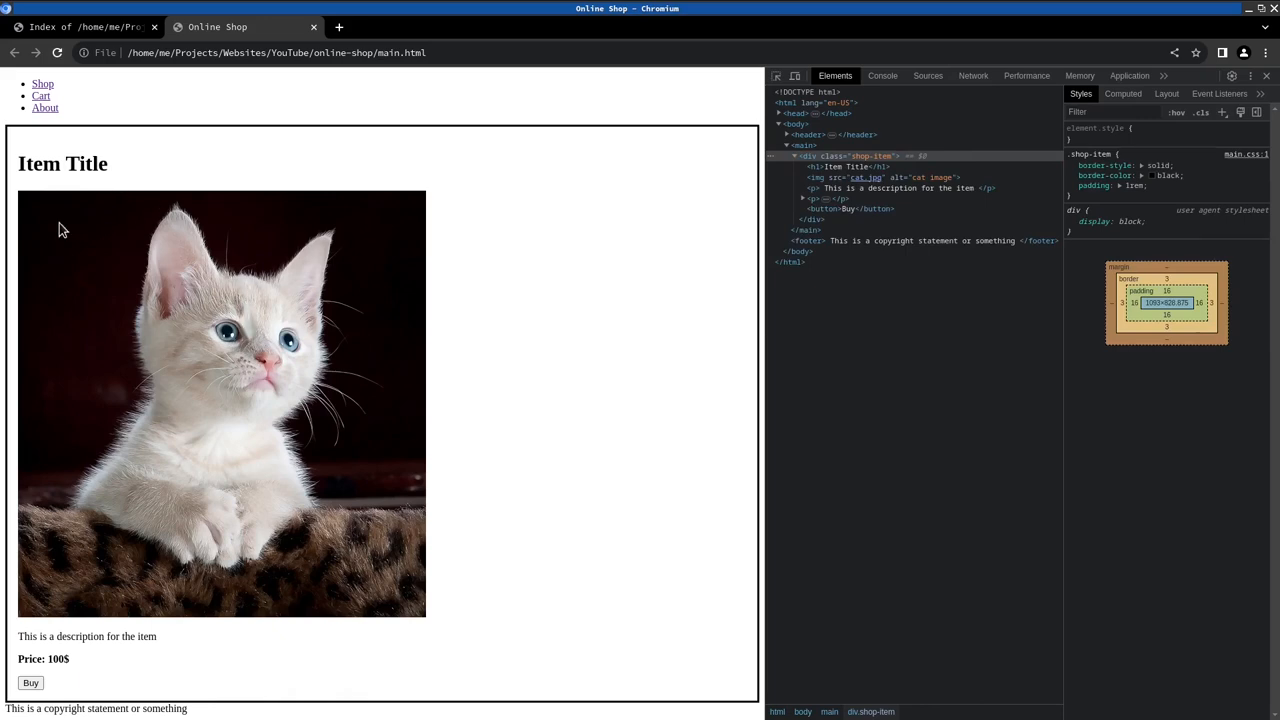
{"action": "mouse_move", "coordinate": [16, 338]}
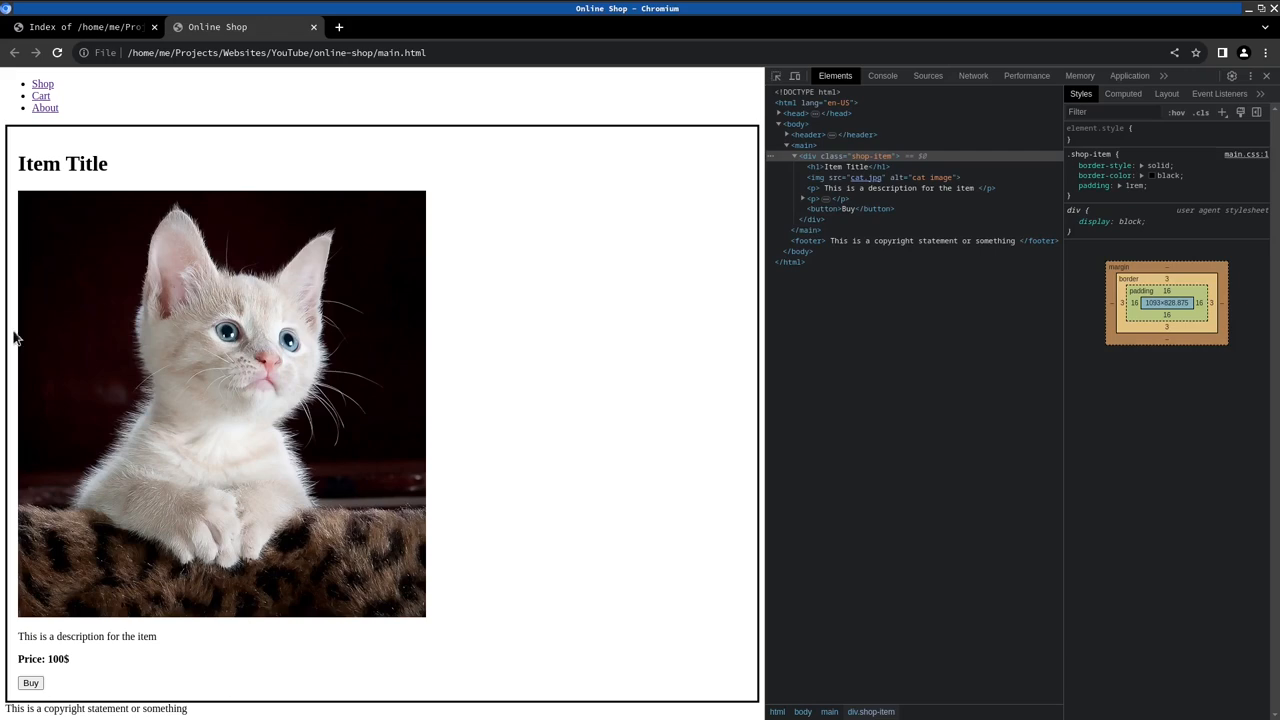
{"action": "mouse_move", "coordinate": [392, 292]}
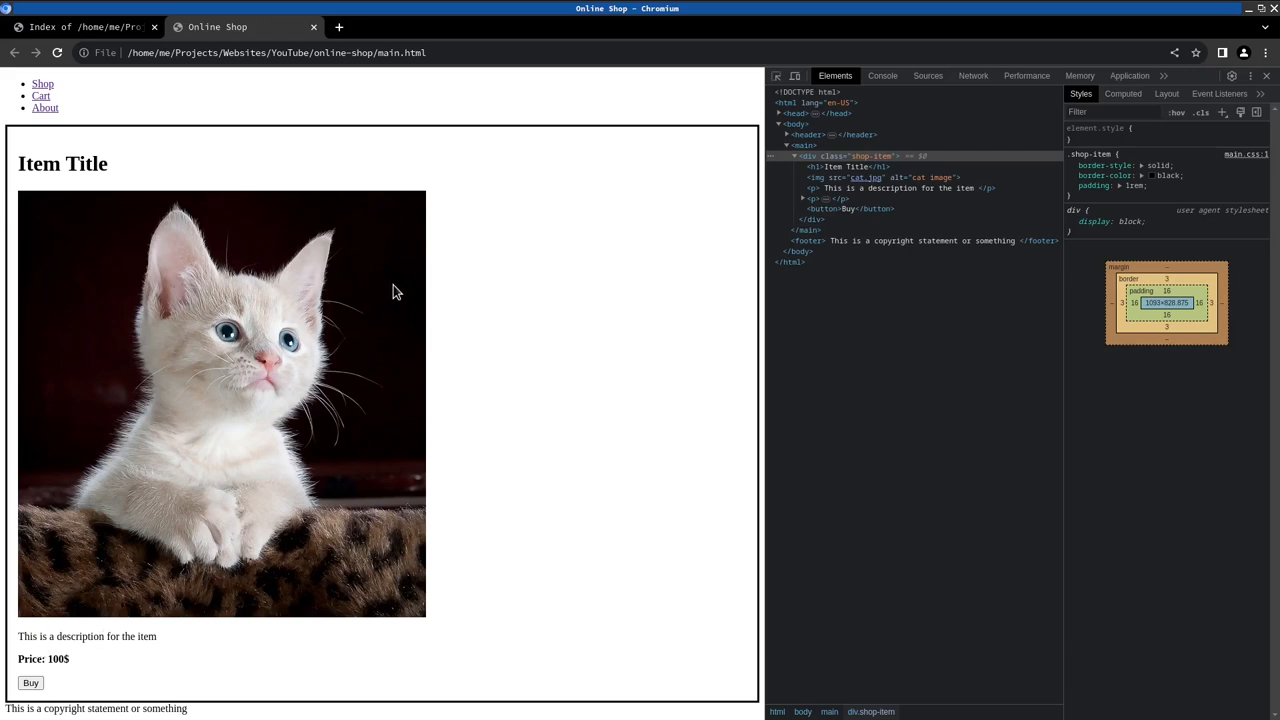
{"action": "mouse_move", "coordinate": [368, 334]}
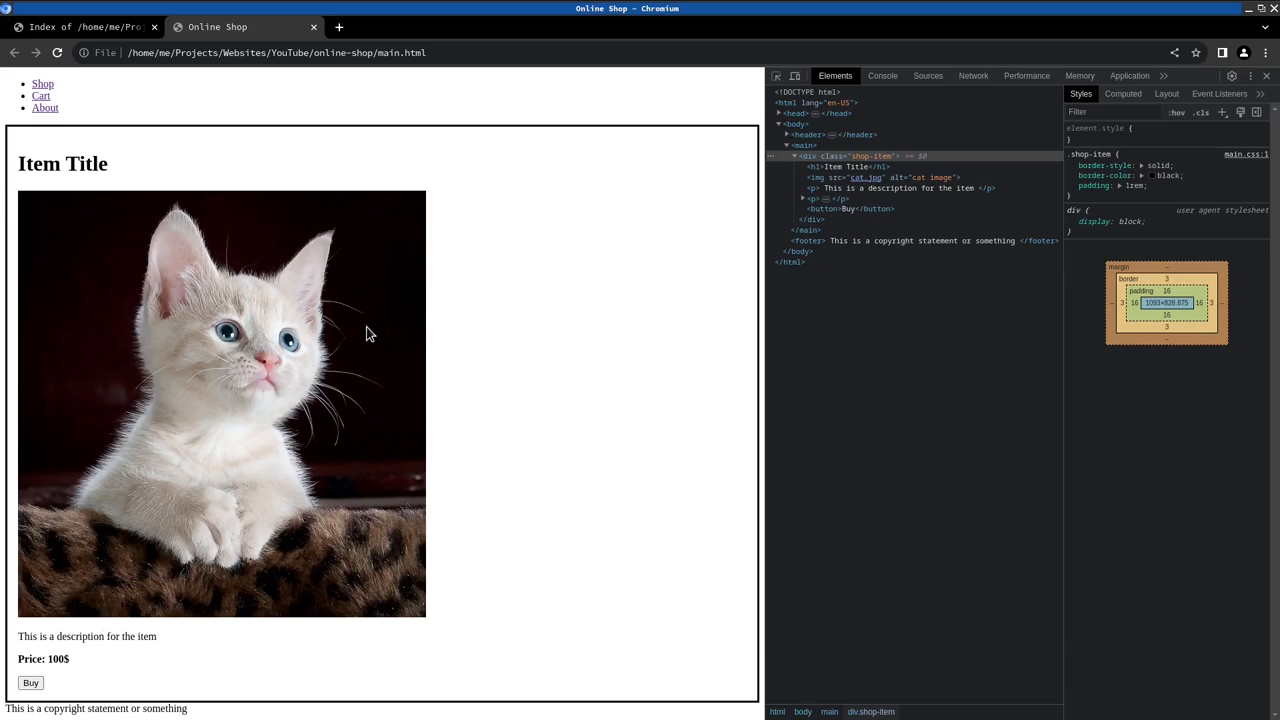
{"action": "mouse_move", "coordinate": [276, 604]}
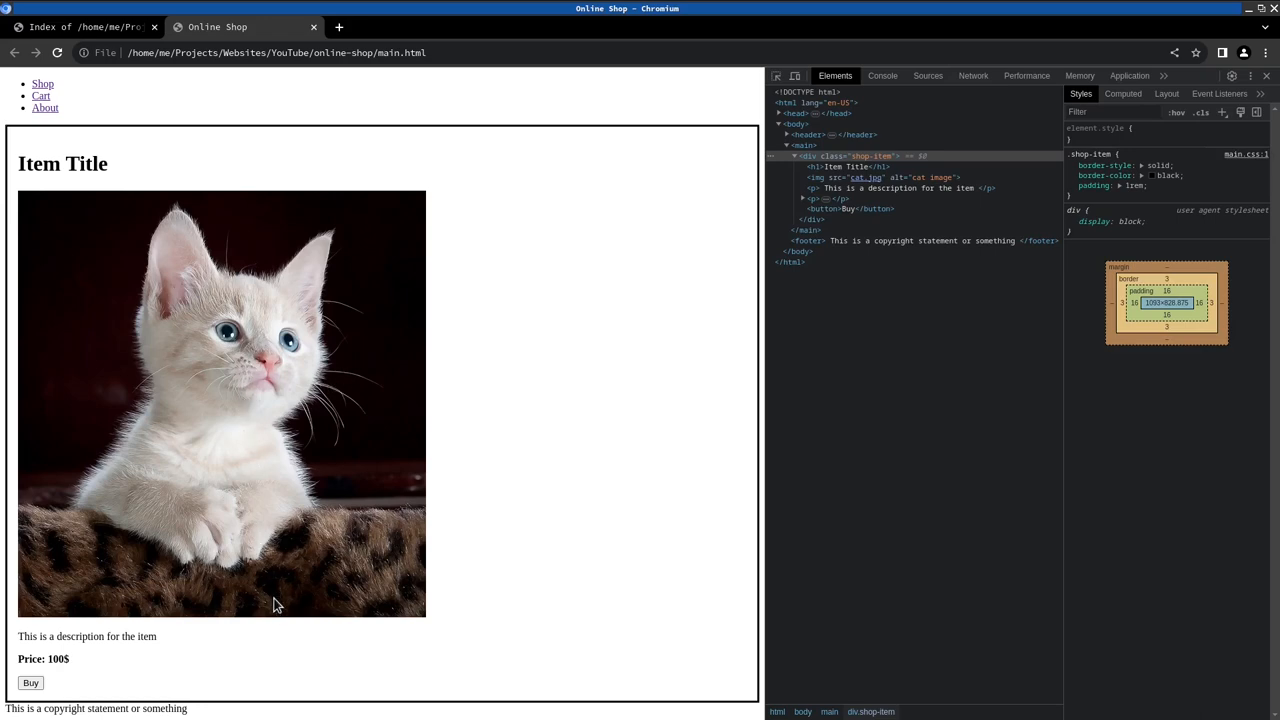
{"action": "mouse_move", "coordinate": [280, 636]}
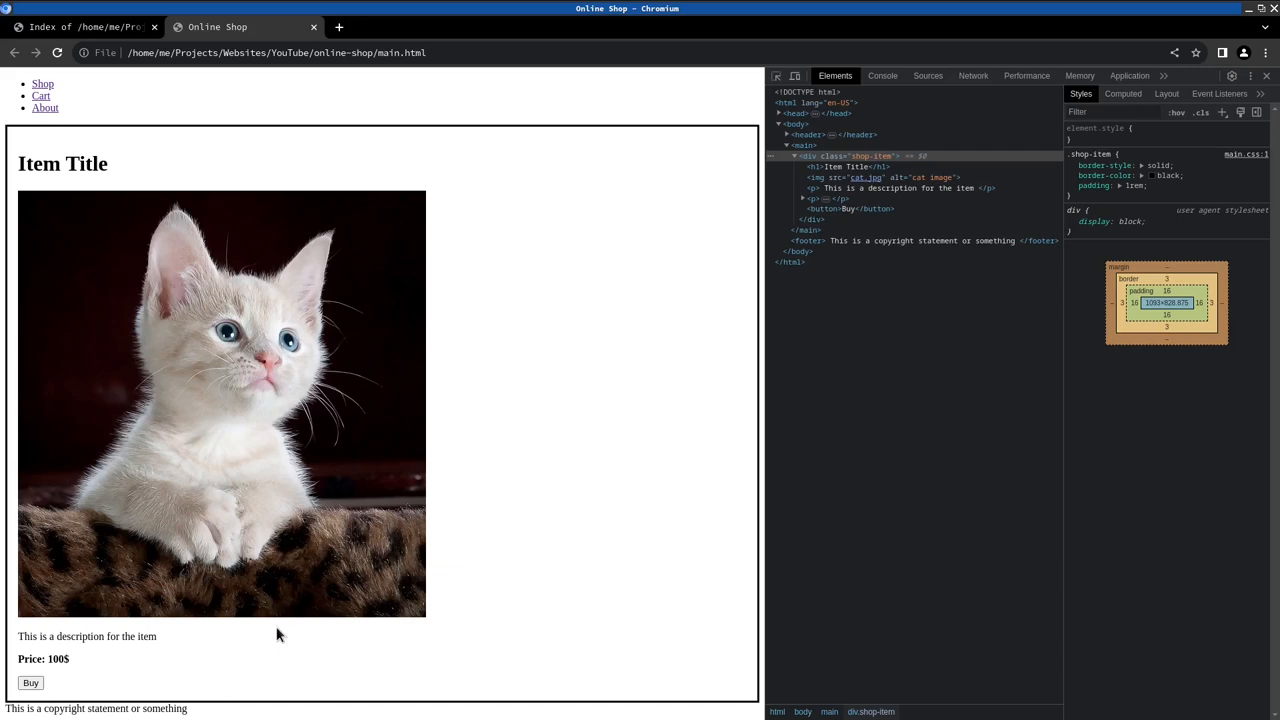
{"action": "mouse_move", "coordinate": [430, 364]}
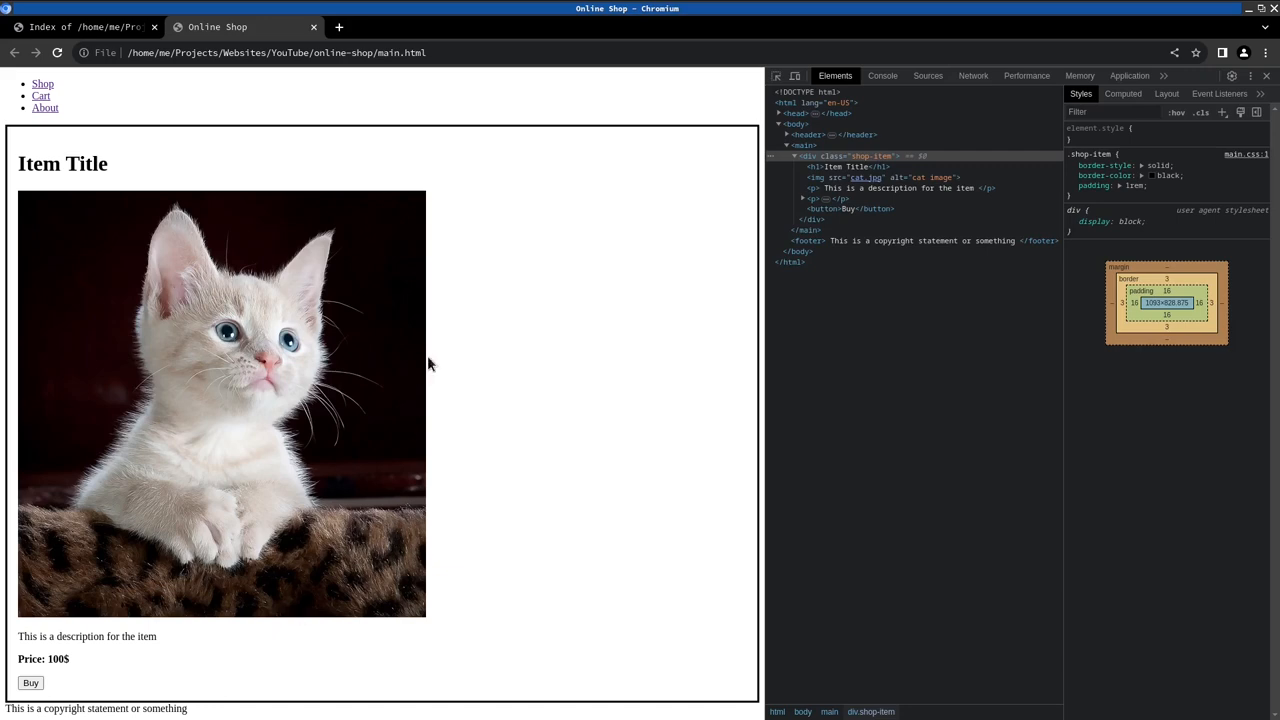
{"action": "mouse_move", "coordinate": [72, 244]}
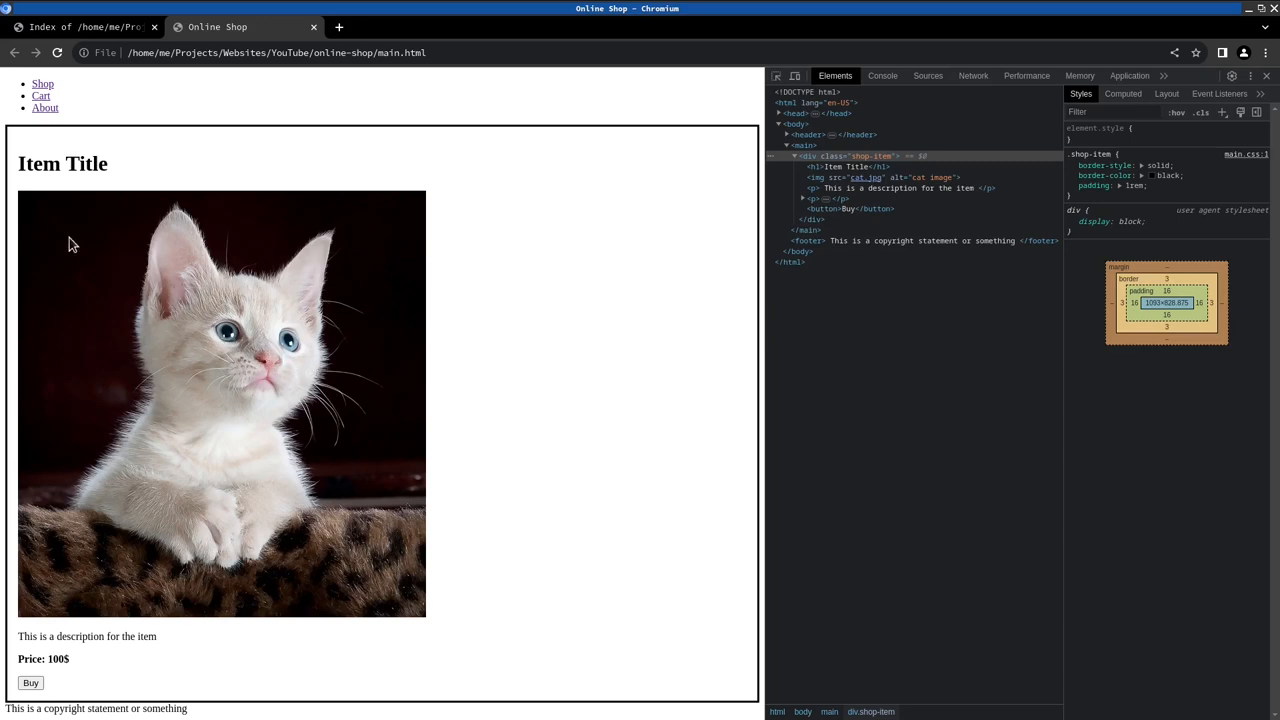
{"action": "mouse_move", "coordinate": [44, 226]}
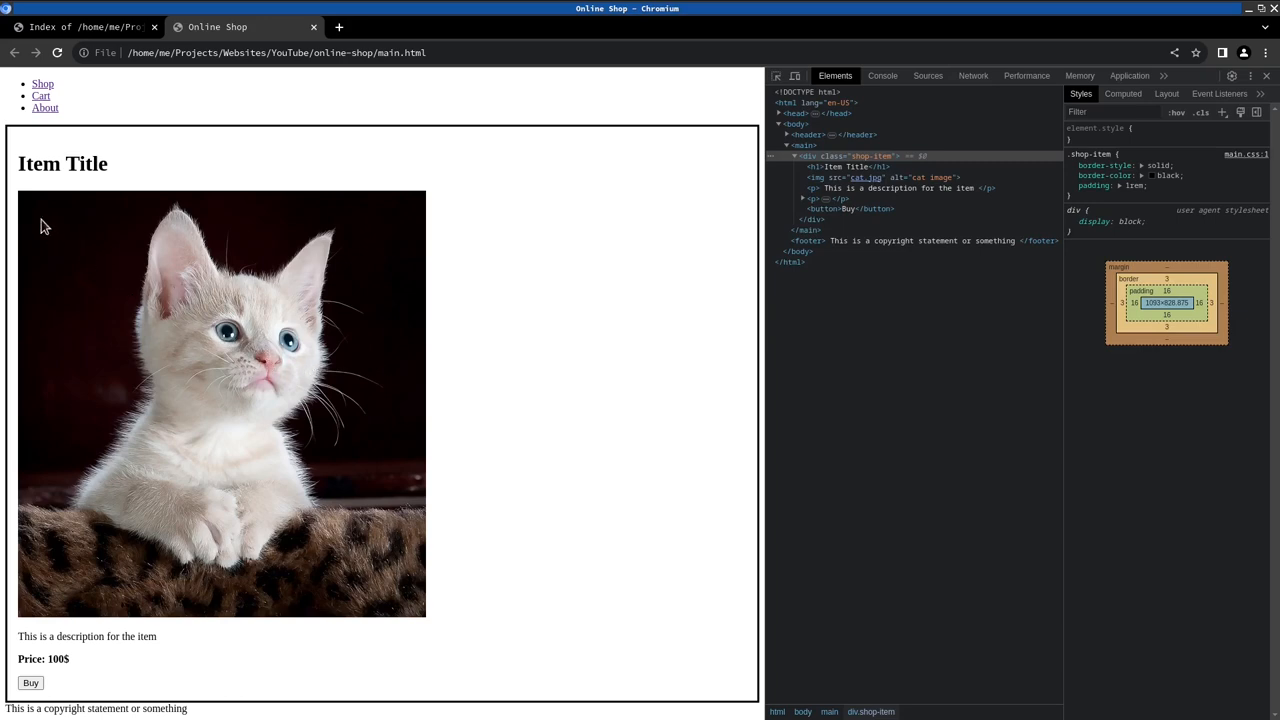
{"action": "mouse_move", "coordinate": [144, 420]}
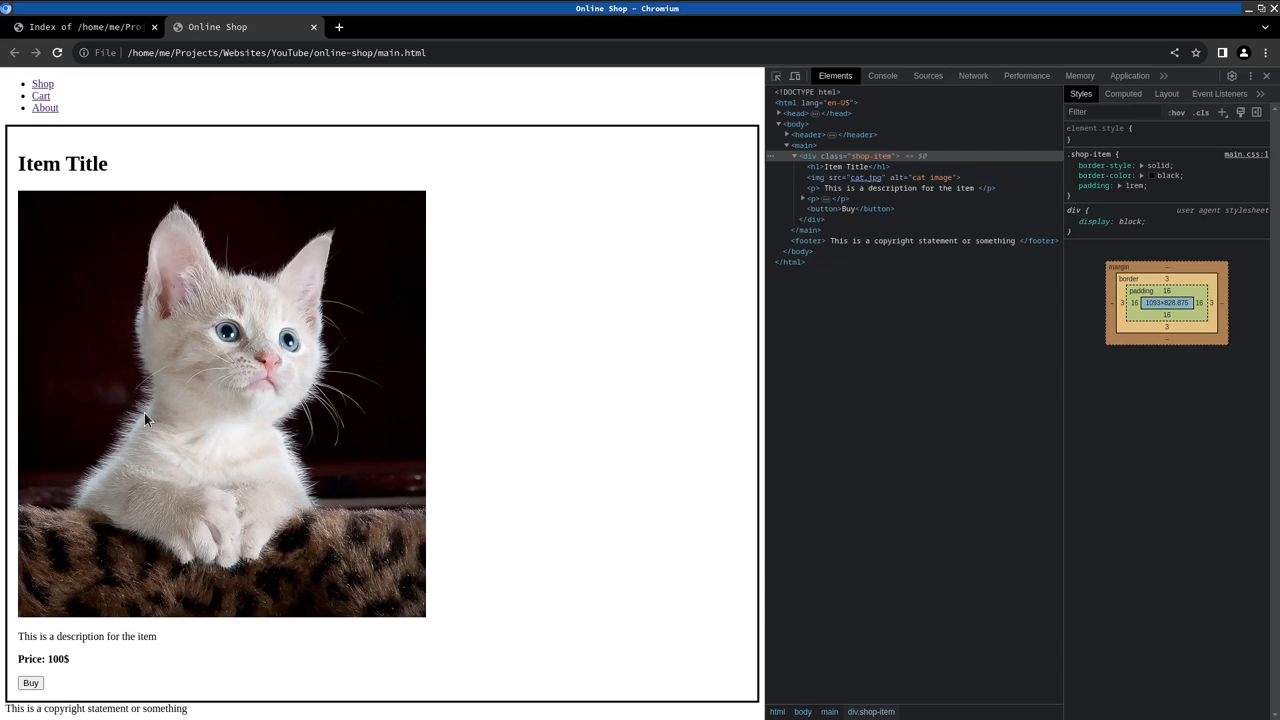
{"action": "mouse_move", "coordinate": [170, 572]}
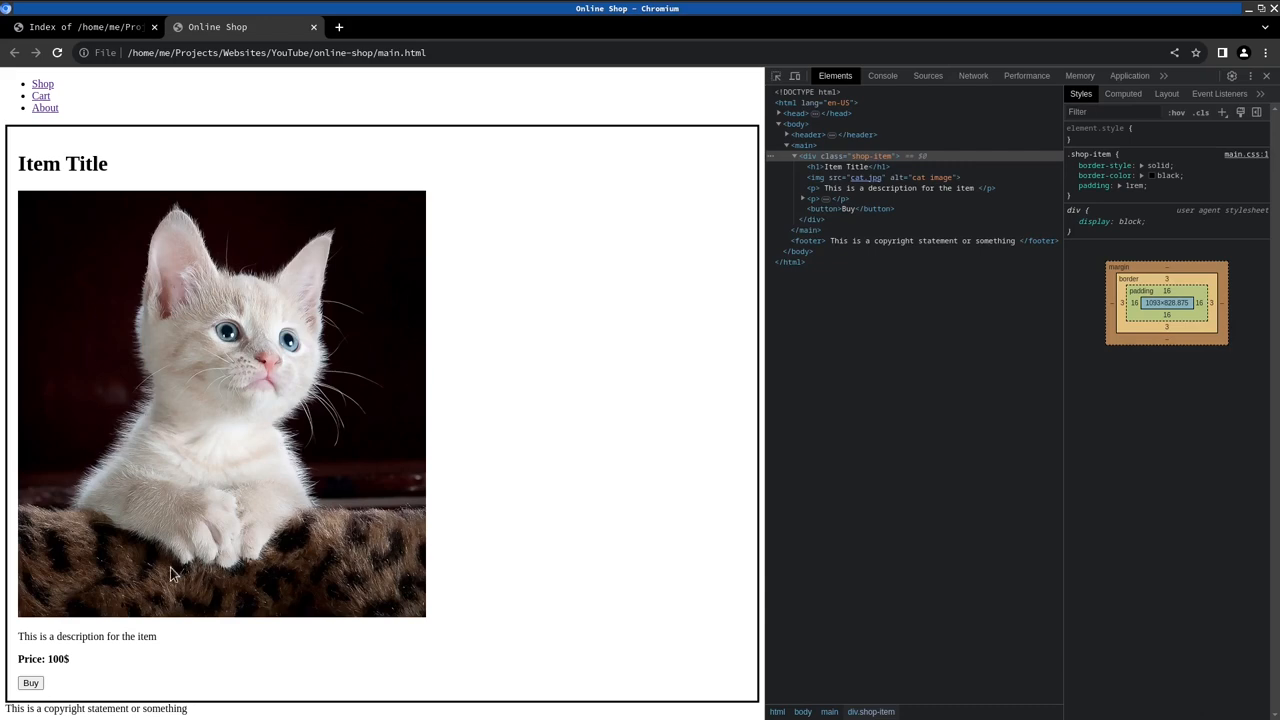
{"action": "mouse_move", "coordinate": [172, 644]}
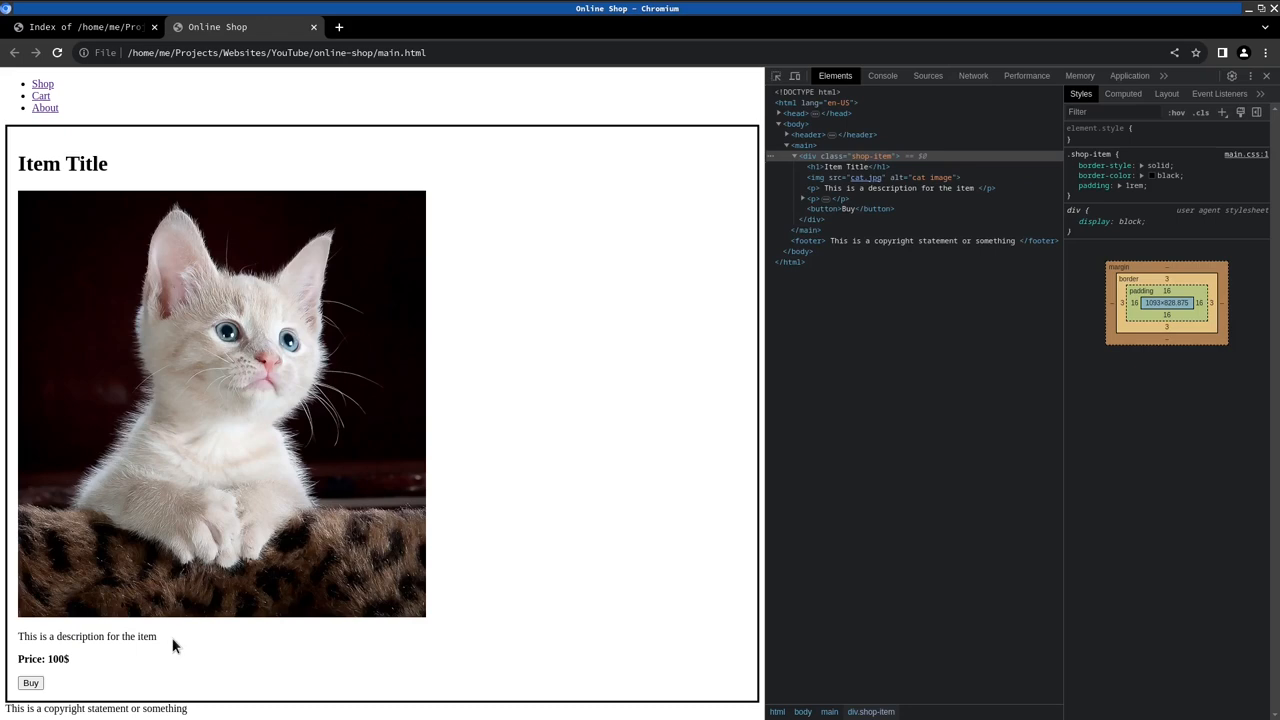
{"action": "mouse_move", "coordinate": [180, 356]}
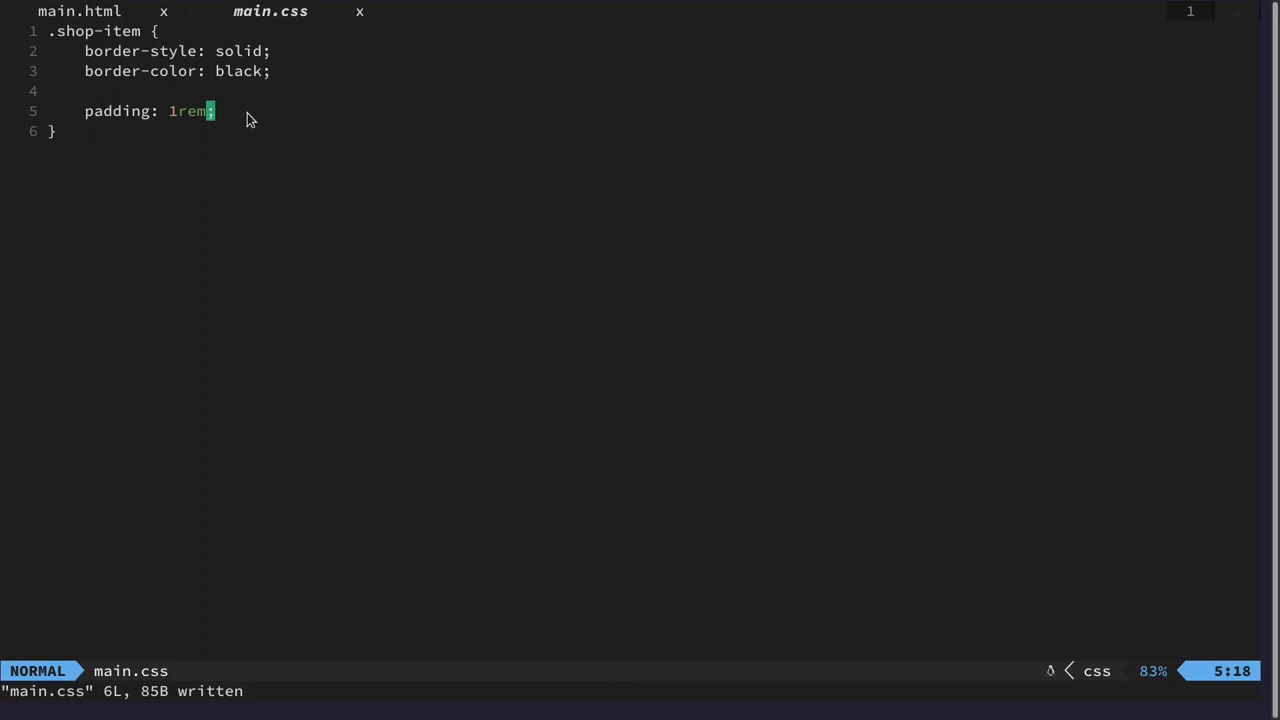
Start a .shop-item img rule block after the shop-item rule.
{"action": "key", "text": "o"}
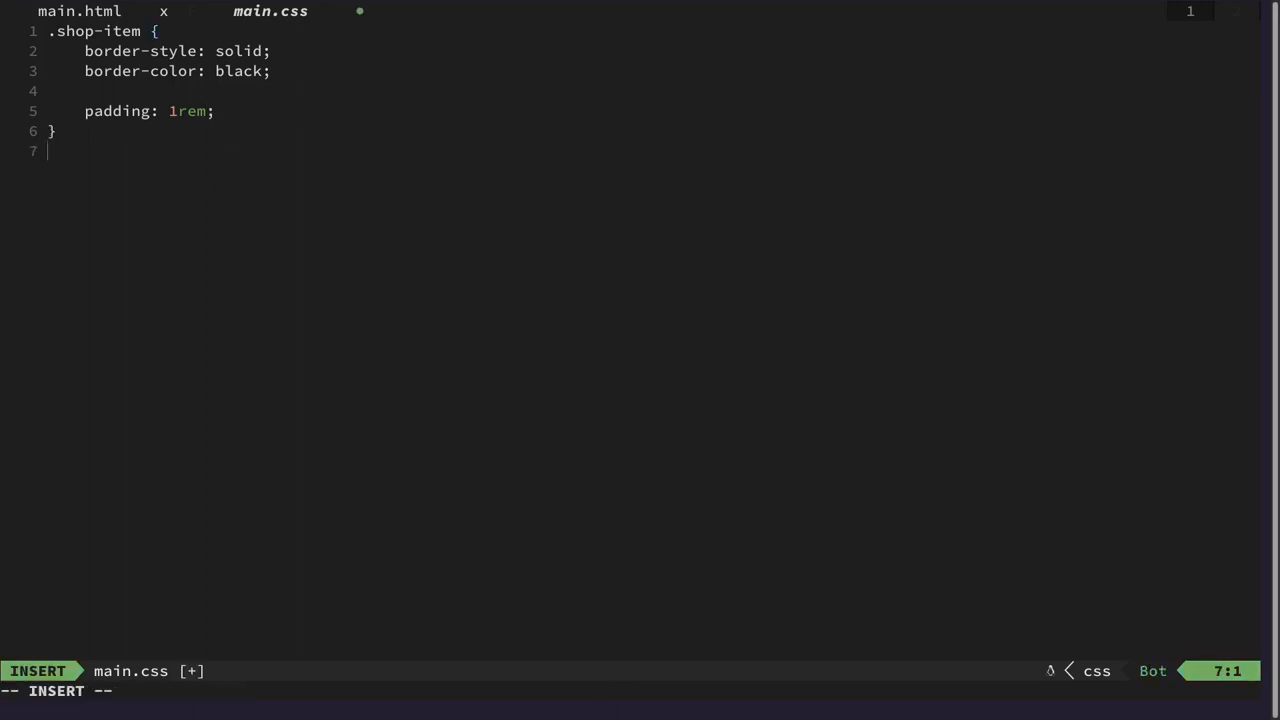
{"action": "type", "text": ".sho"}
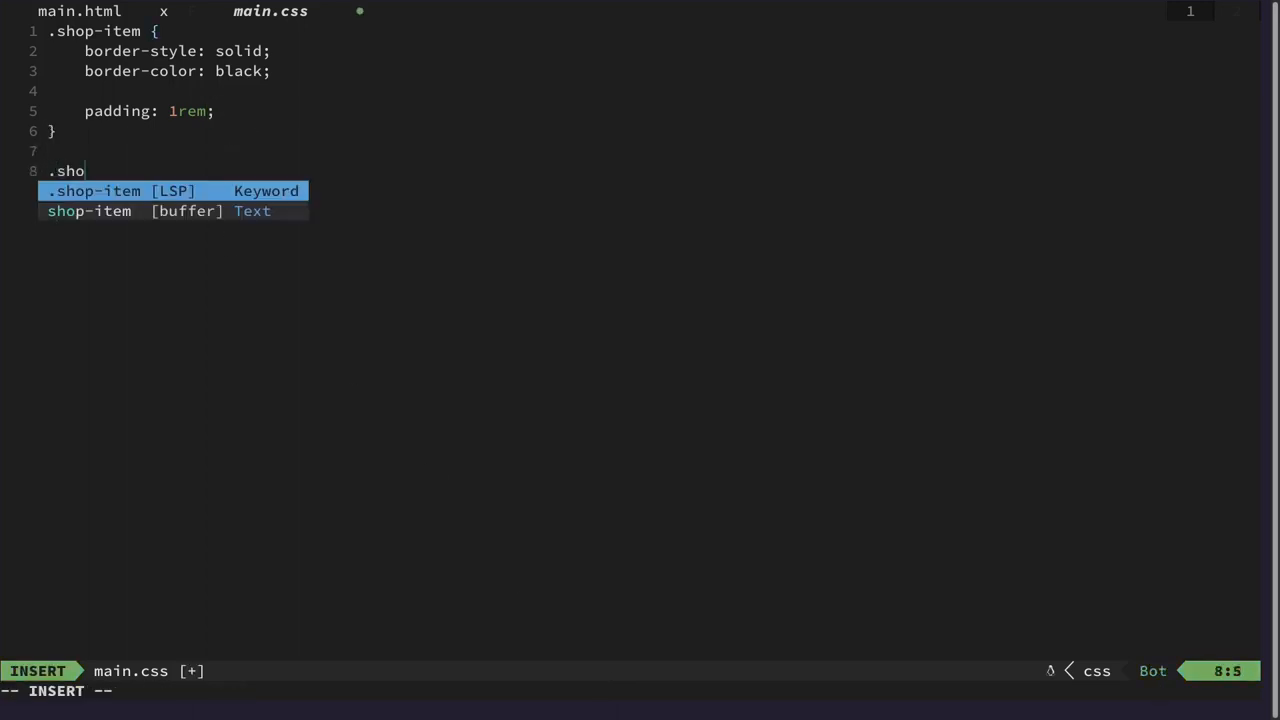
{"action": "key", "text": "Tab"}
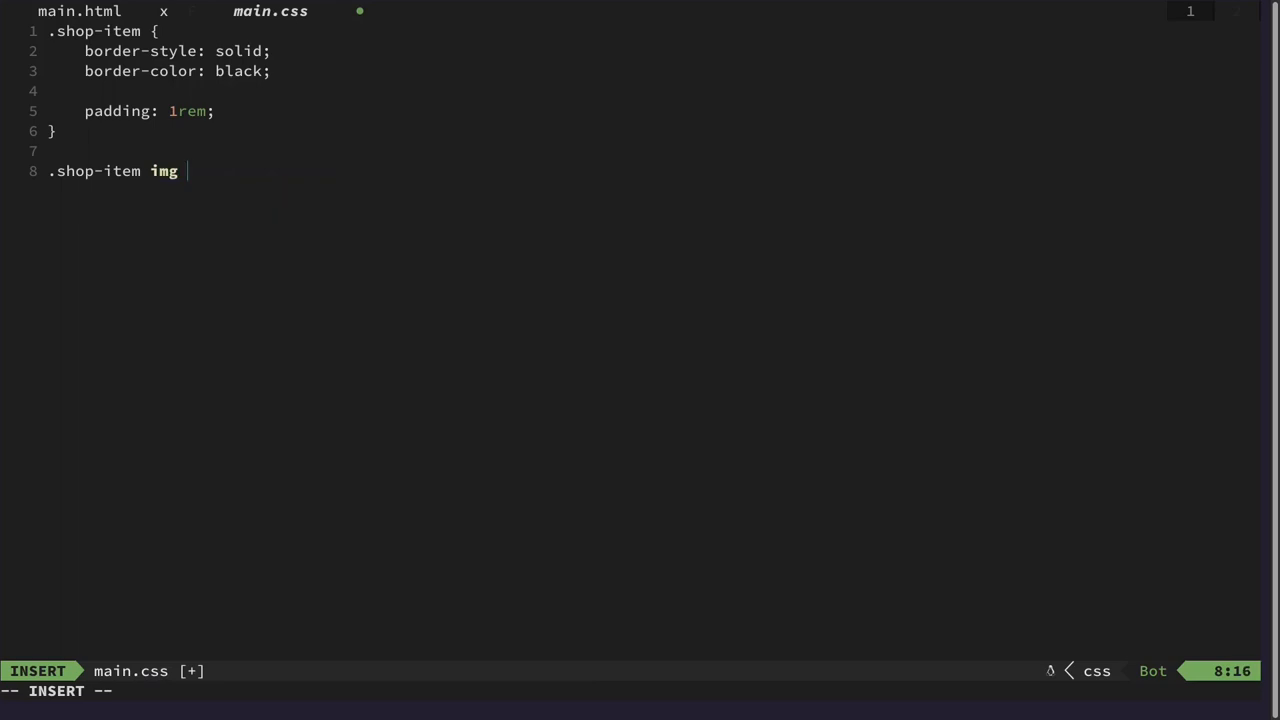
{"action": "type", "text": "{"}
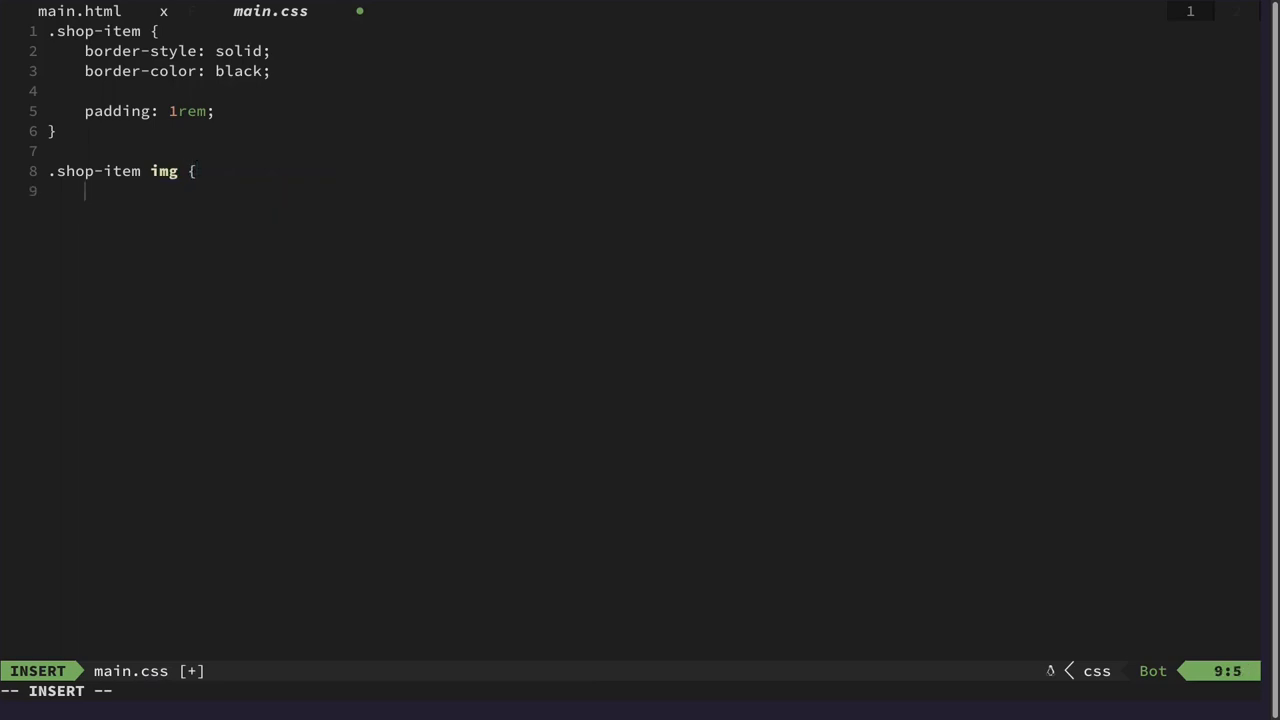
{"action": "type", "text": "}"}
{"action": "type", "text": "width: ;"}
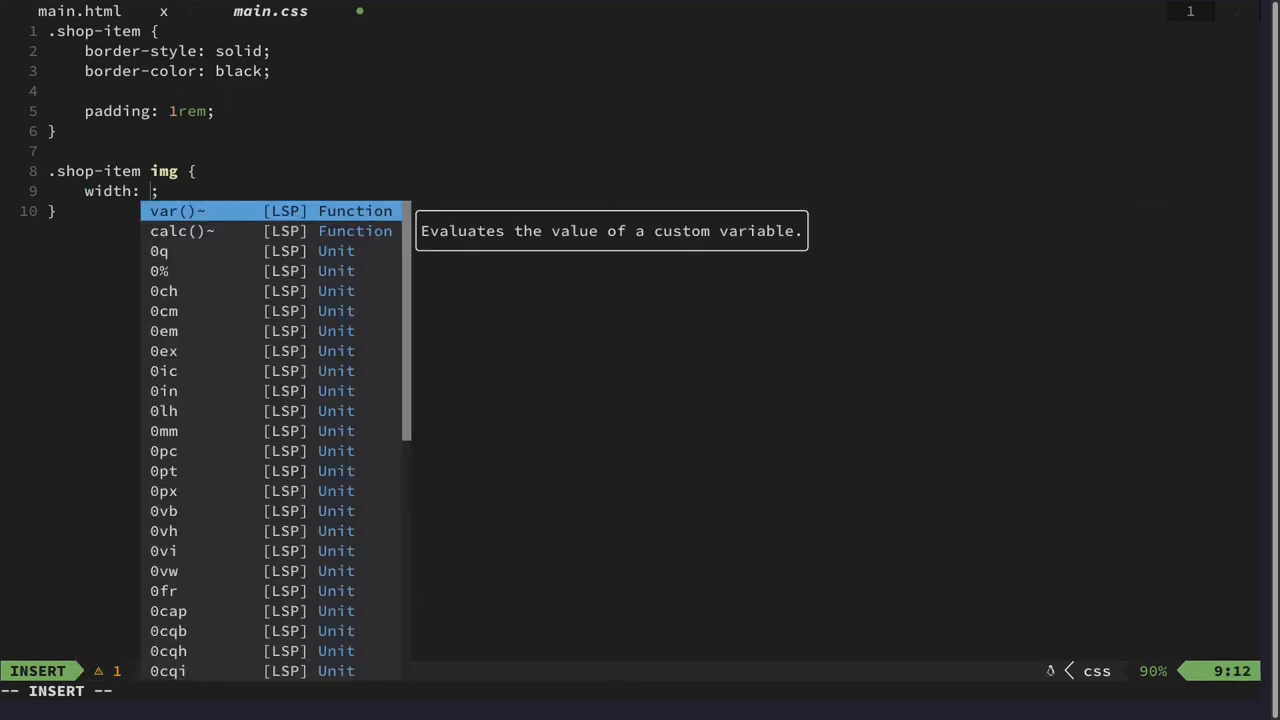
Give .shop-item img width 5rem, height 5rem and float: left.
{"action": "type", "text": "3"}
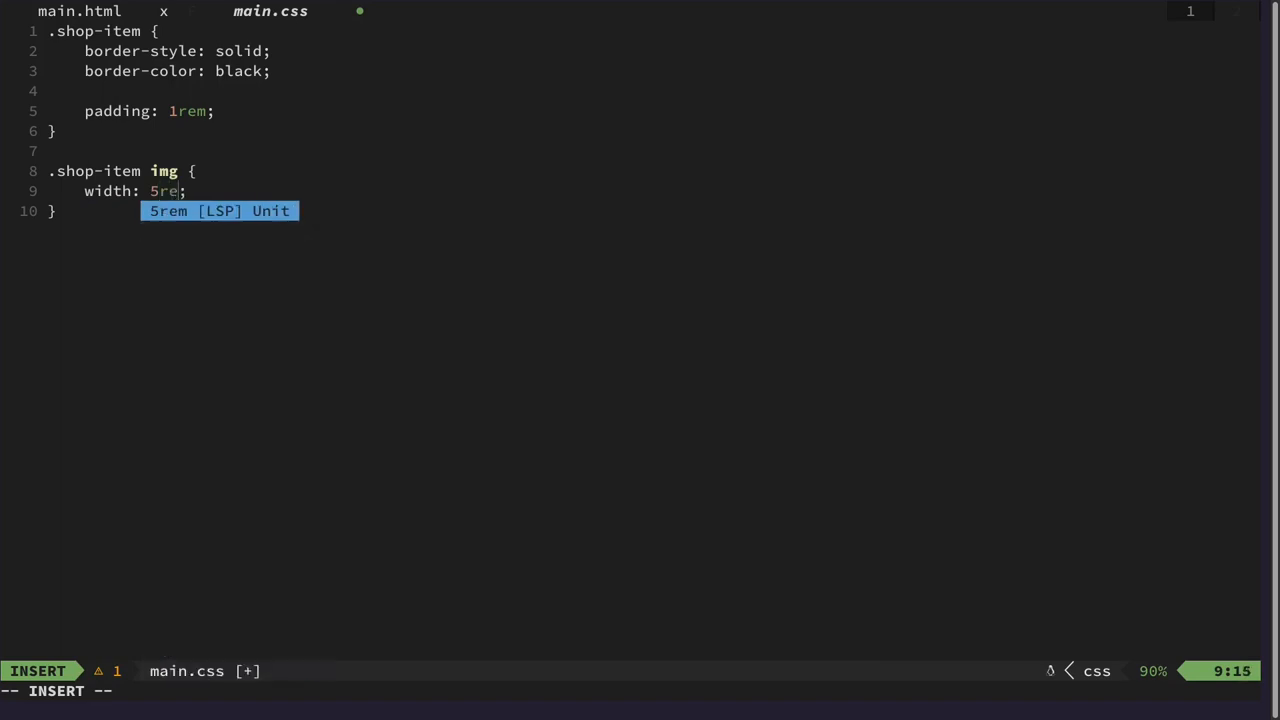
{"action": "type", "text": "h"}
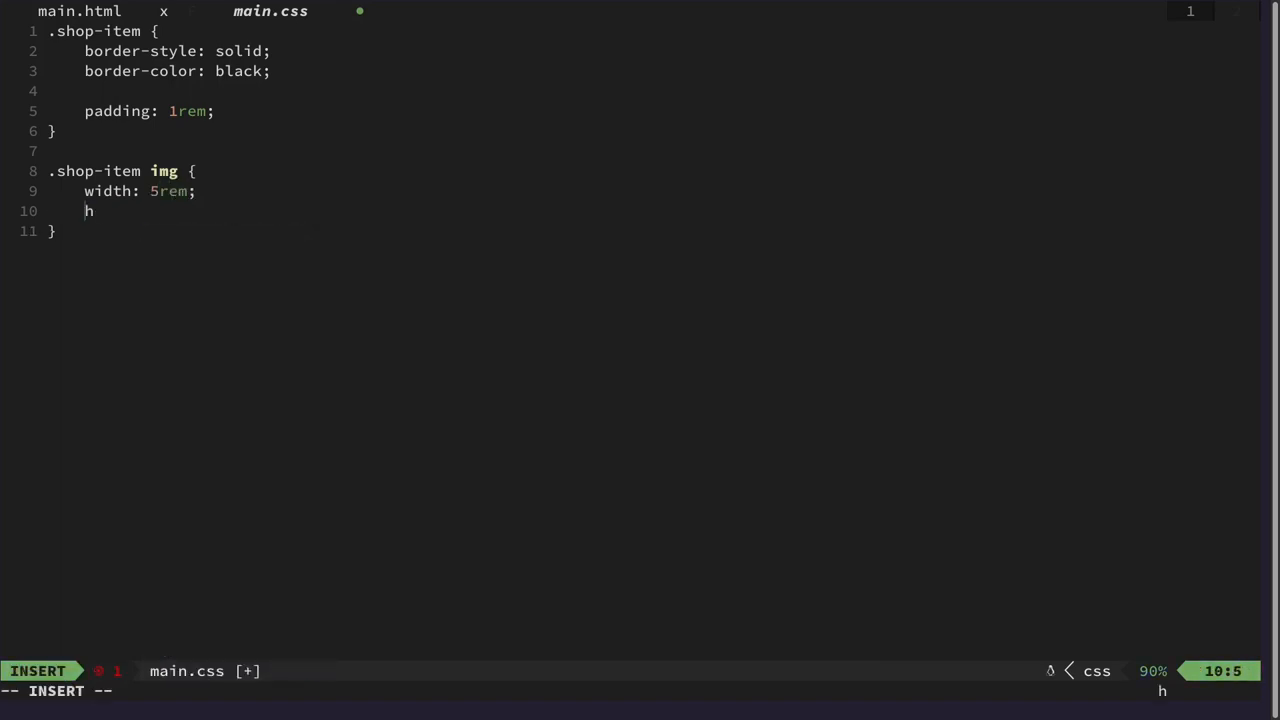
{"action": "type", "text": "eight:"}
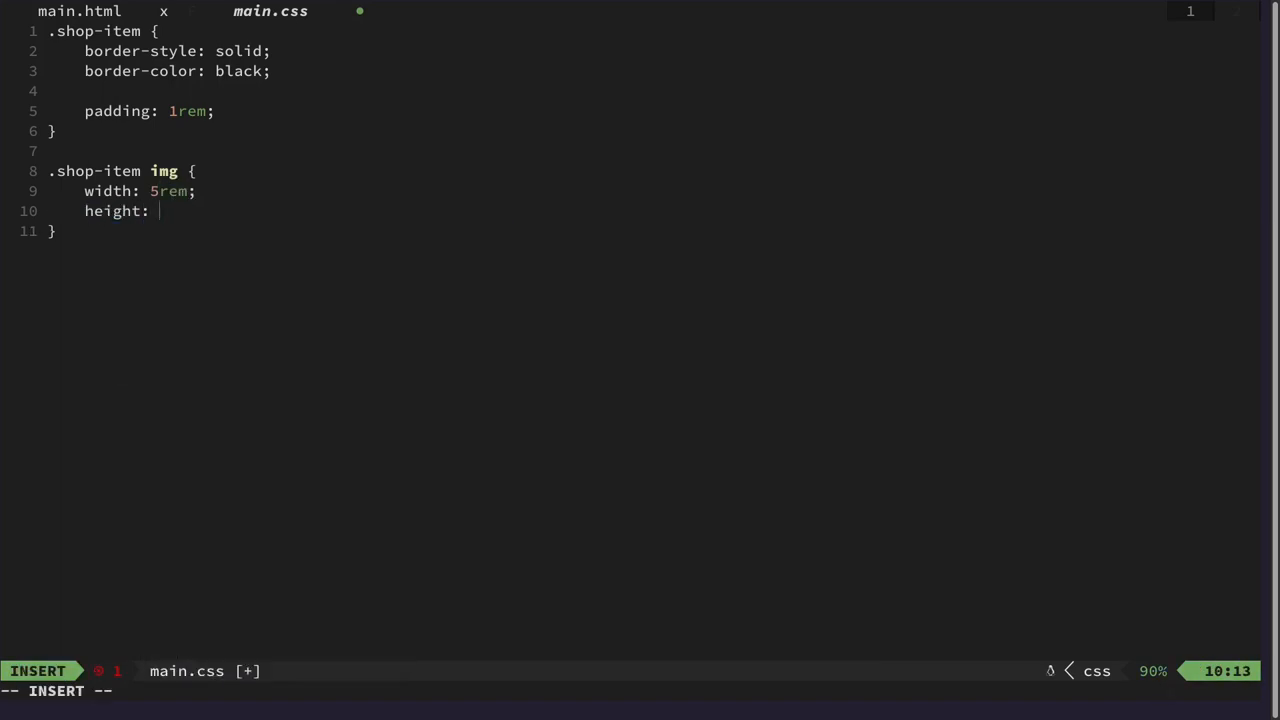
{"action": "type", "text": "5rem;"}
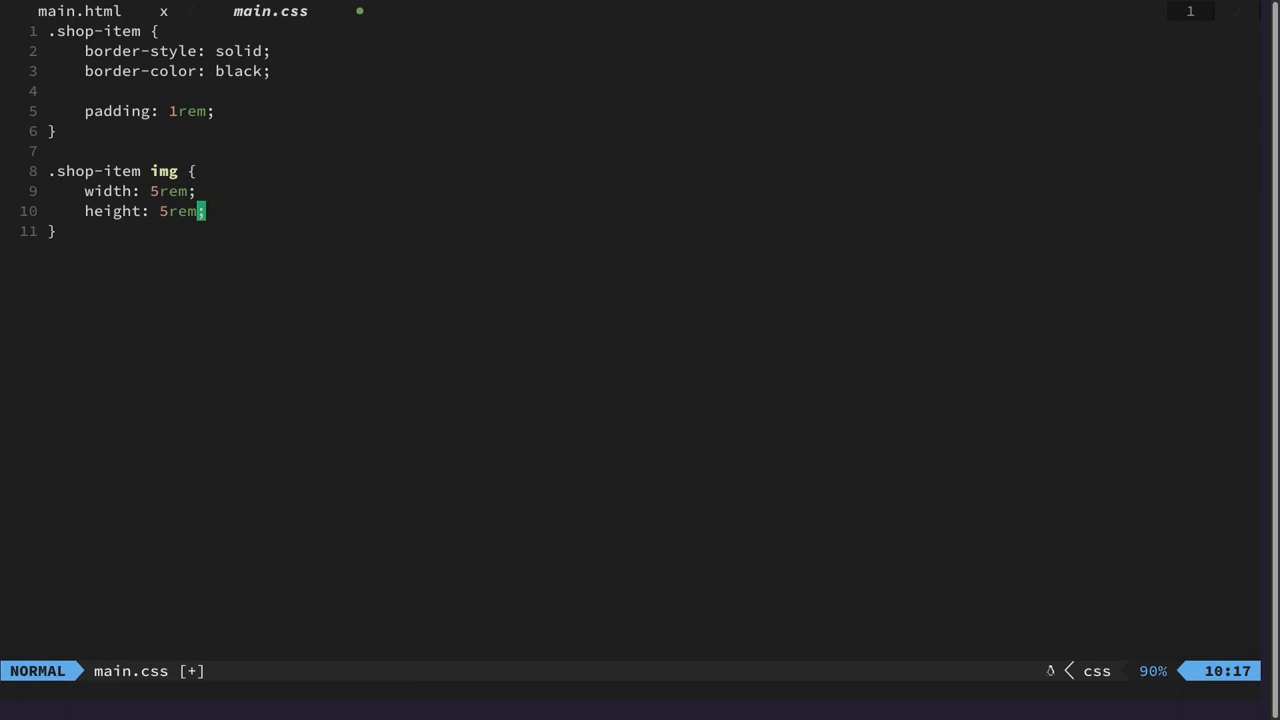
{"action": "type", "text": "float: lef"}
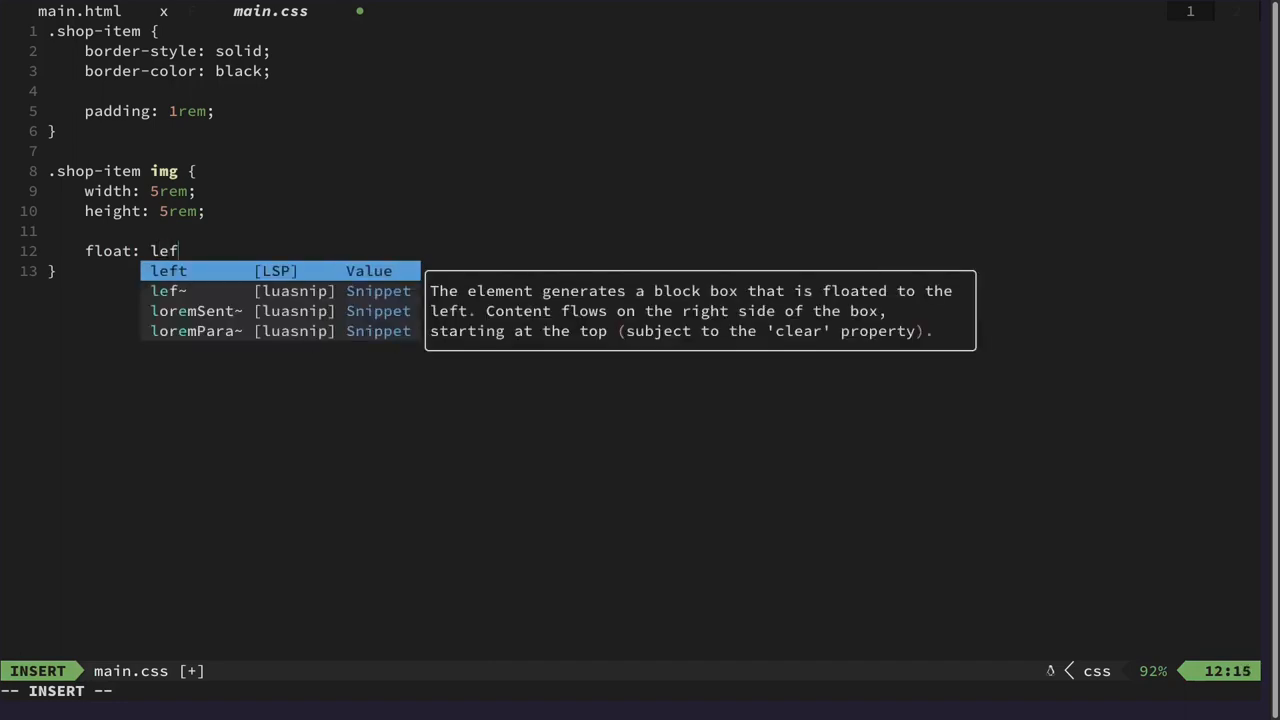
{"action": "key", "text": "Escape"}
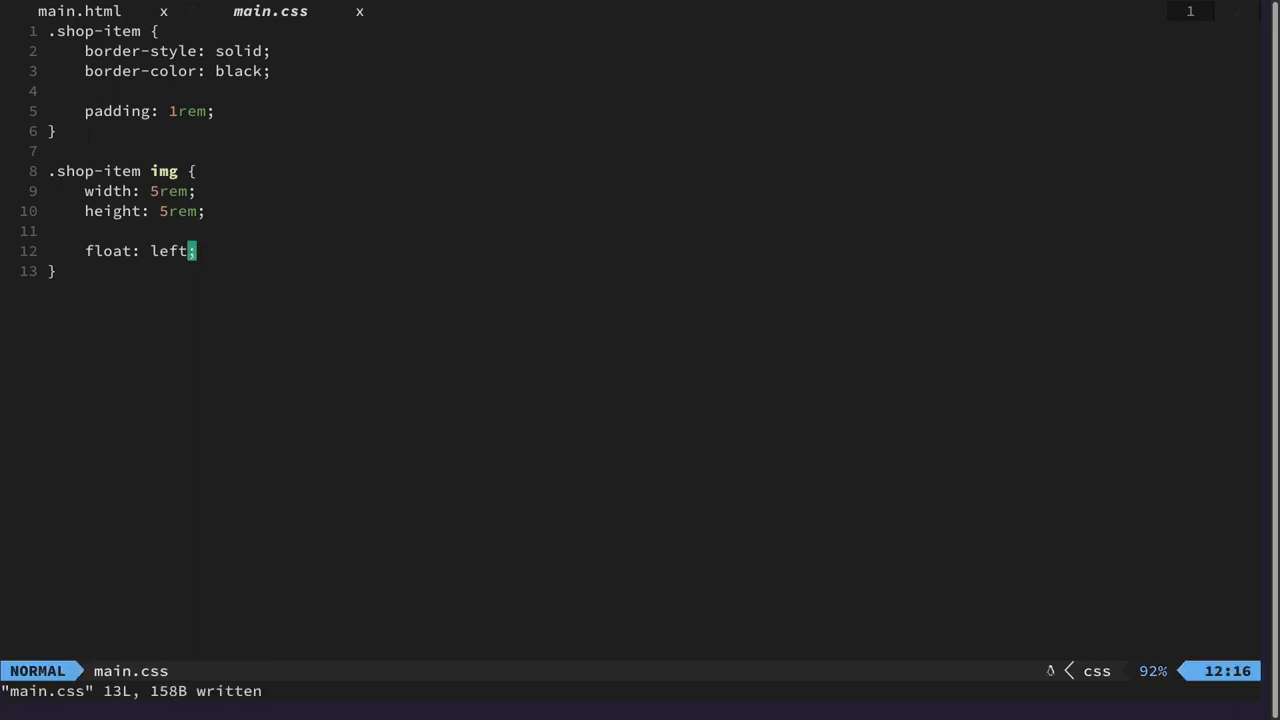
{"action": "mouse_move", "coordinate": [304, 196]}
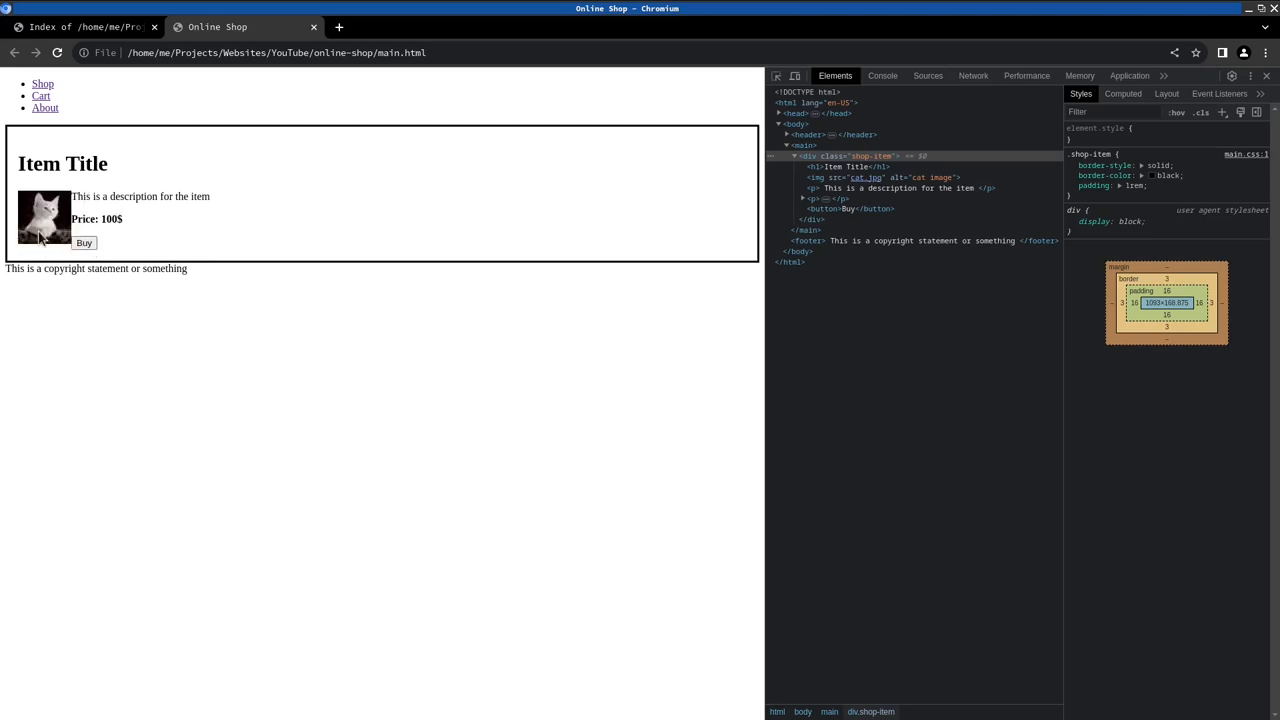
{"action": "mouse_move", "coordinate": [210, 184]}
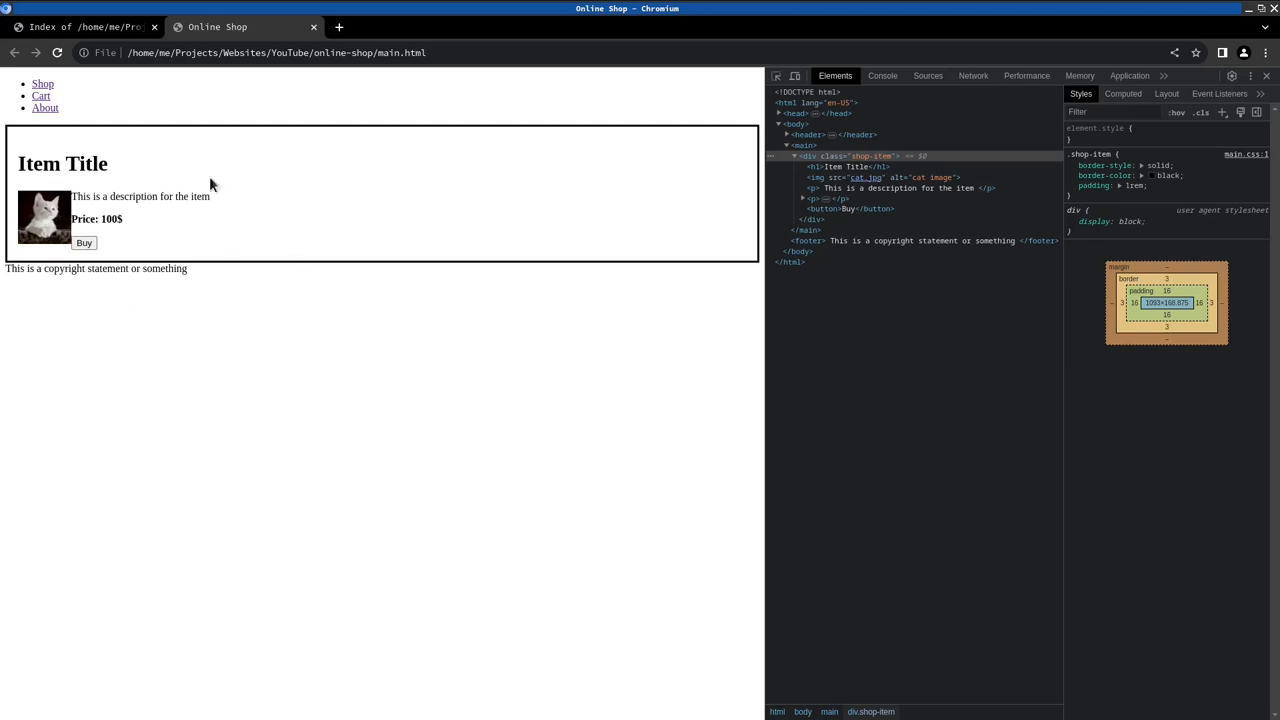
{"action": "mouse_move", "coordinate": [64, 190]}
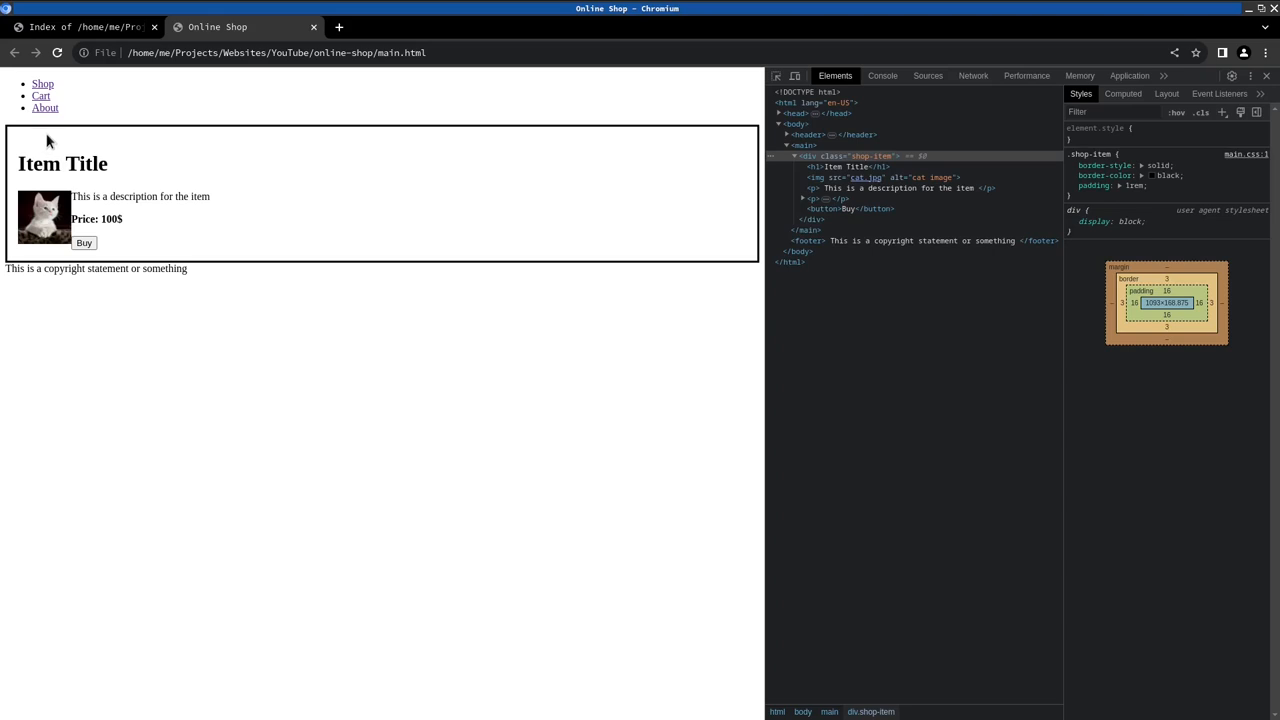
{"action": "mouse_move", "coordinate": [216, 202]}
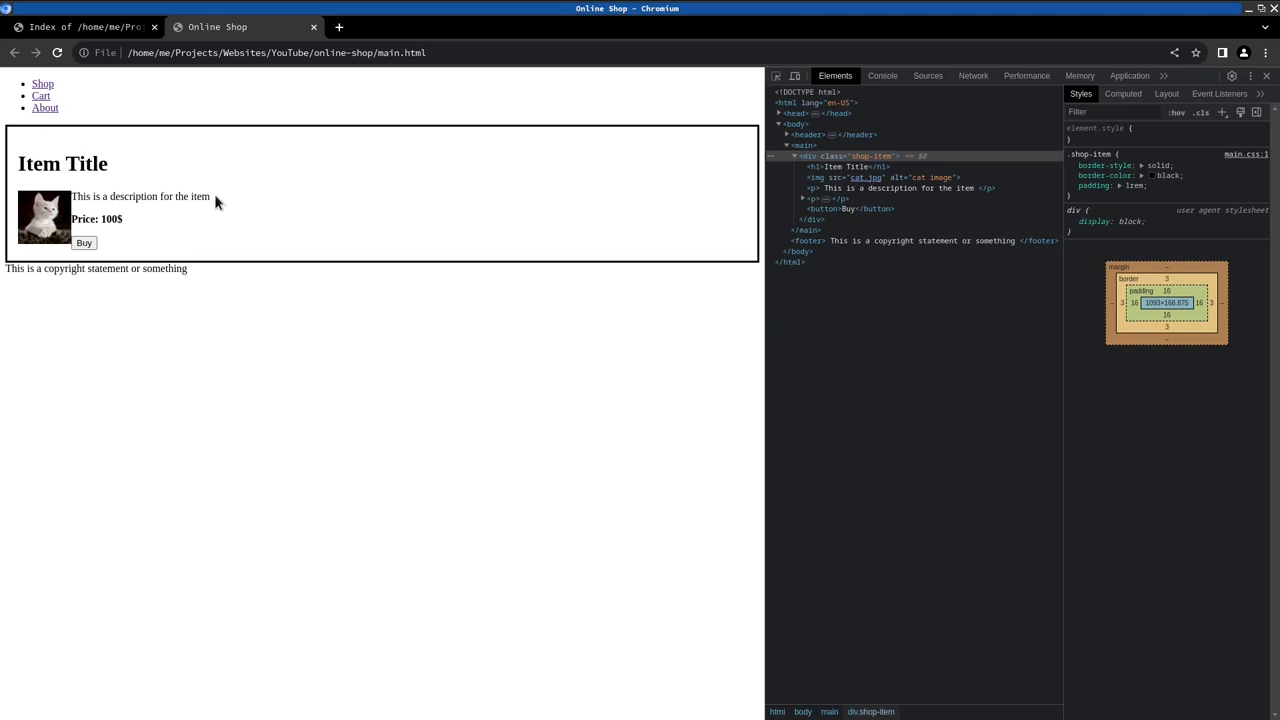
{"action": "mouse_move", "coordinate": [216, 116]}
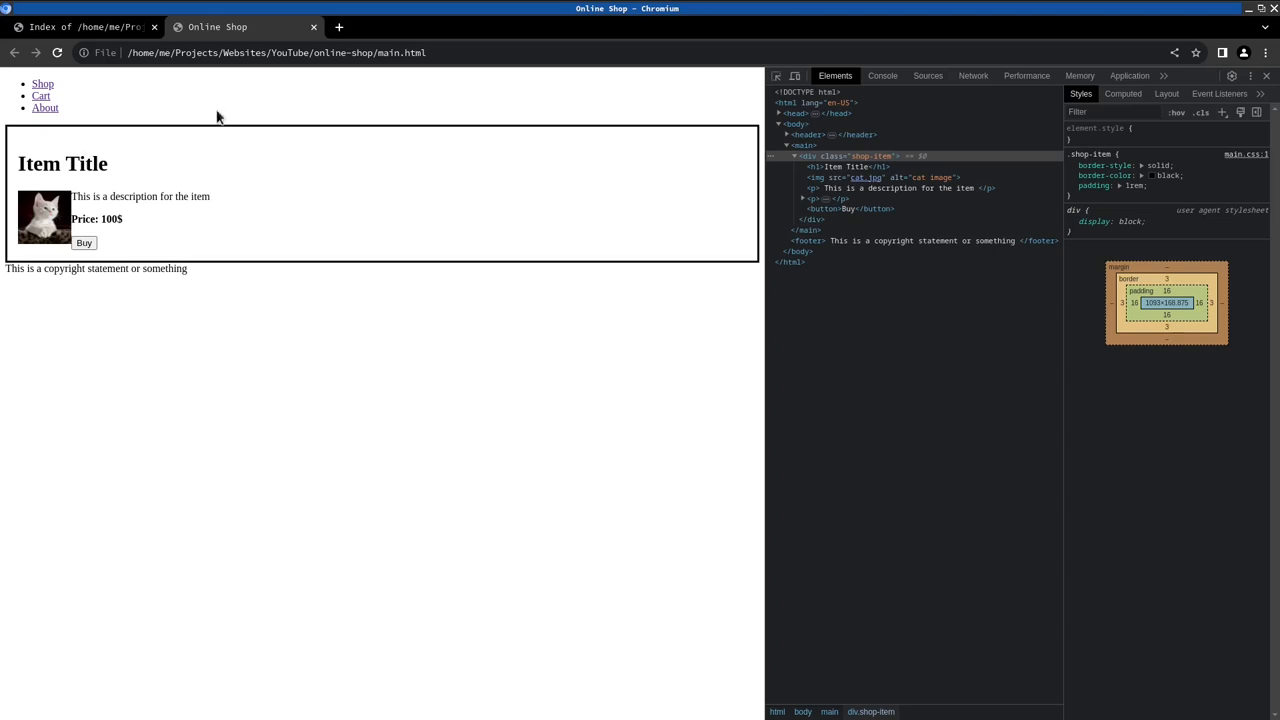
Switch back to the code editor after viewing the floated cat image.
{"action": "left_click", "coordinate": [84, 28]}
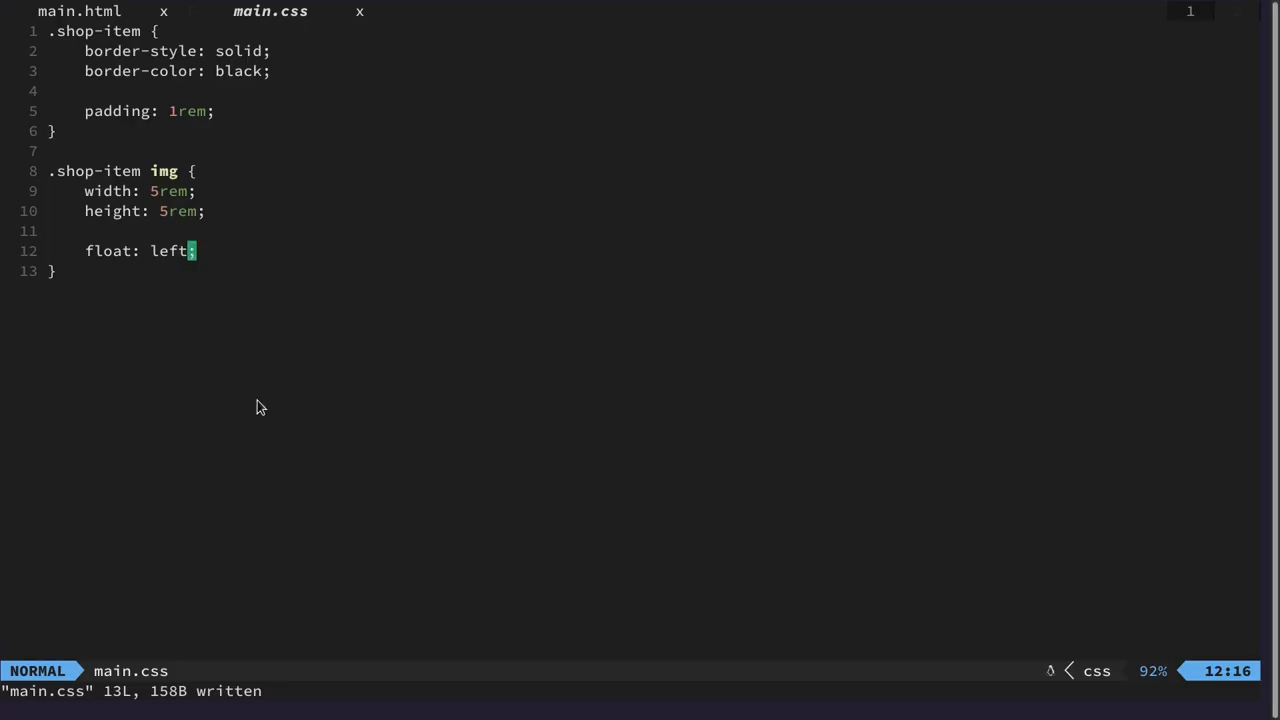
In main.html, append <br> to the item description line and repeat it on several lines.
{"action": "left_click", "coordinate": [78, 12]}
{"action": "type", "text": "This is a description for the item<br>"}
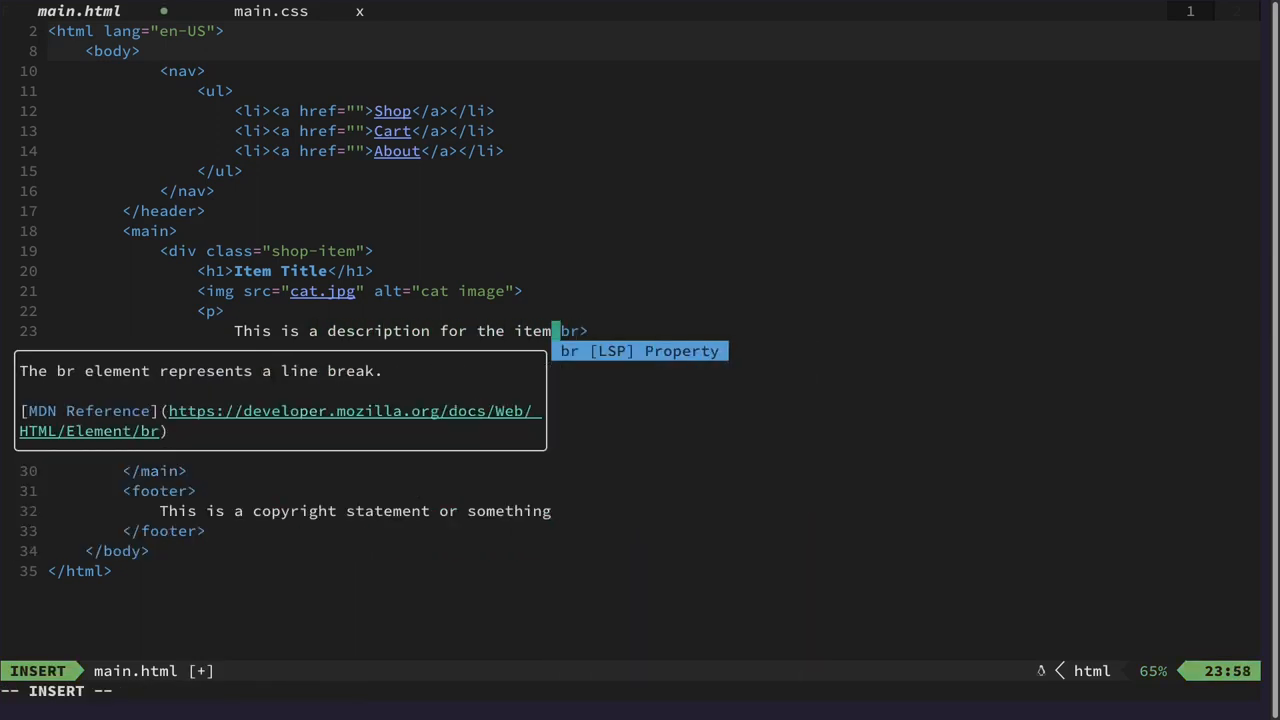
{"action": "key", "text": "Escape"}
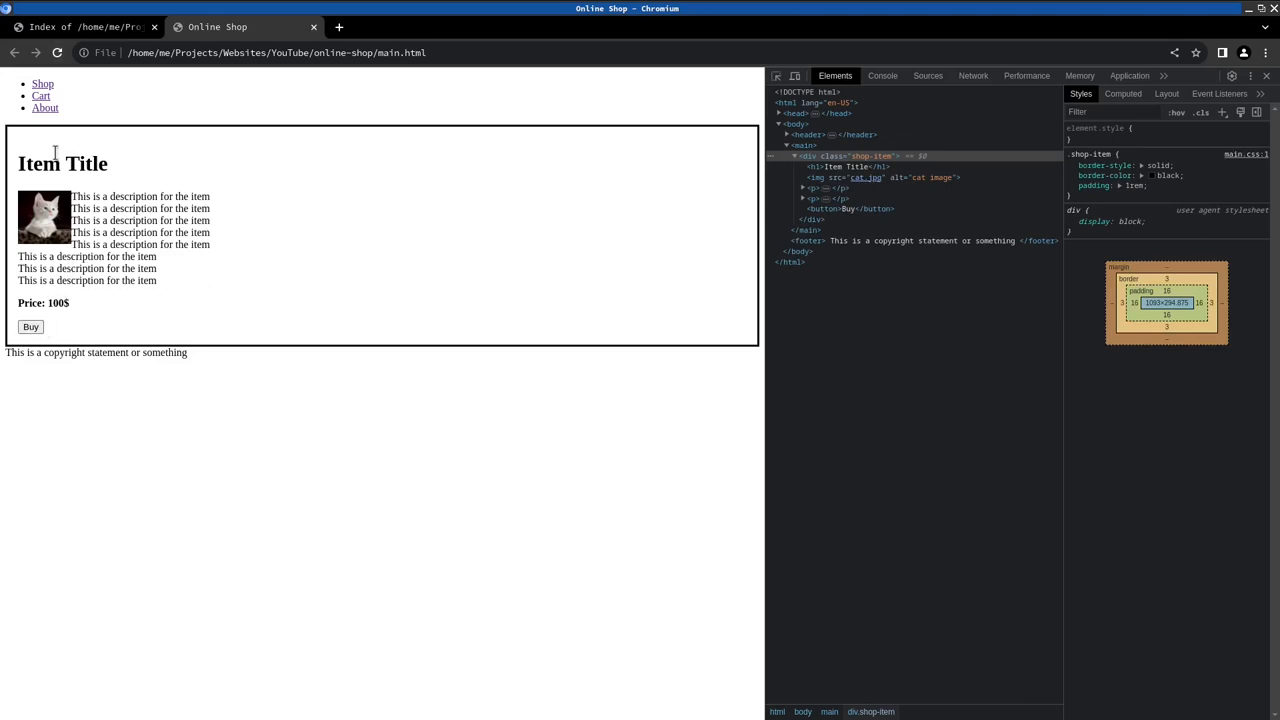
{"action": "mouse_move", "coordinate": [624, 290]}
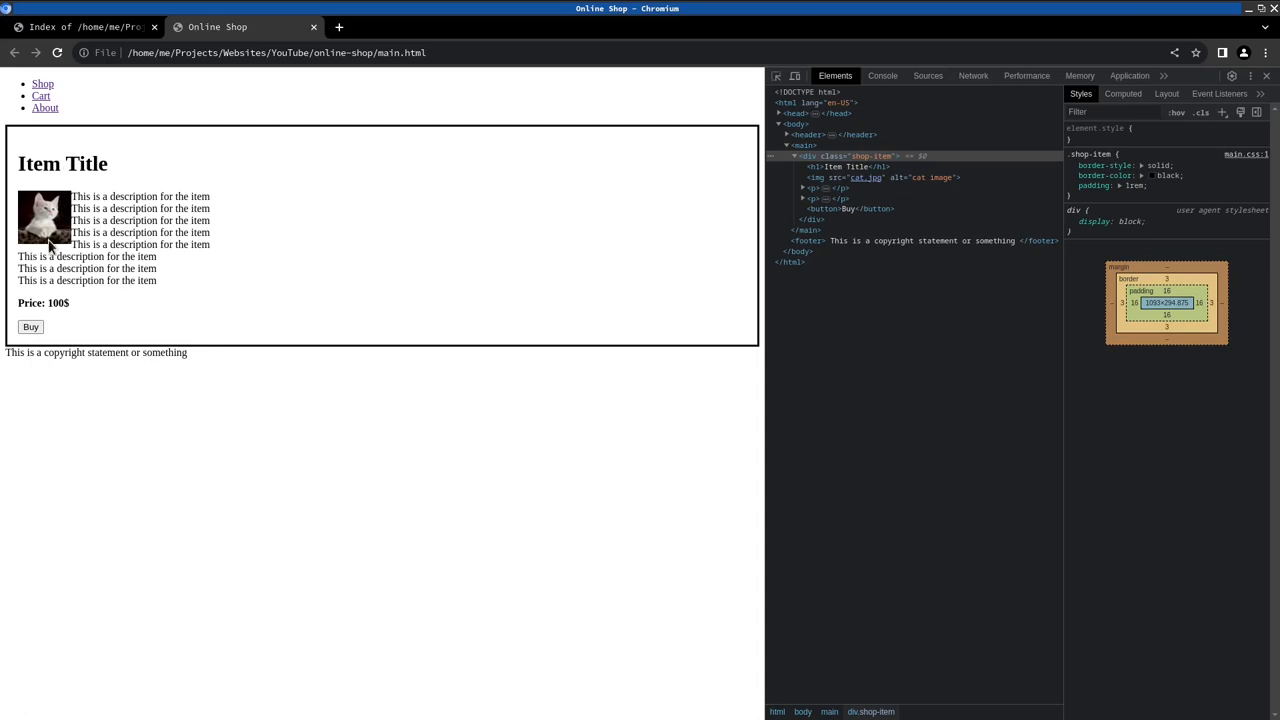
{"action": "mouse_move", "coordinate": [48, 334]}
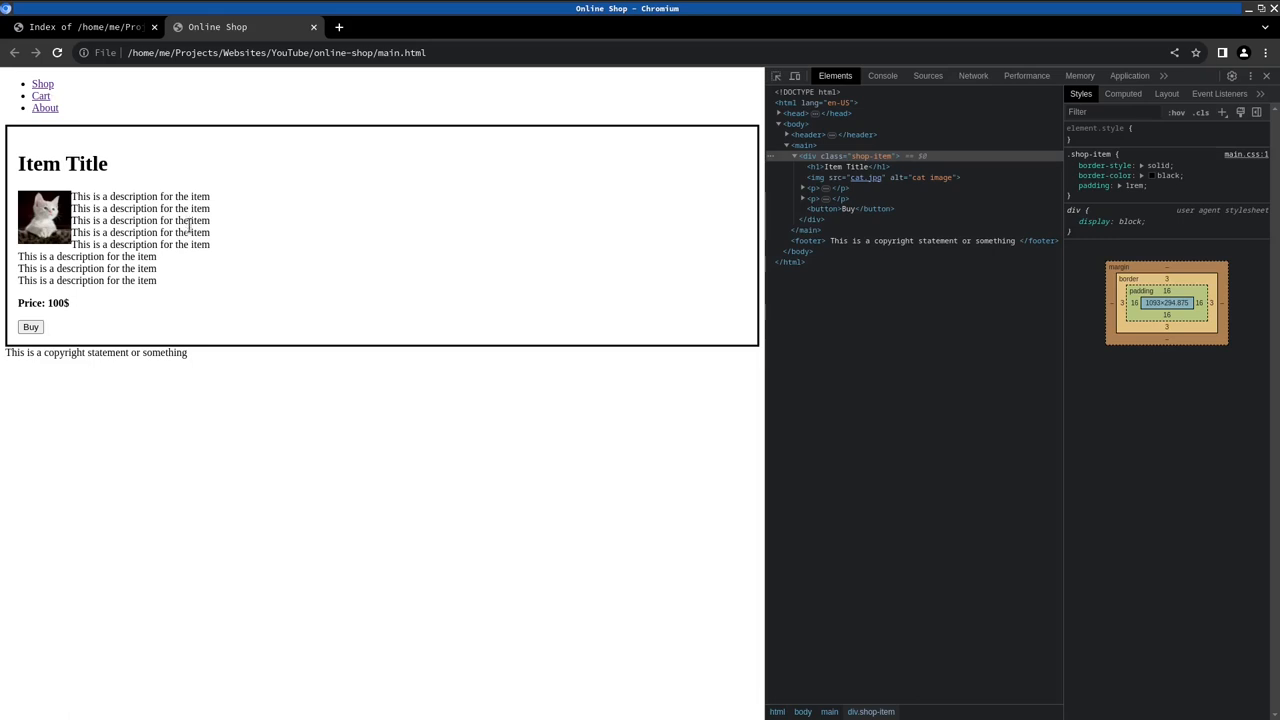
{"action": "mouse_move", "coordinate": [44, 108]}
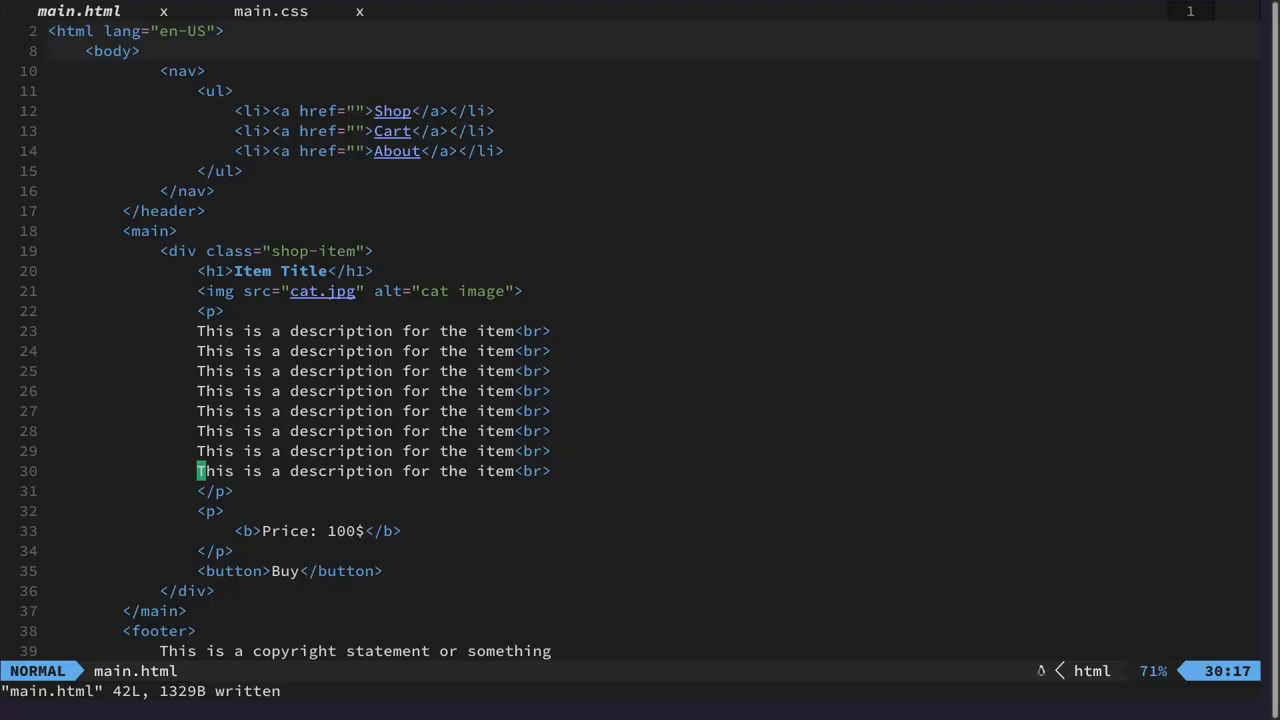
{"action": "mouse_move", "coordinate": [320, 270]}
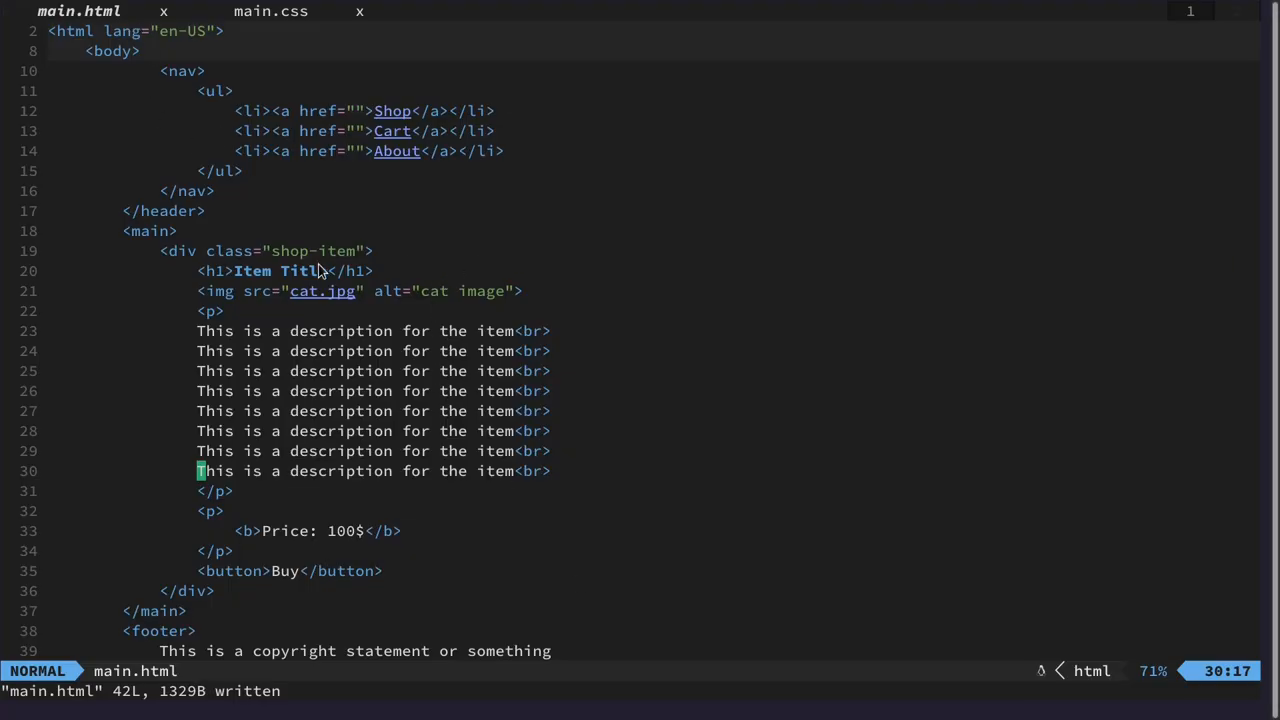
Add a footer rule in main.css with position: fixed.
{"action": "scroll", "scroll_direction": "down", "scroll_amount": 3}
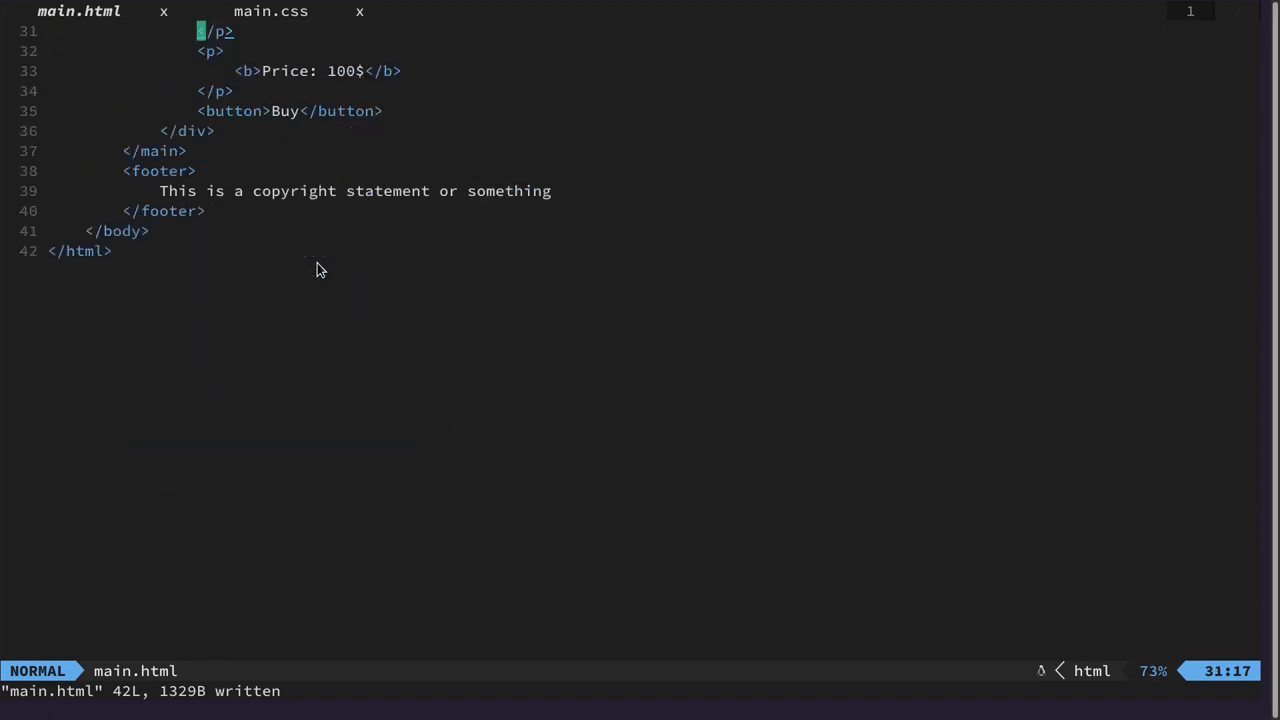
{"action": "scroll", "scroll_direction": "up", "scroll_amount": 3}
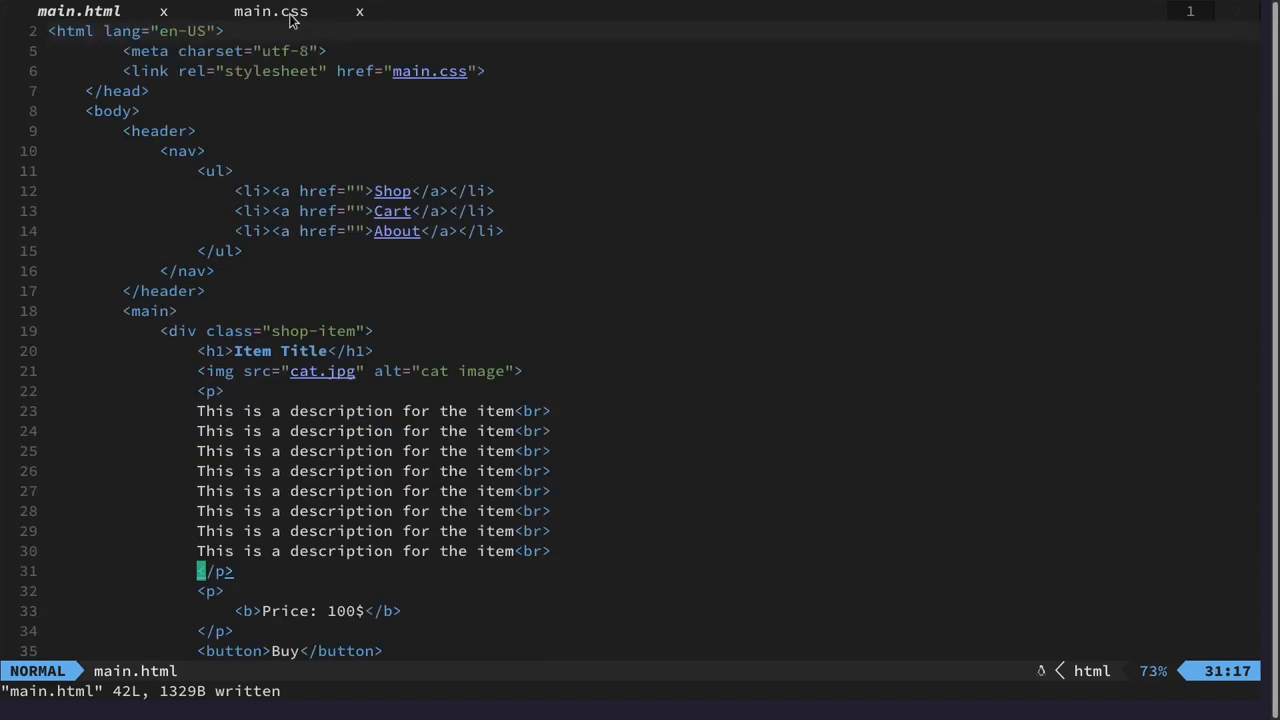
{"action": "left_click", "coordinate": [270, 12]}
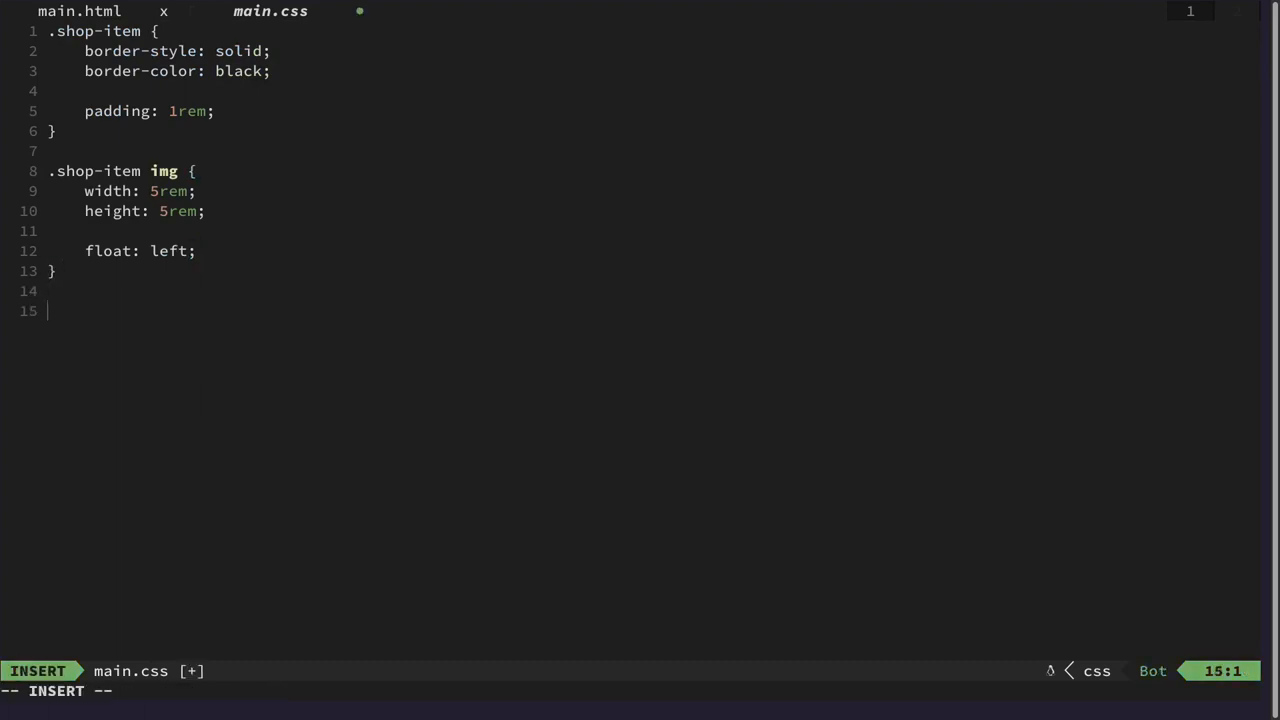
{"action": "type", "text": "footer {"}
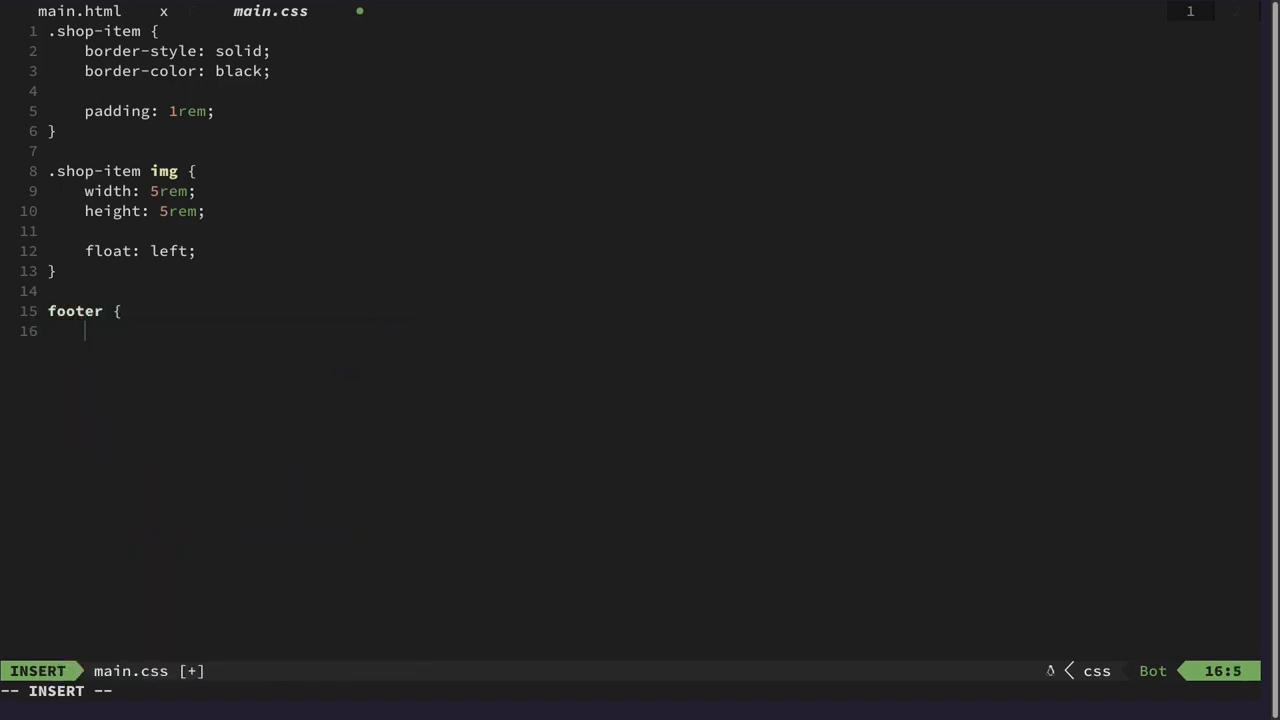
{"action": "type", "text": "}"}
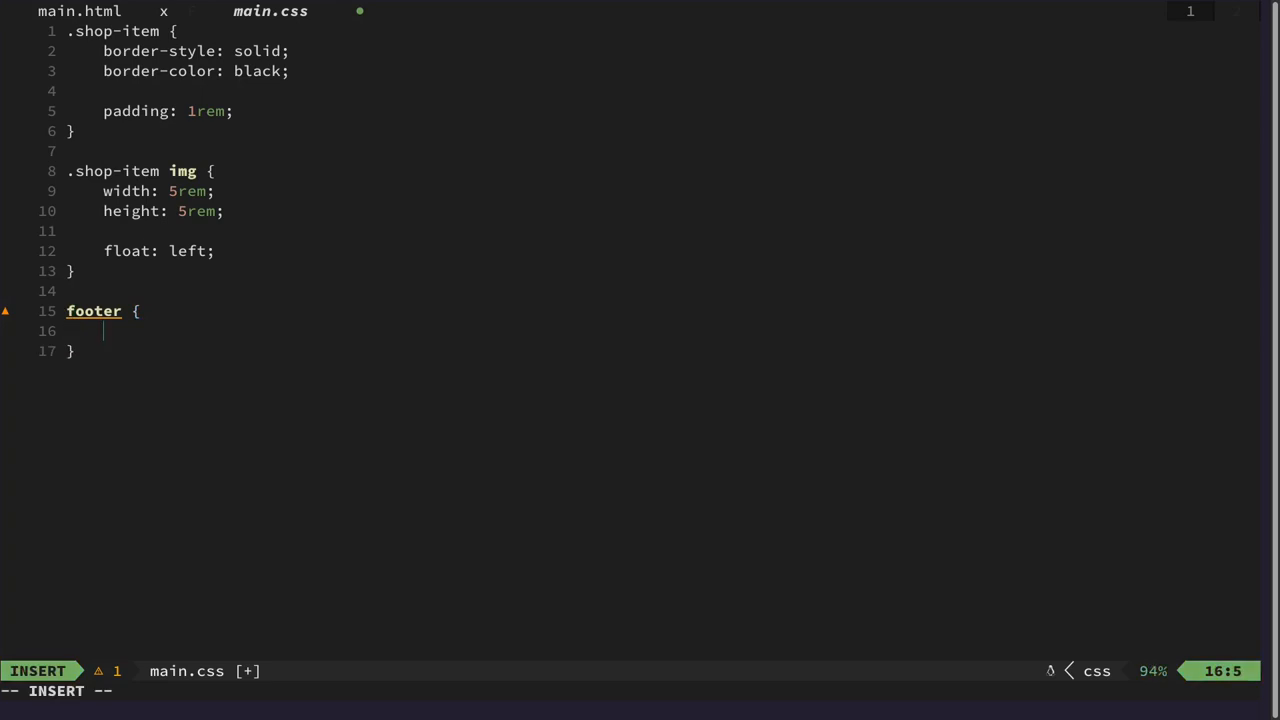
{"action": "type", "text": "fixe"}
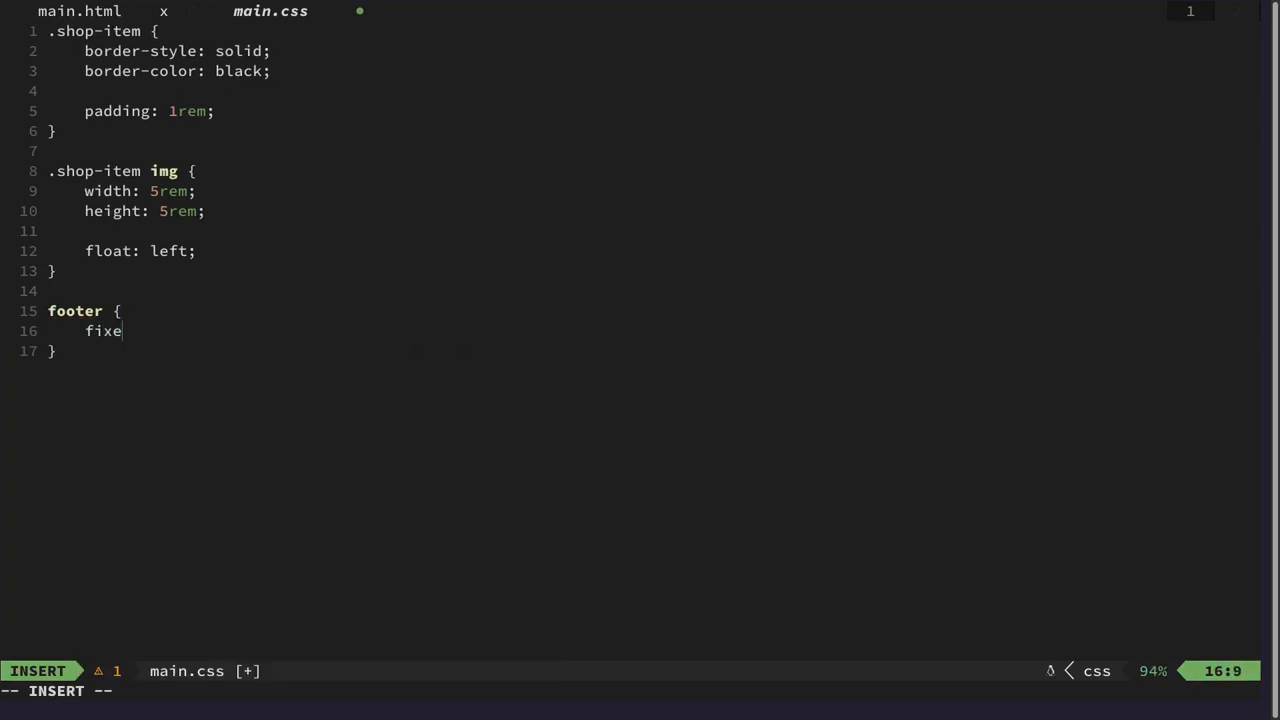
{"action": "key", "text": "BackSpace"}
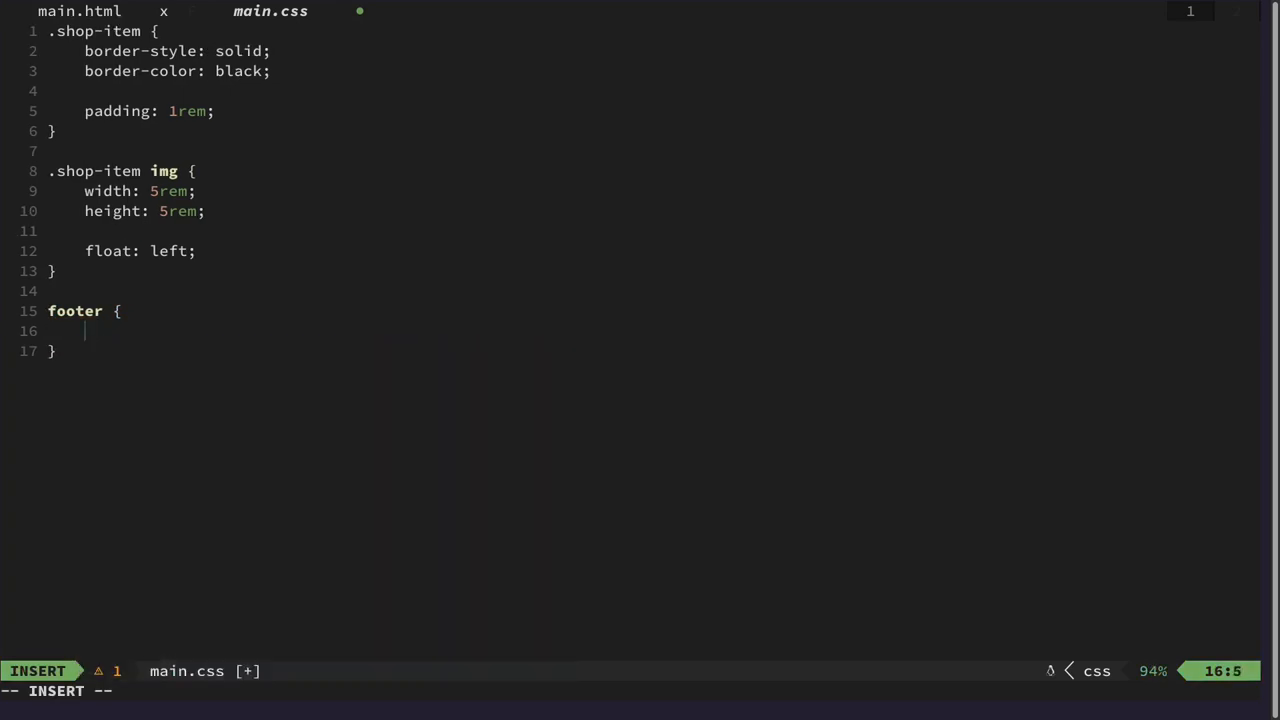
{"action": "type", "text": "position: fixed;"}
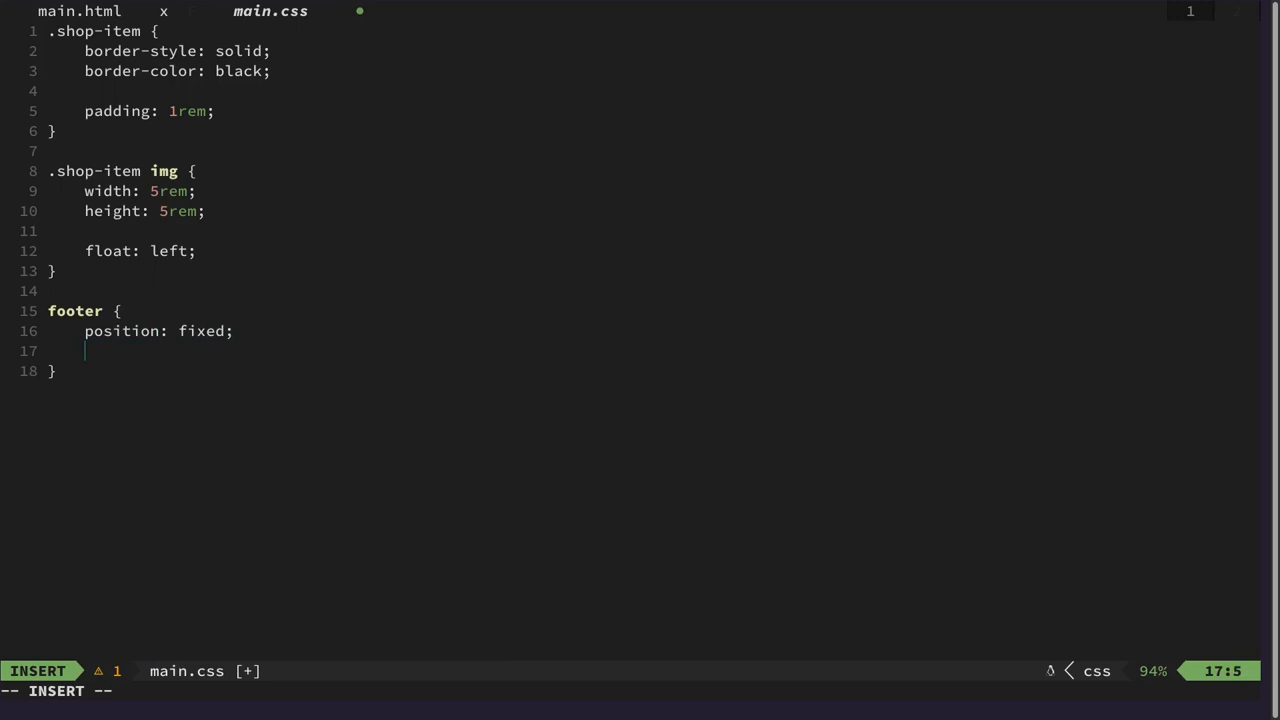
Give the footer bottom: 0, left: 0, width: 100%, height: 2rem, and save.
{"action": "type", "text": "b"}
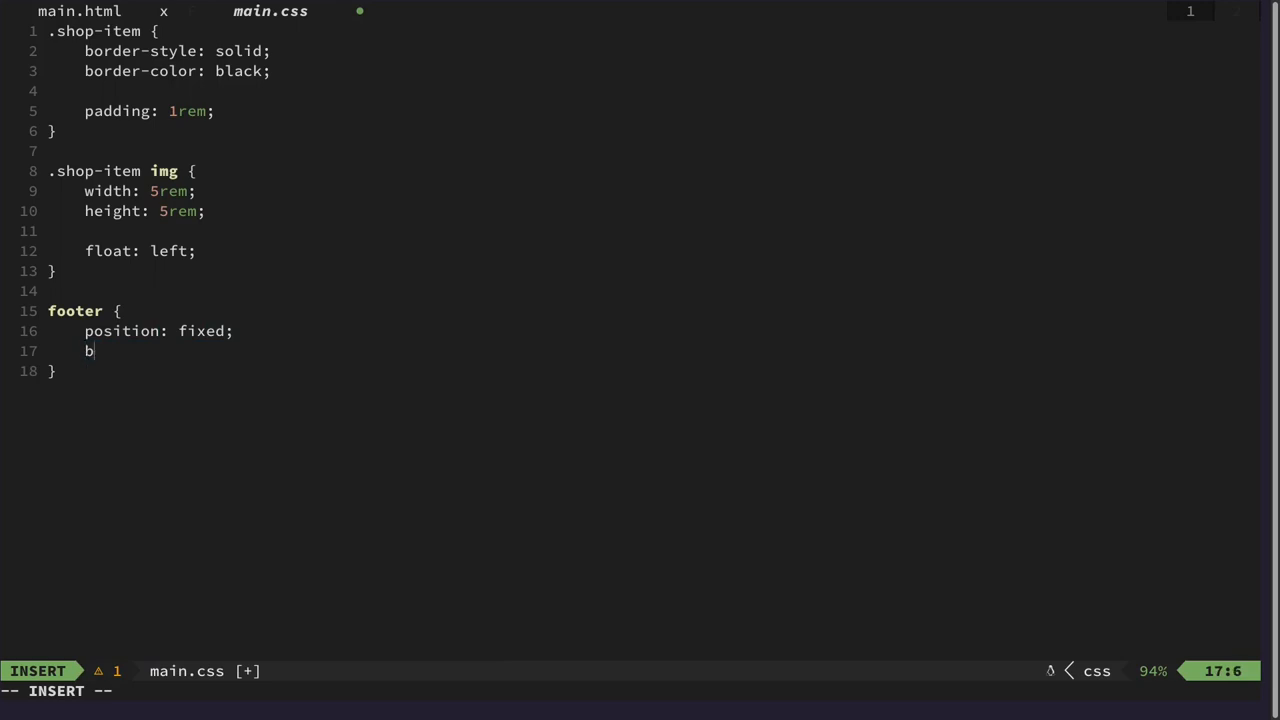
{"action": "type", "text": "o"}
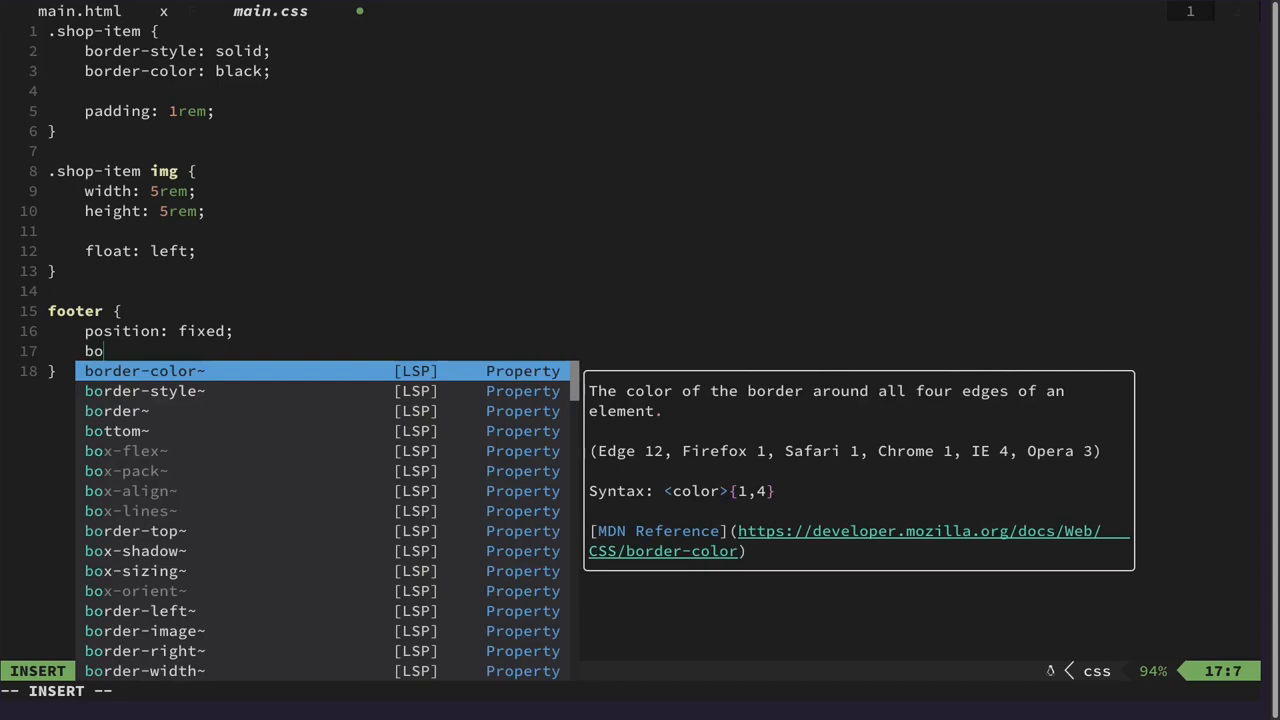
{"action": "type", "text": "tto"}
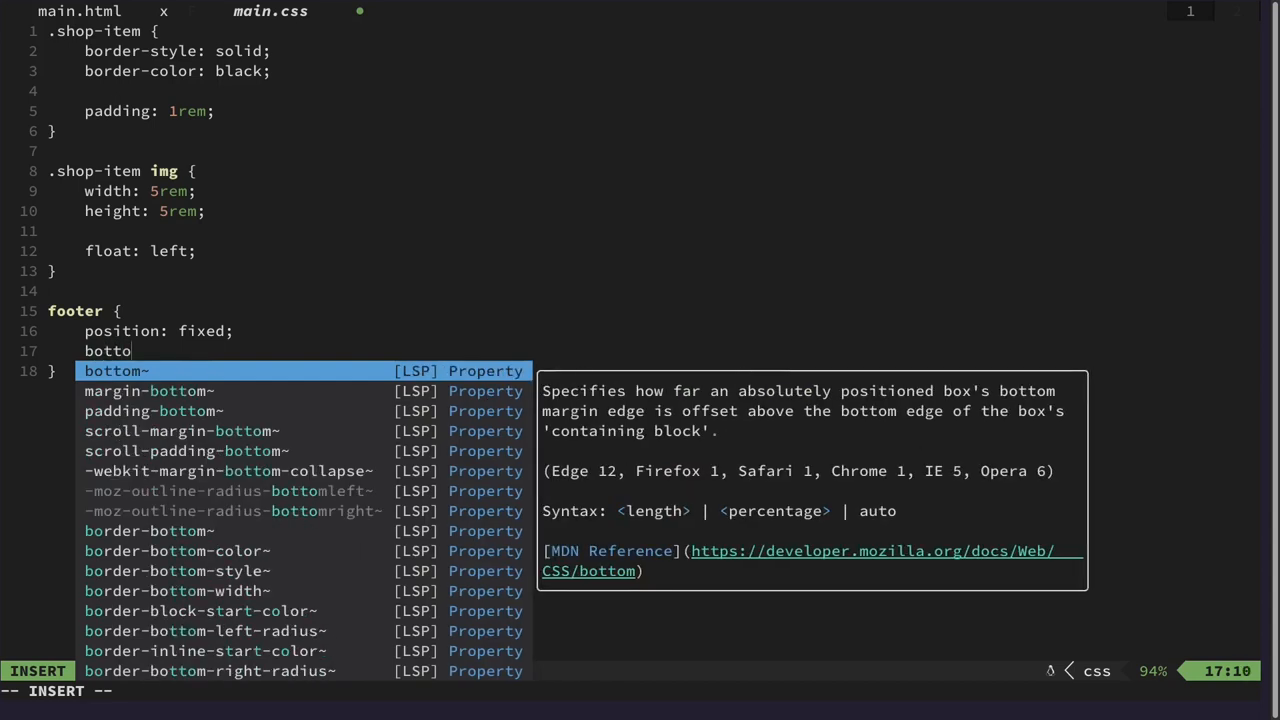
{"action": "type", "text": ": 0;"}
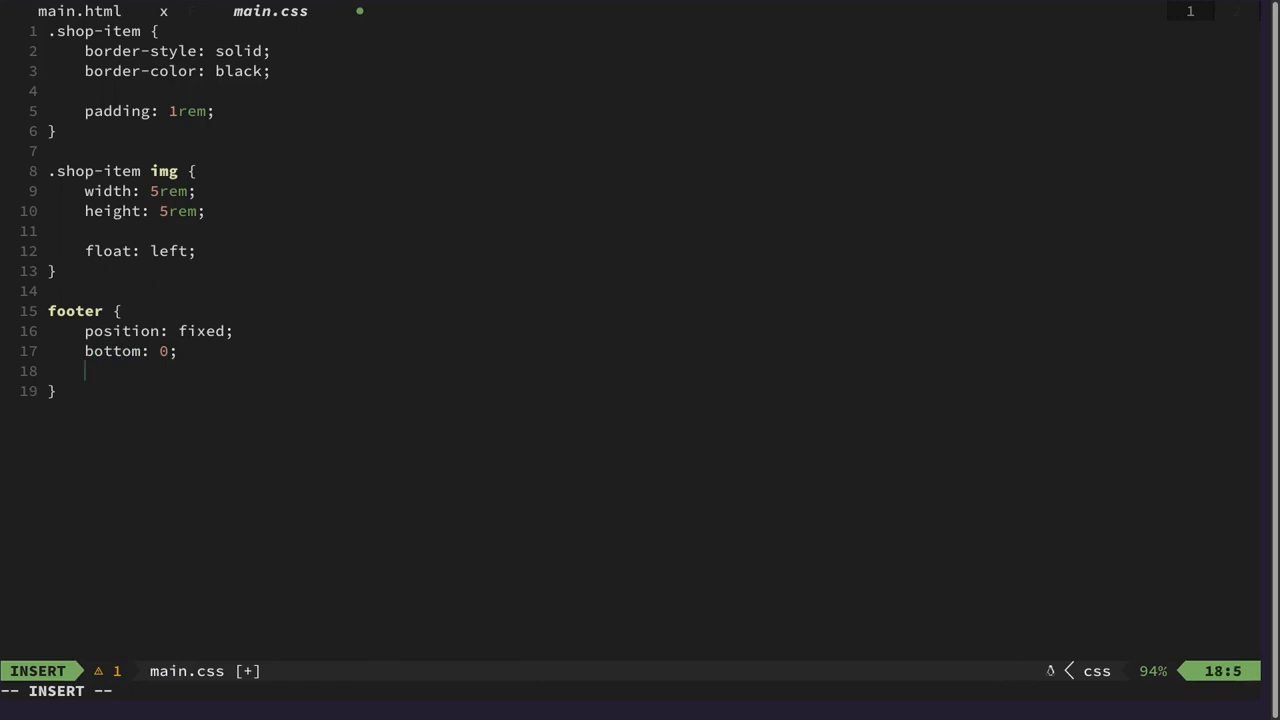
{"action": "type", "text": "left"}
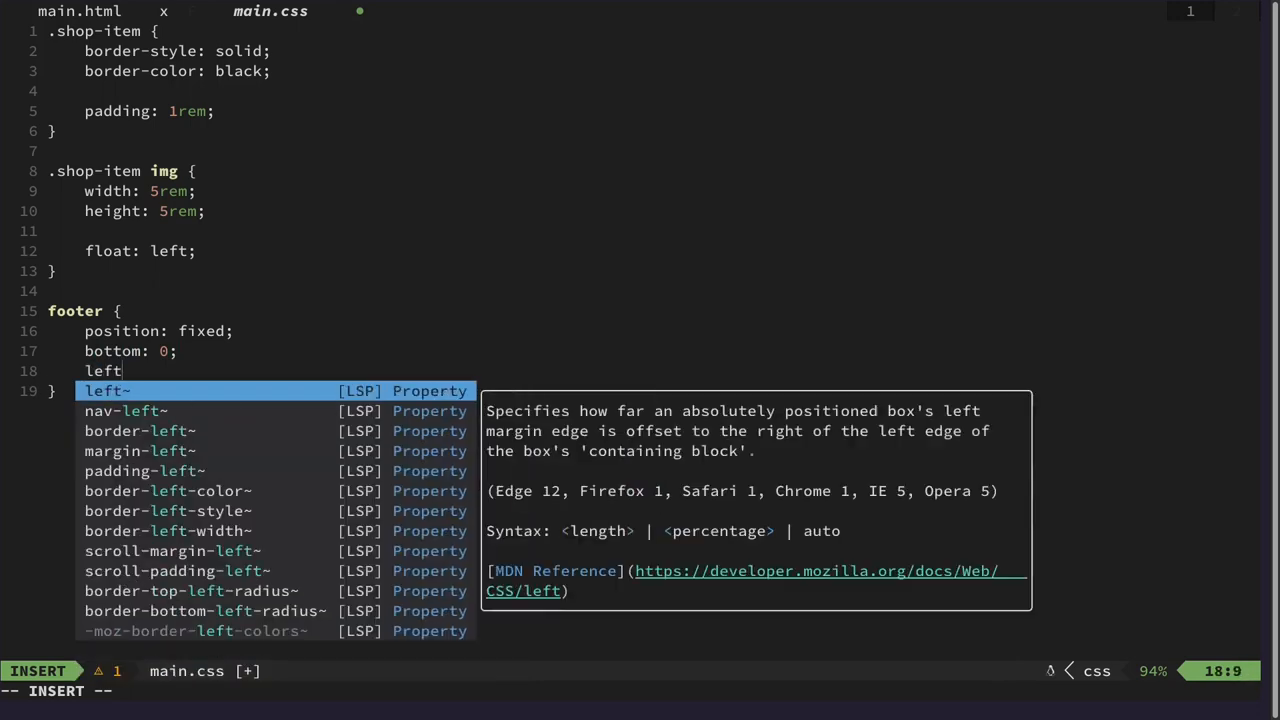
{"action": "type", "text": ": 0;"}
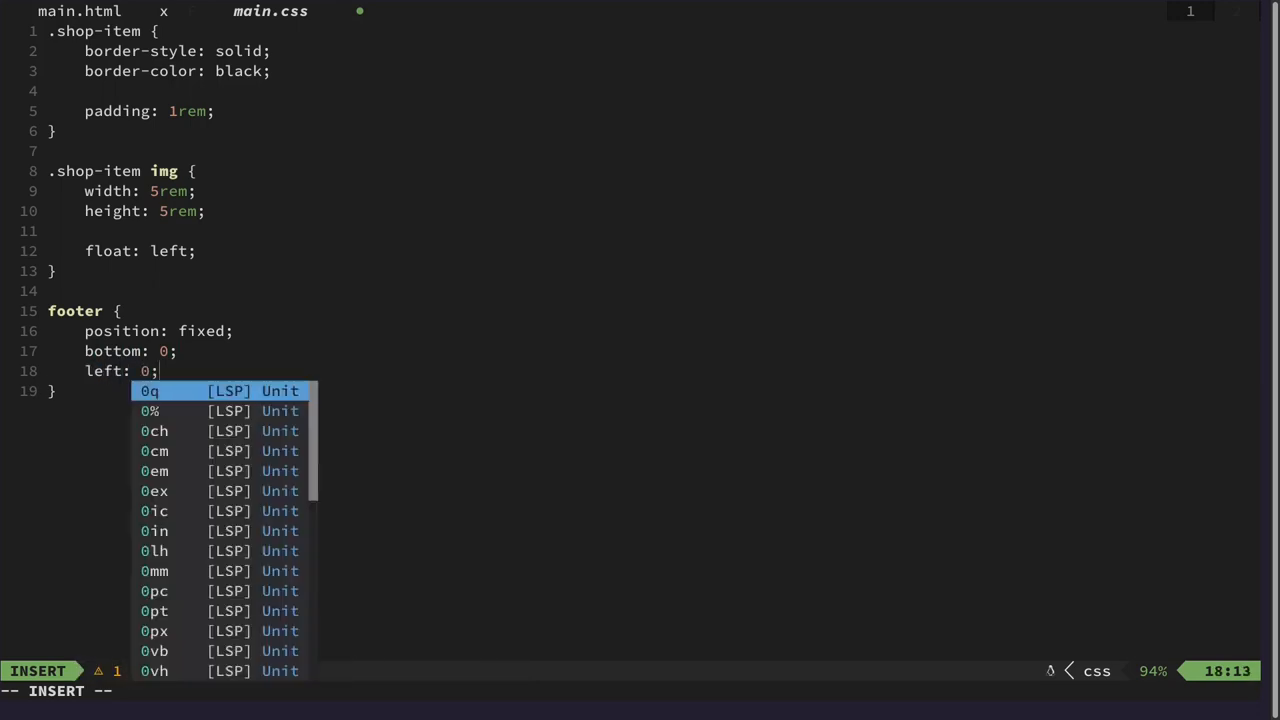
{"action": "key", "text": "Enter"}
{"action": "type", "text": "width: ;"}
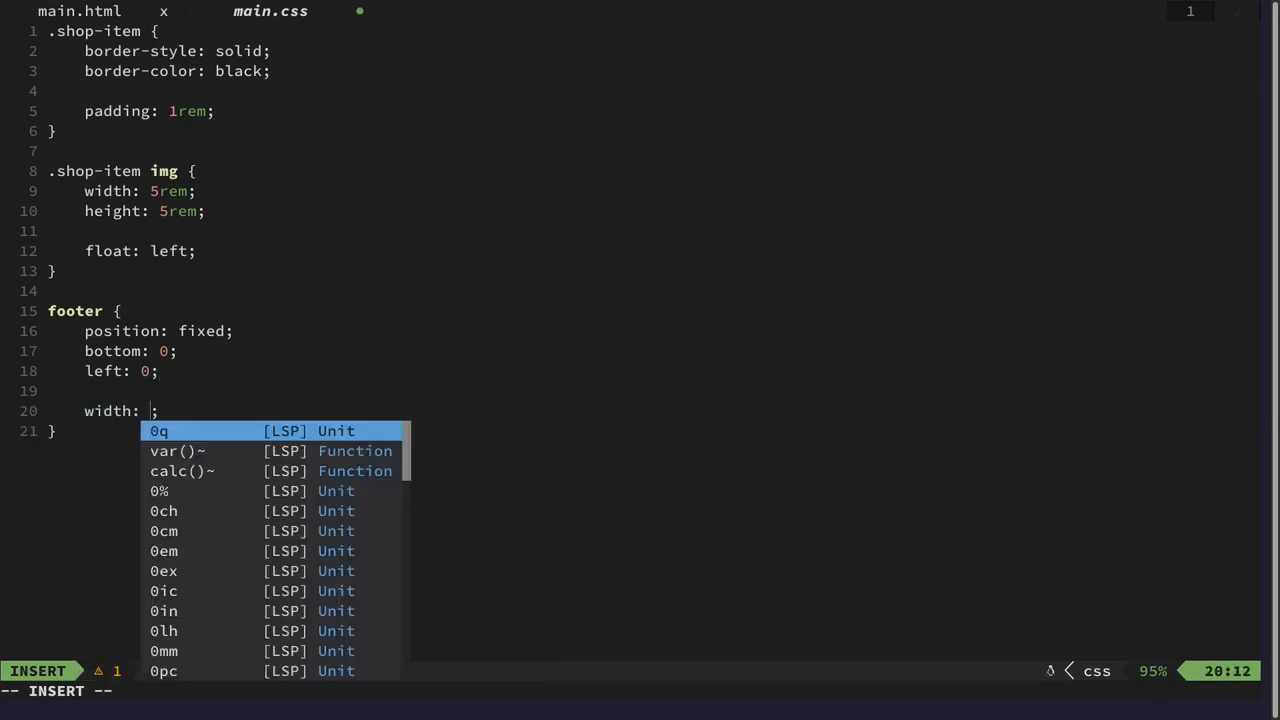
{"action": "type", "text": "100%"}
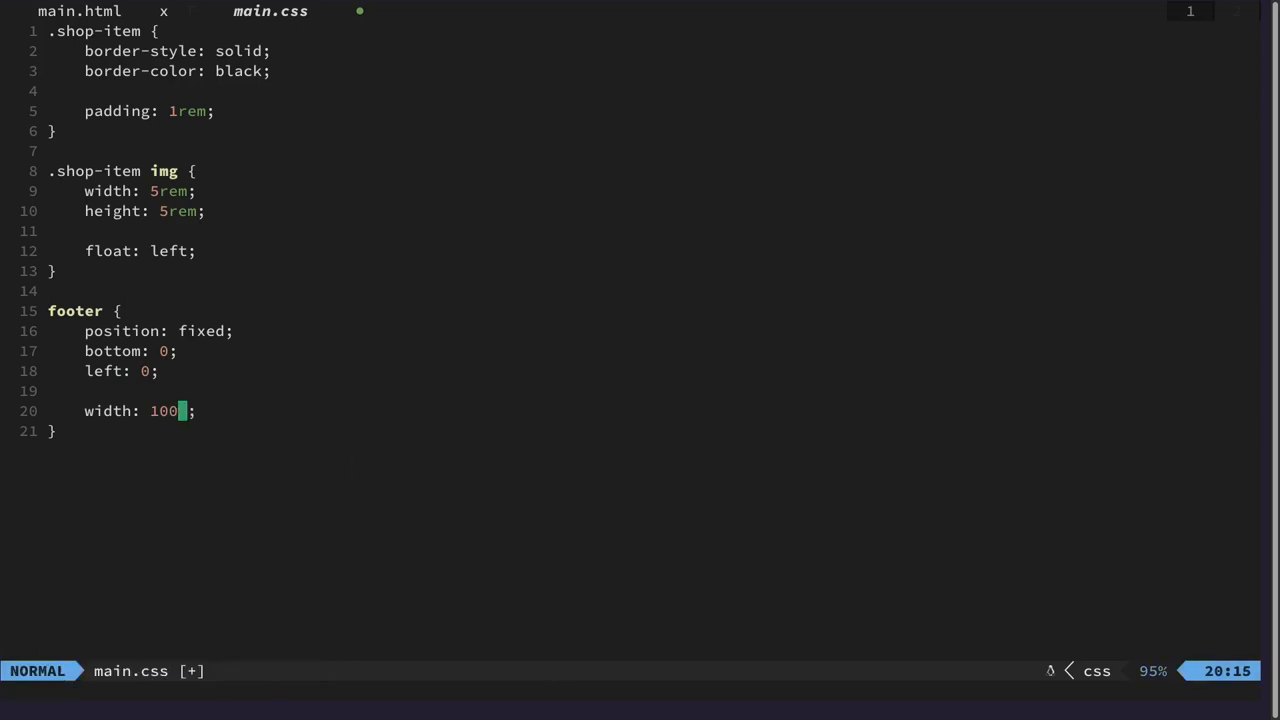
{"action": "type", "text": "hei"}
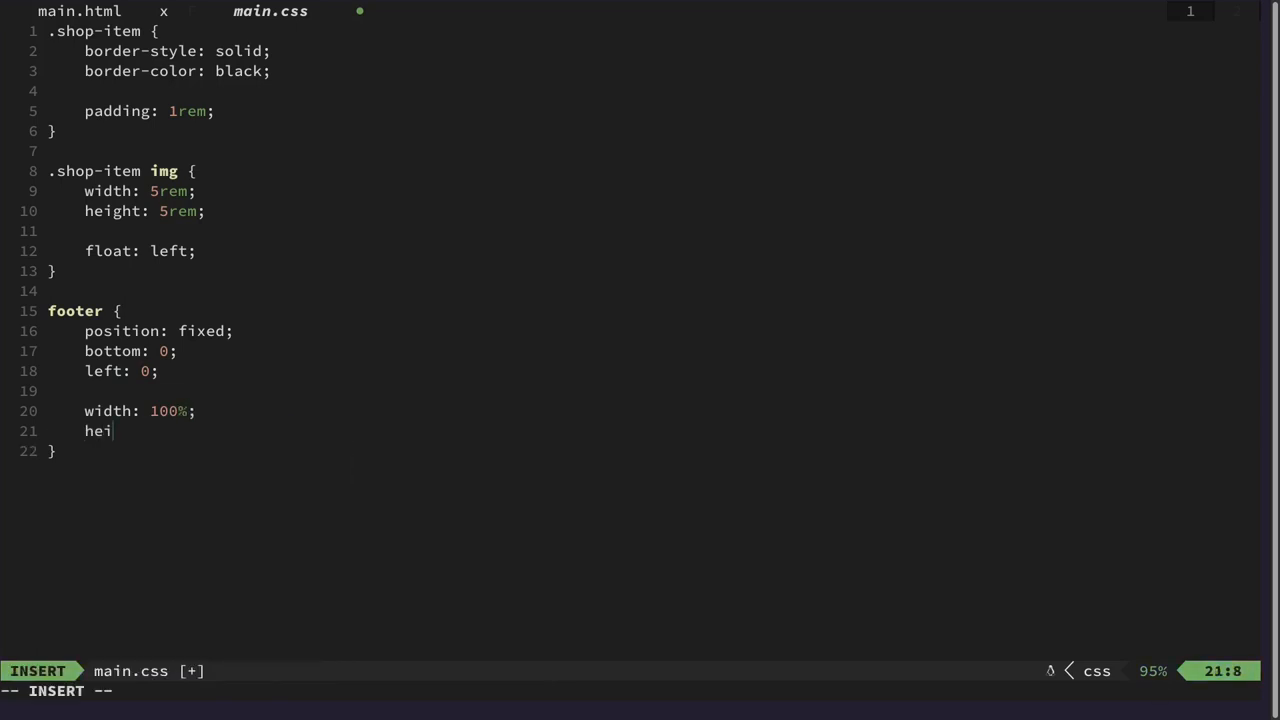
{"action": "type", "text": "ght:"}
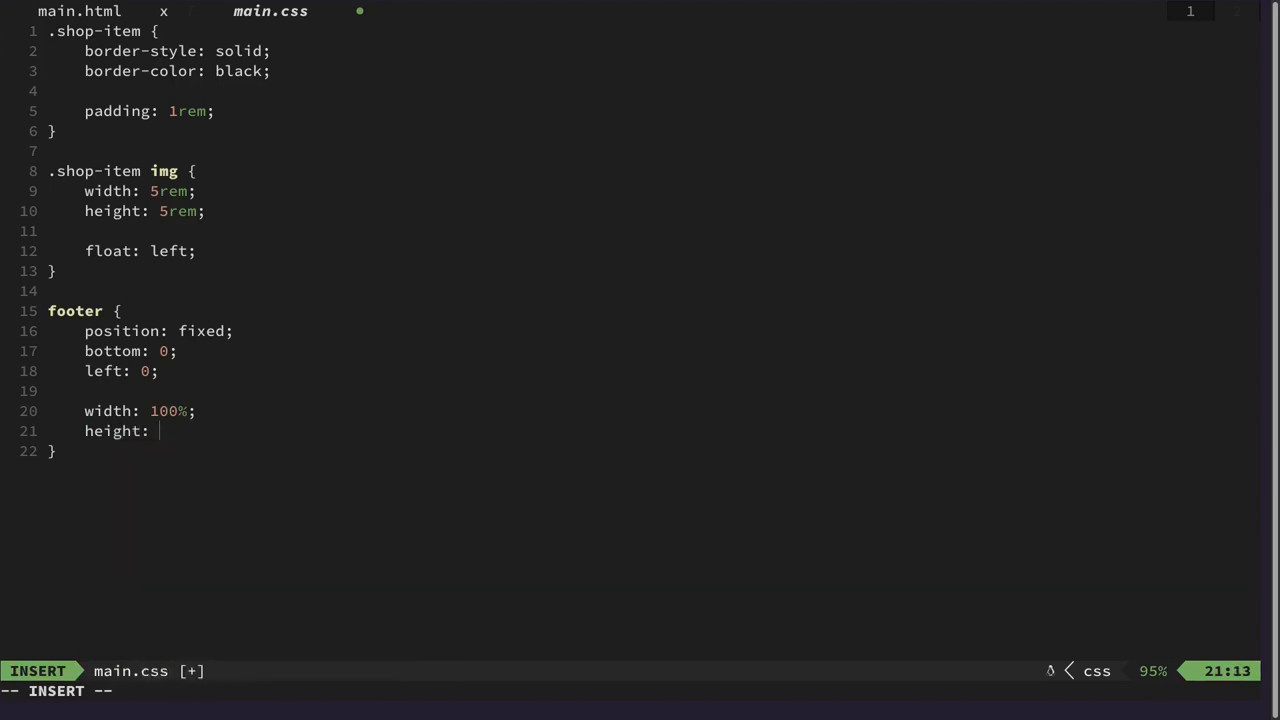
{"action": "type", "text": "2rem;"}
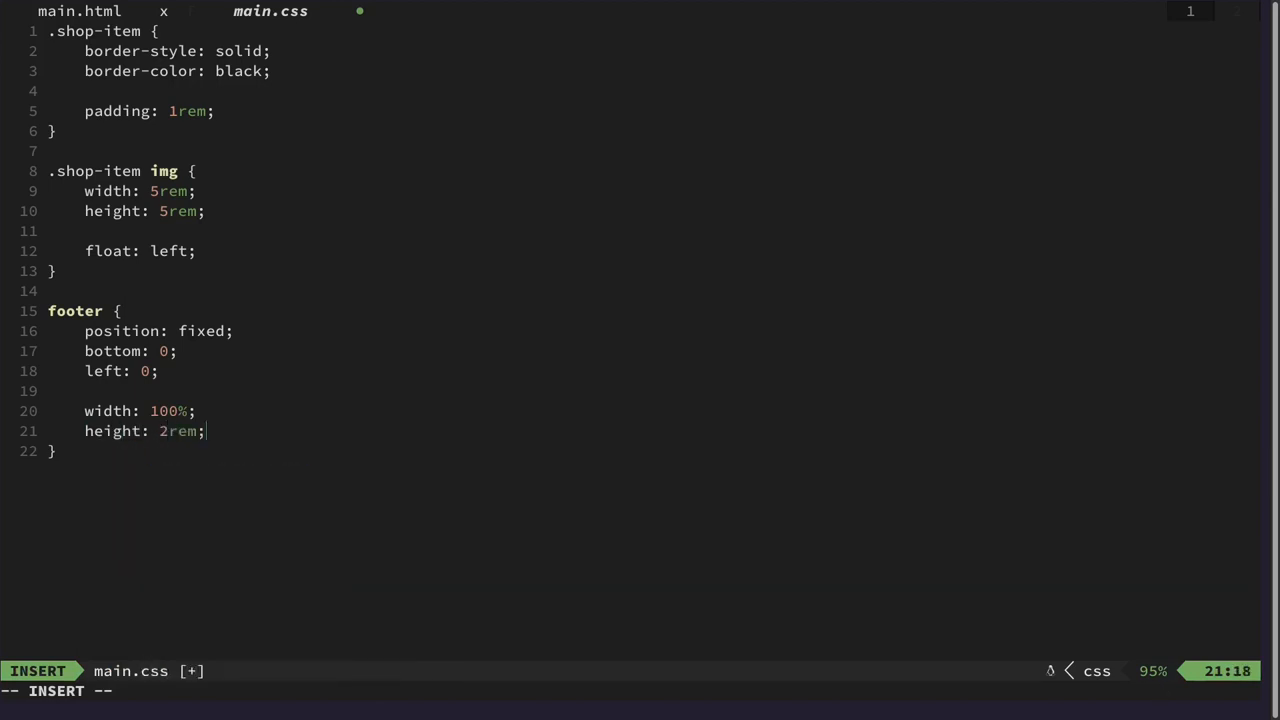
{"action": "key", "text": "Escape"}
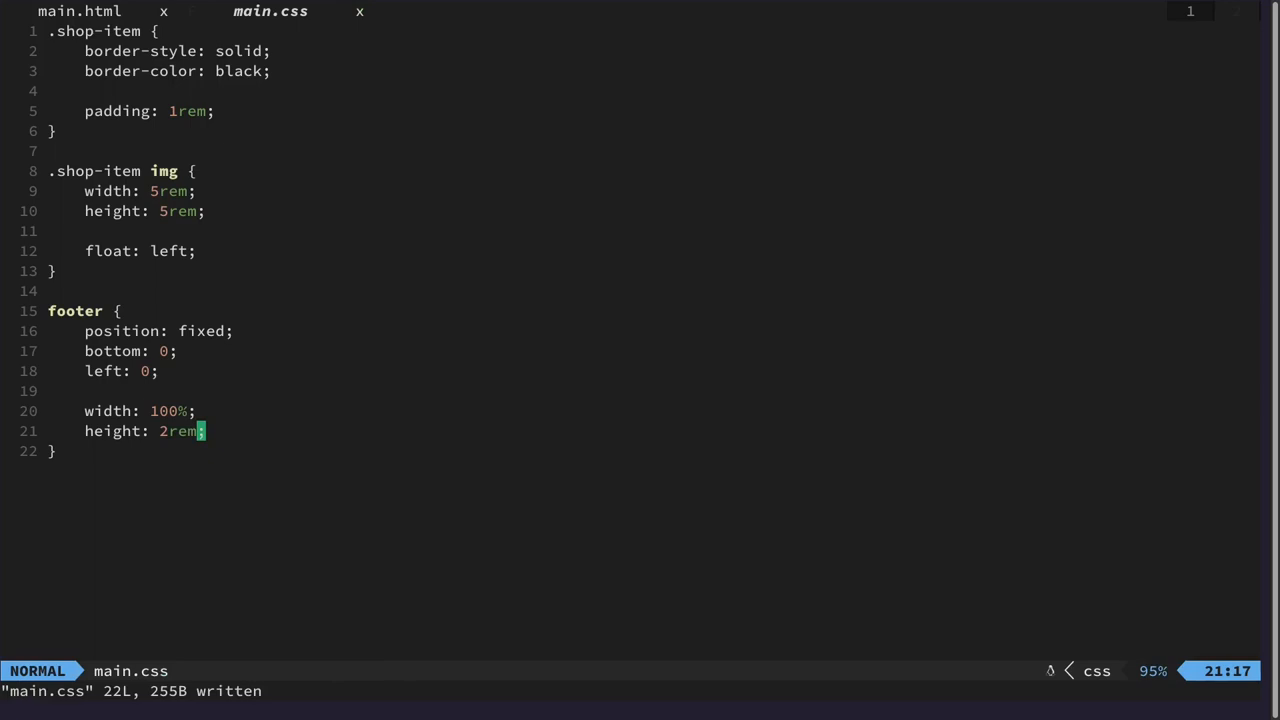
Add color: white and background: black to the footer rule.
{"action": "type", "text": "color:"}
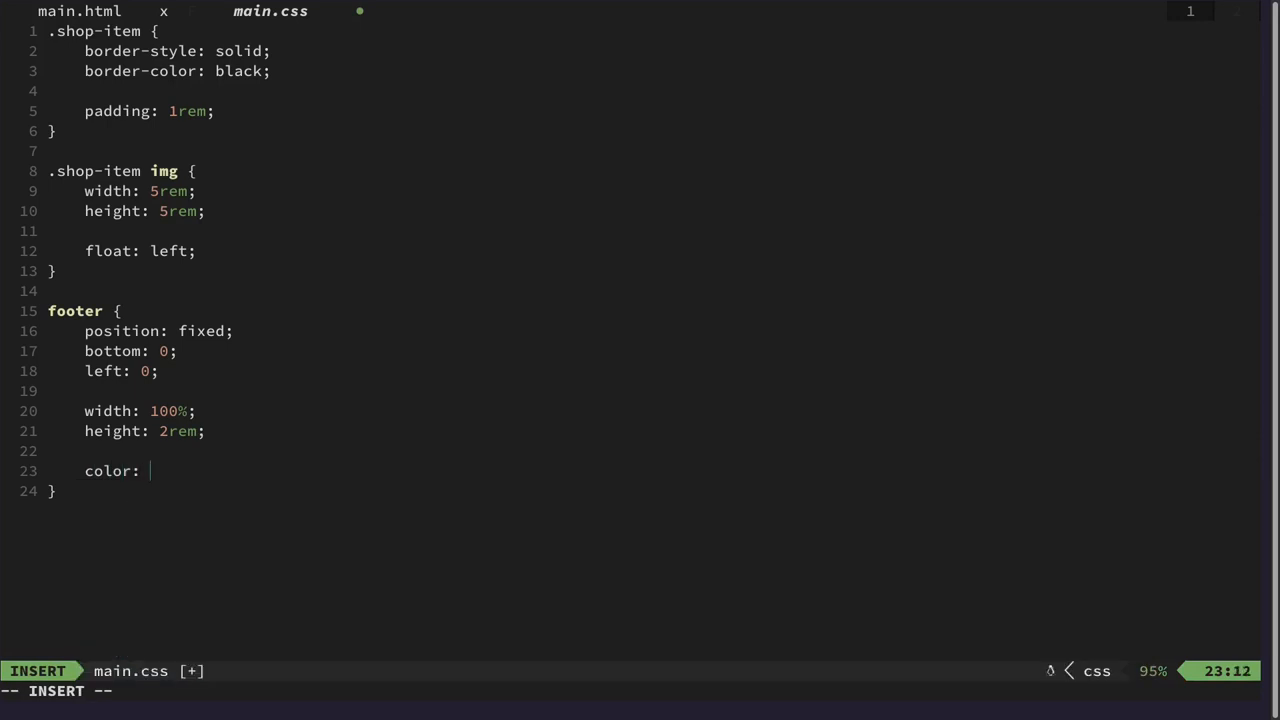
{"action": "type", "text": "black;"}
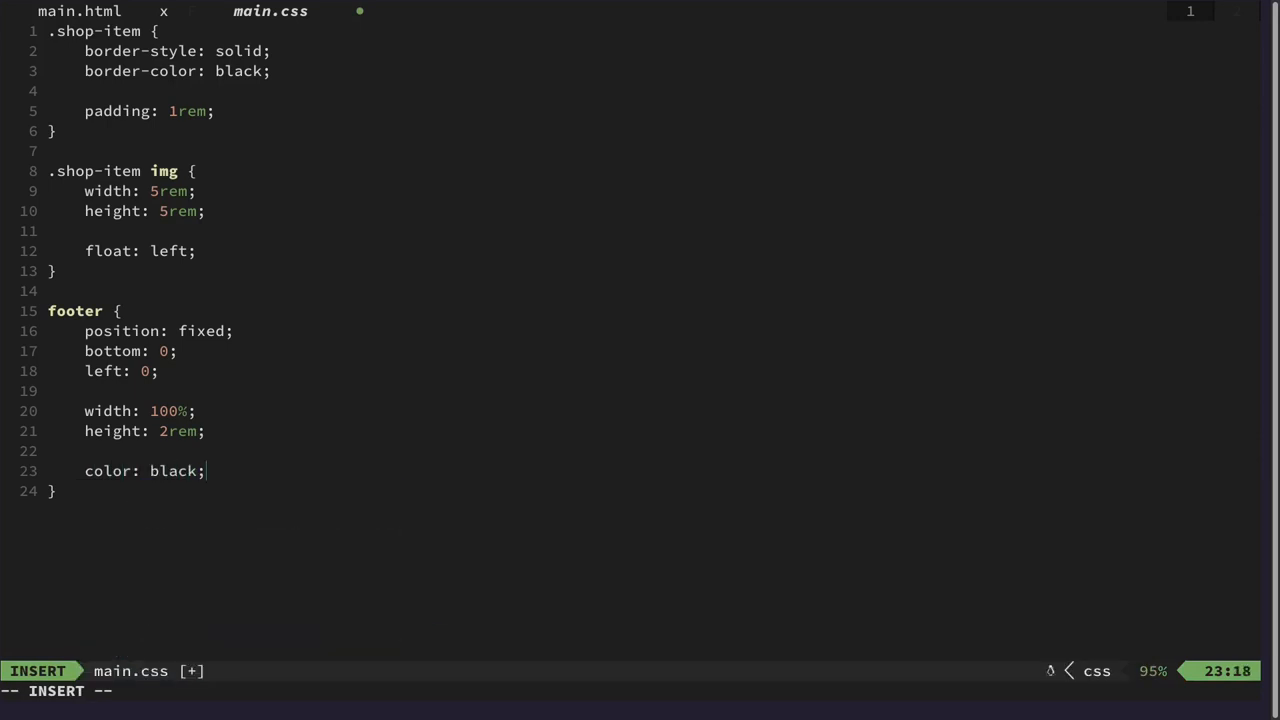
{"action": "key", "text": "BackSpace"}
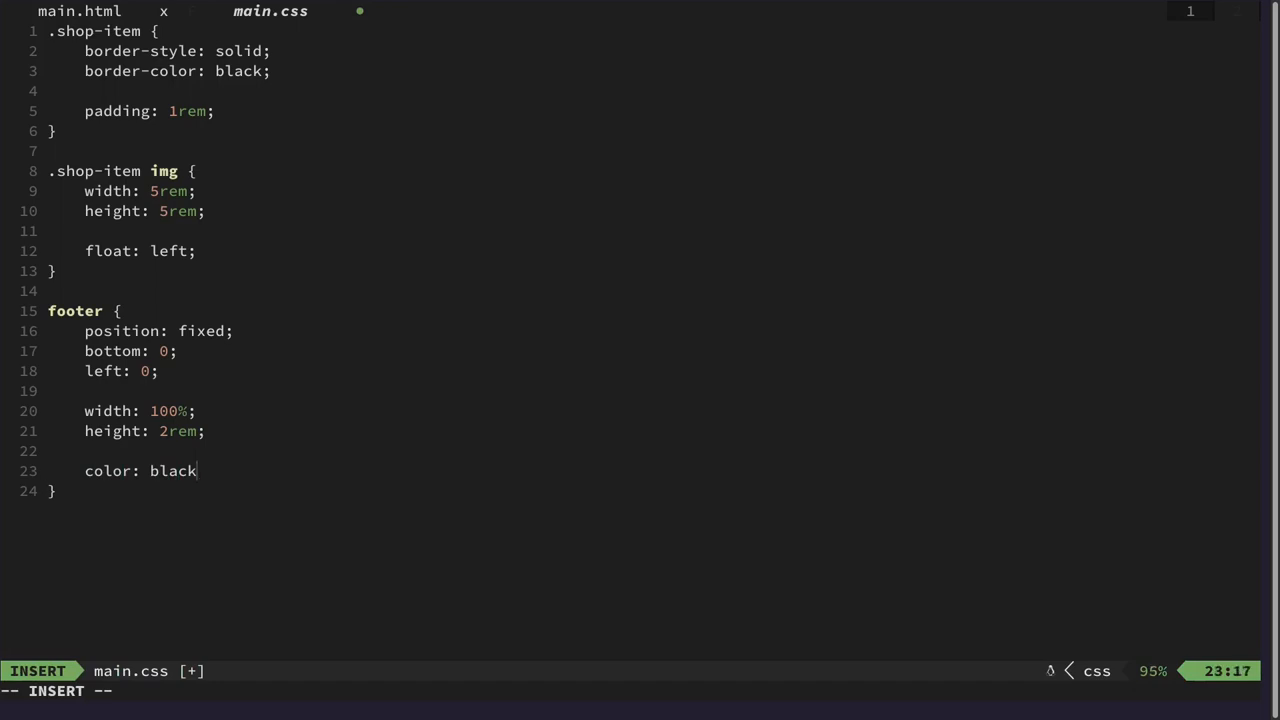
{"action": "type", "text": "whi"}
{"action": "type", "text": "bagro"}
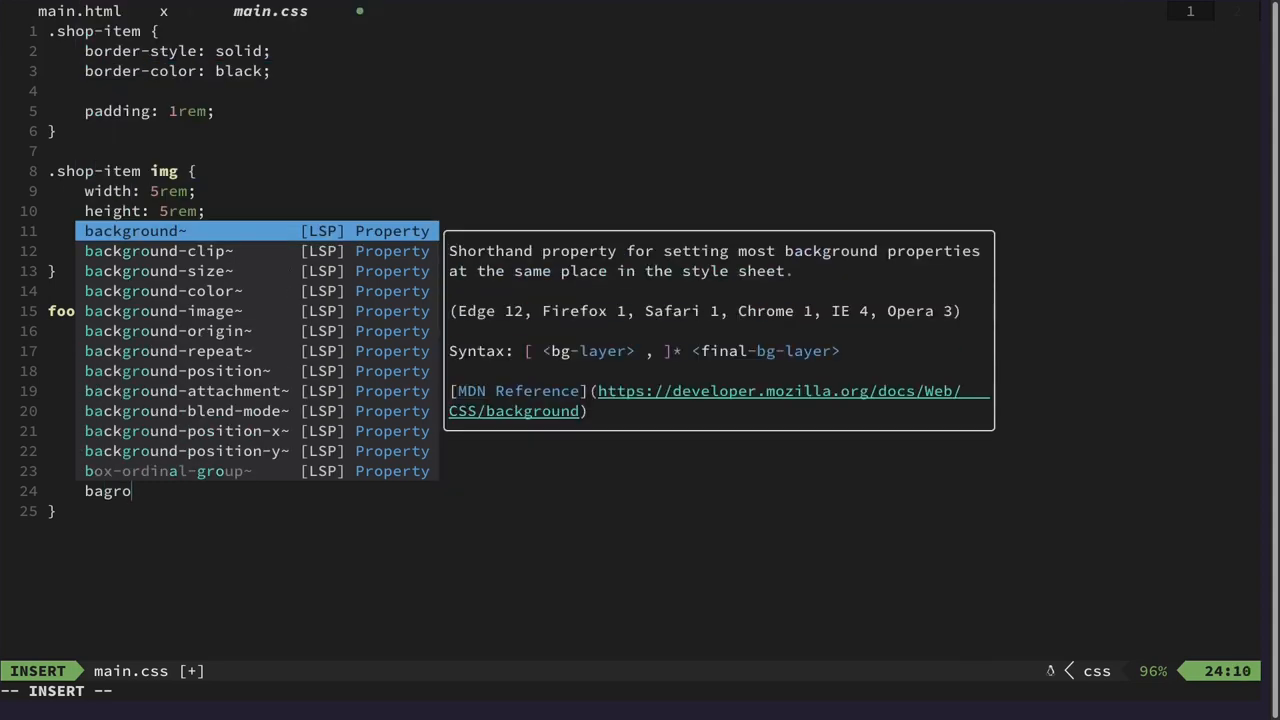
{"action": "type", "text": "back"}
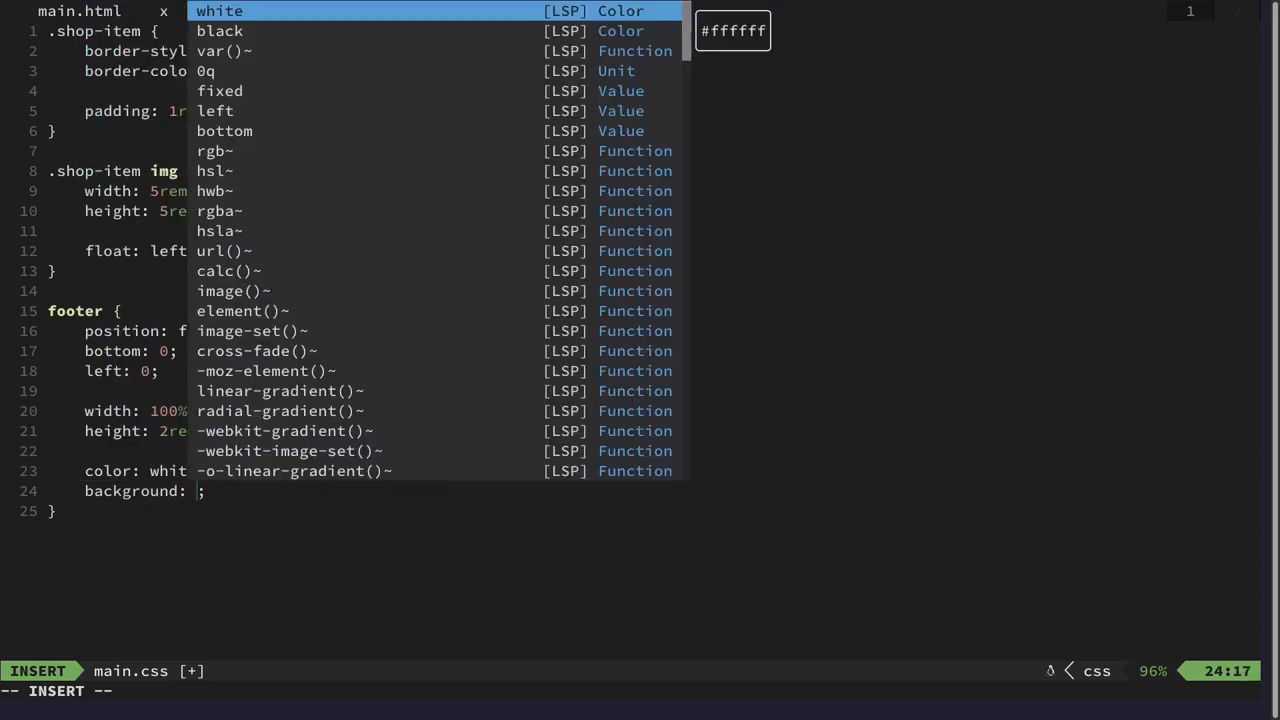
{"action": "type", "text": "bla"}
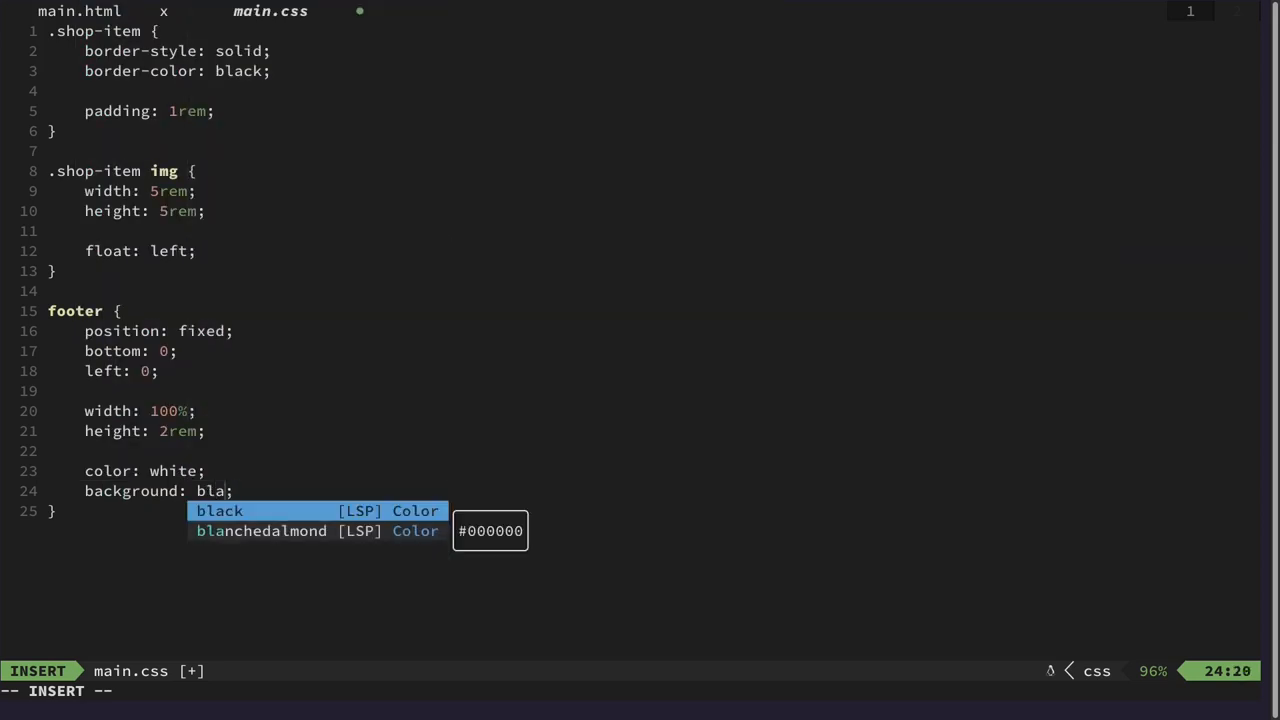
{"action": "key", "text": "Escape"}
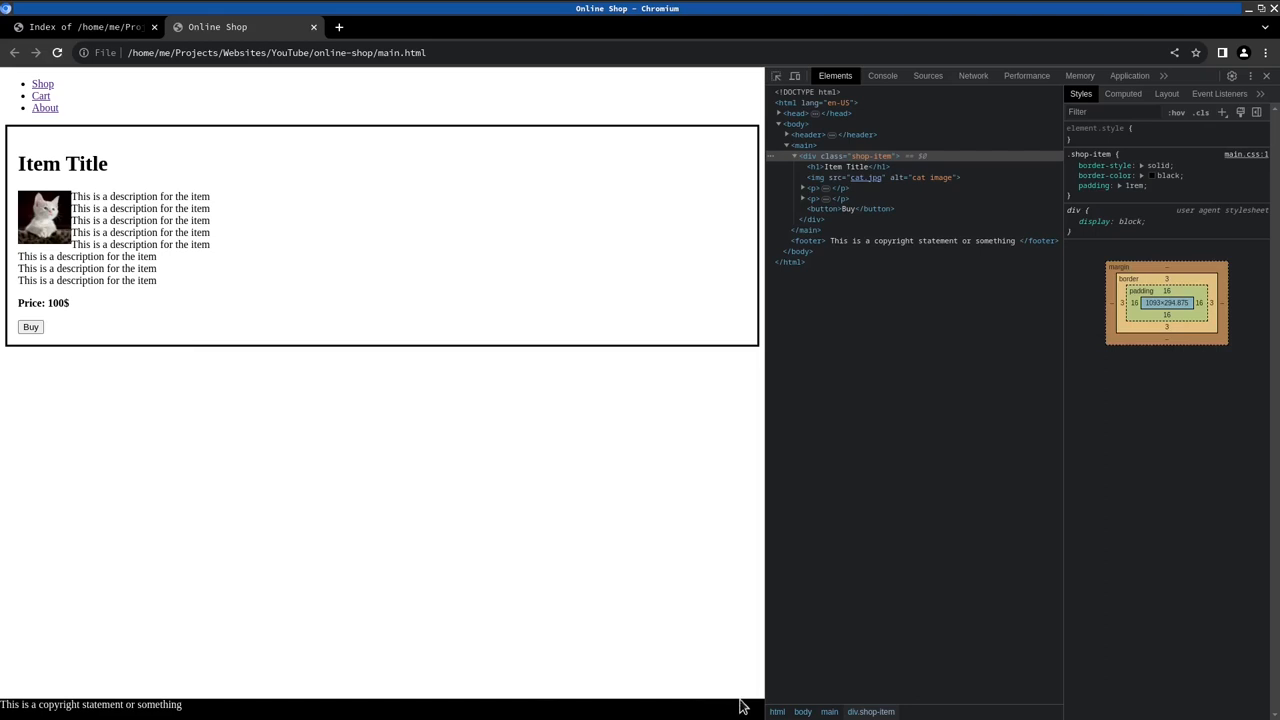
{"action": "mouse_move", "coordinate": [64, 716]}
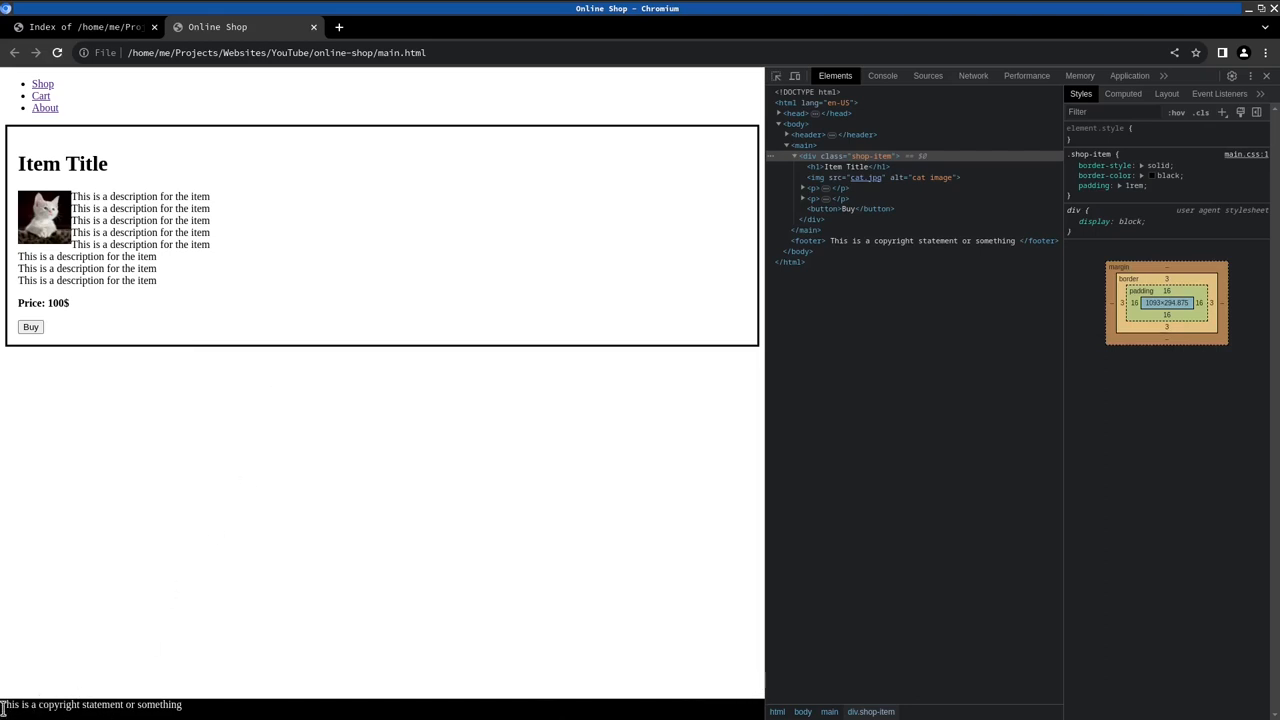
{"action": "mouse_move", "coordinate": [140, 370]}
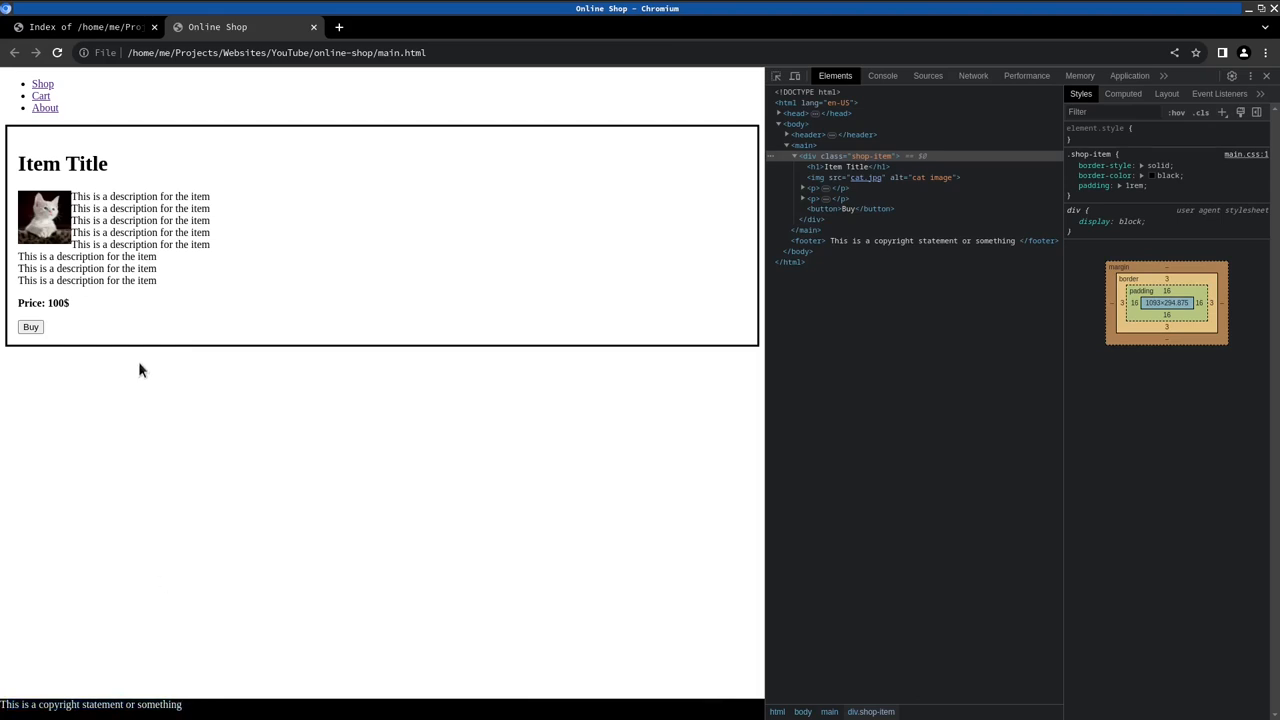
{"action": "mouse_move", "coordinate": [30, 696]}
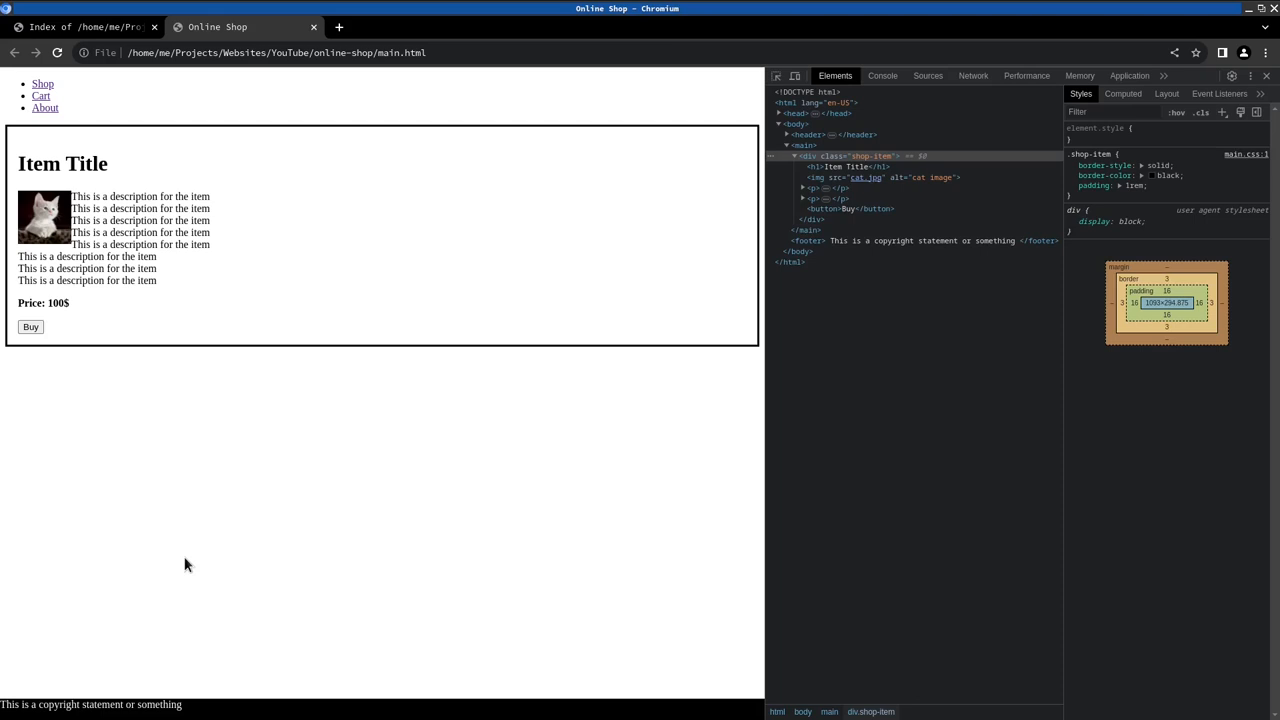
{"action": "mouse_move", "coordinate": [68, 364]}
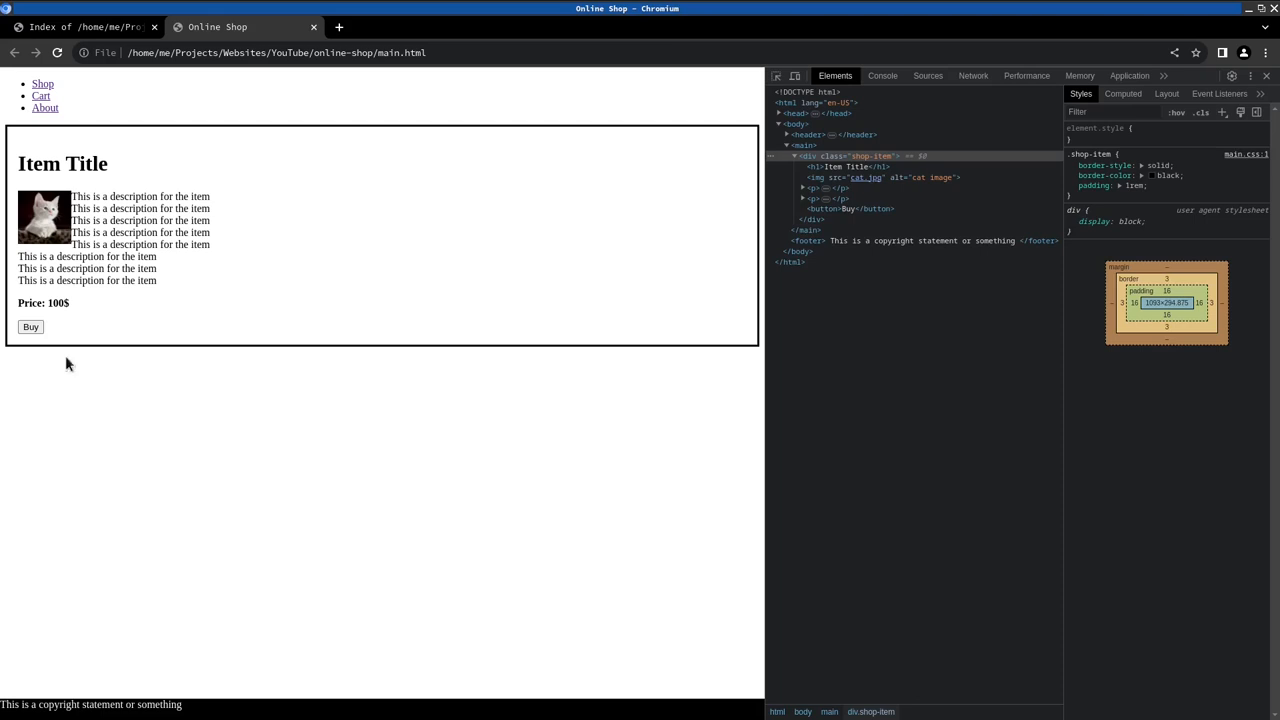
{"action": "mouse_move", "coordinate": [108, 120]}
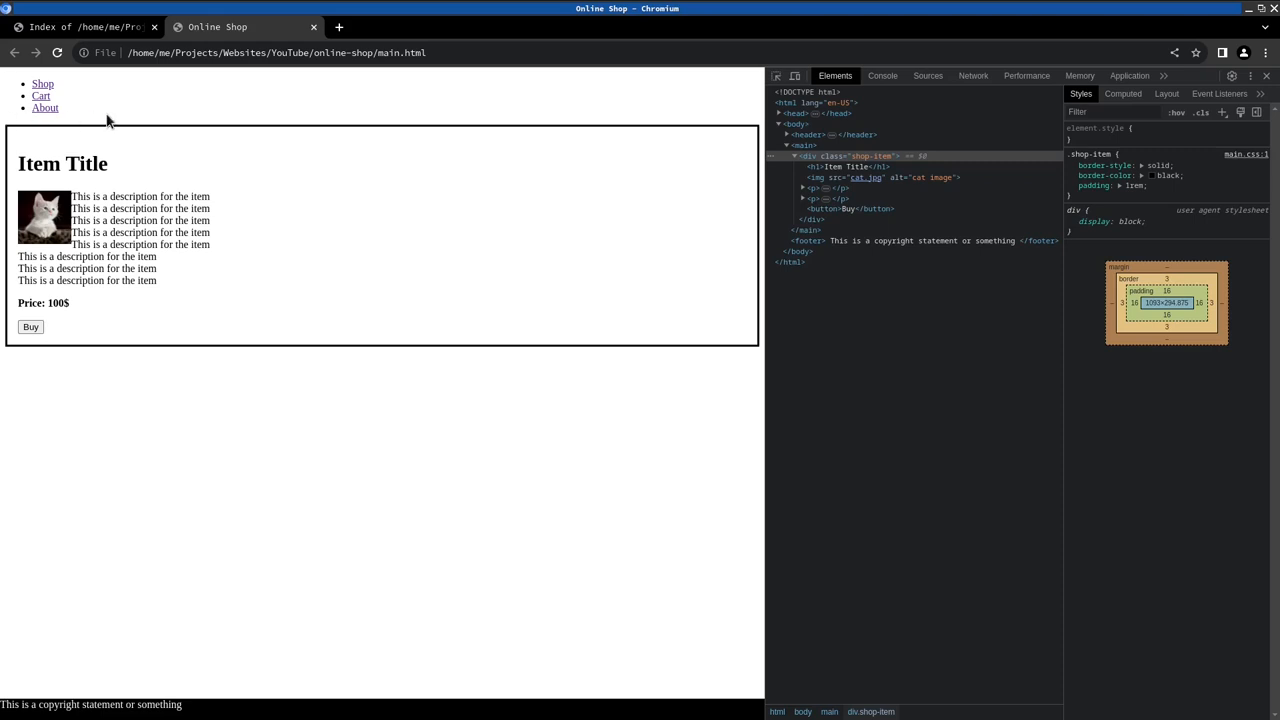
{"action": "mouse_move", "coordinate": [144, 138]}
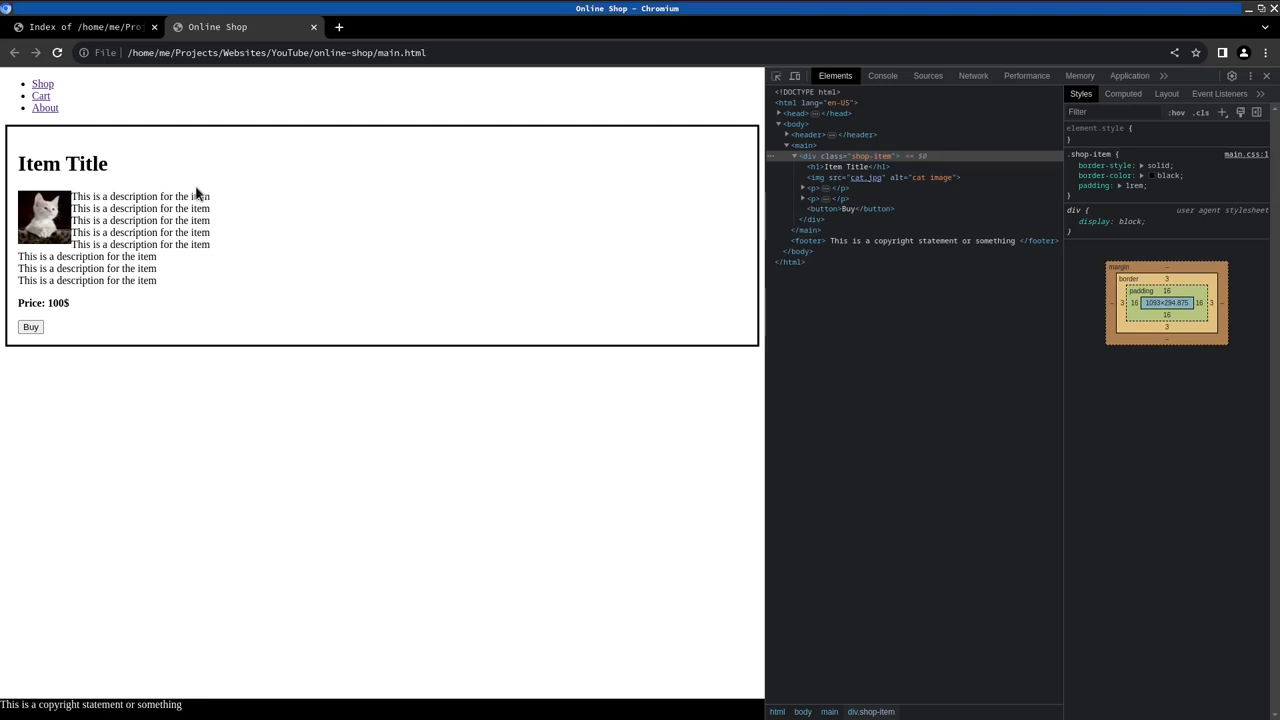
{"action": "mouse_move", "coordinate": [600, 300]}
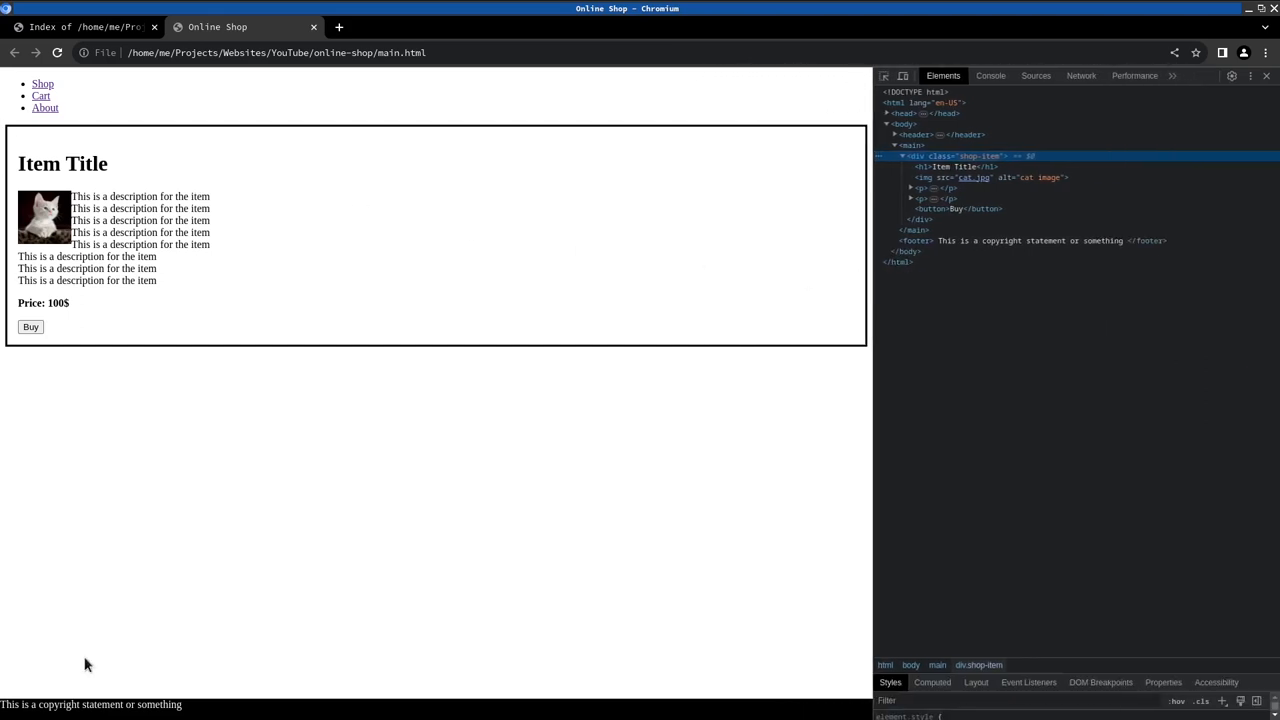
{"action": "mouse_move", "coordinate": [304, 164]}
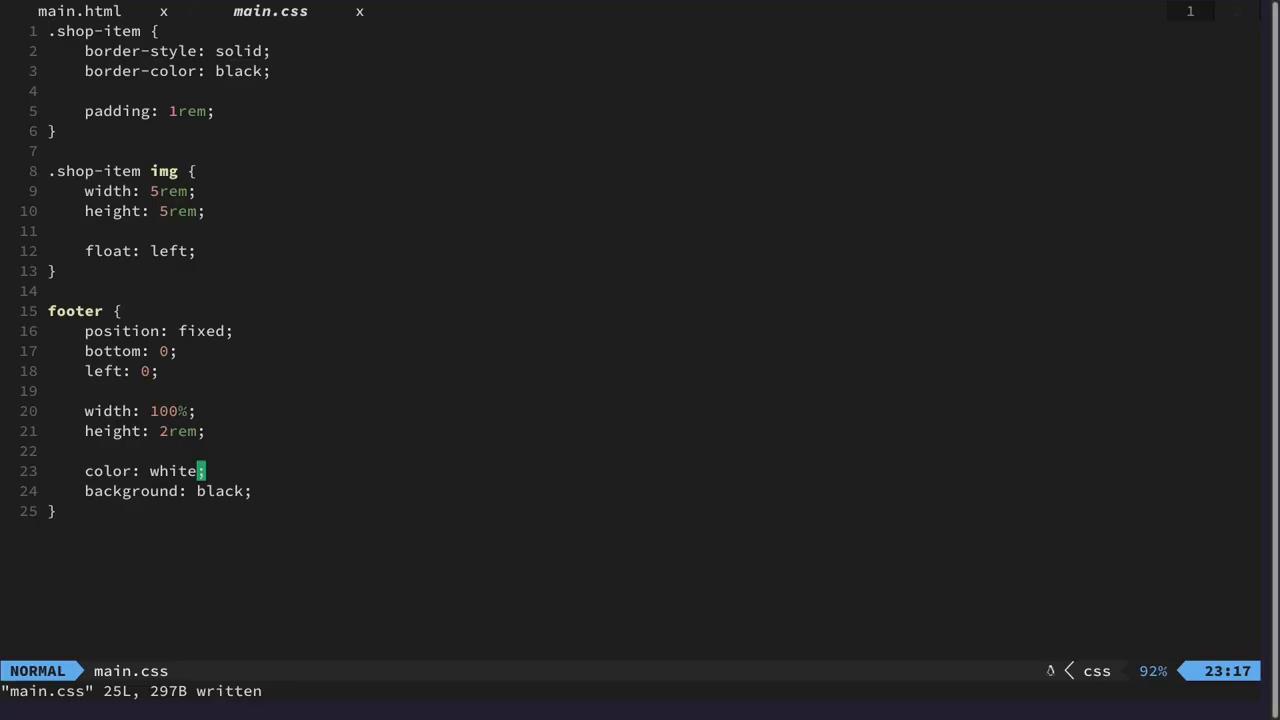
Bring up the shop page's main.html markup in Neovim after checking the fixed black footer.
{"action": "left_click", "coordinate": [78, 12]}
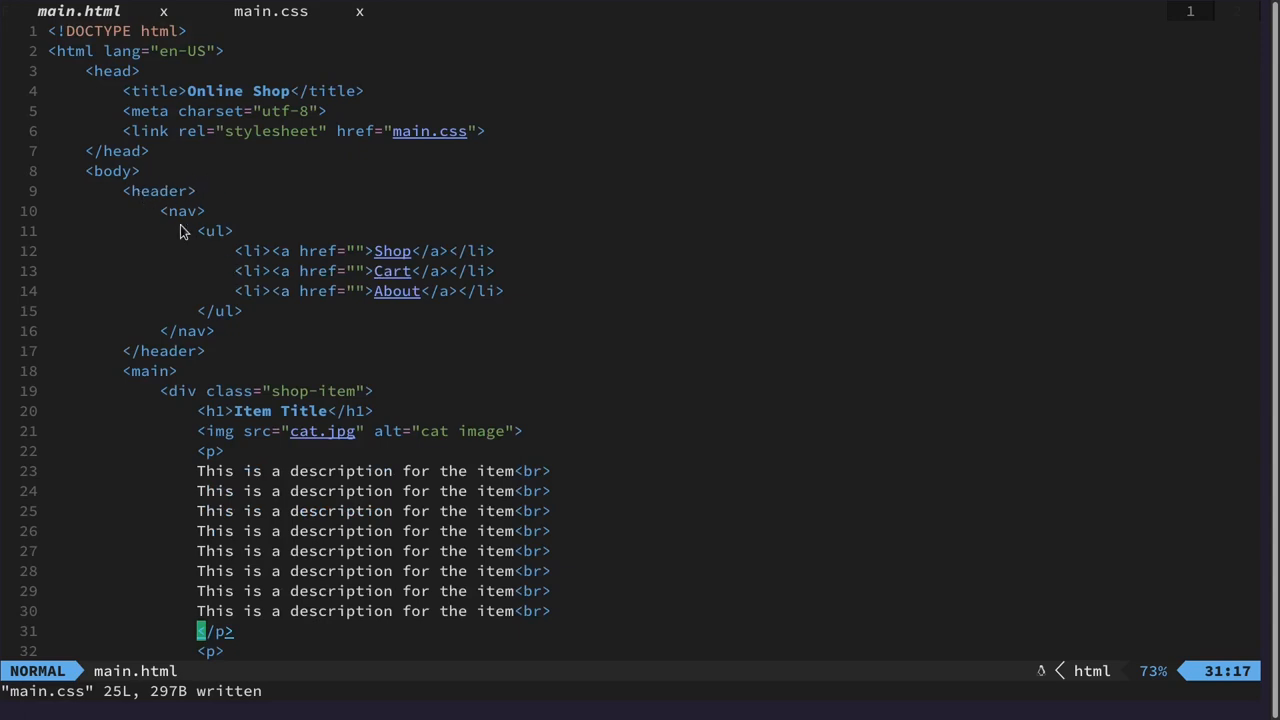
{"action": "mouse_move", "coordinate": [204, 220]}
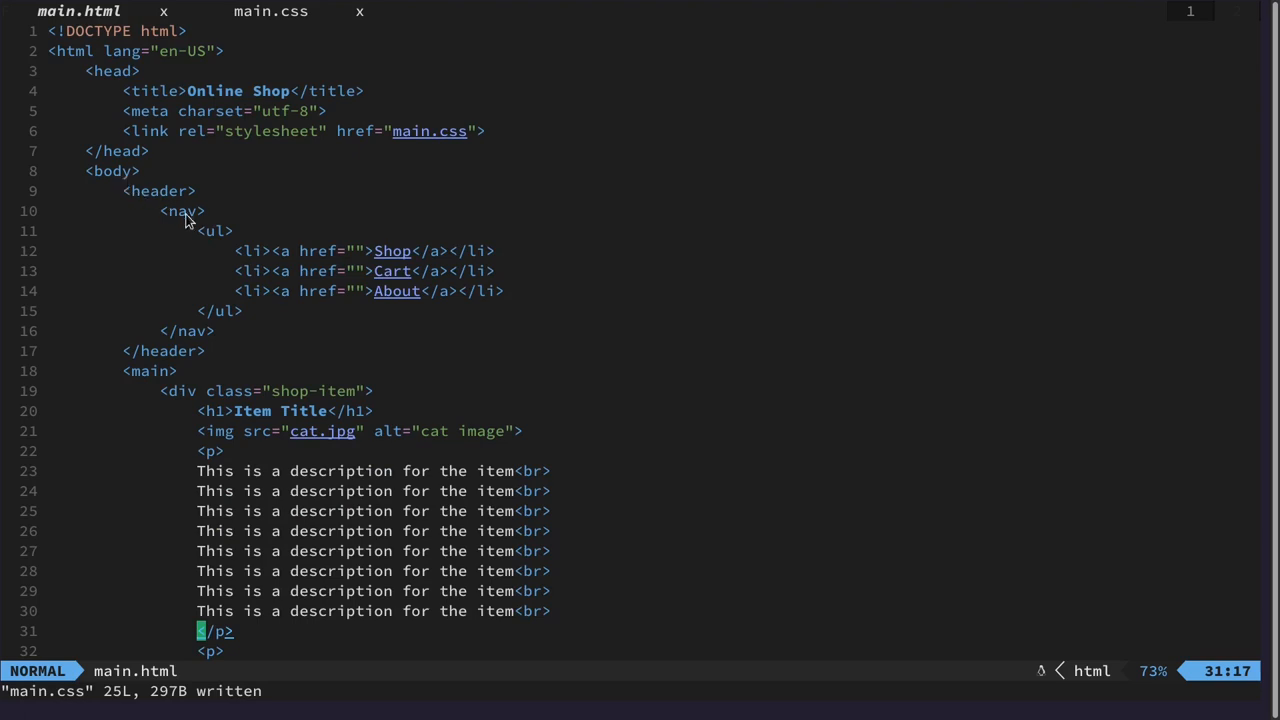
{"action": "mouse_move", "coordinate": [178, 210]}
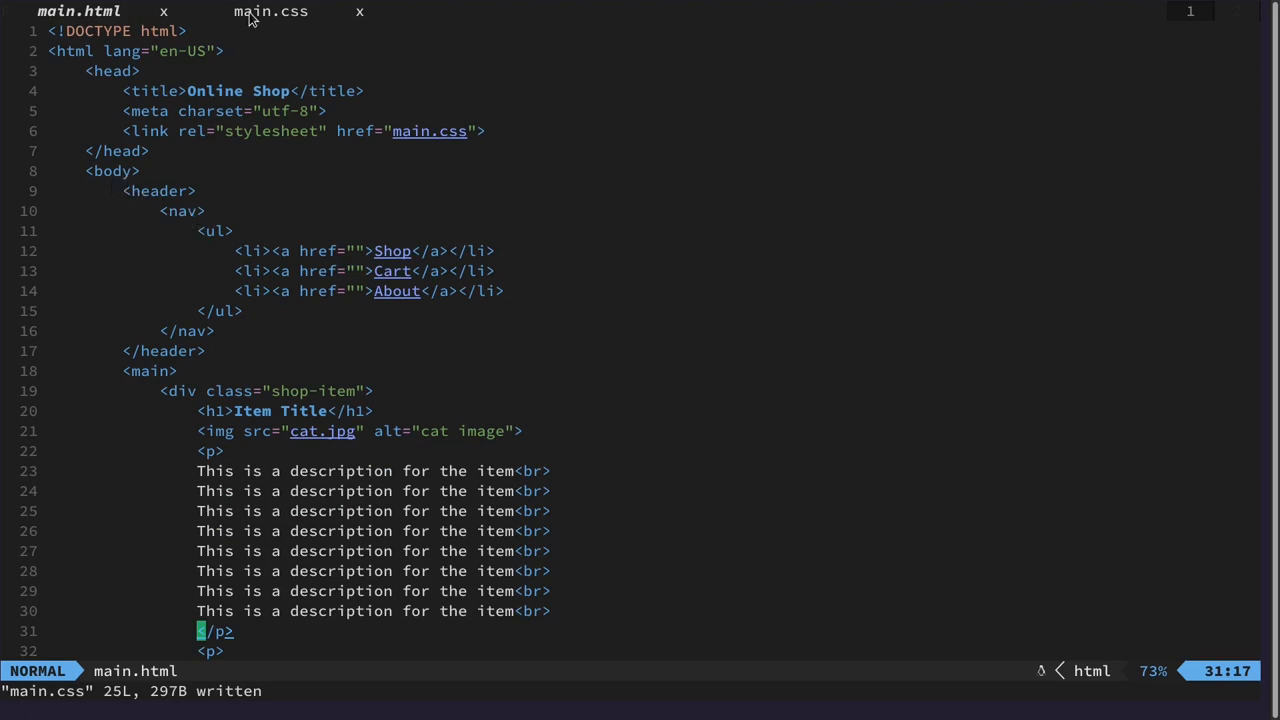
Start a header rule in main.css with color white and background black.
{"action": "left_click", "coordinate": [270, 12]}
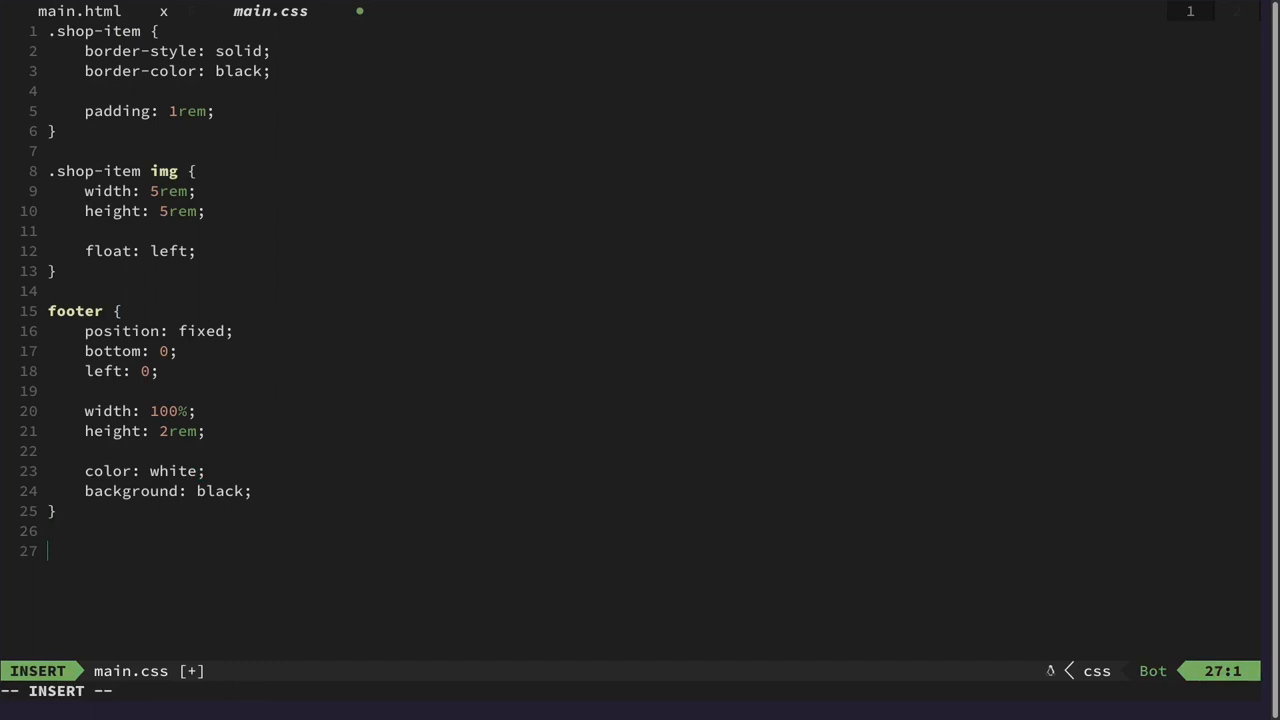
{"action": "type", "text": "header {"}
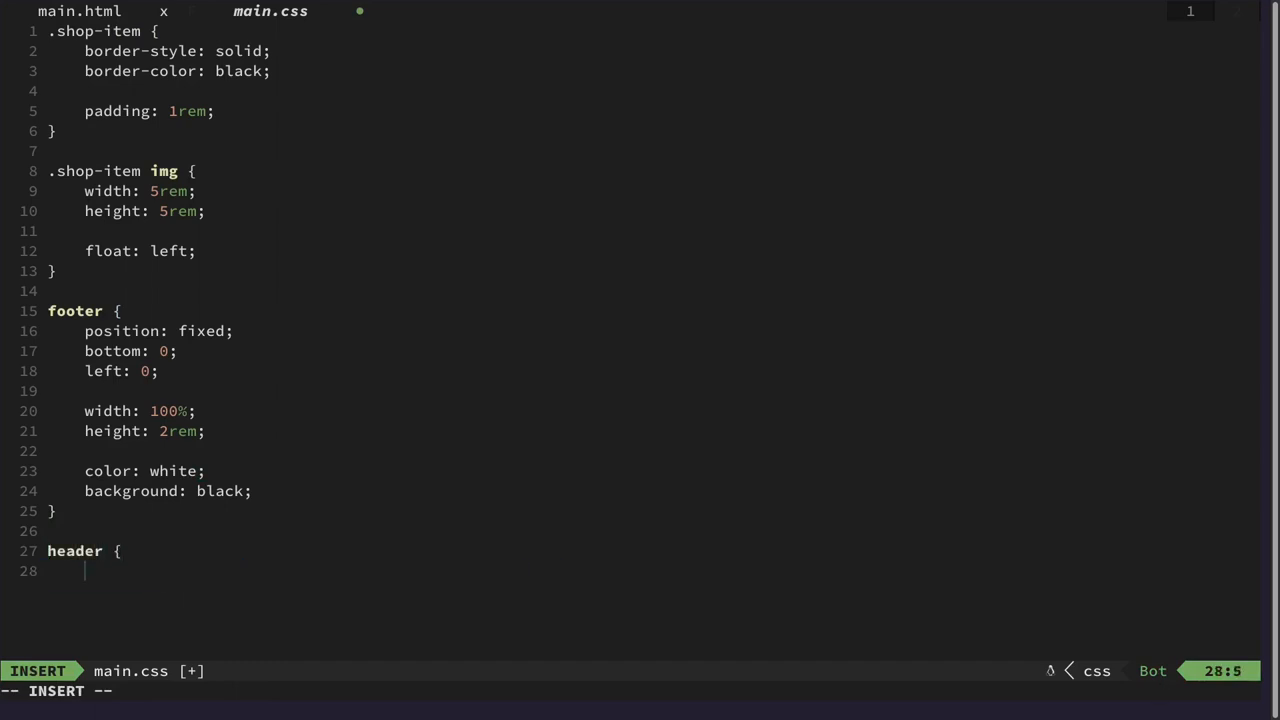
{"action": "key", "text": "Escape"}
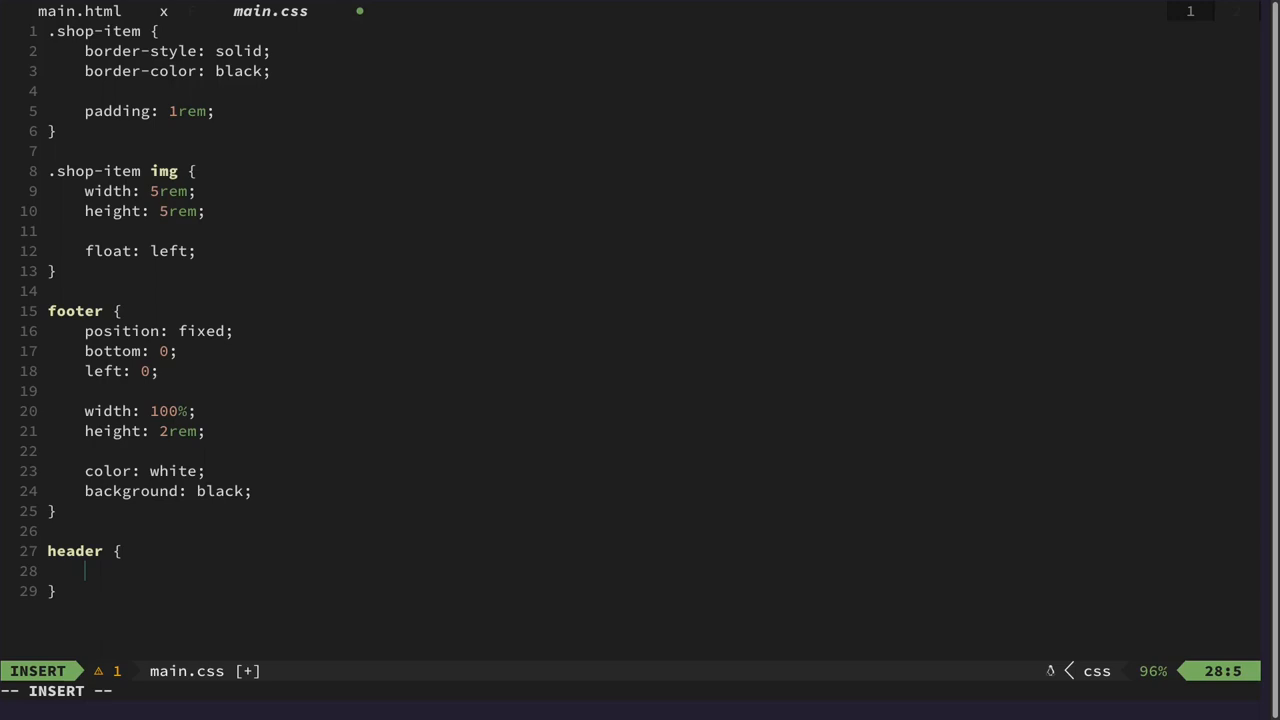
{"action": "type", "text": "color:"}
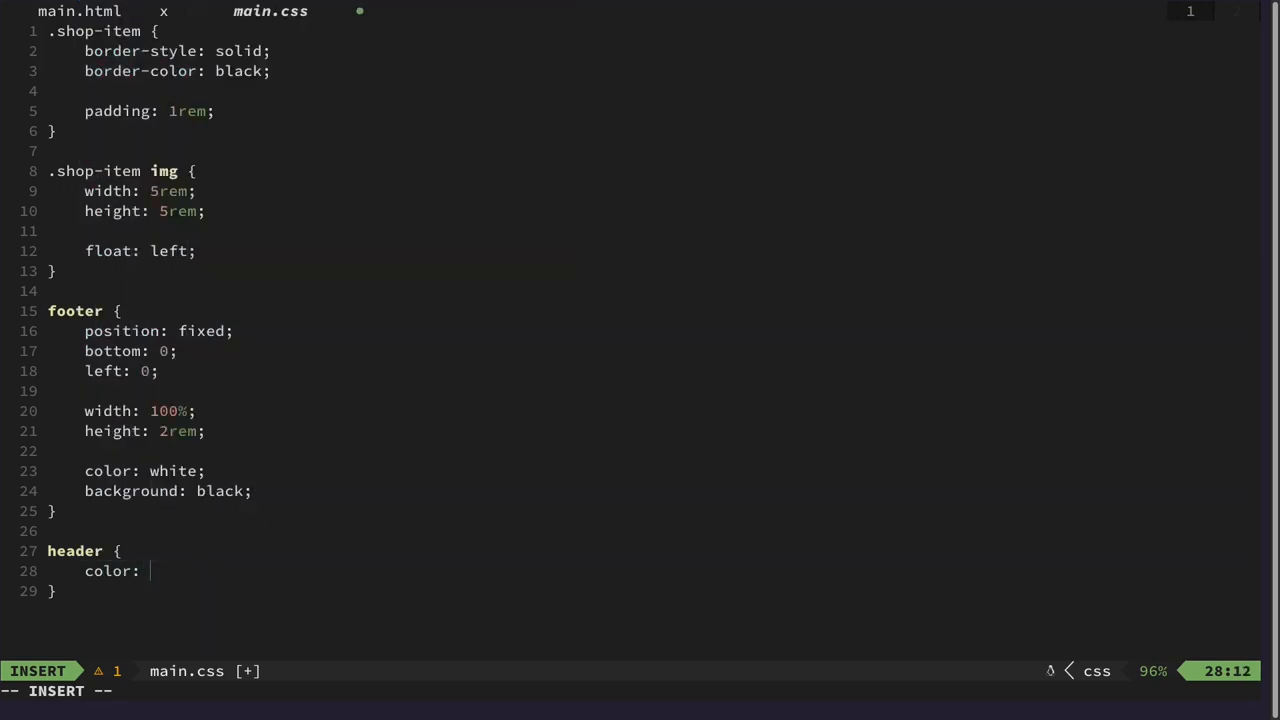
{"action": "type", "text": "white;"}
{"action": "type", "text": "b"}
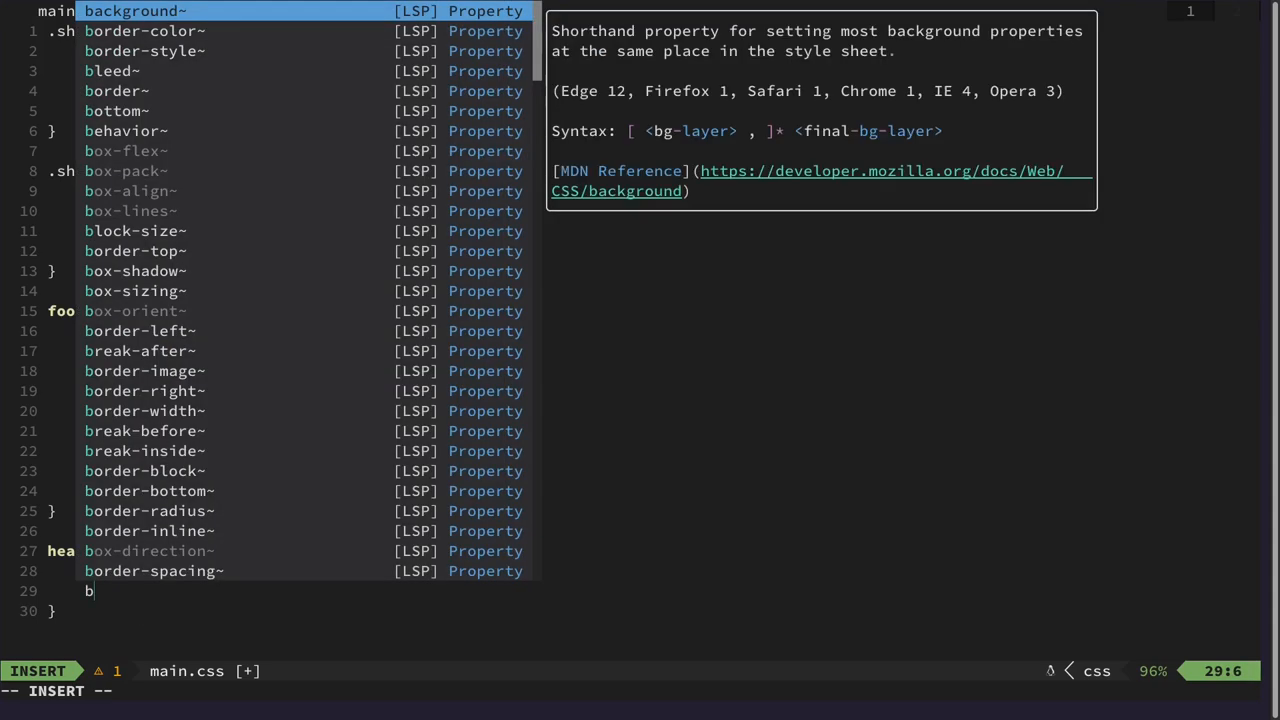
{"action": "type", "text": "ackground: bla"}
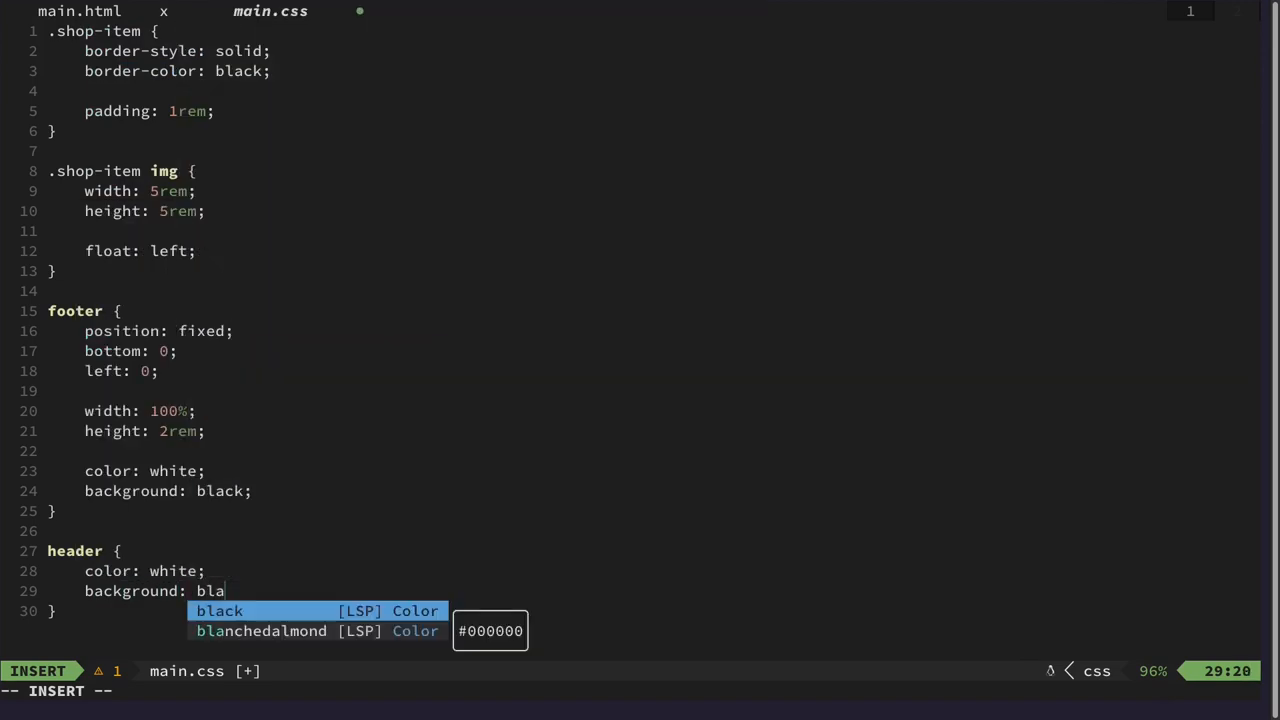
{"action": "key", "text": "Enter"}
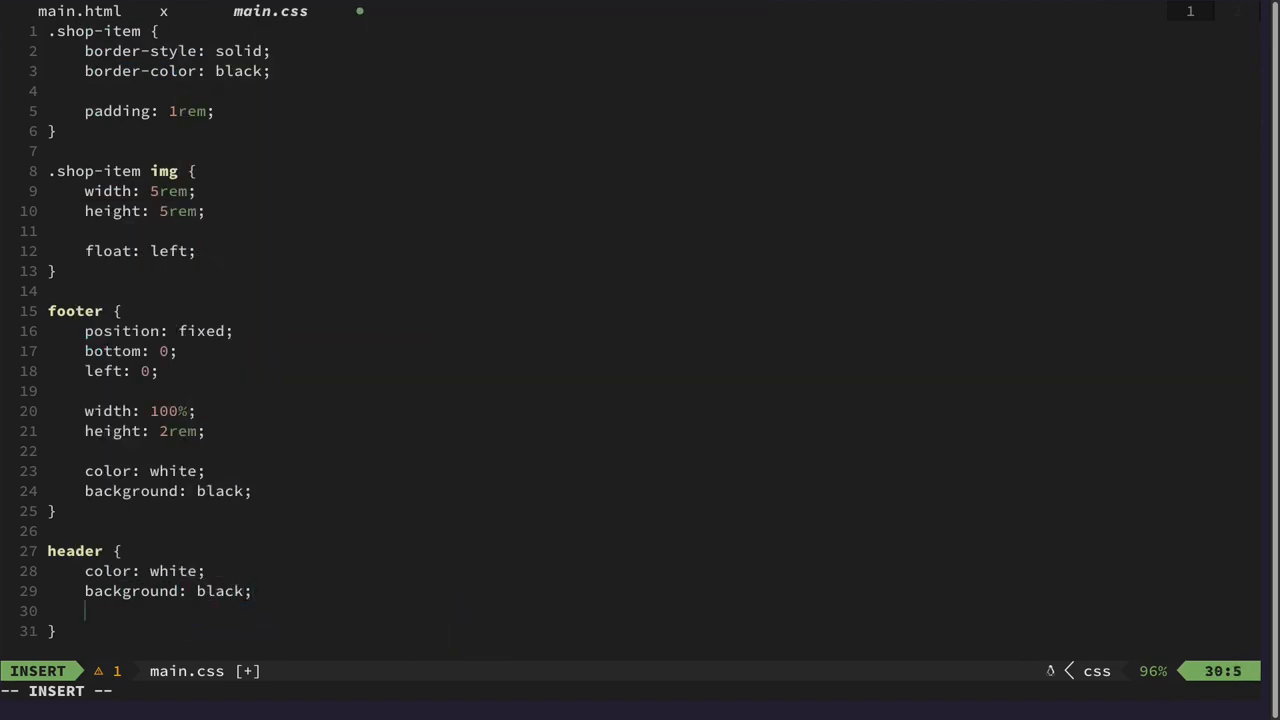
Give the header rule width 100% and a 2rem height.
{"action": "type", "text": "wieth: 100%;"}
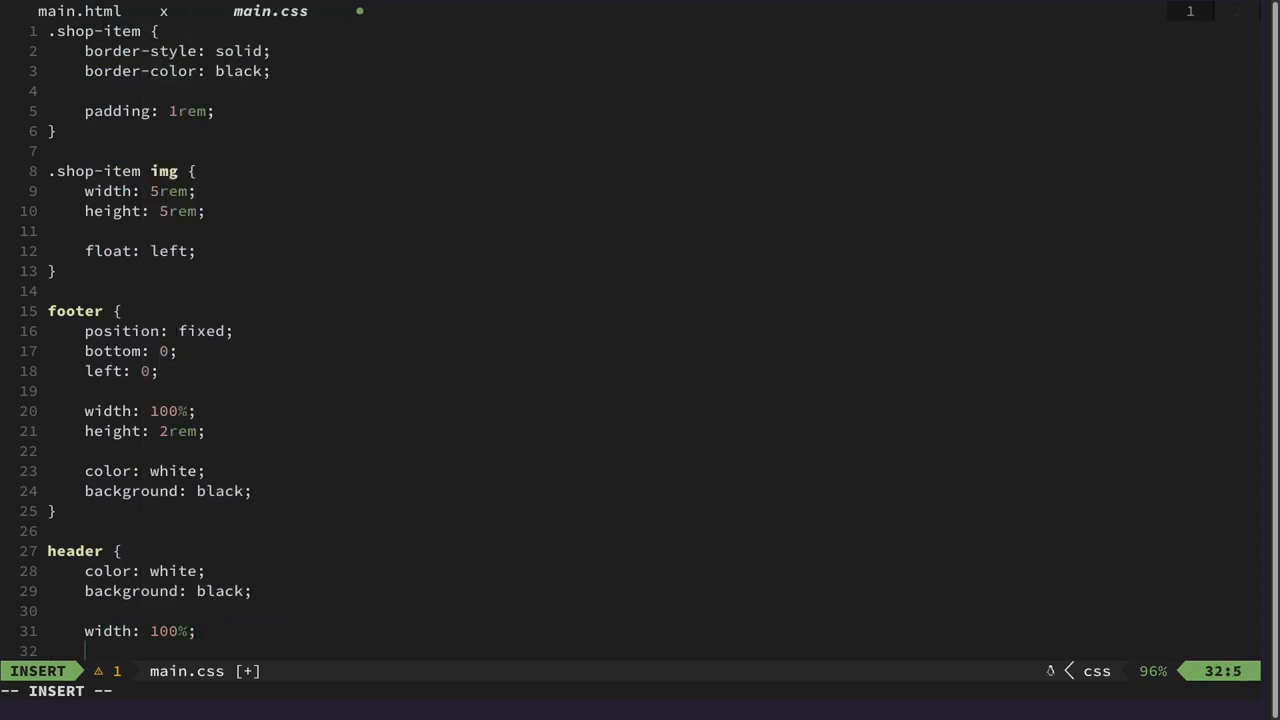
{"action": "type", "text": "height:"}
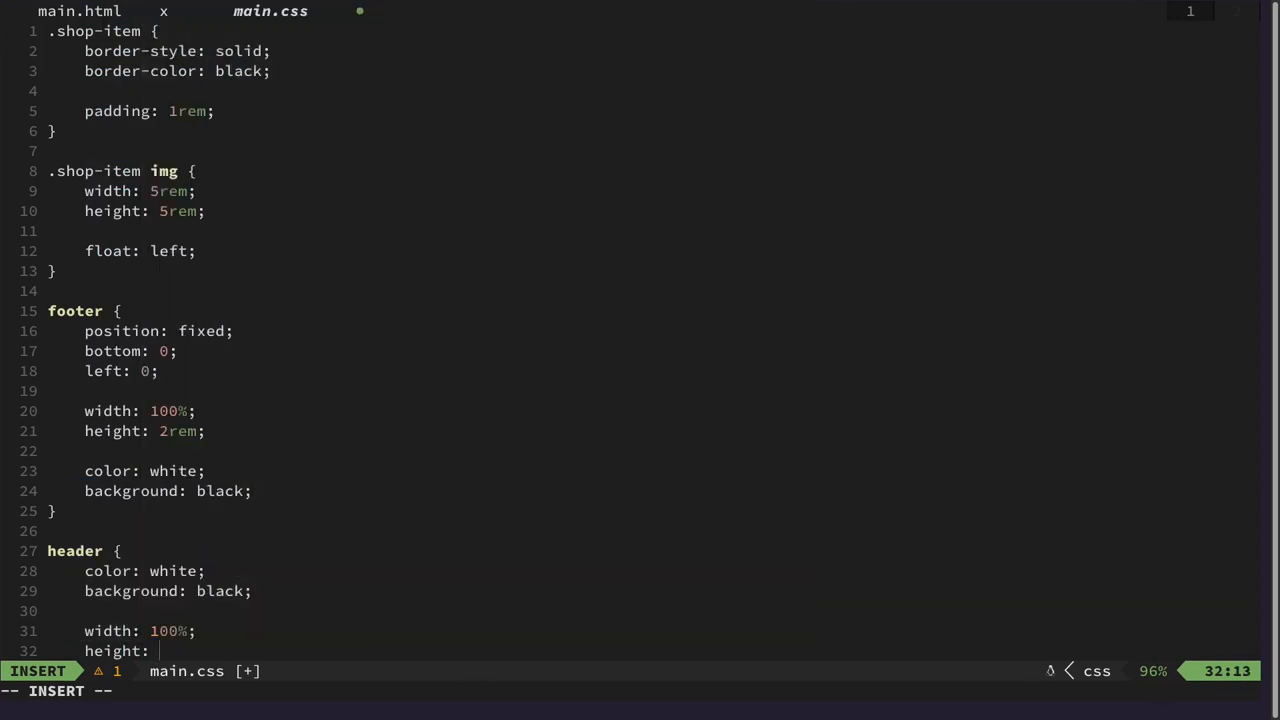
{"action": "type", "text": "2rem;"}
{"action": "type", "text": "header"}
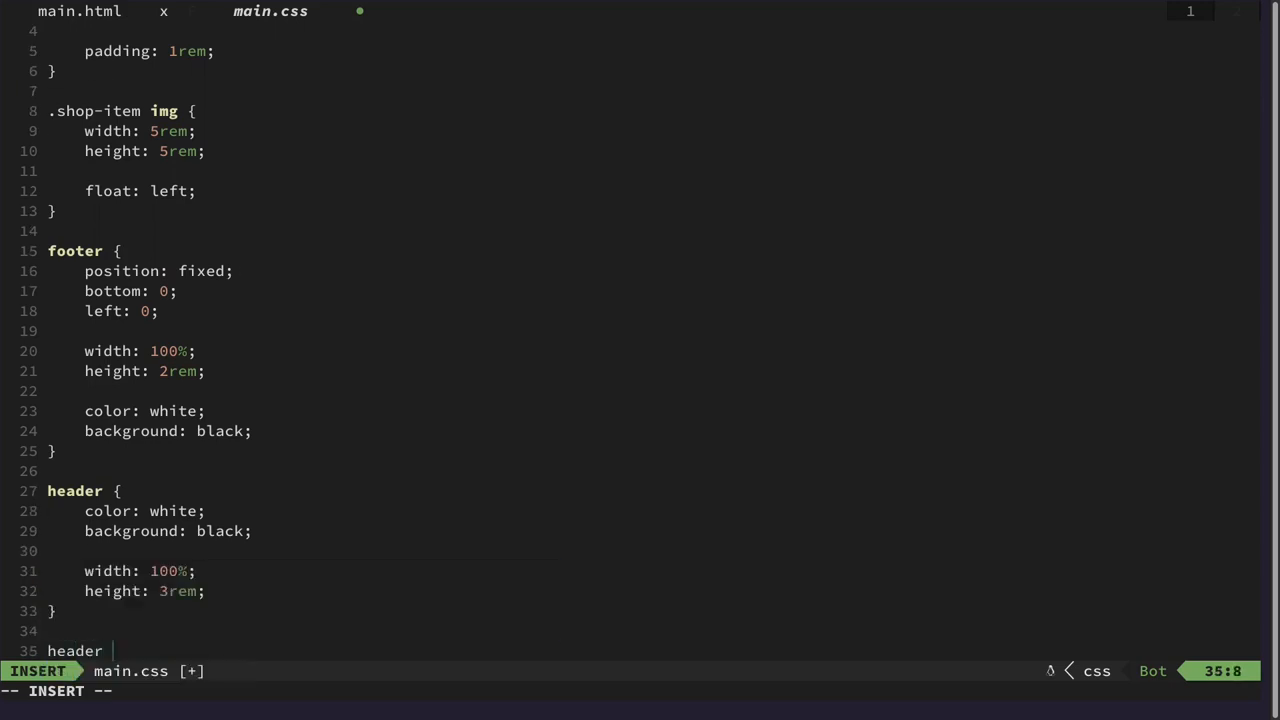
Add a header a rule with text-decoration none to strip link underlines.
{"action": "type", "text": "ul"}
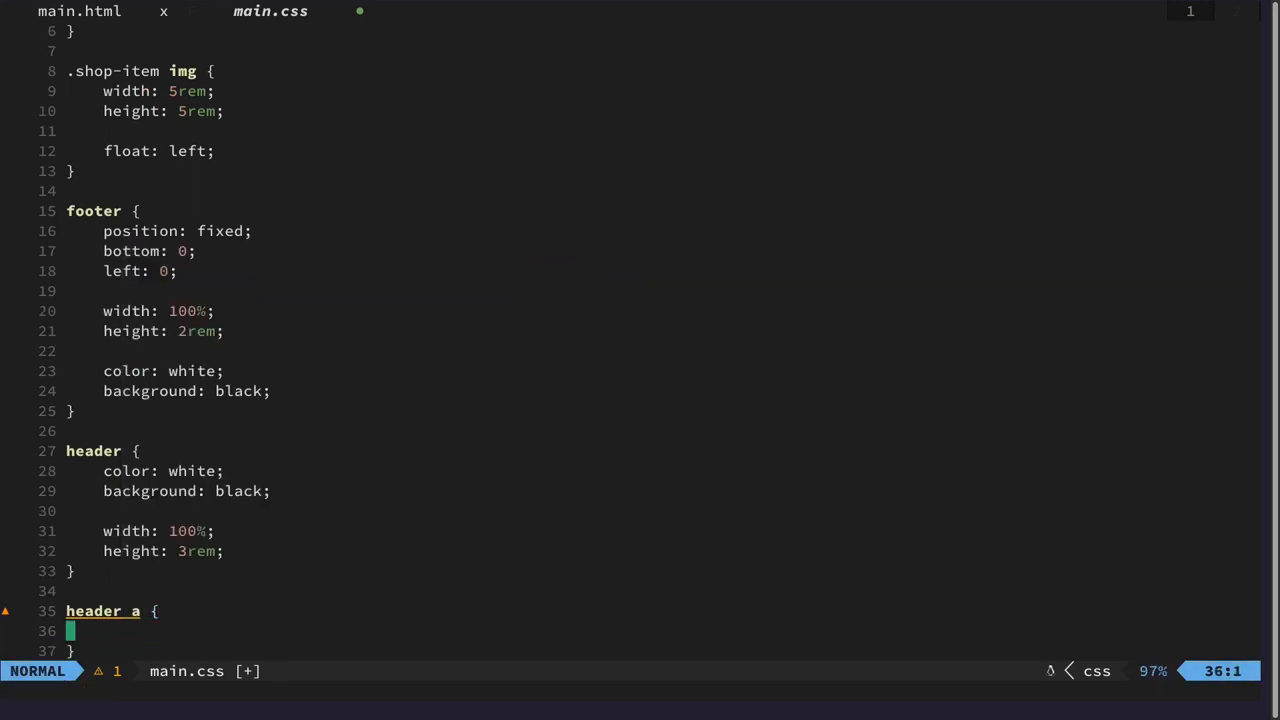
{"action": "type", "text": "tex"}
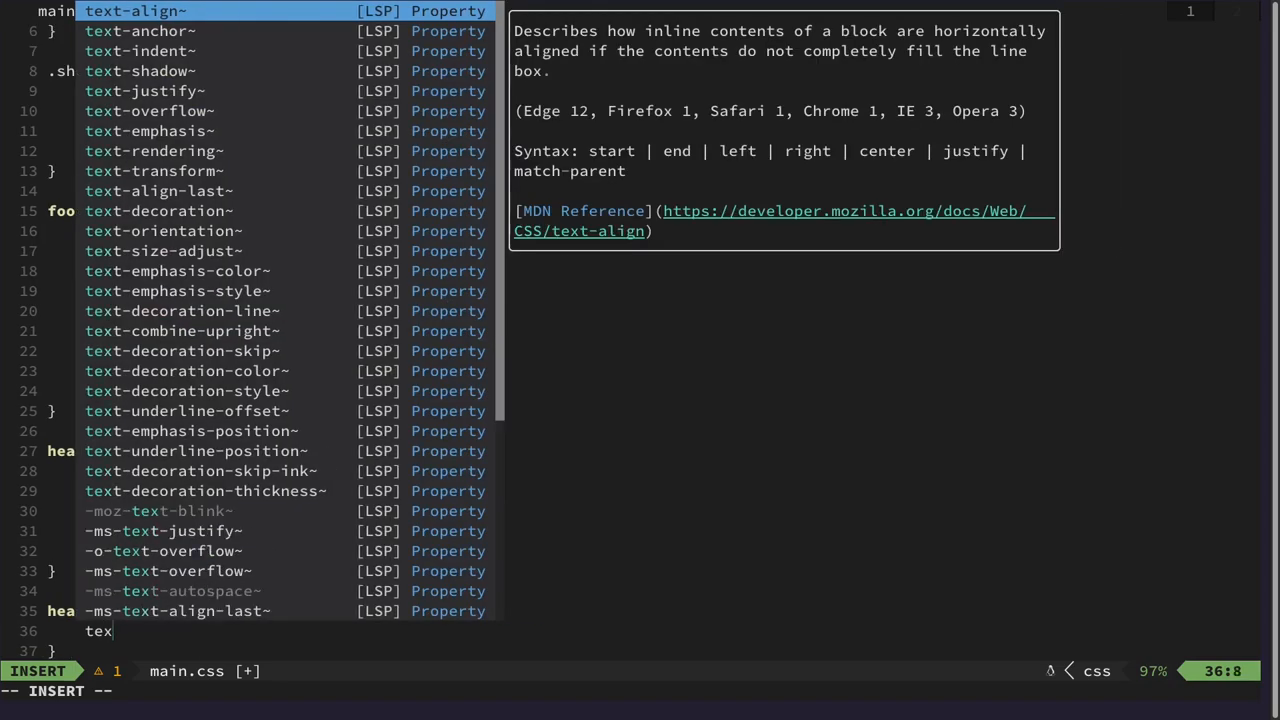
{"action": "type", "text": "t-decoration: ;"}
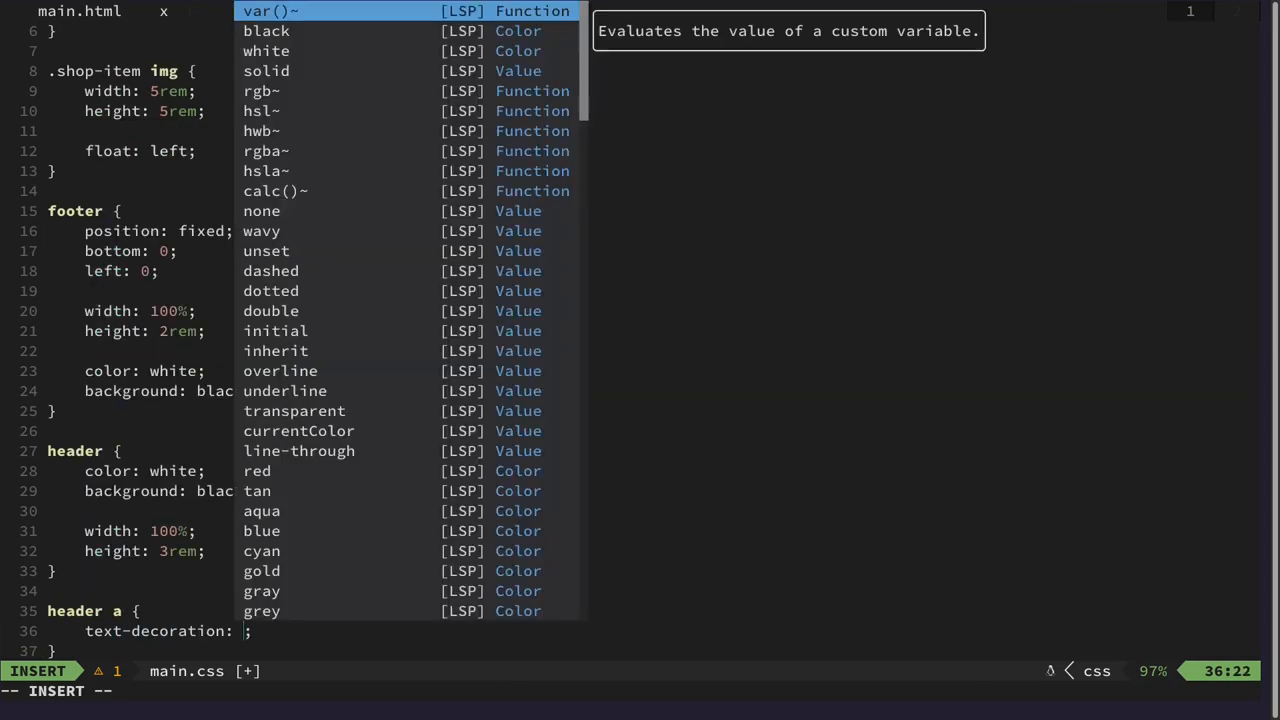
{"action": "key", "text": "Escape"}
{"action": "type", "text": "none"}
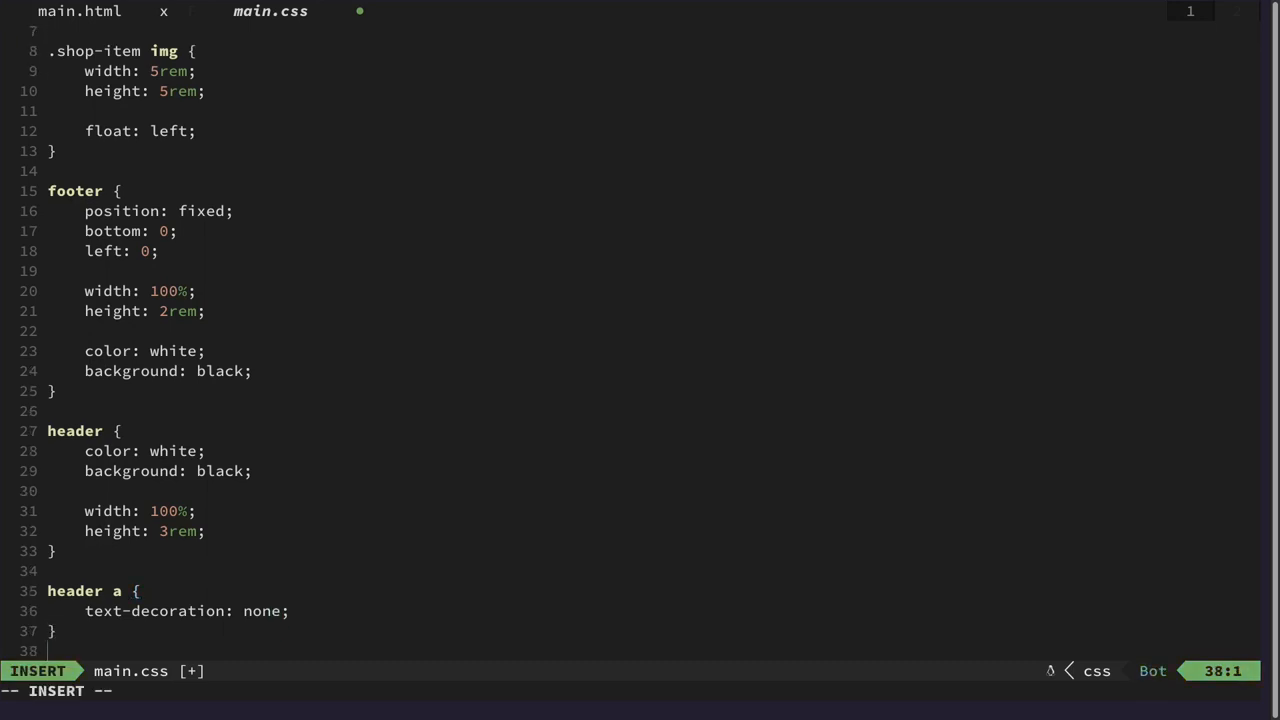
Add a header a:hover rule giving links black text on a white background.
{"action": "type", "text": "header:"}
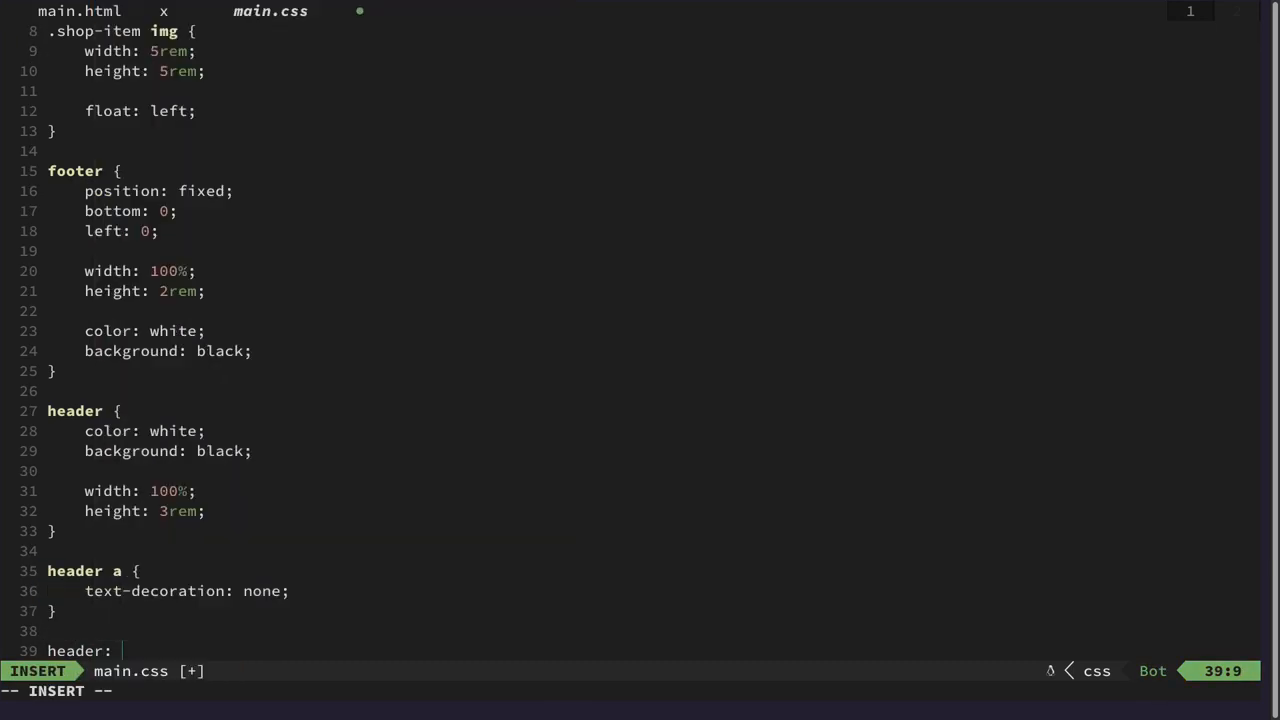
{"action": "type", "text": "a"}
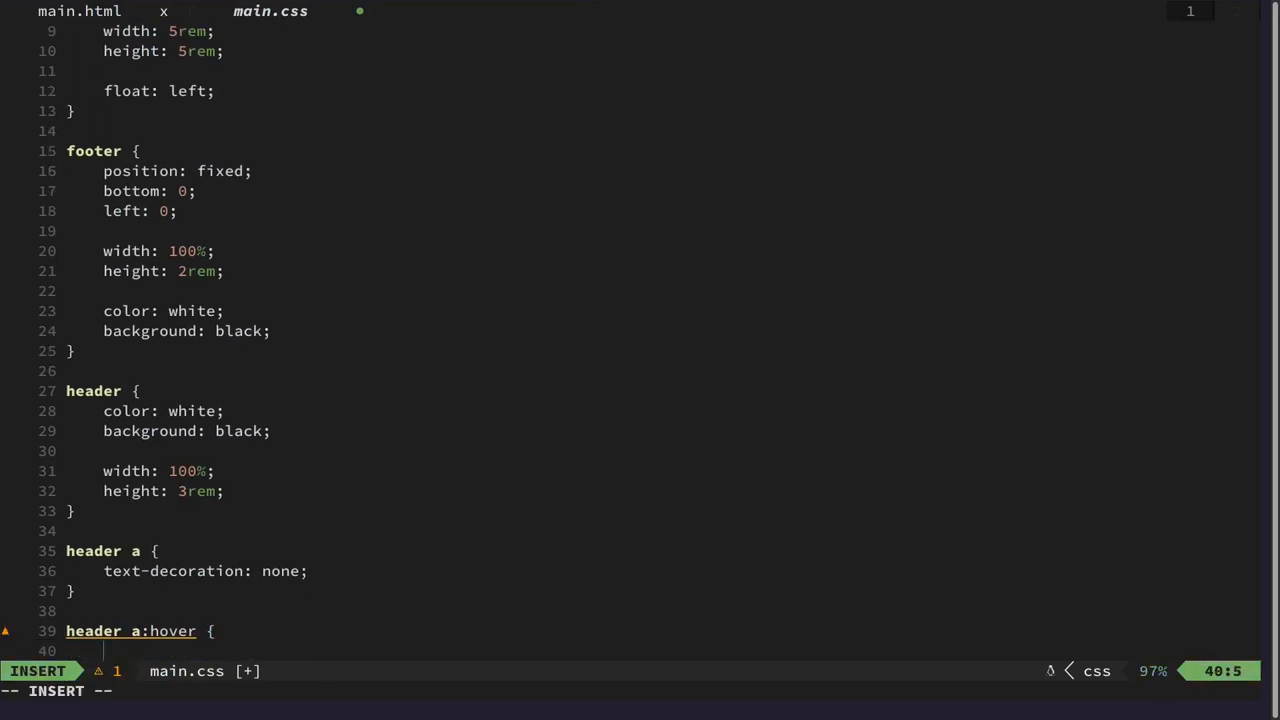
{"action": "type", "text": "color"}
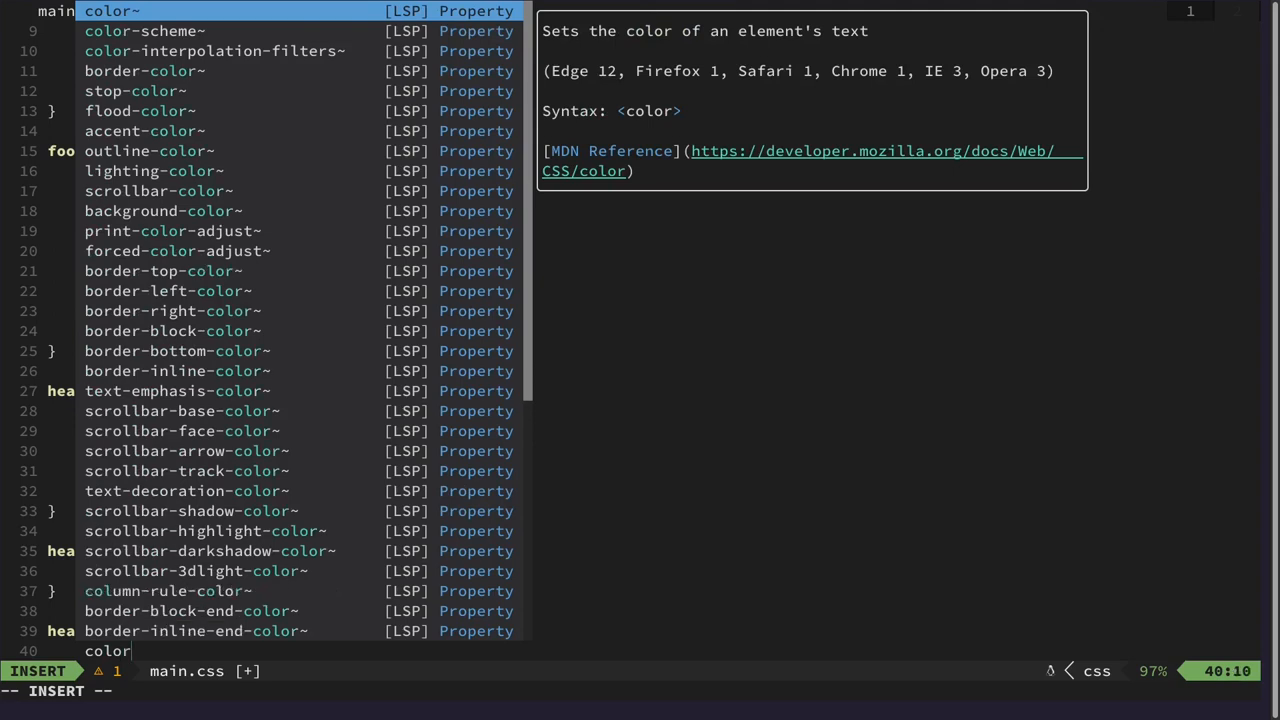
{"action": "type", "text": "bla"}
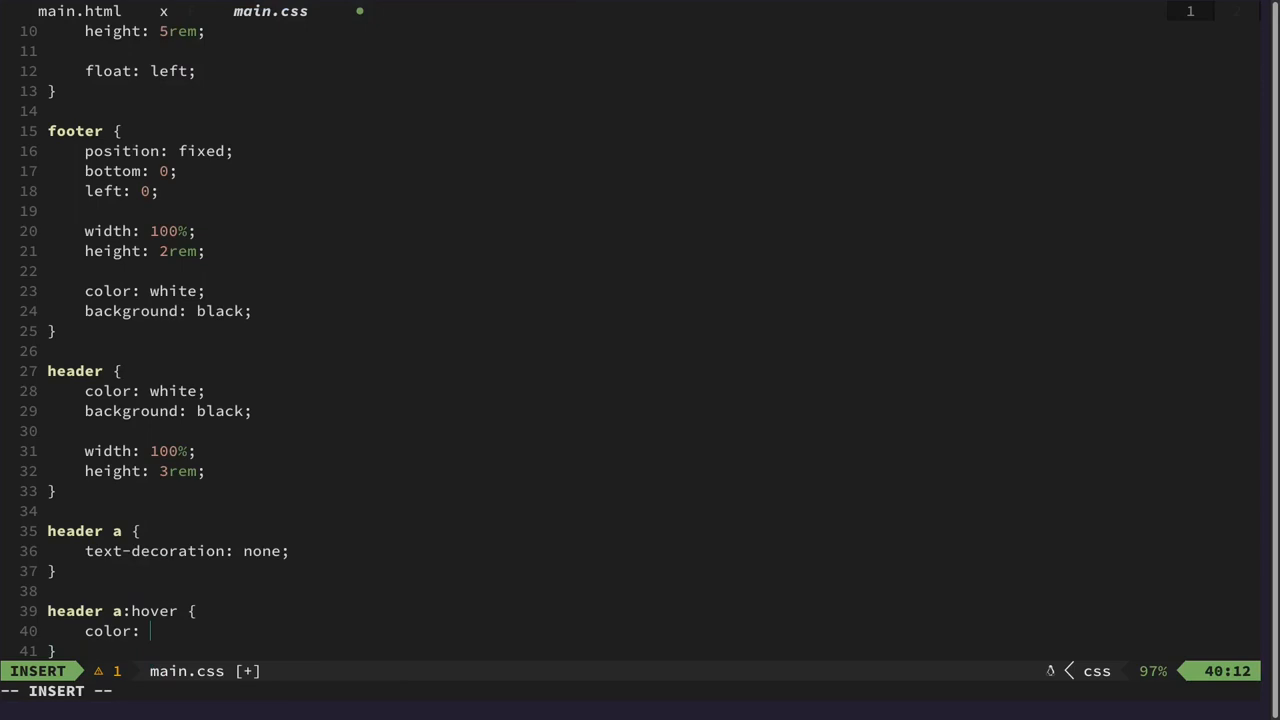
{"action": "type", "text": "bal"}
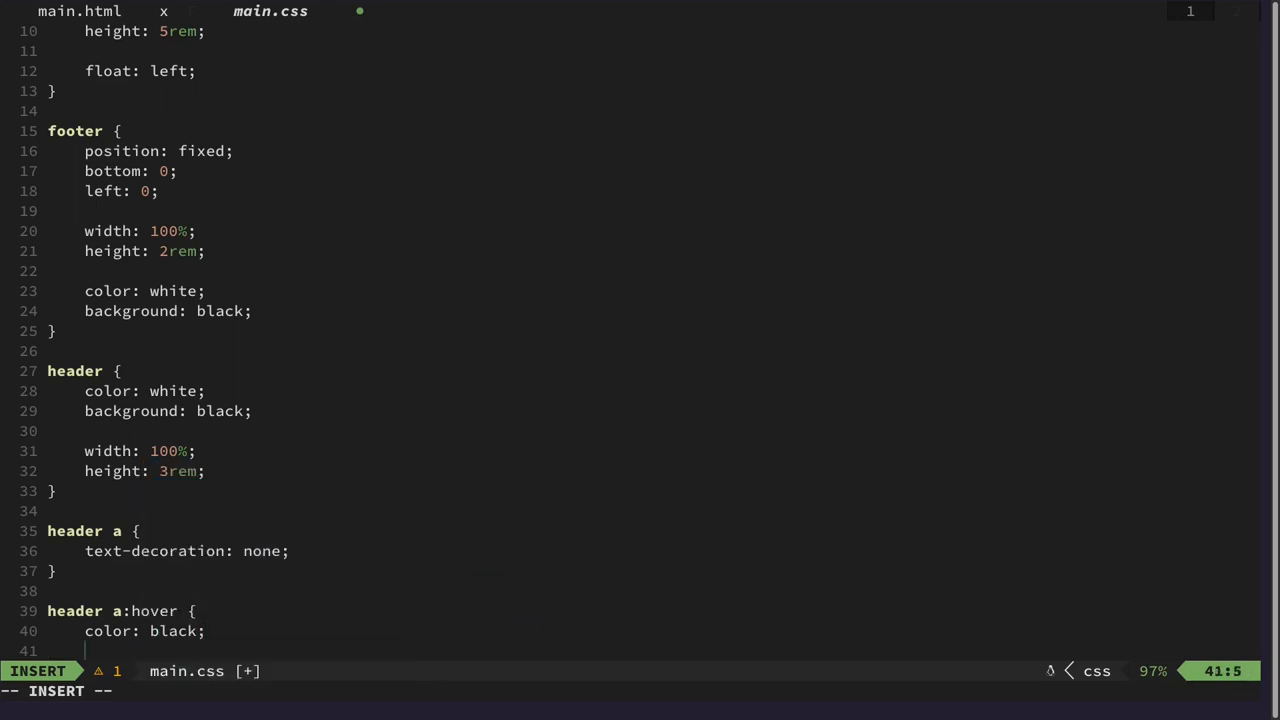
{"action": "type", "text": "bag"}
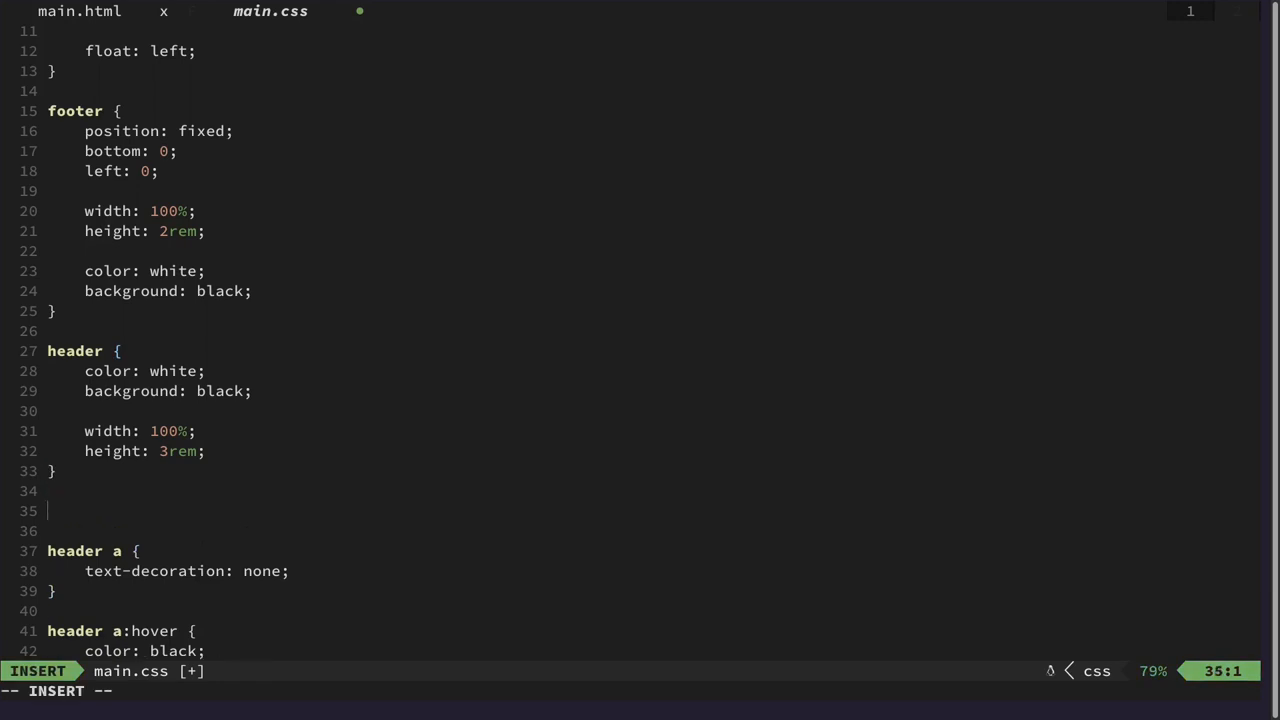
Add a header ul rule with list-style none to drop the bullet markers.
{"action": "type", "text": "header"}
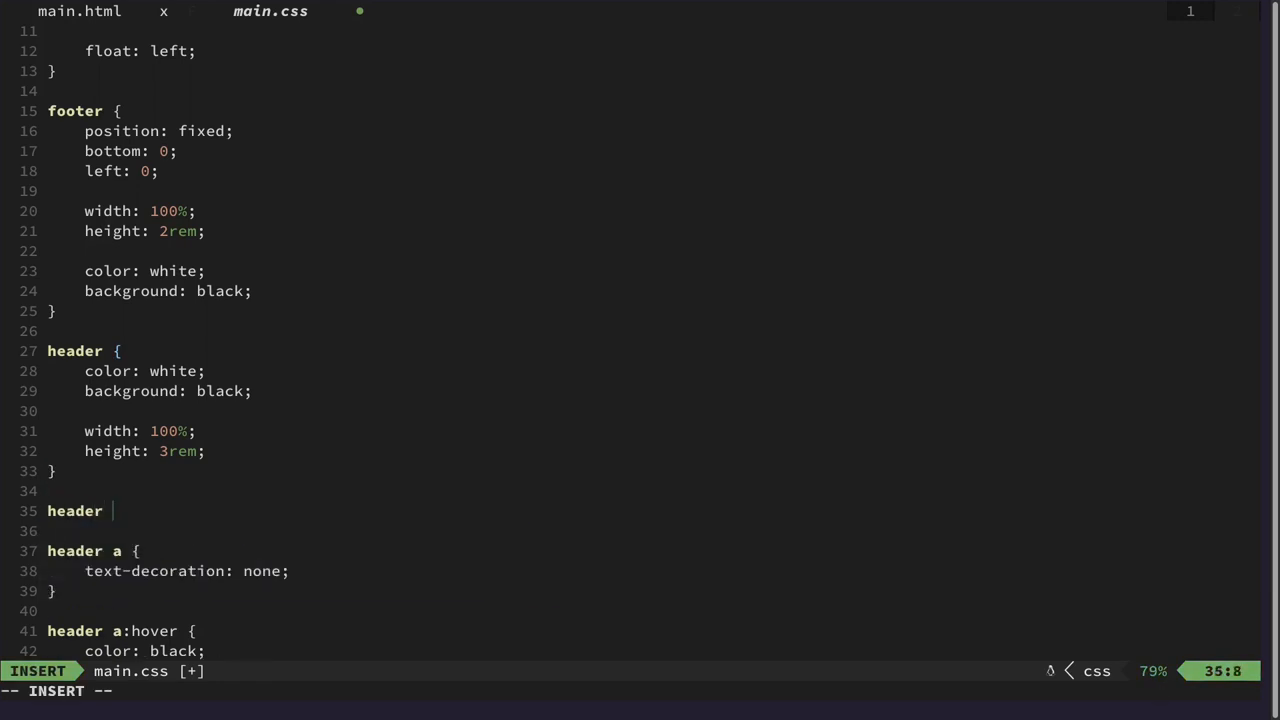
{"action": "type", "text": "ul {"}
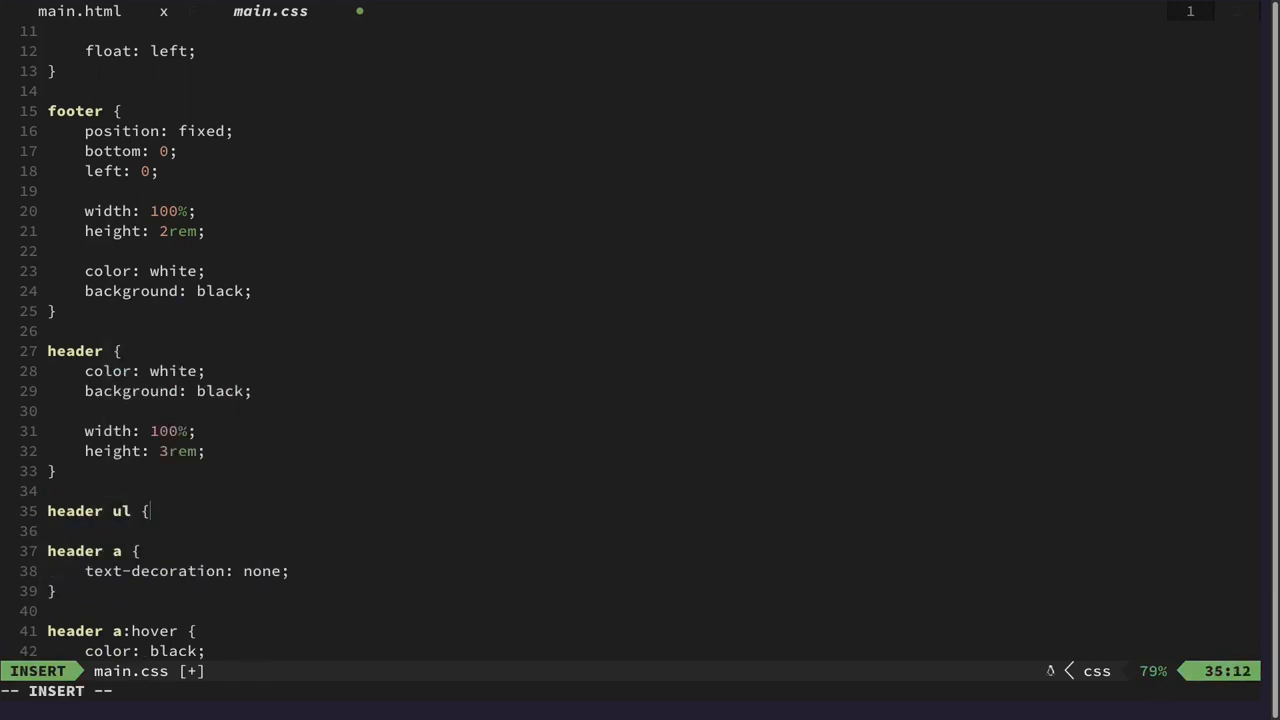
{"action": "type", "text": "}ko"}
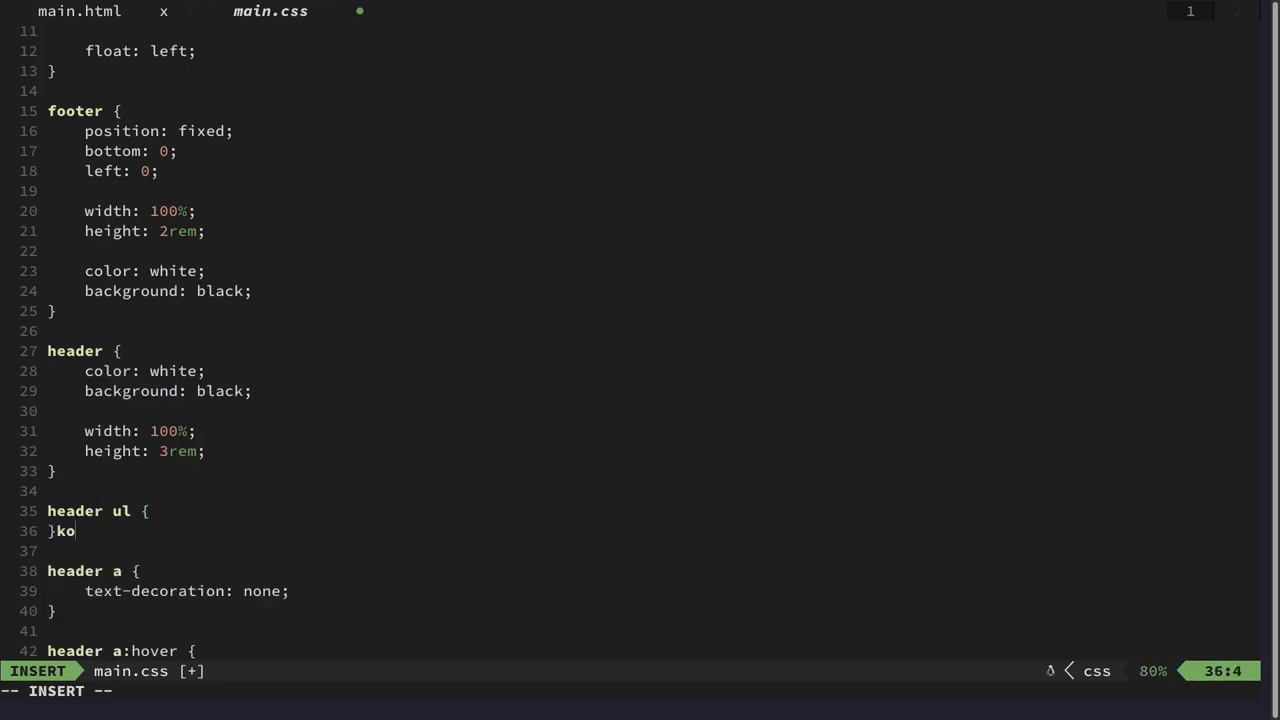
{"action": "type", "text": "list"}
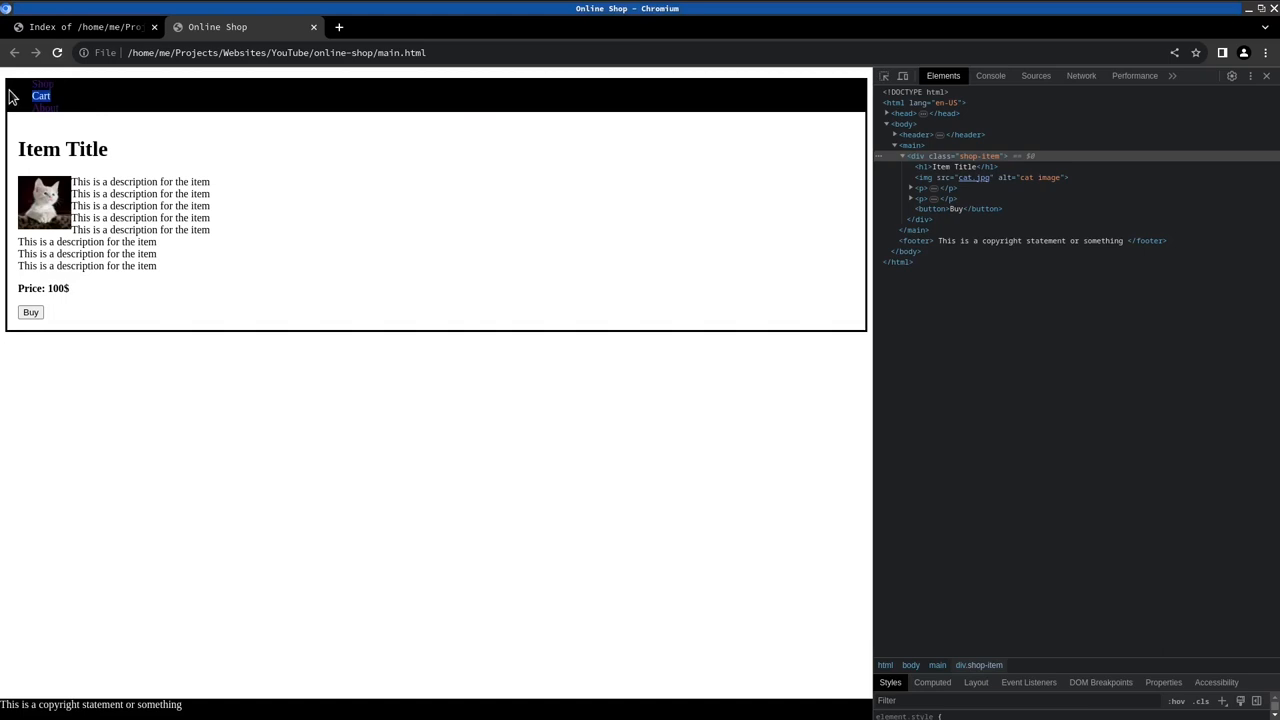
{"action": "mouse_move", "coordinate": [264, 472]}
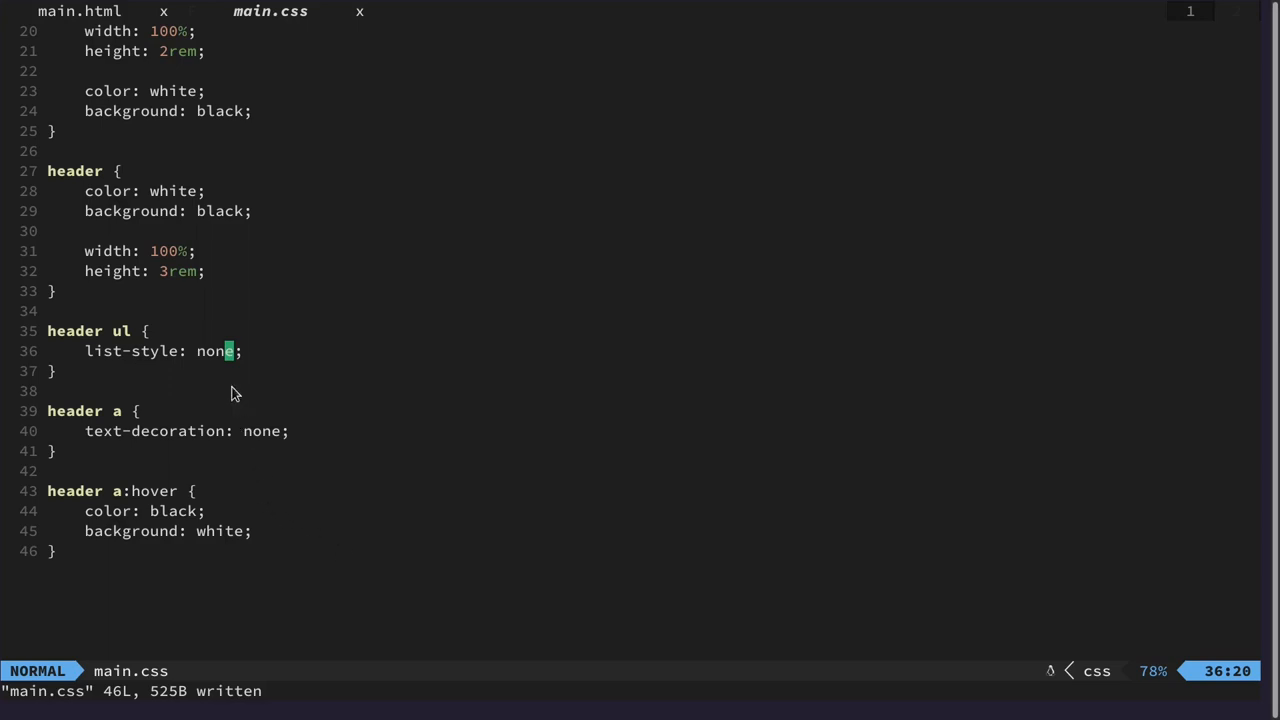
{"action": "mouse_move", "coordinate": [200, 312]}
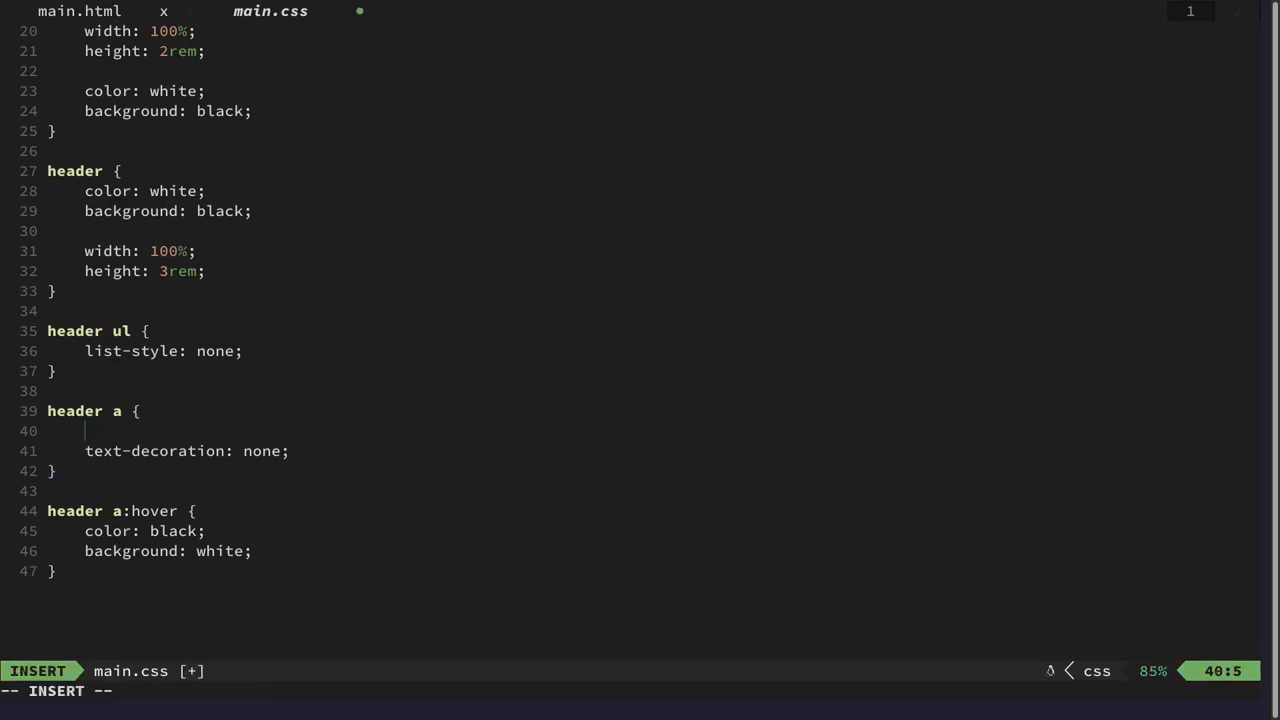
Add color: white inside the header a rule so the header links show.
{"action": "type", "text": "color: white;"}
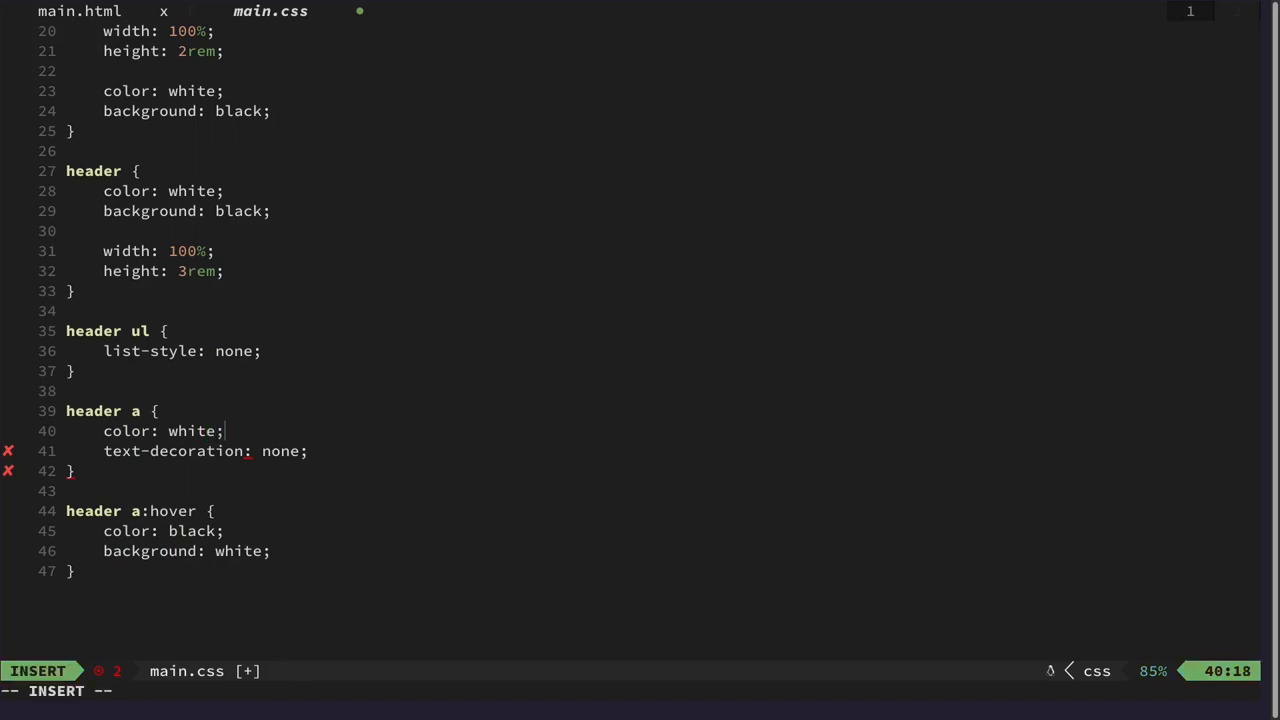
{"action": "key", "text": "Escape"}
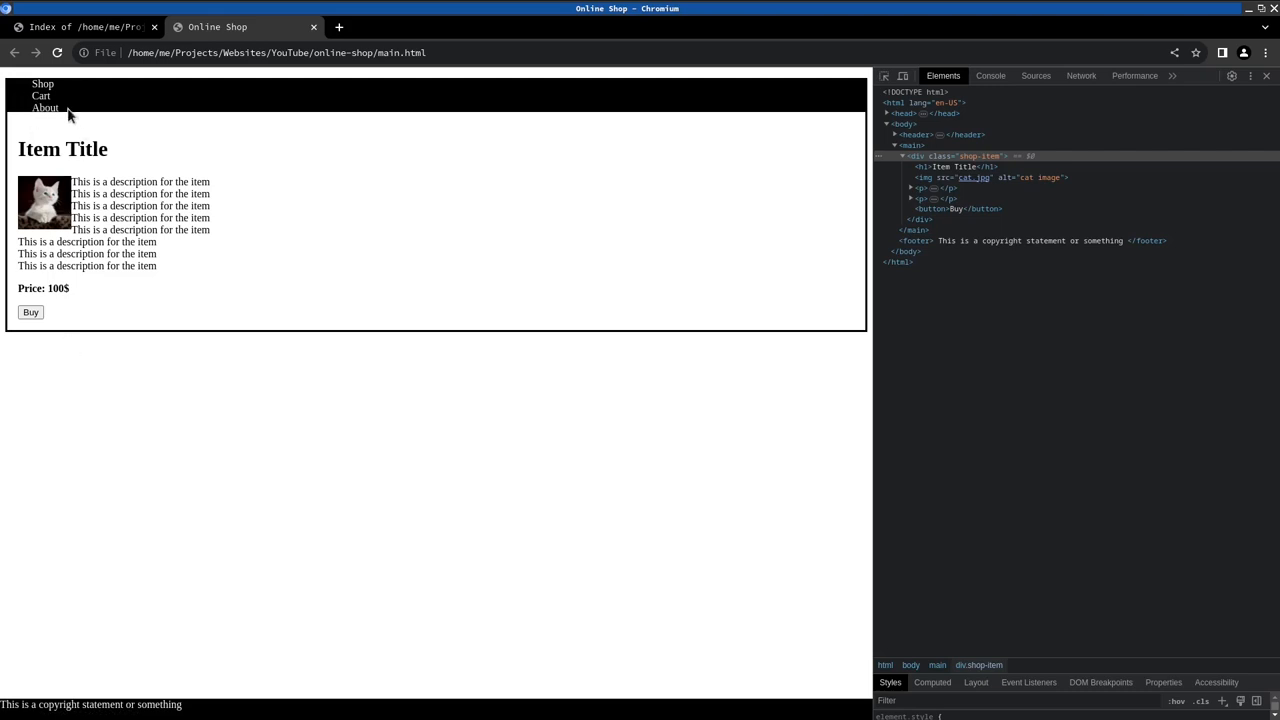
{"action": "mouse_move", "coordinate": [40, 96]}
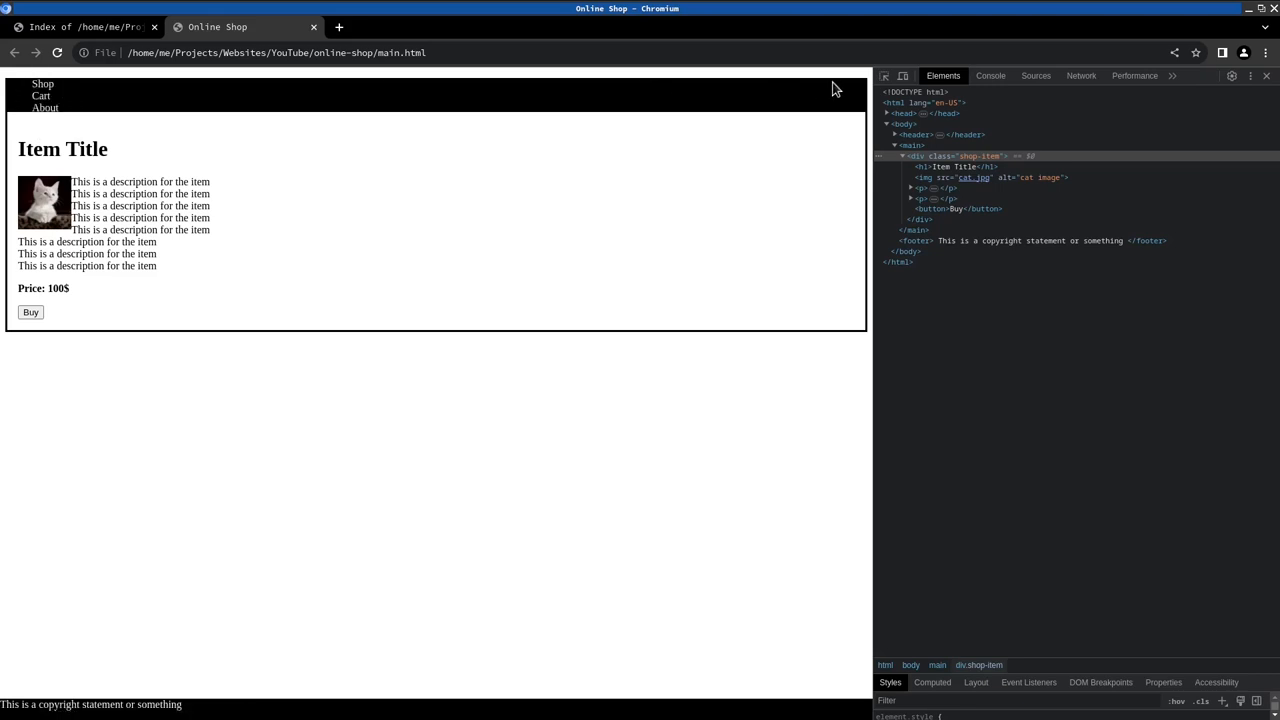
{"action": "mouse_move", "coordinate": [714, 92]}
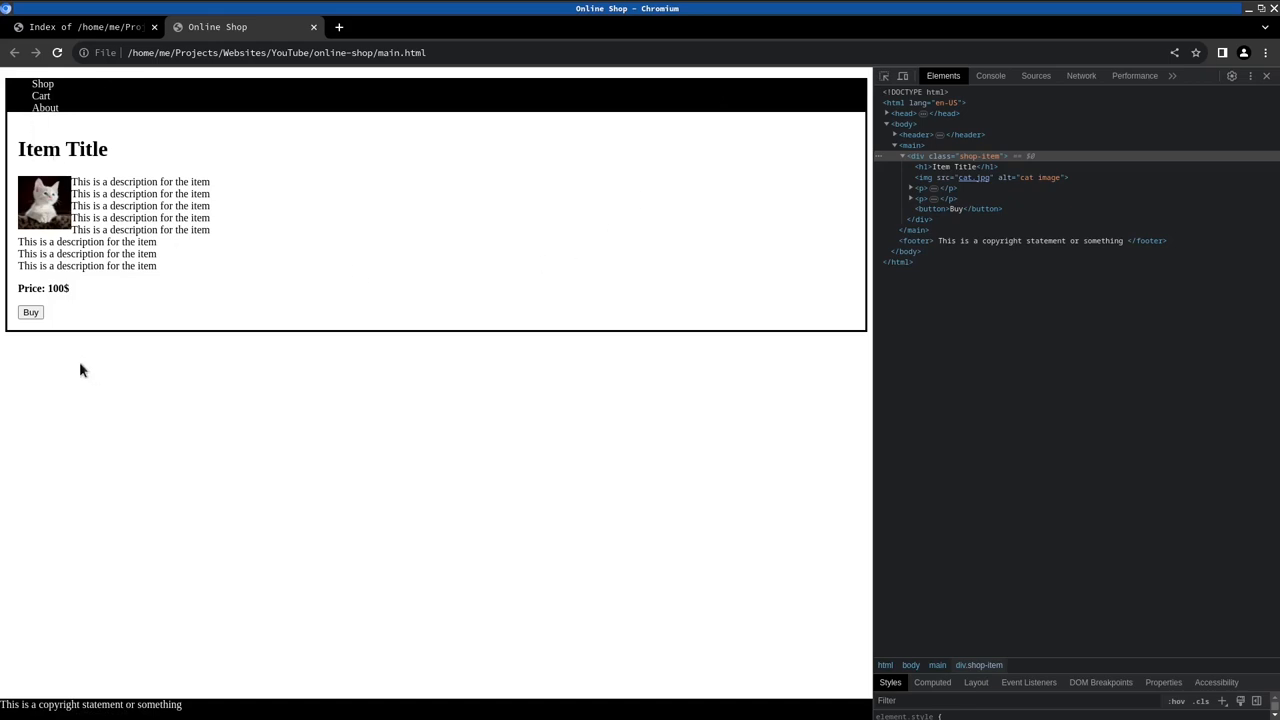
{"action": "mouse_move", "coordinate": [52, 704]}
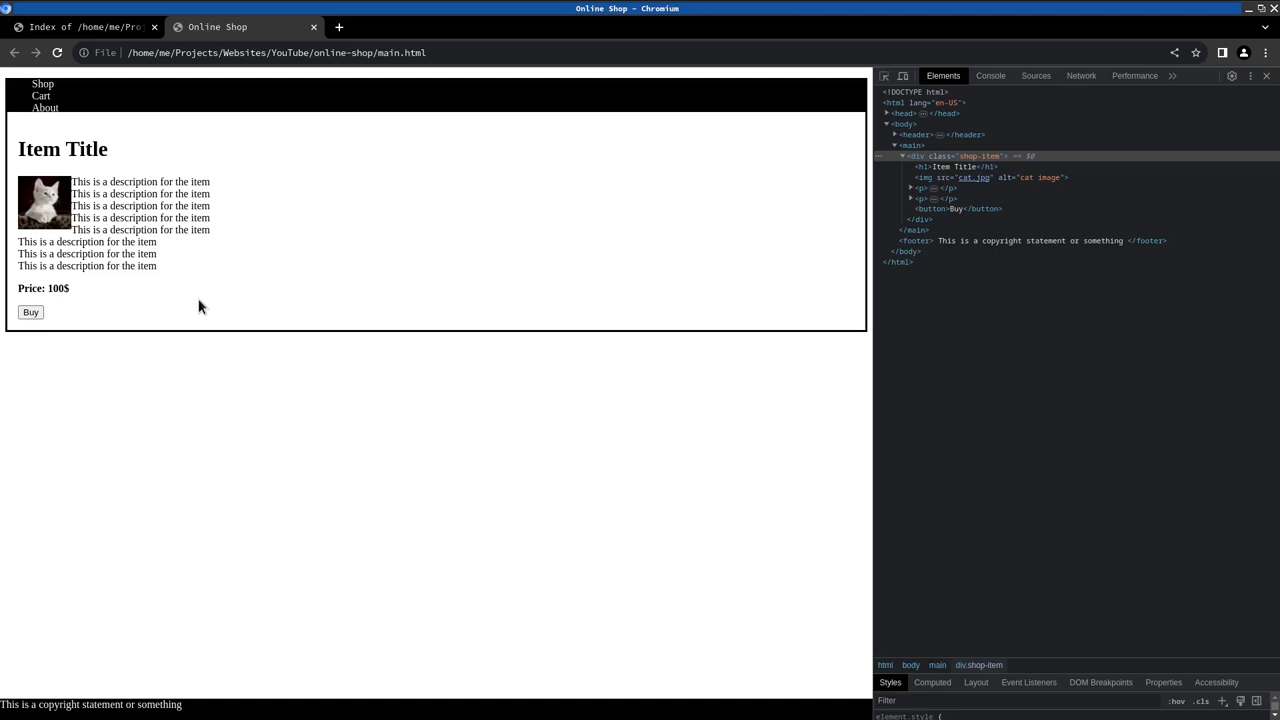
{"action": "mouse_move", "coordinate": [174, 360]}
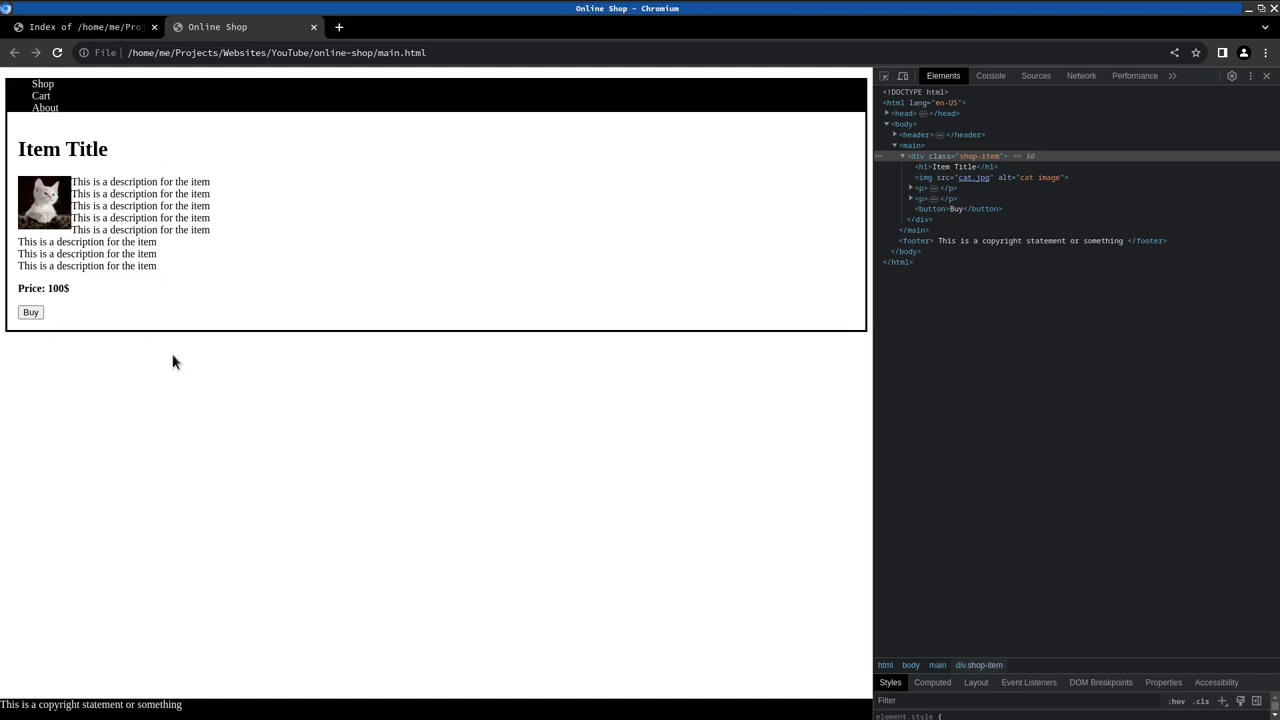
{"action": "mouse_move", "coordinate": [256, 468]}
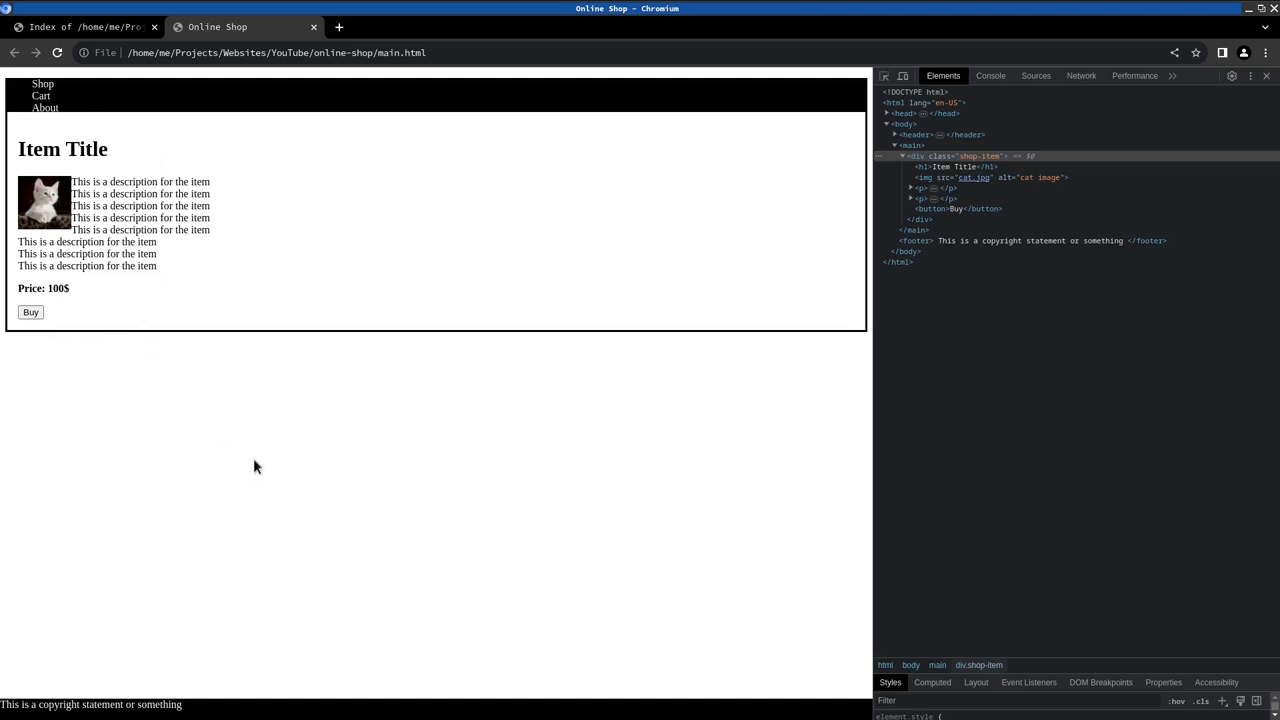